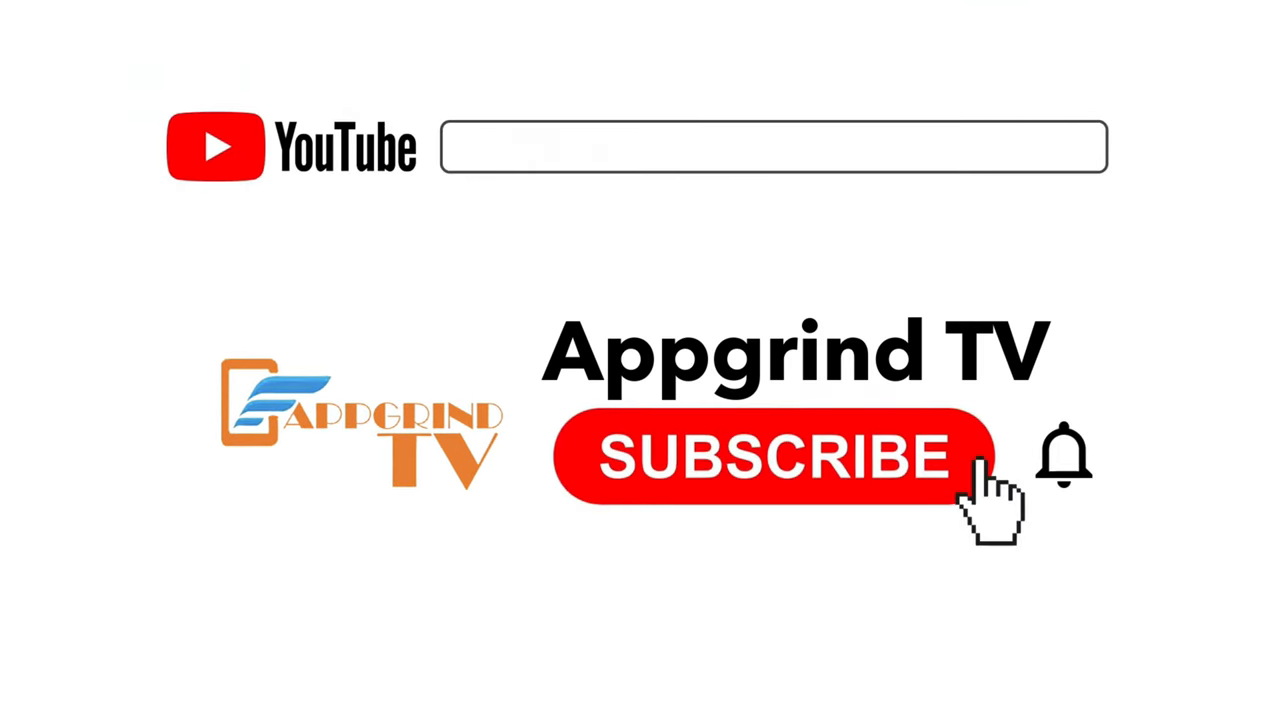
Step: Bring up the Flash Rewards screenshot carousel and page from its start to later images
click(775, 457)
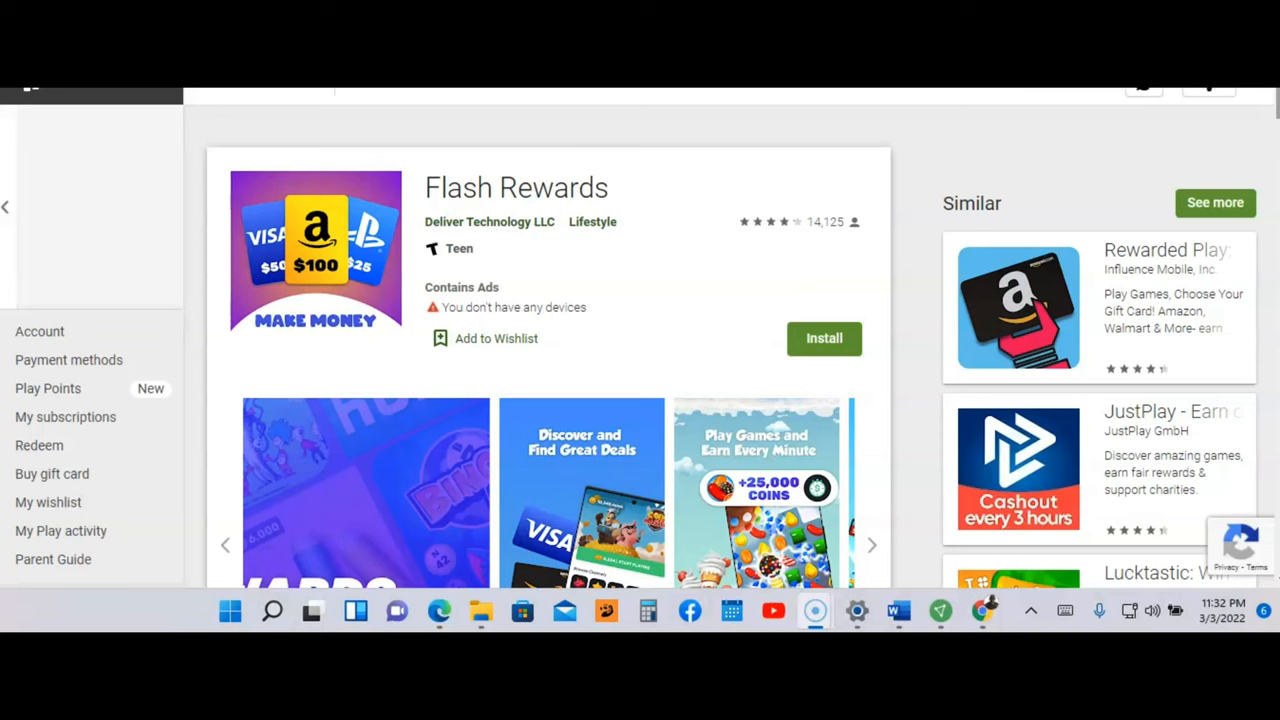
scroll(up, 3)
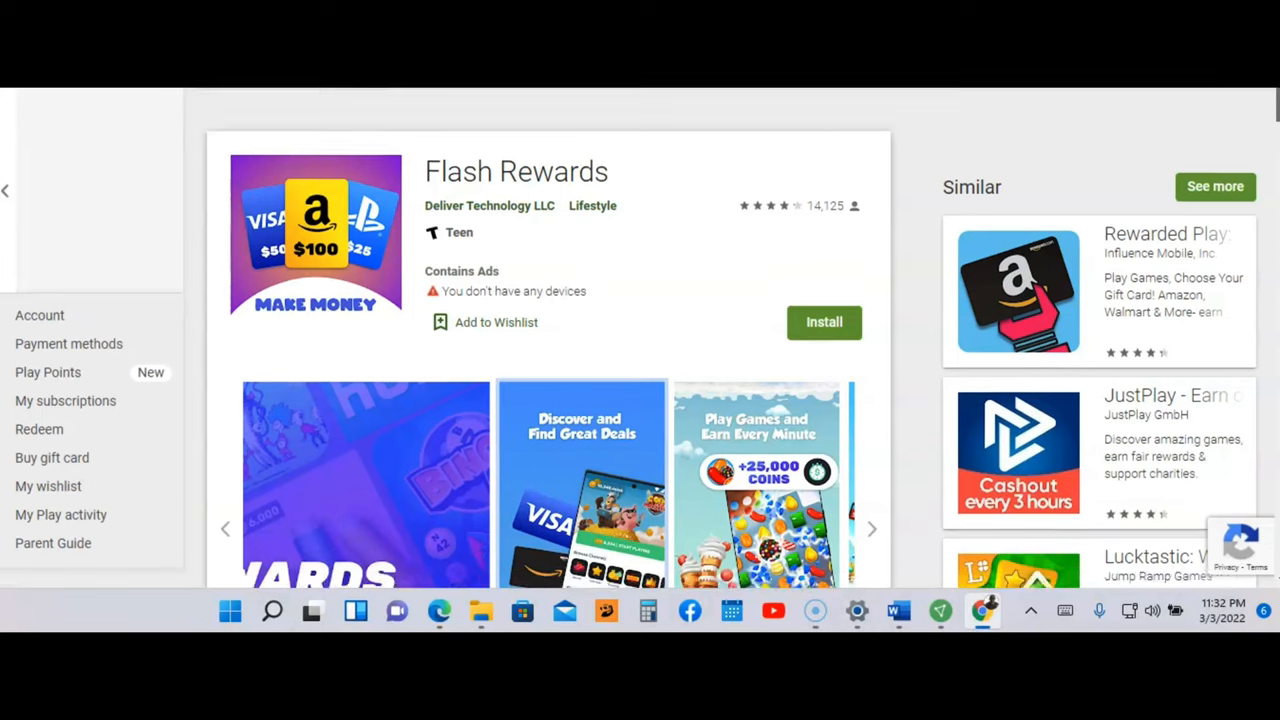
scroll(down, 3)
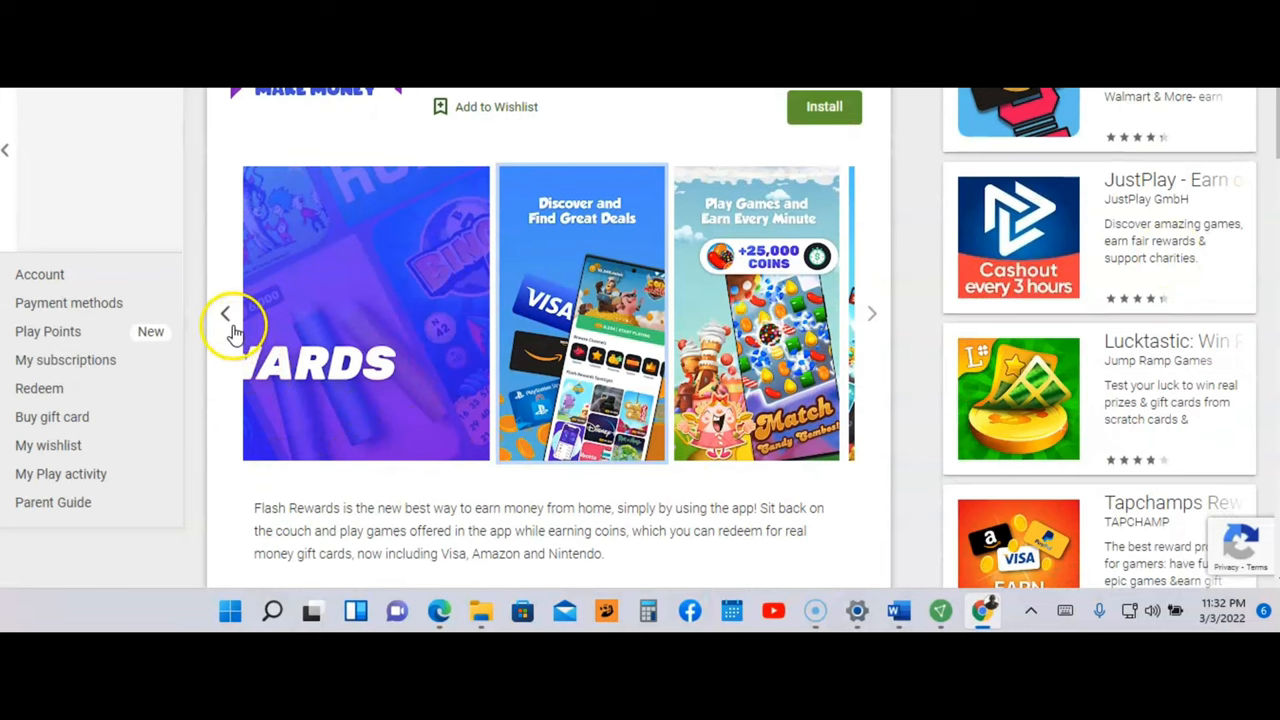
click(226, 314)
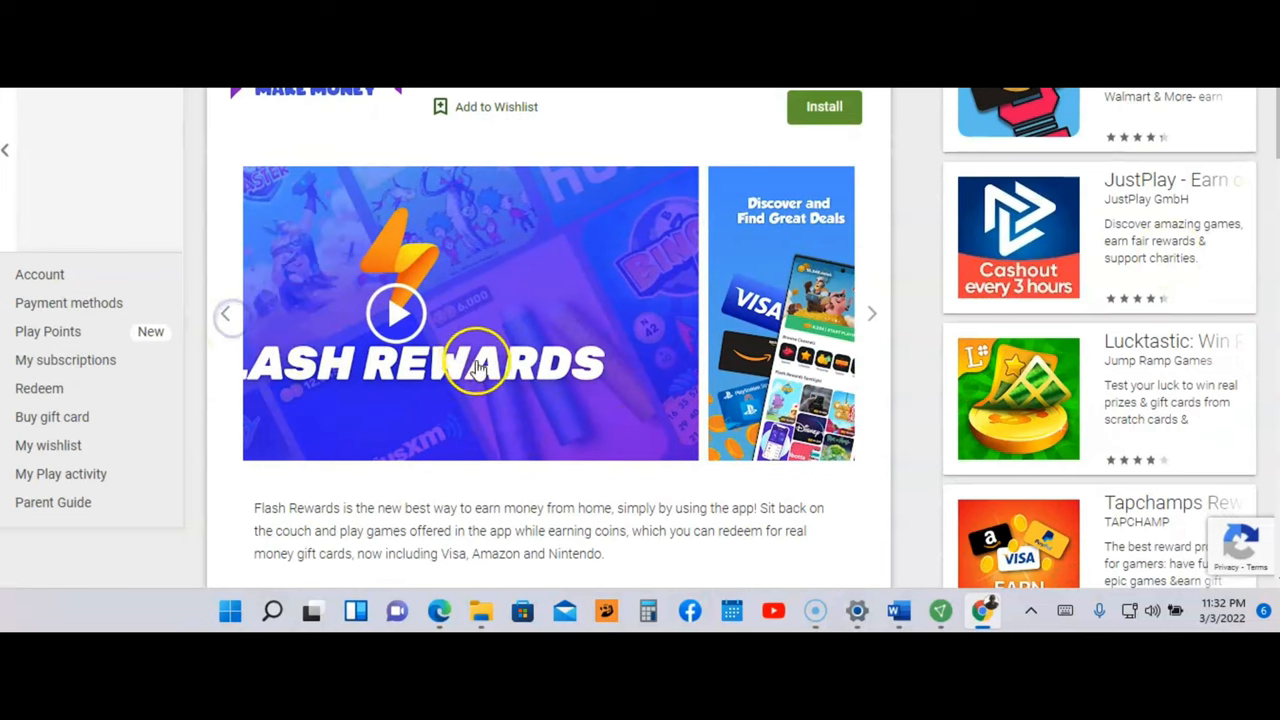
mouse_move(550, 325)
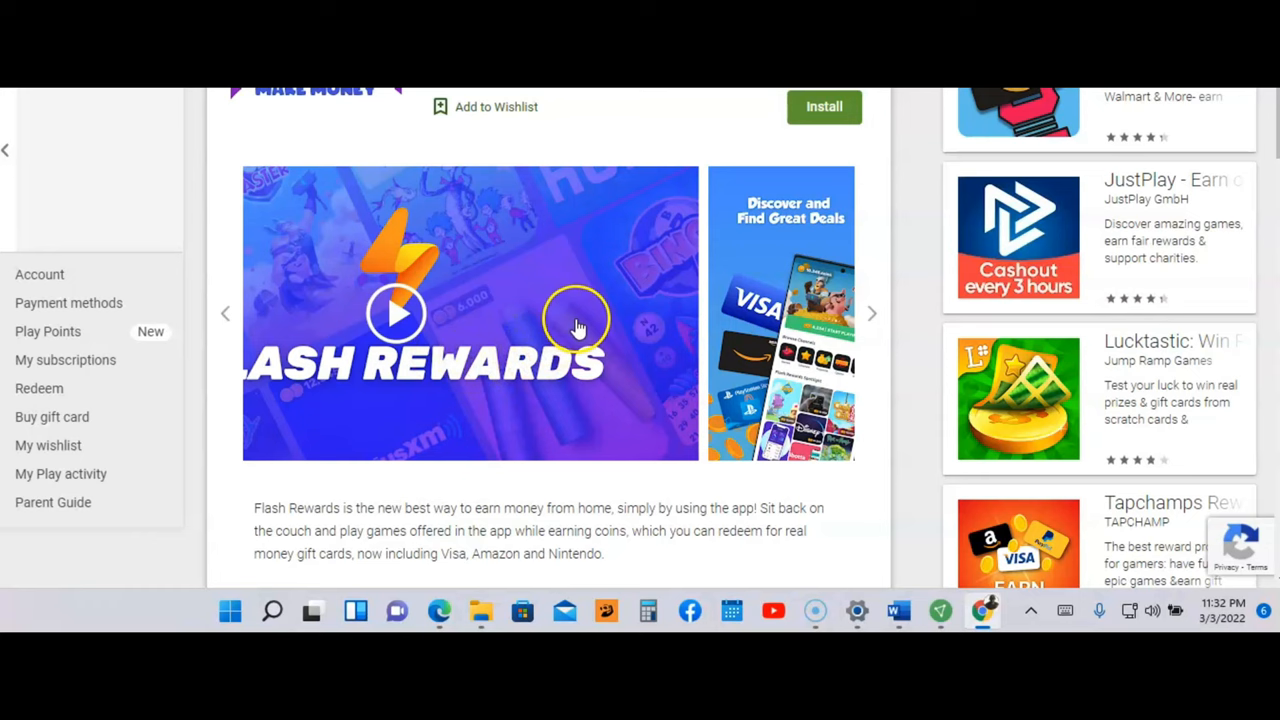
mouse_move(872, 318)
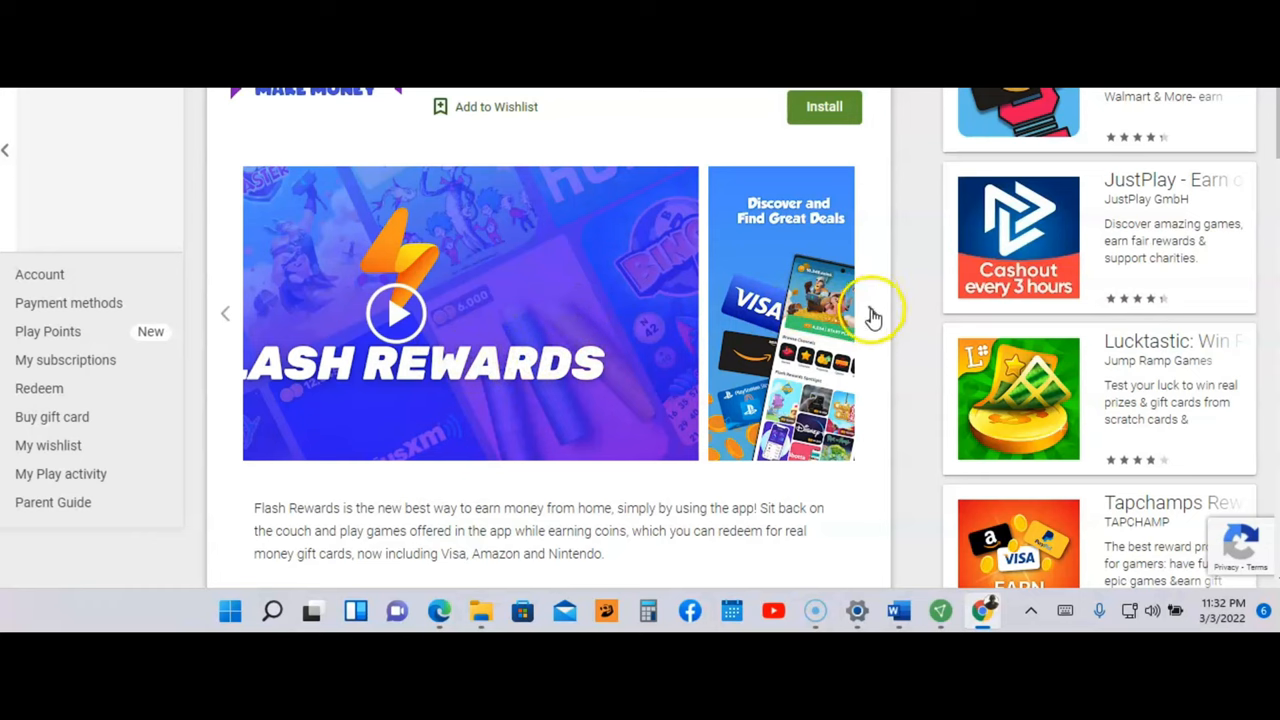
click(871, 313)
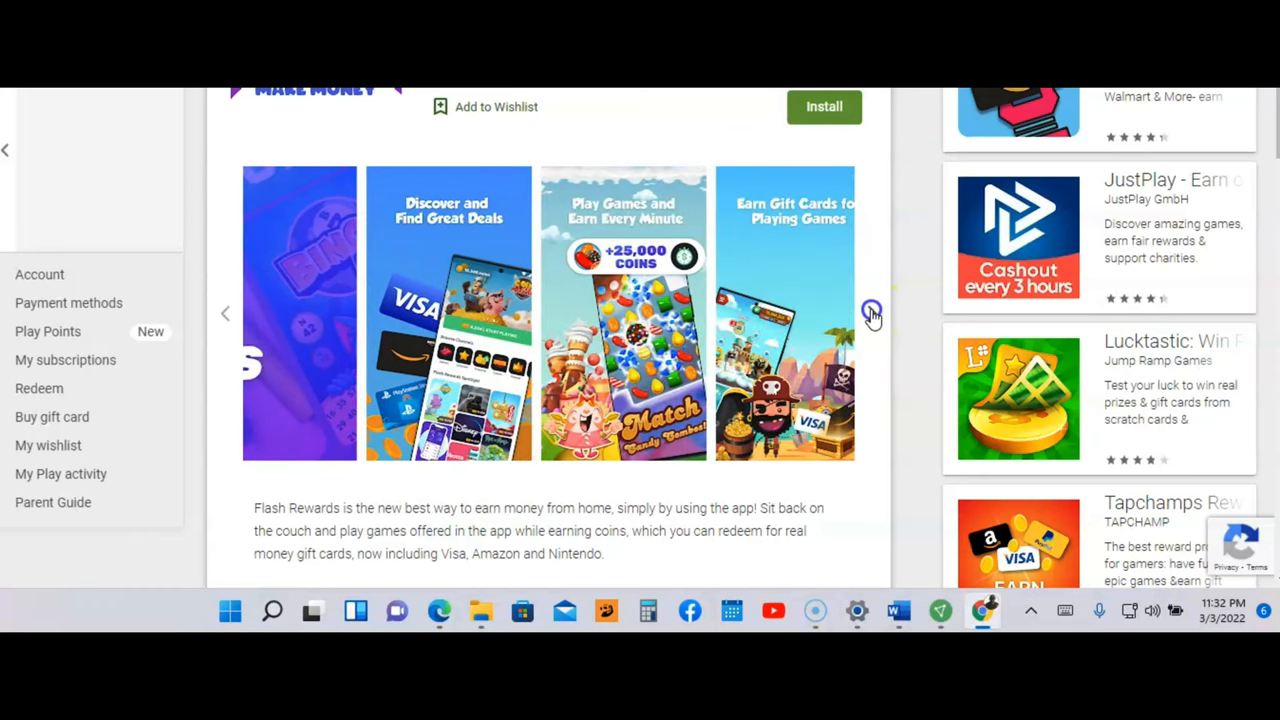
Step: Enlarge the Discover and Find Great Deals screenshot, then the final Discover & Earn image
click(448, 313)
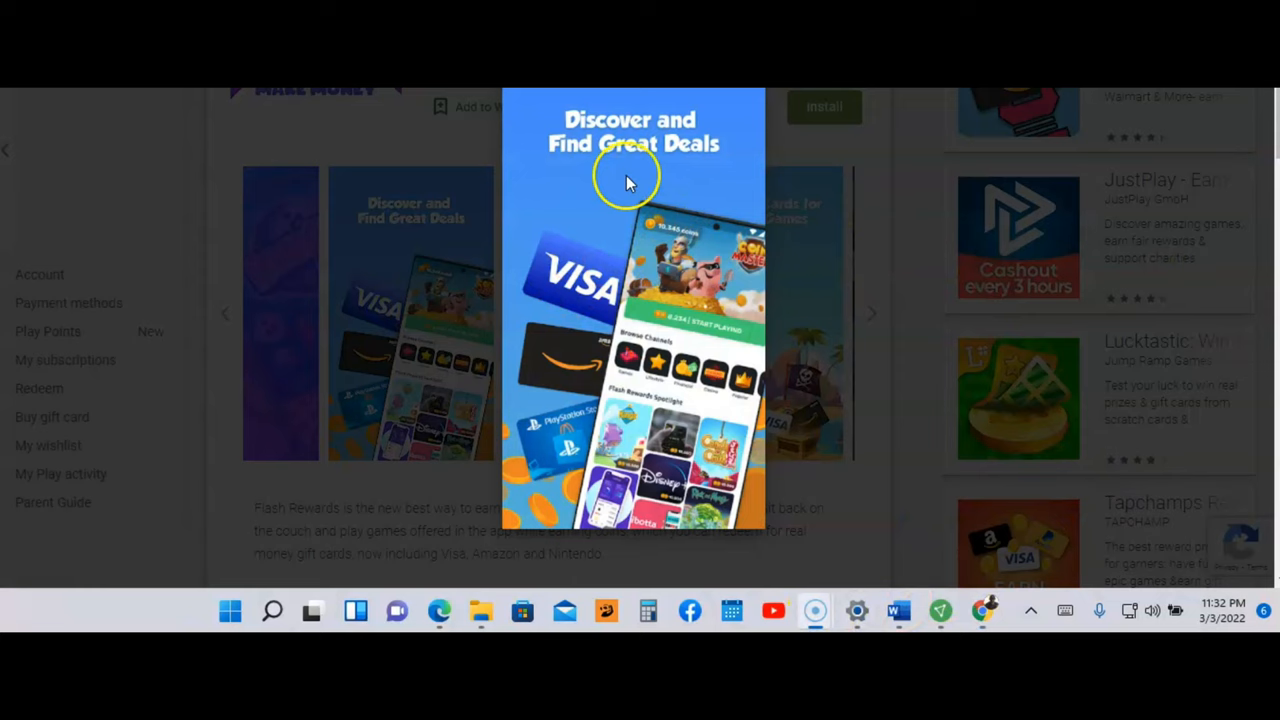
mouse_move(700, 155)
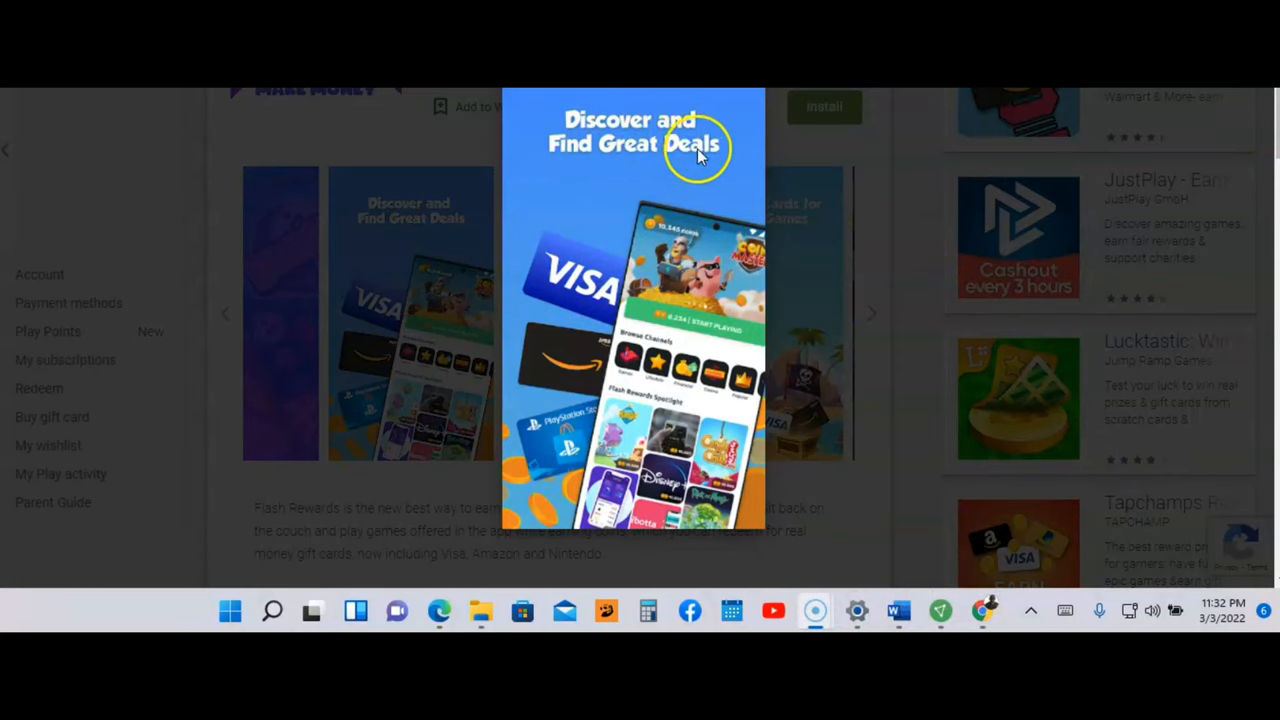
mouse_move(648, 475)
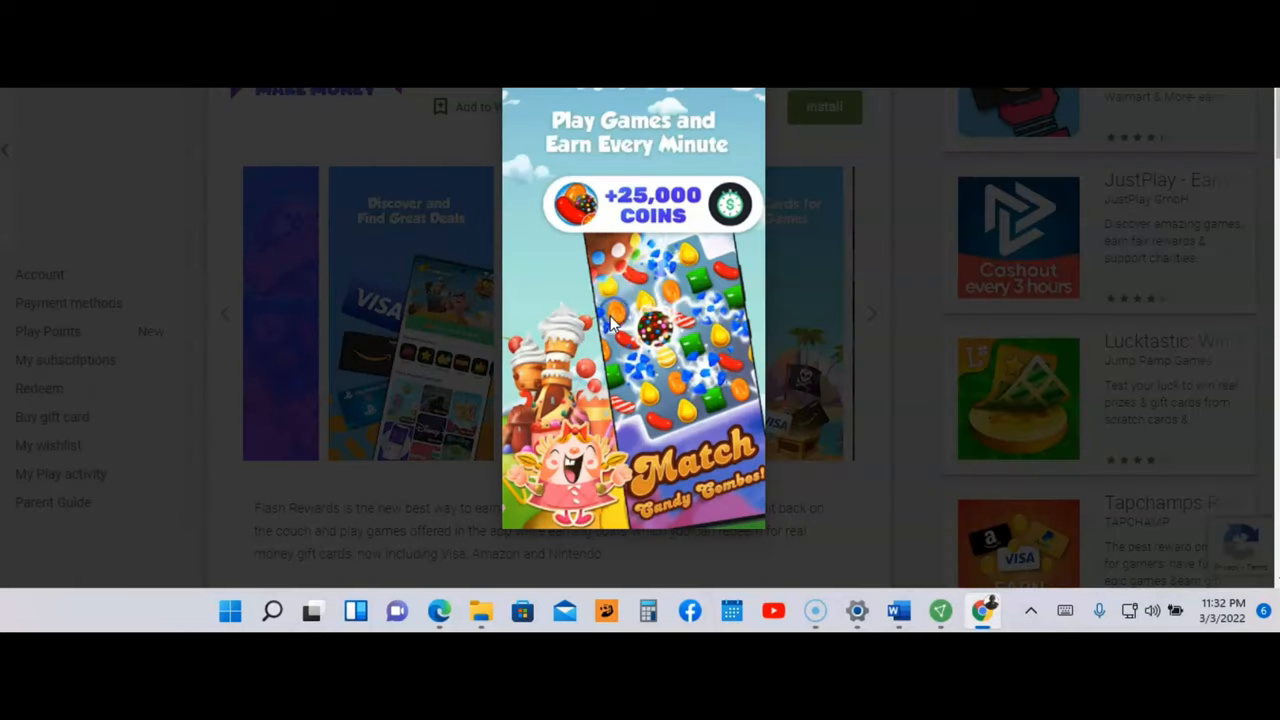
mouse_move(650, 165)
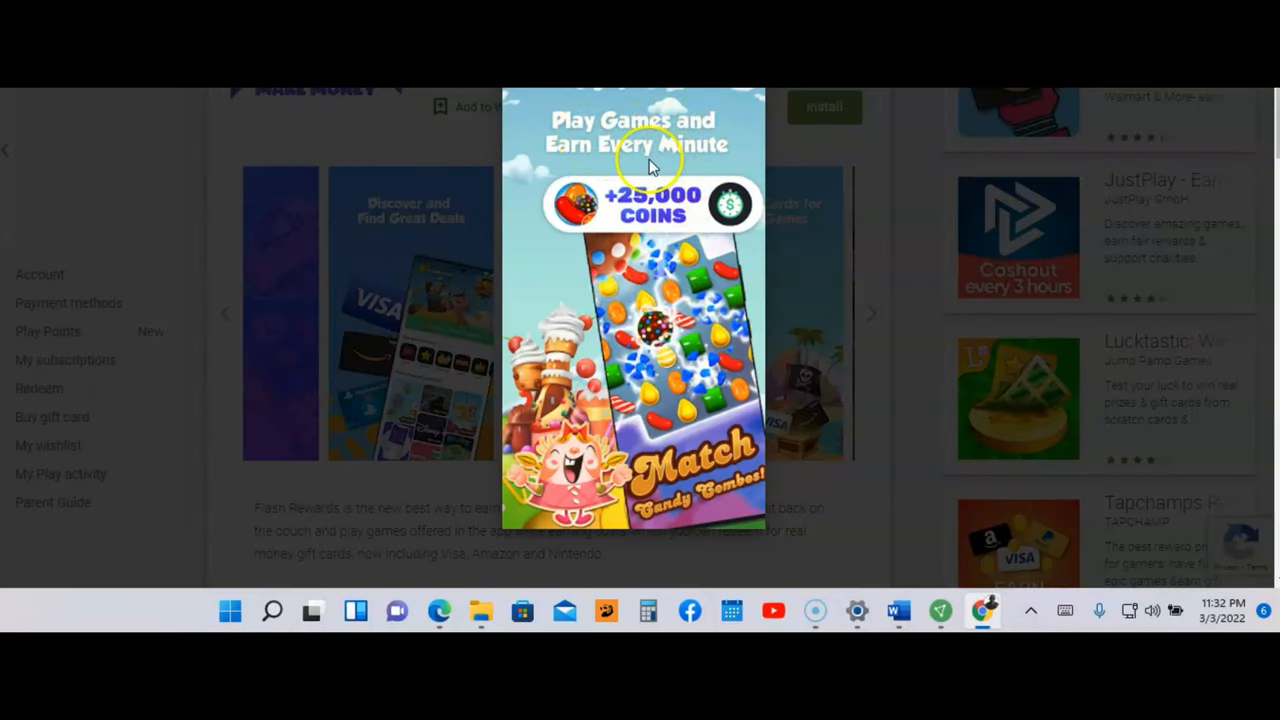
mouse_move(623, 218)
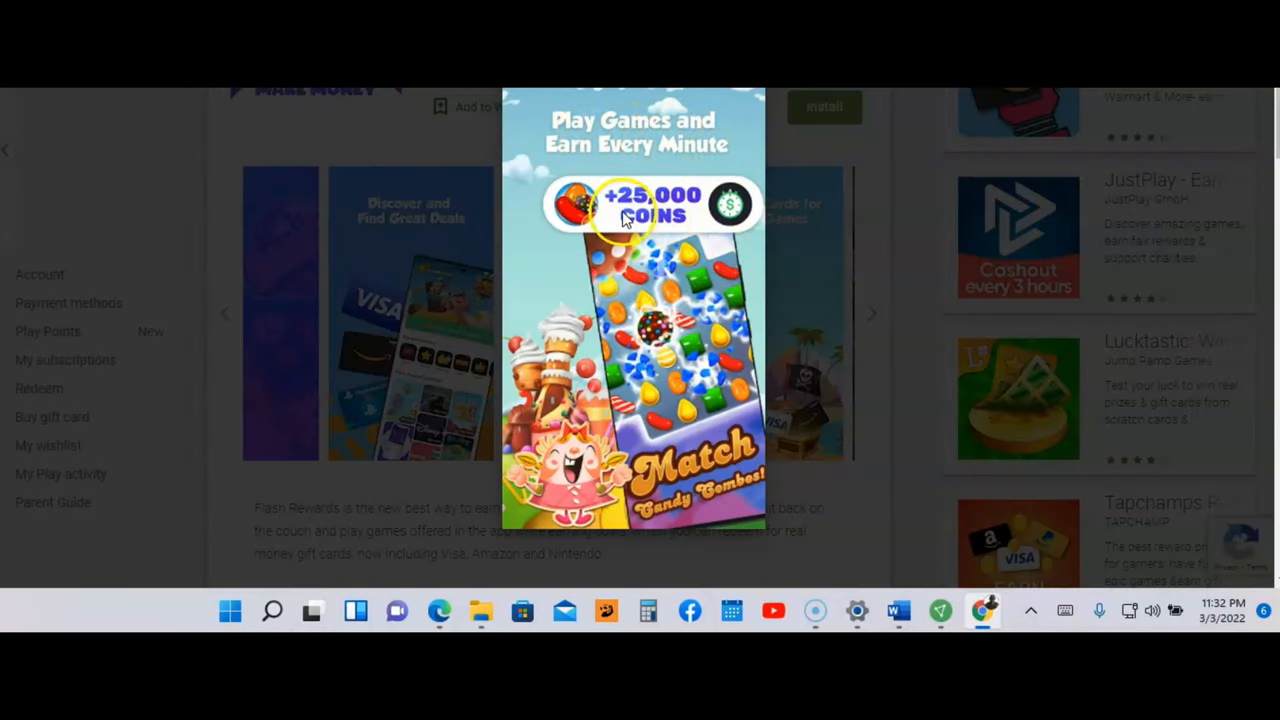
mouse_move(695, 390)
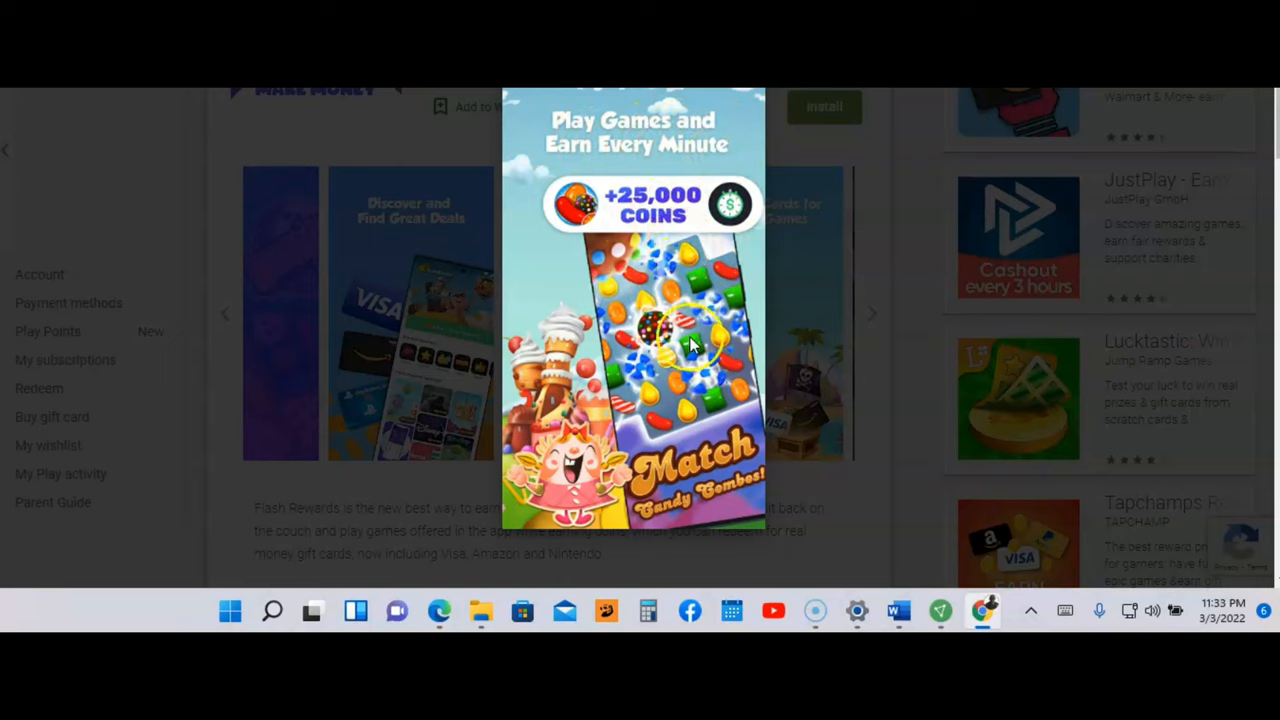
mouse_move(845, 320)
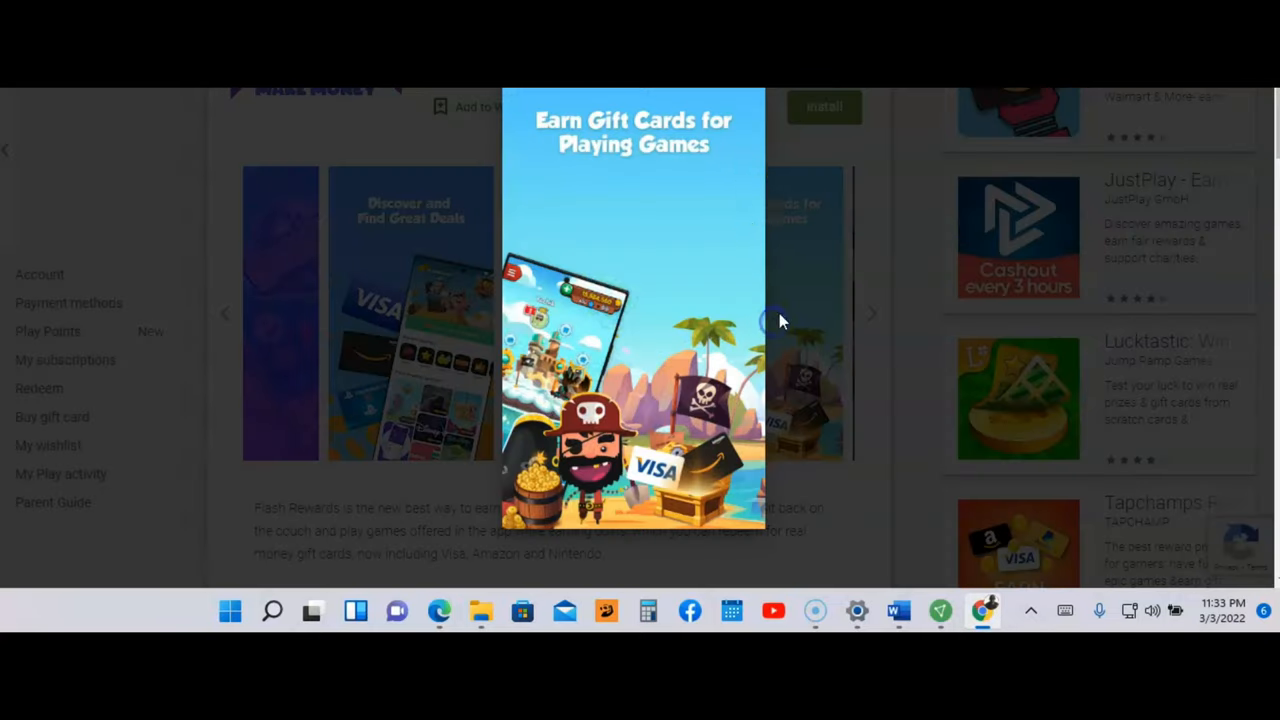
mouse_move(735, 137)
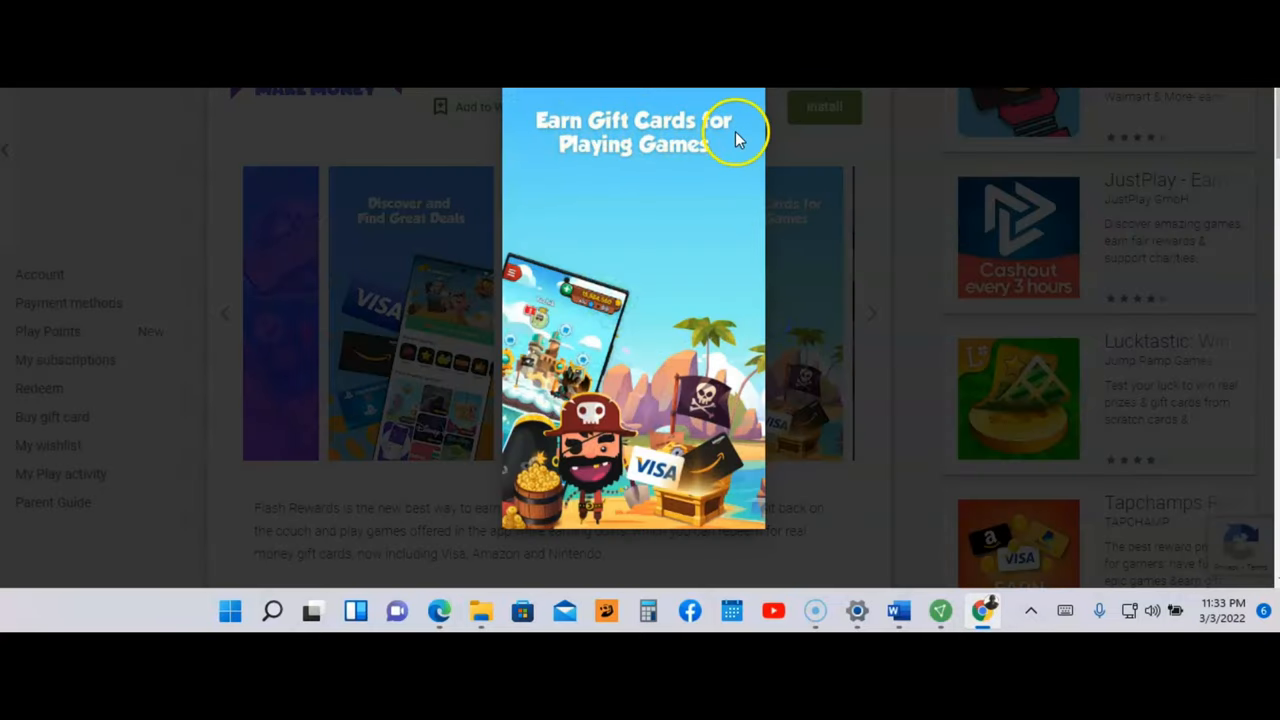
mouse_move(685, 395)
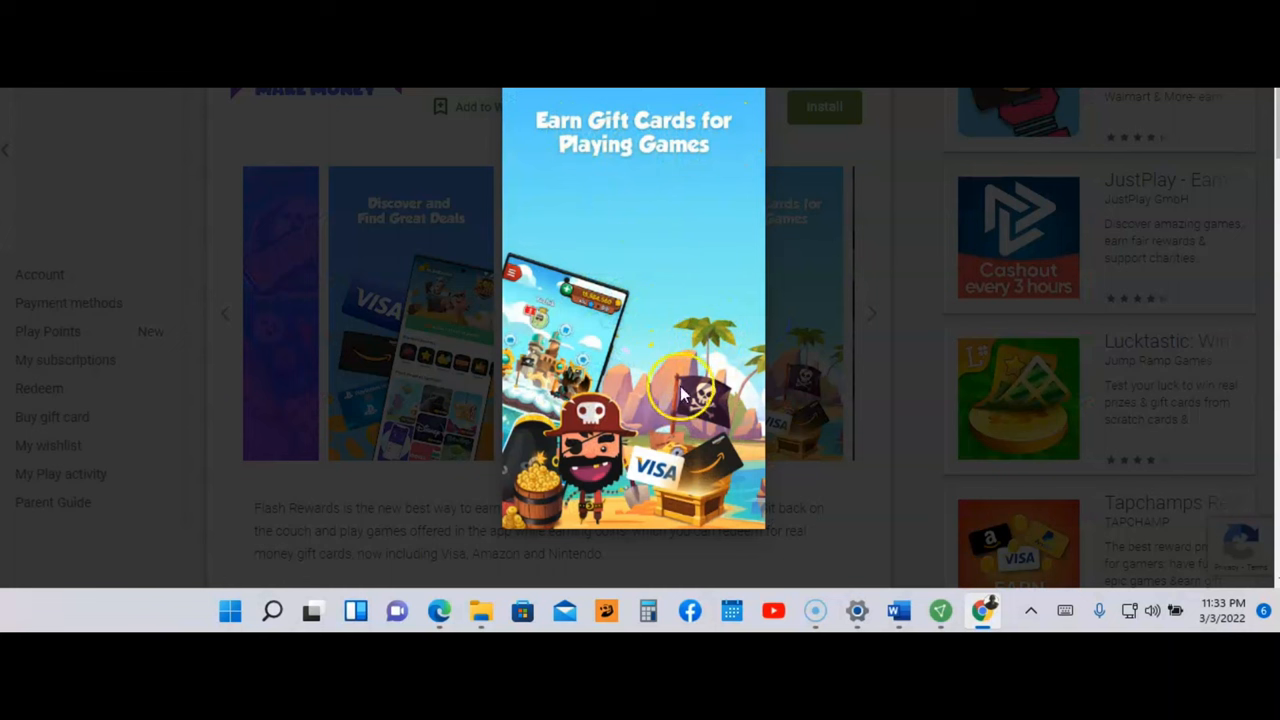
mouse_move(840, 385)
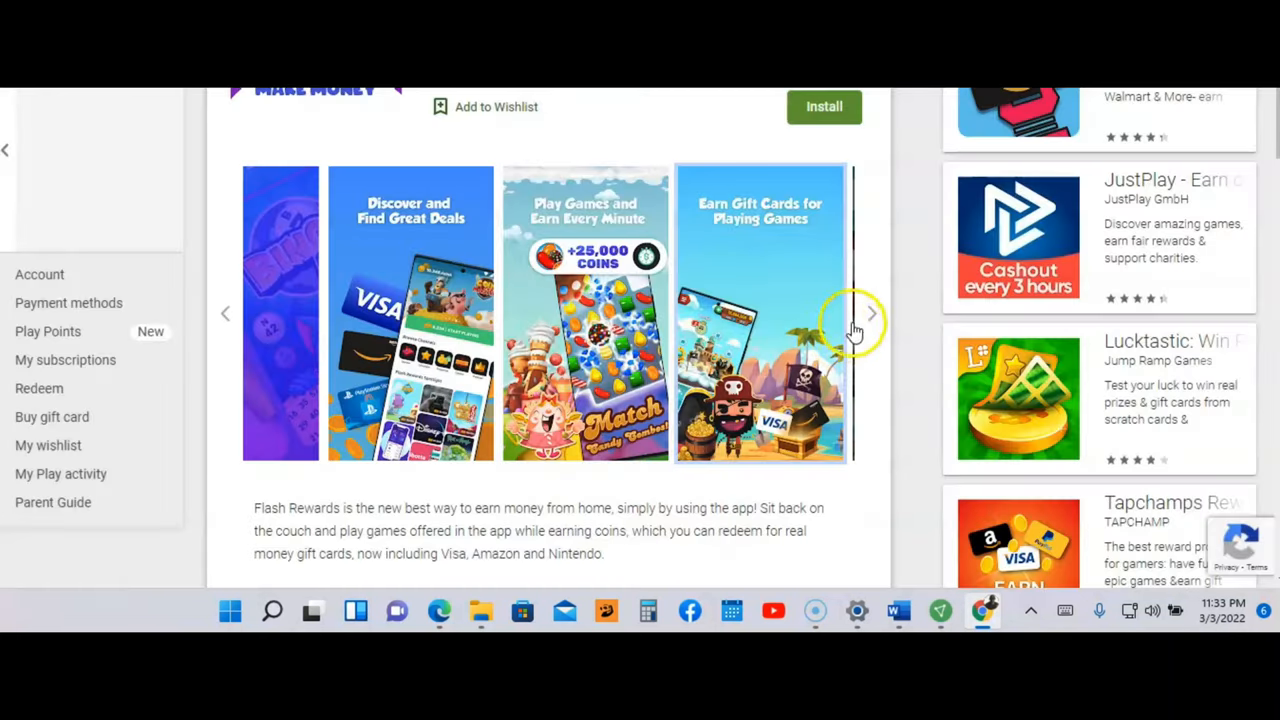
click(870, 312)
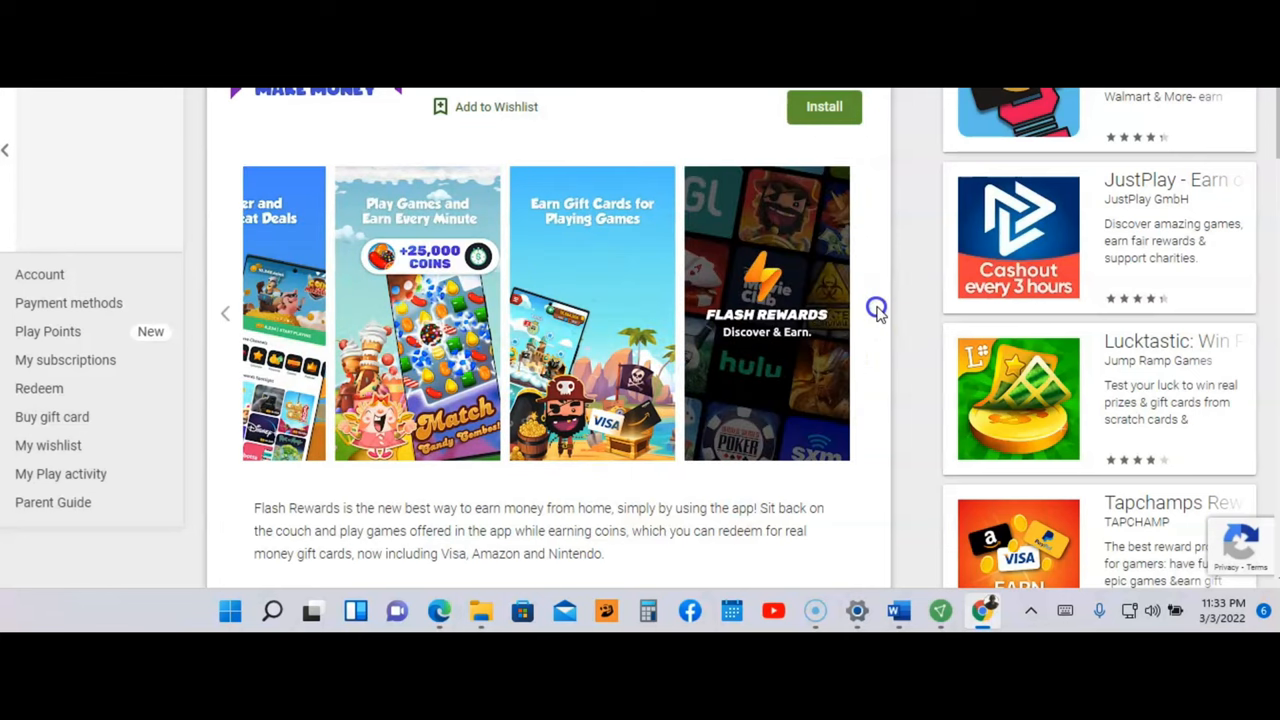
click(767, 313)
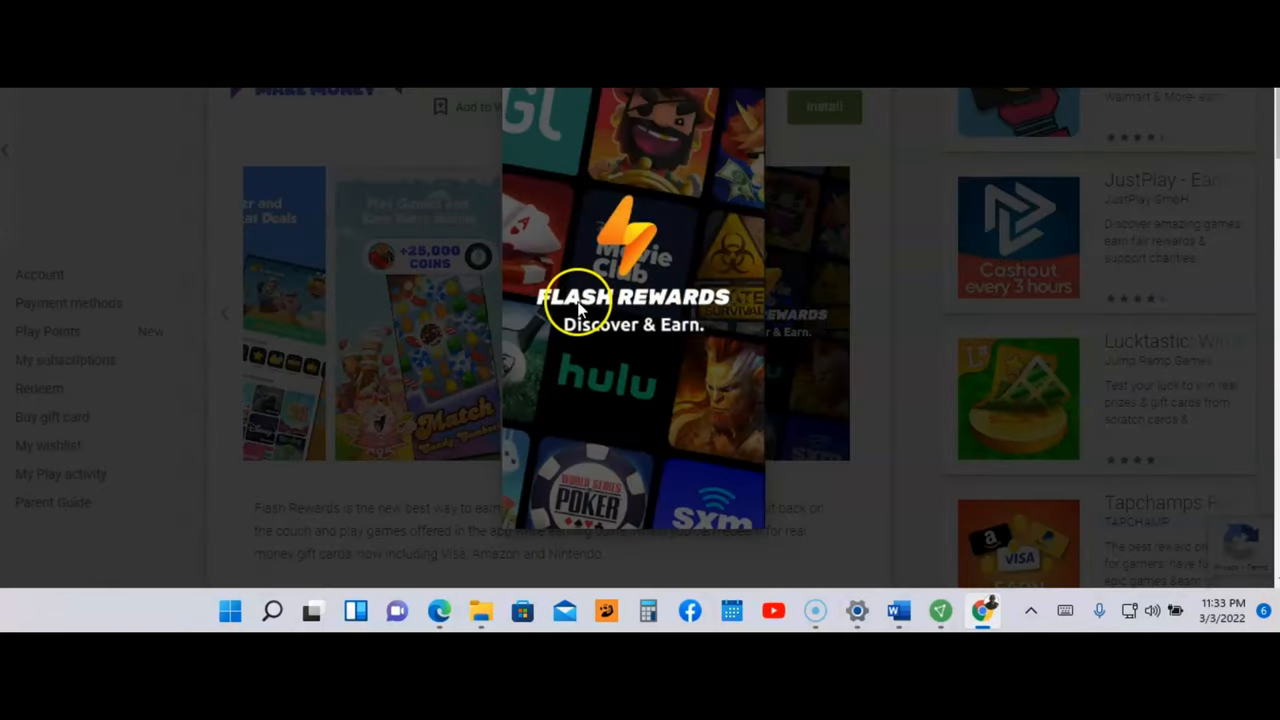
mouse_move(695, 330)
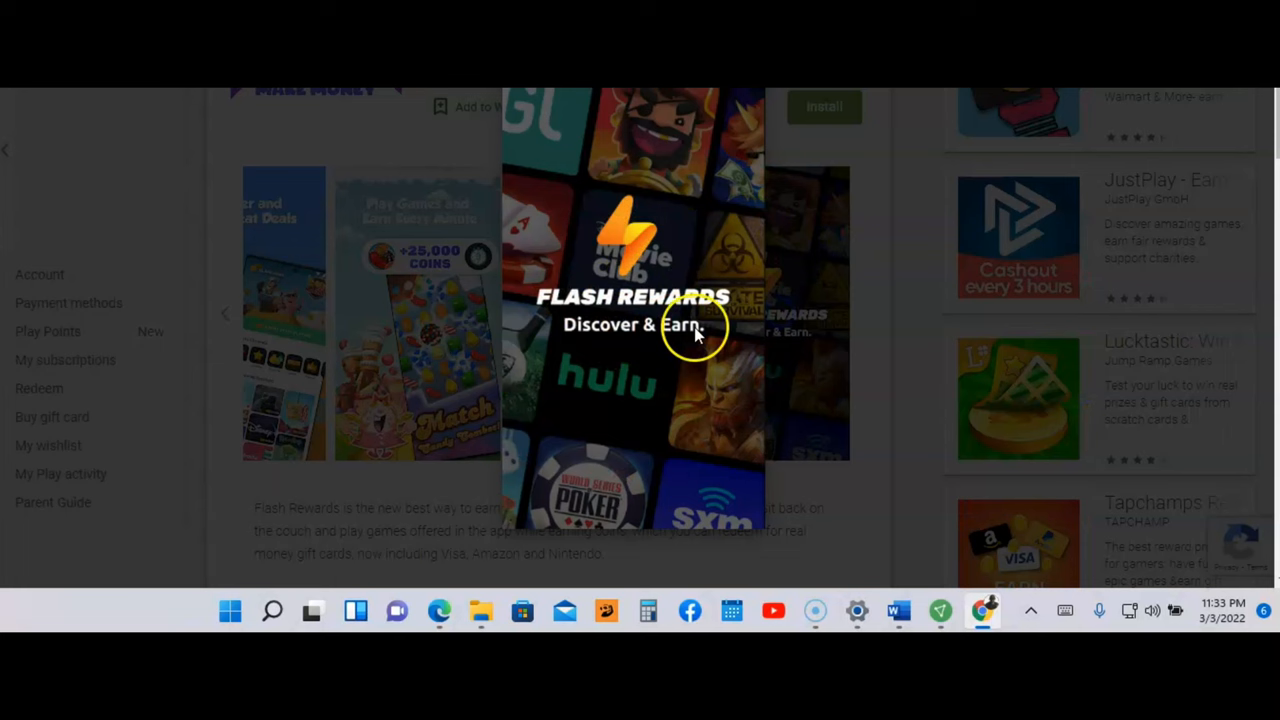
mouse_move(695, 210)
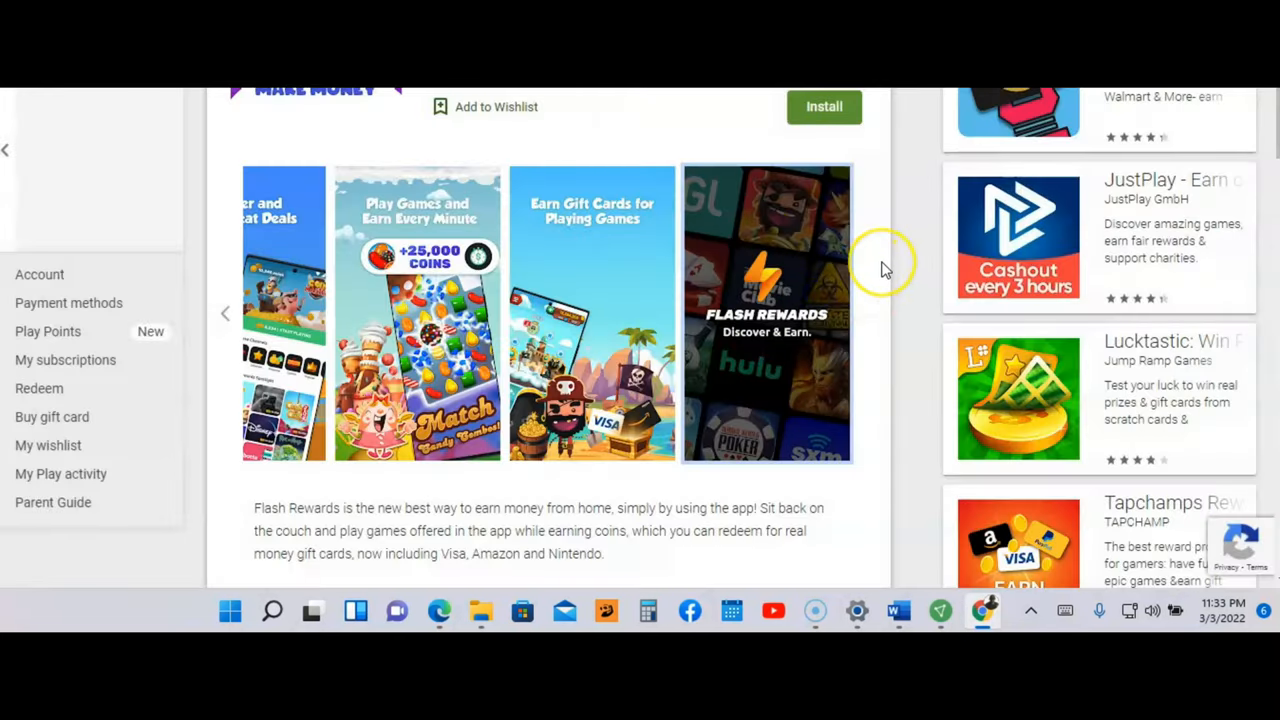
scroll(down, 3)
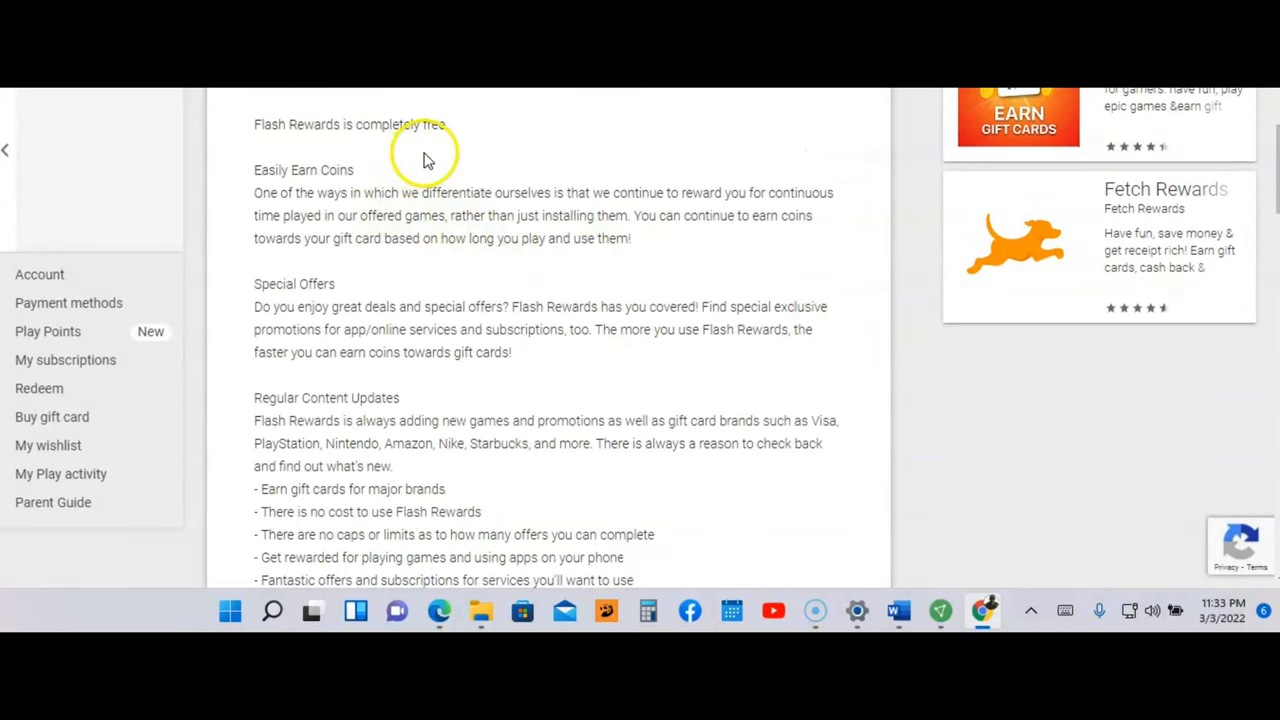
mouse_move(285, 175)
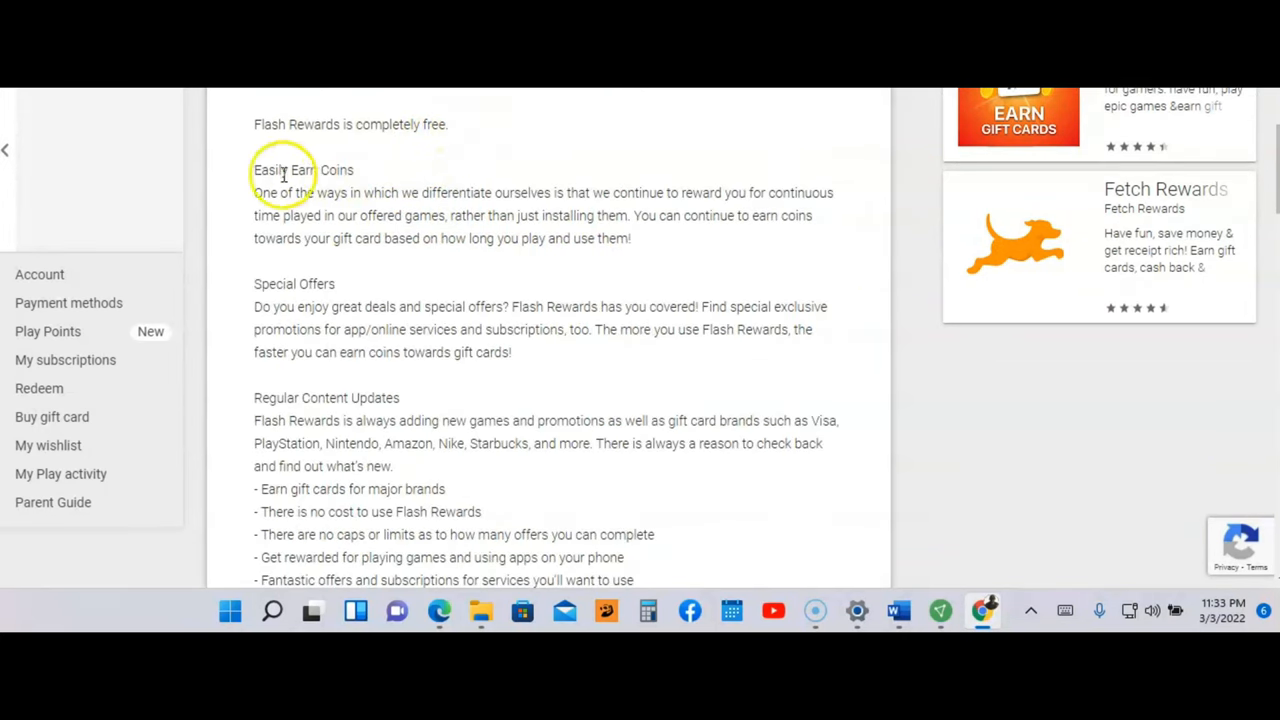
mouse_move(278, 188)
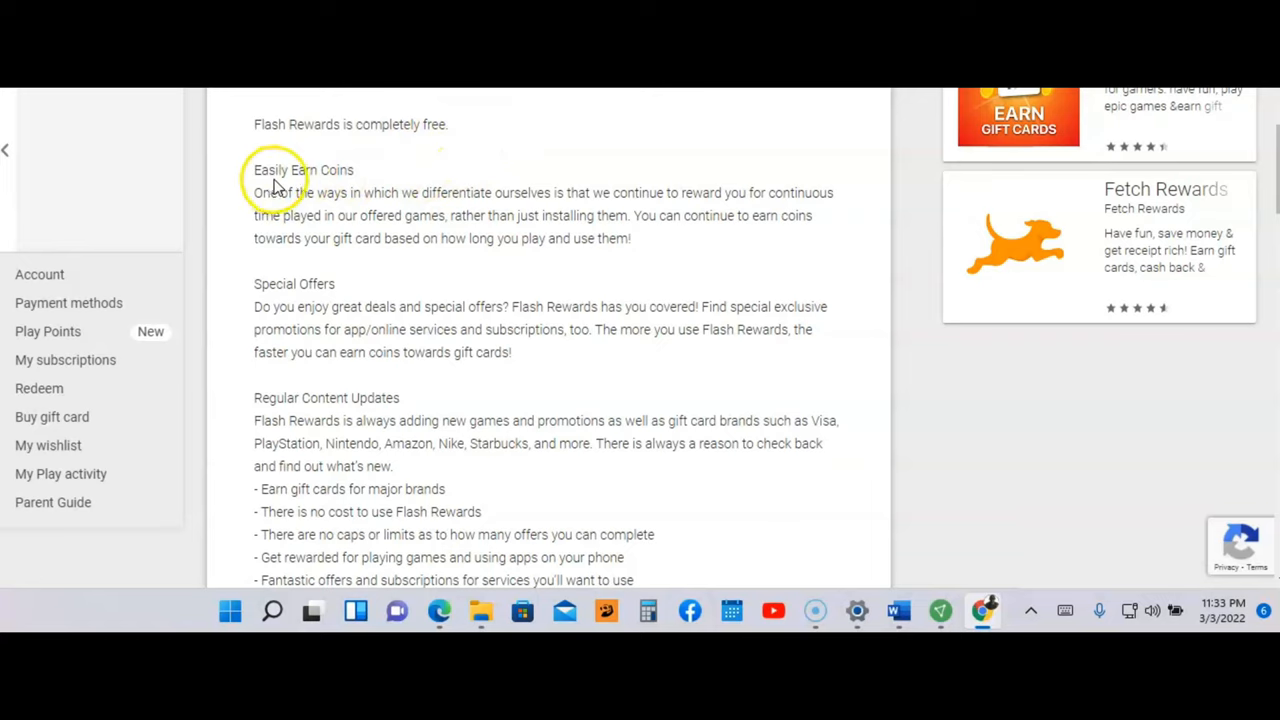
mouse_move(415, 262)
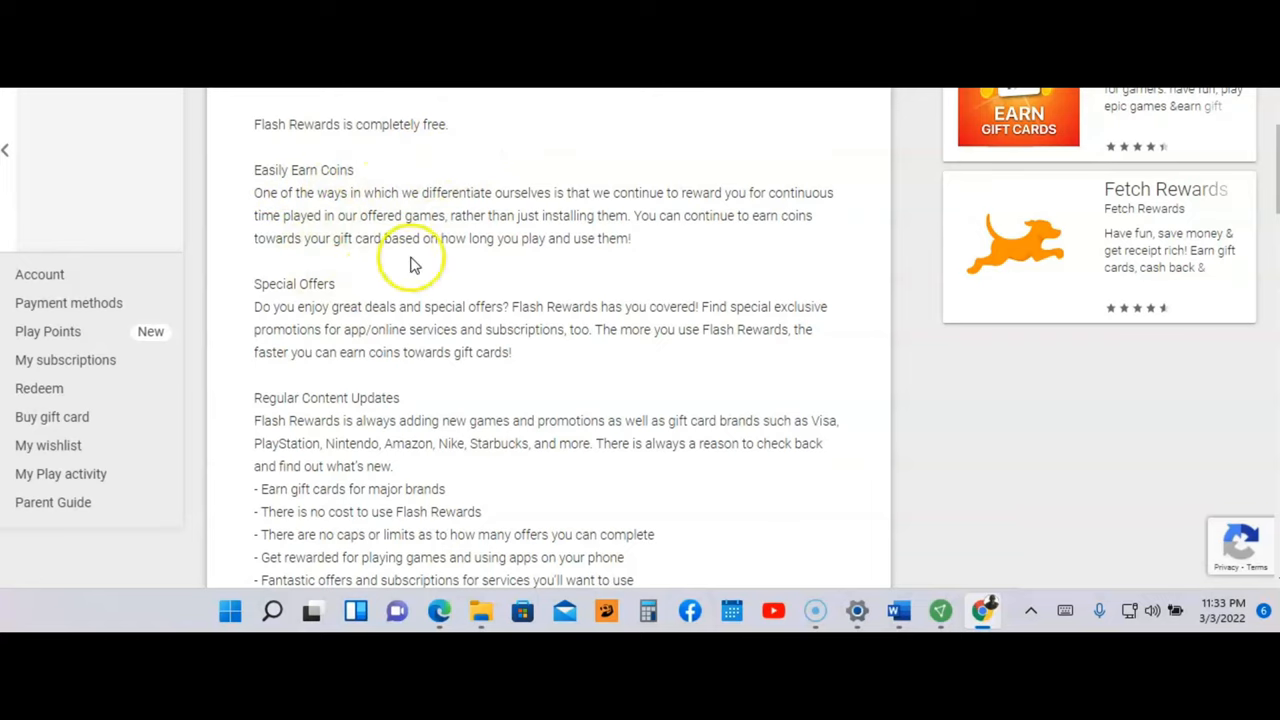
mouse_move(288, 291)
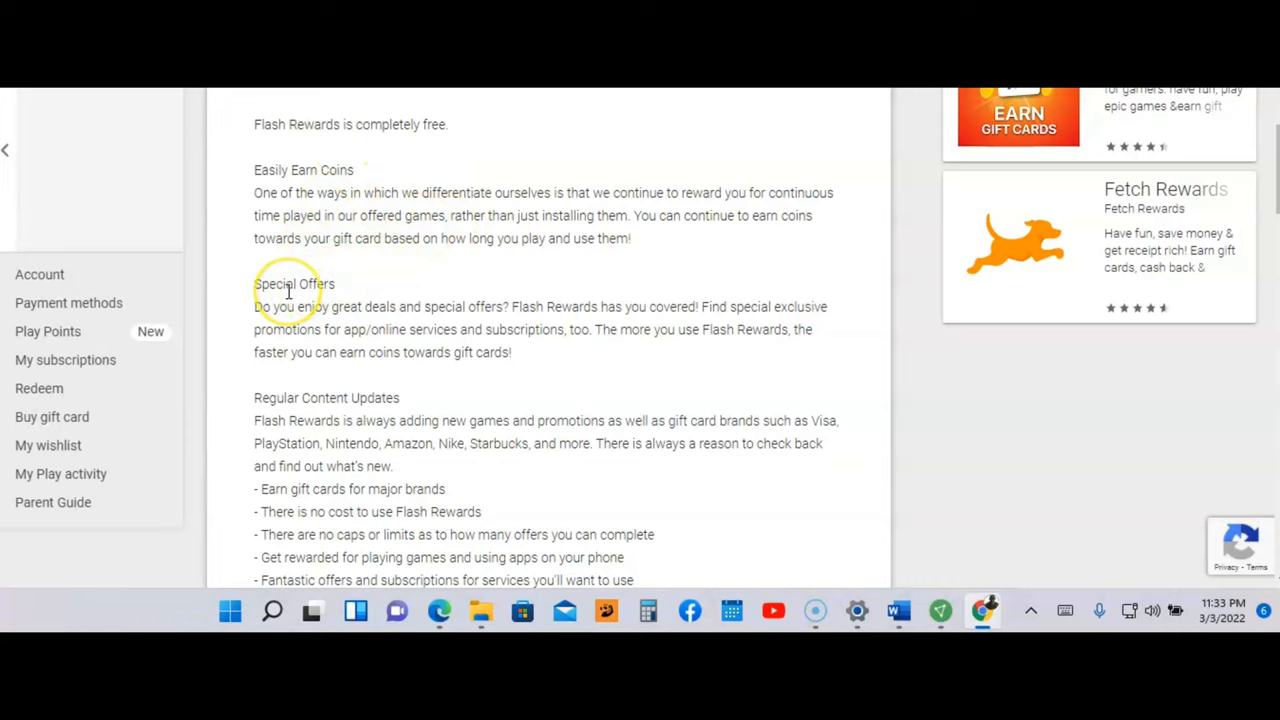
scroll(down, 3)
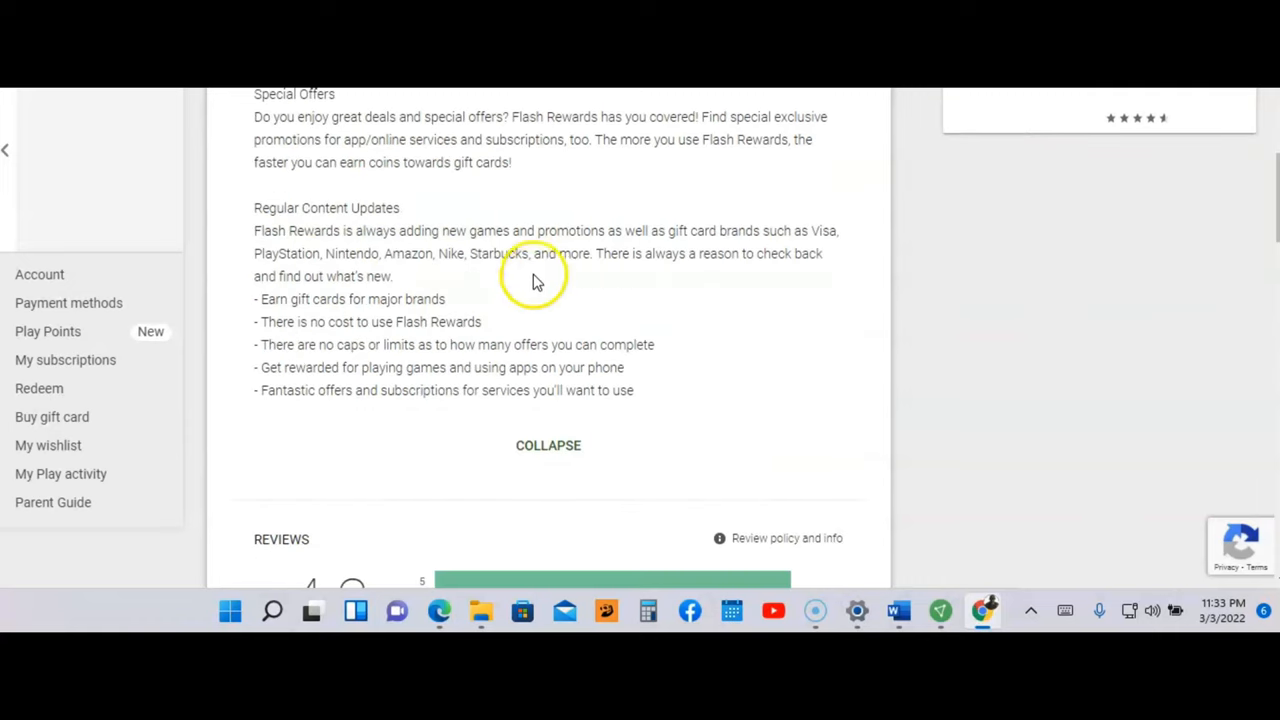
mouse_move(285, 317)
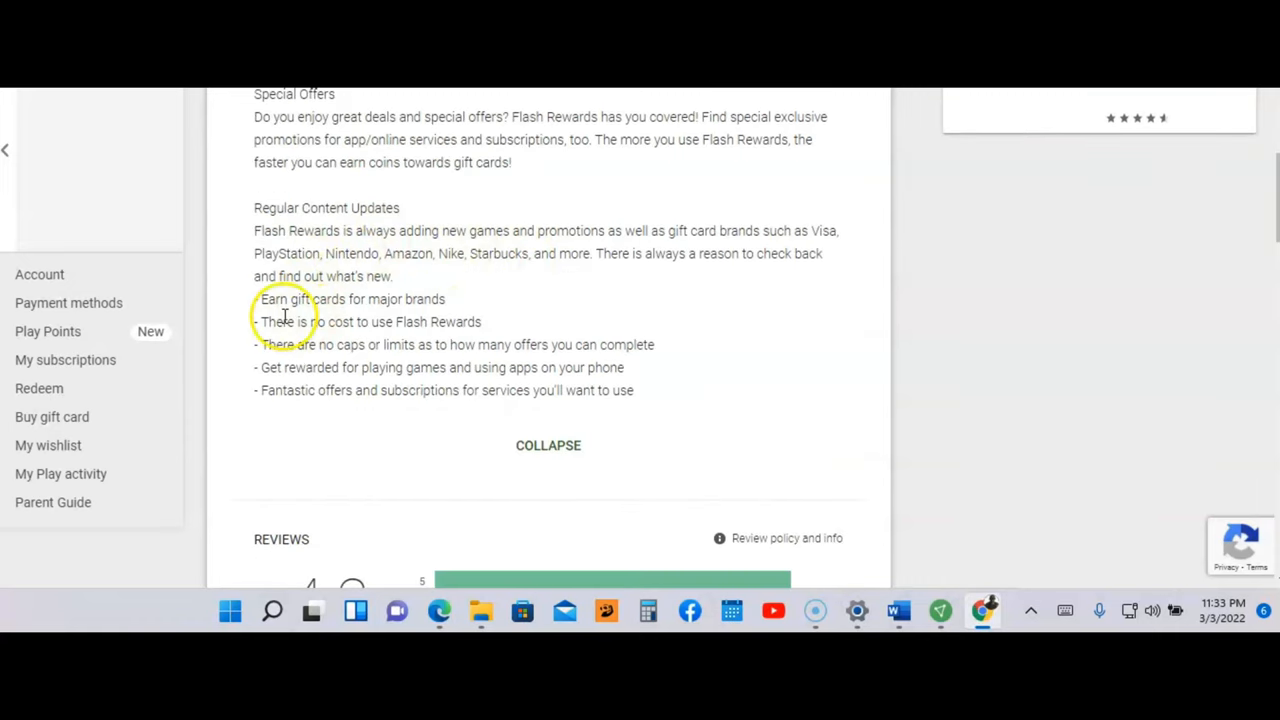
mouse_move(375, 220)
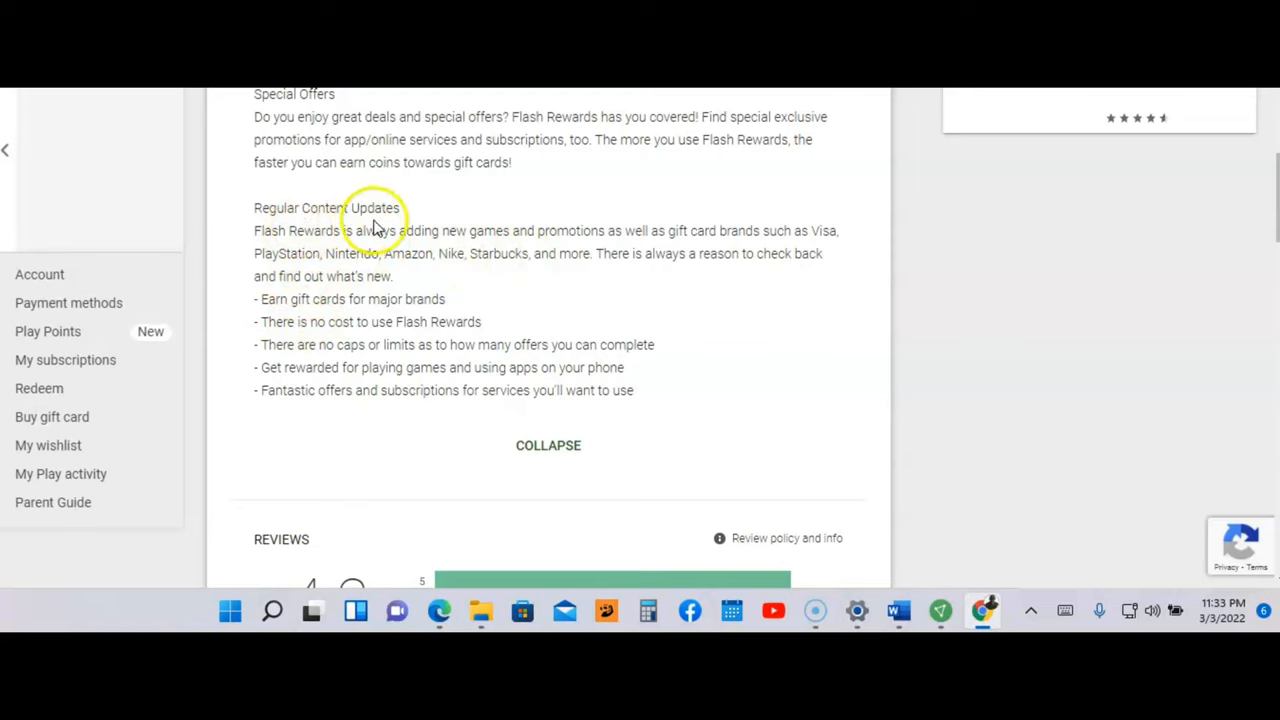
mouse_move(305, 318)
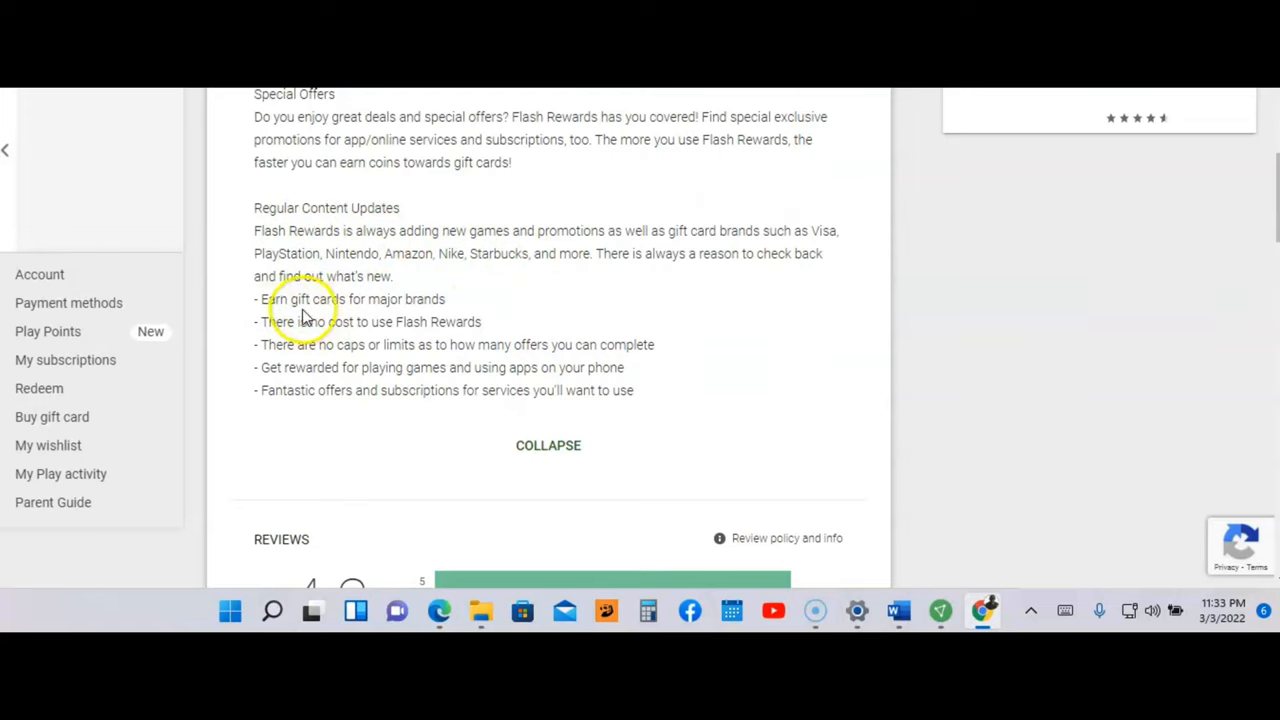
mouse_move(450, 321)
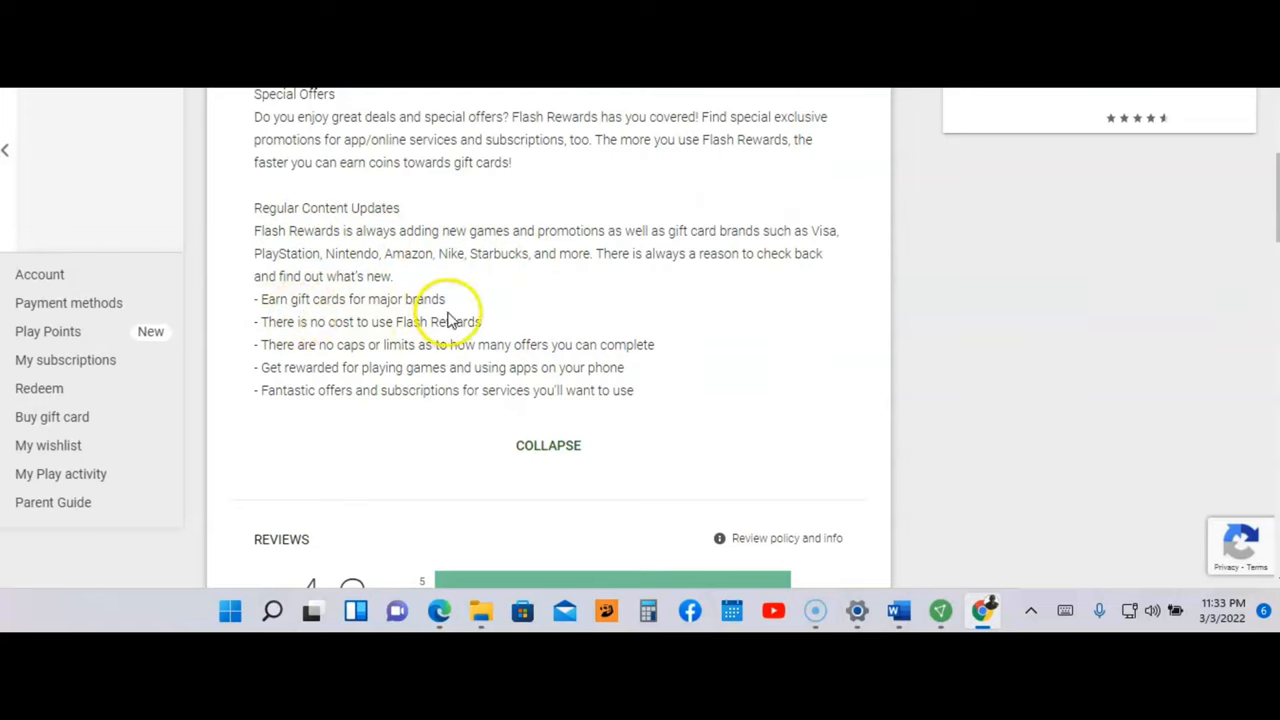
mouse_move(290, 340)
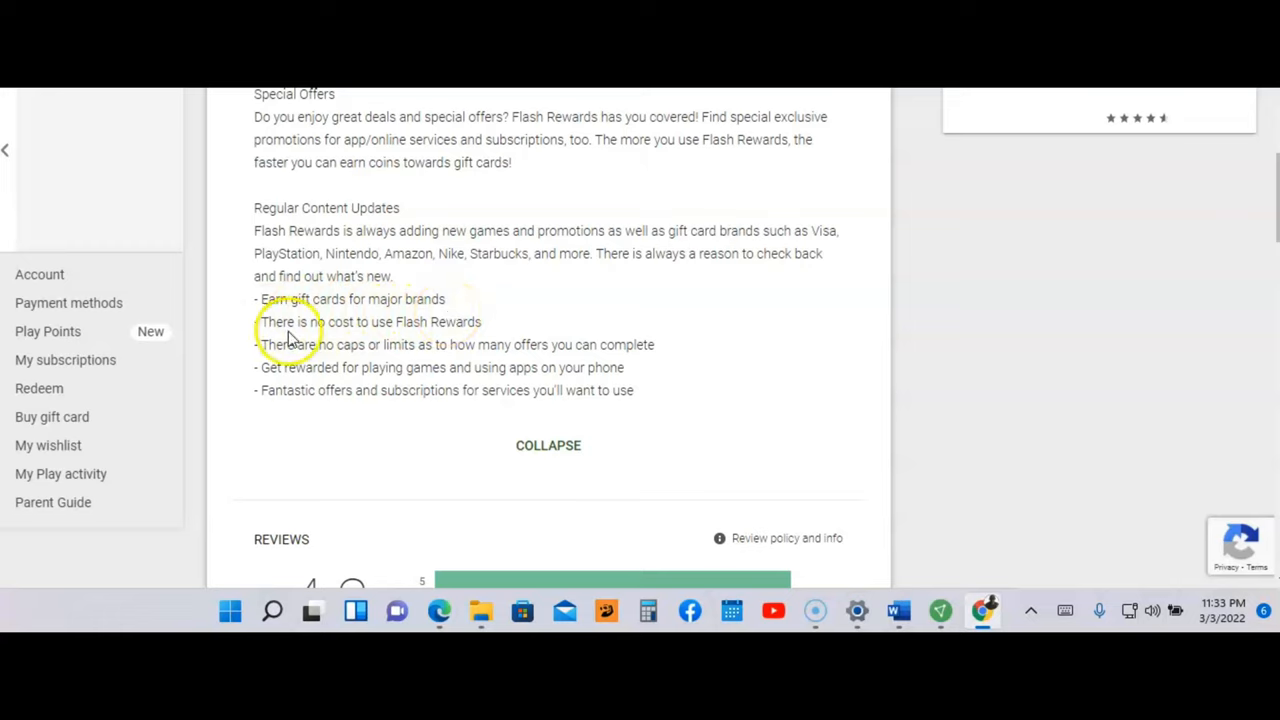
mouse_move(400, 344)
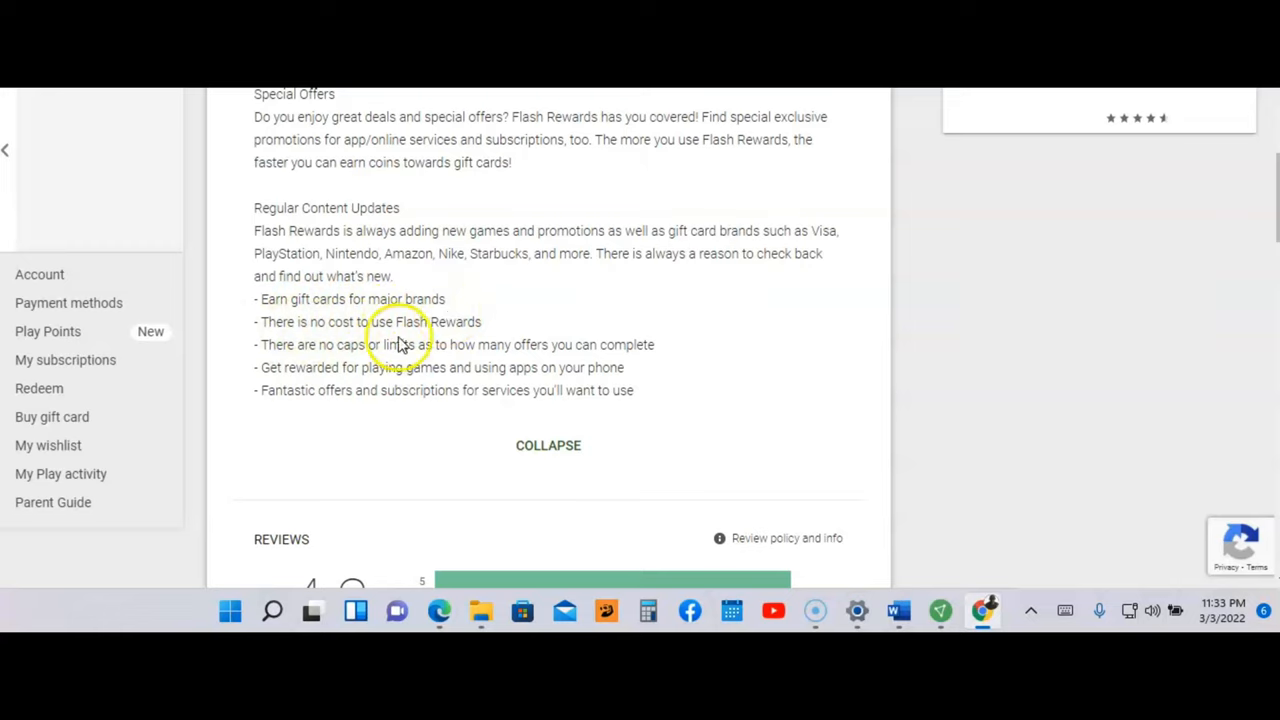
mouse_move(278, 363)
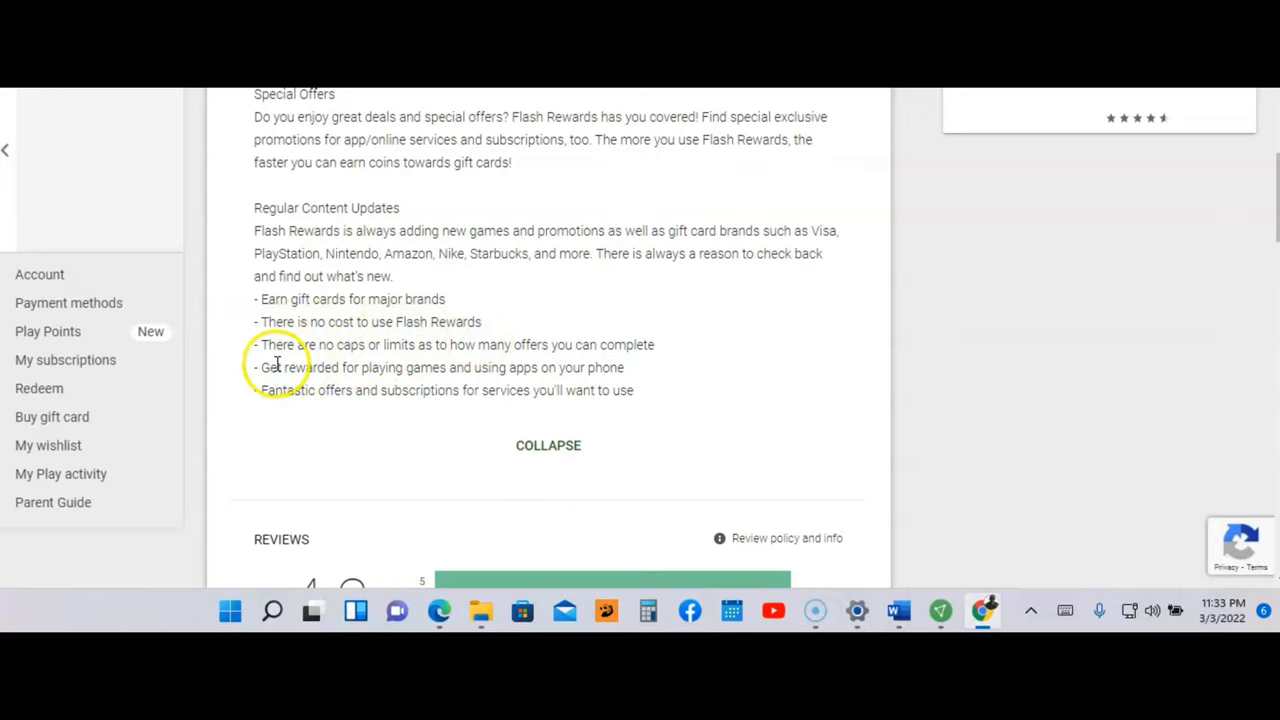
mouse_move(358, 367)
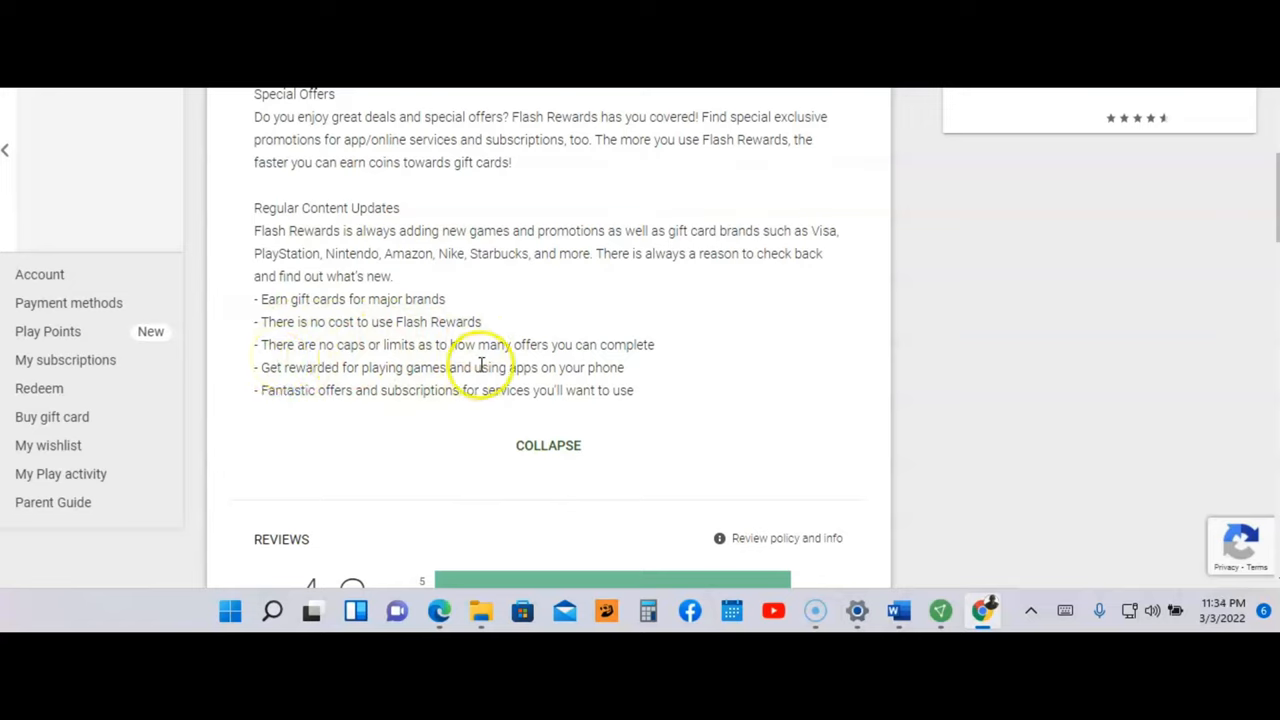
mouse_move(555, 362)
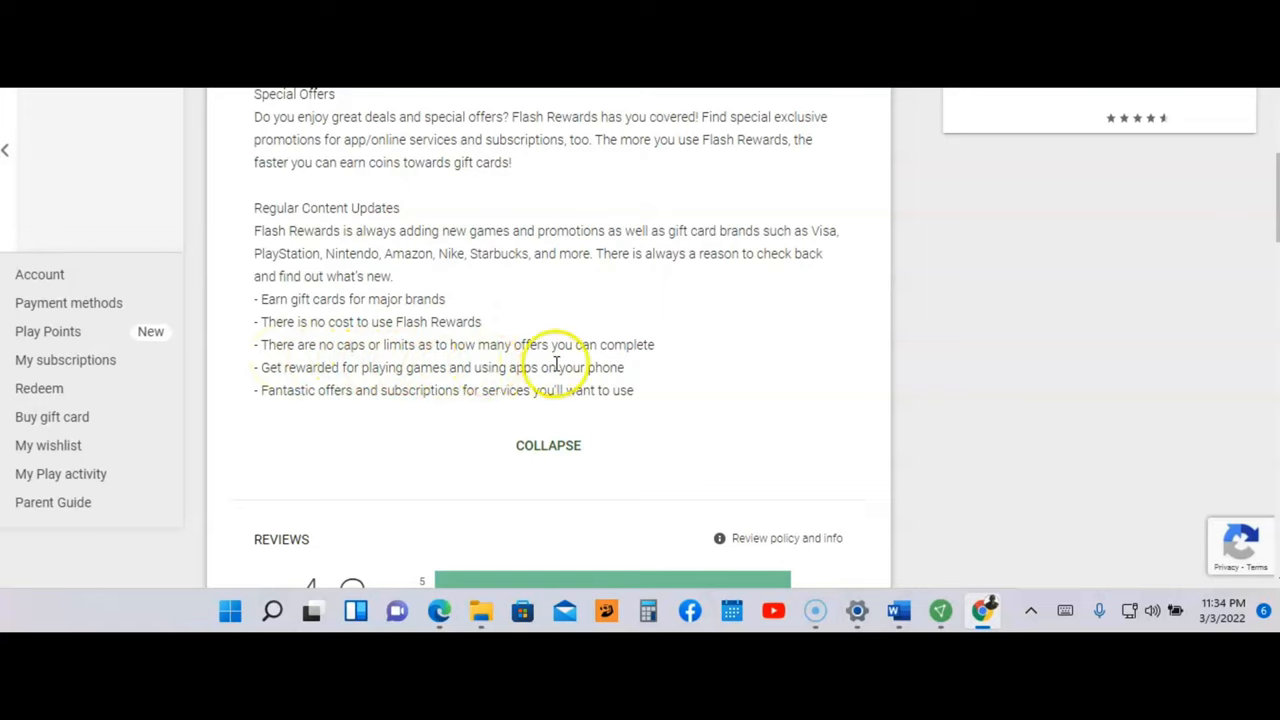
mouse_move(625, 363)
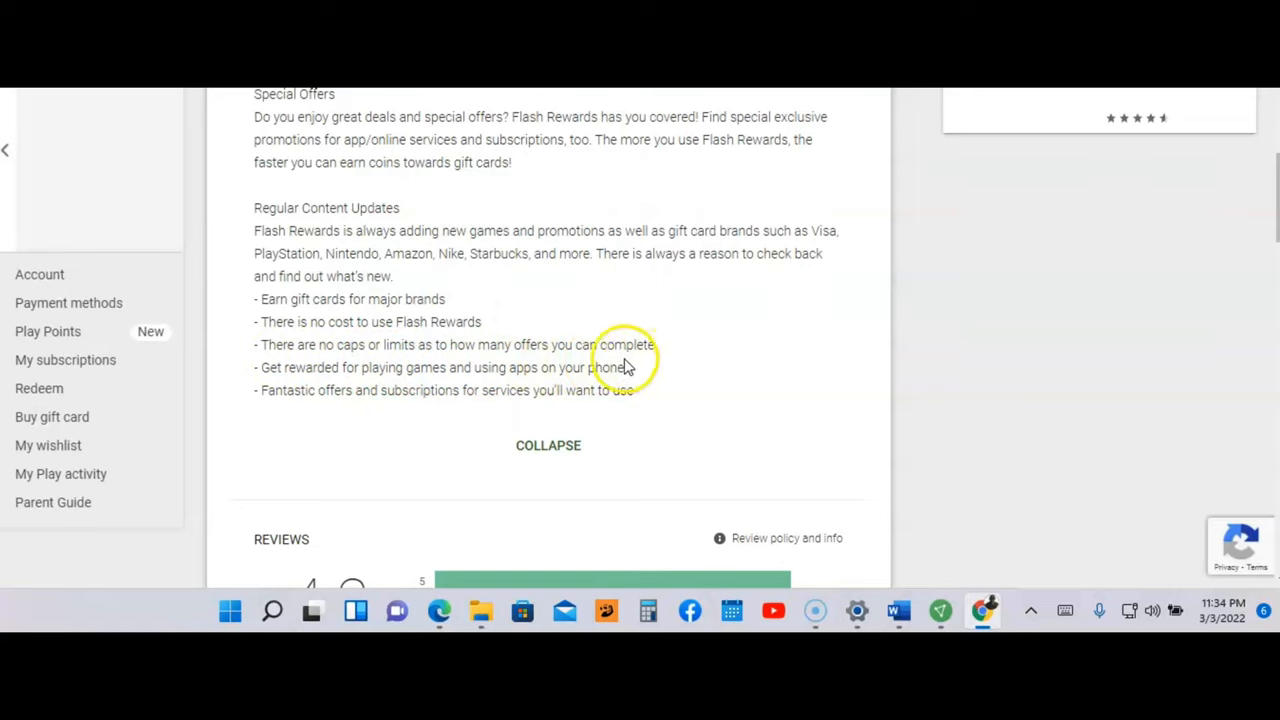
mouse_move(285, 387)
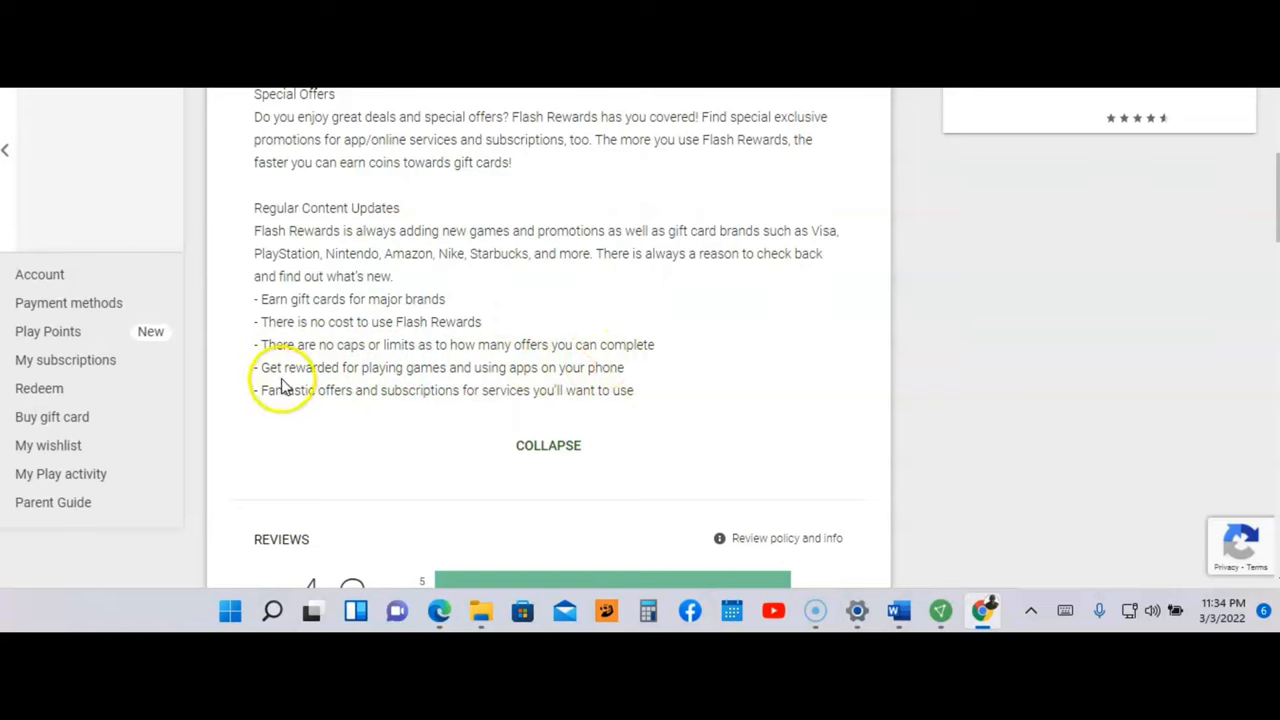
mouse_move(490, 388)
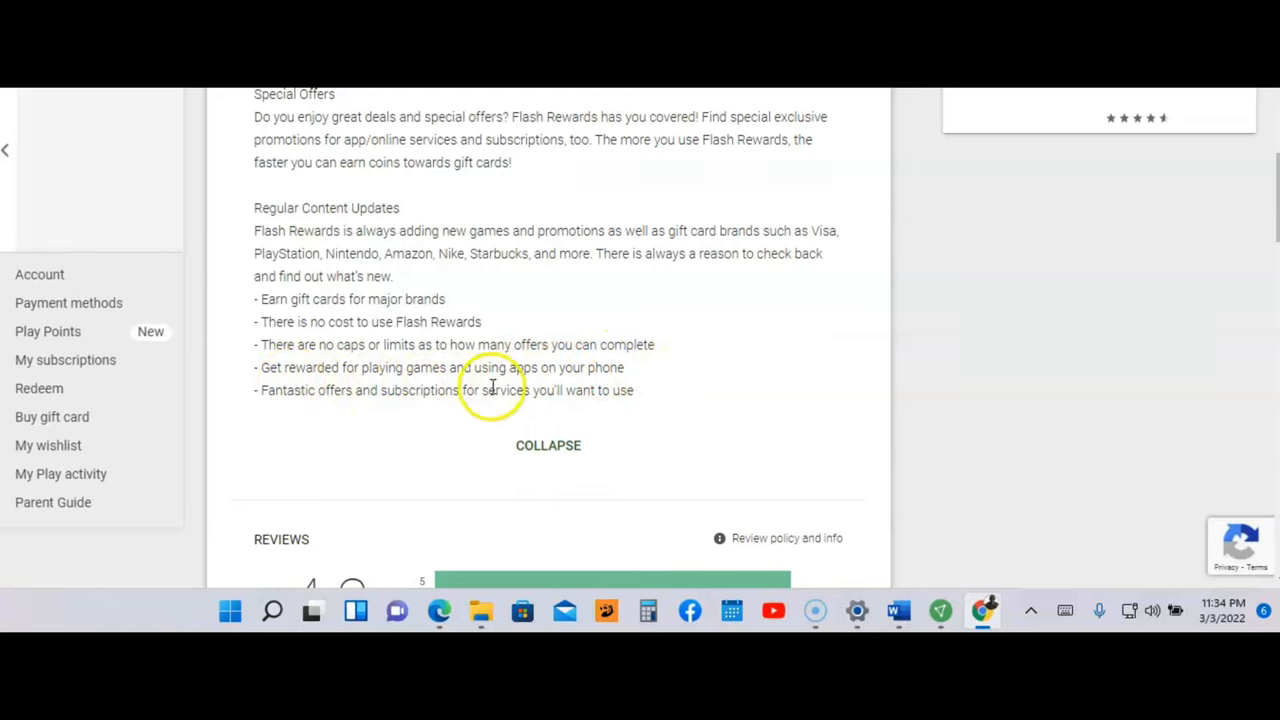
mouse_move(338, 405)
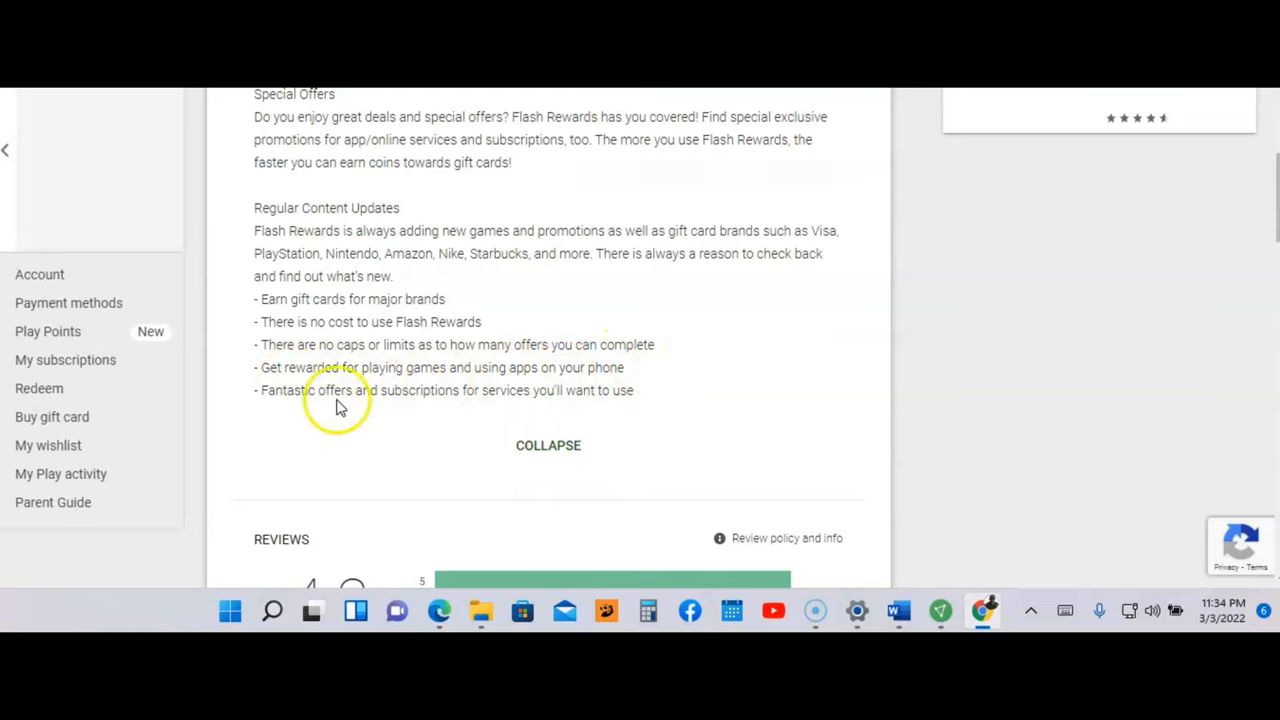
mouse_move(360, 418)
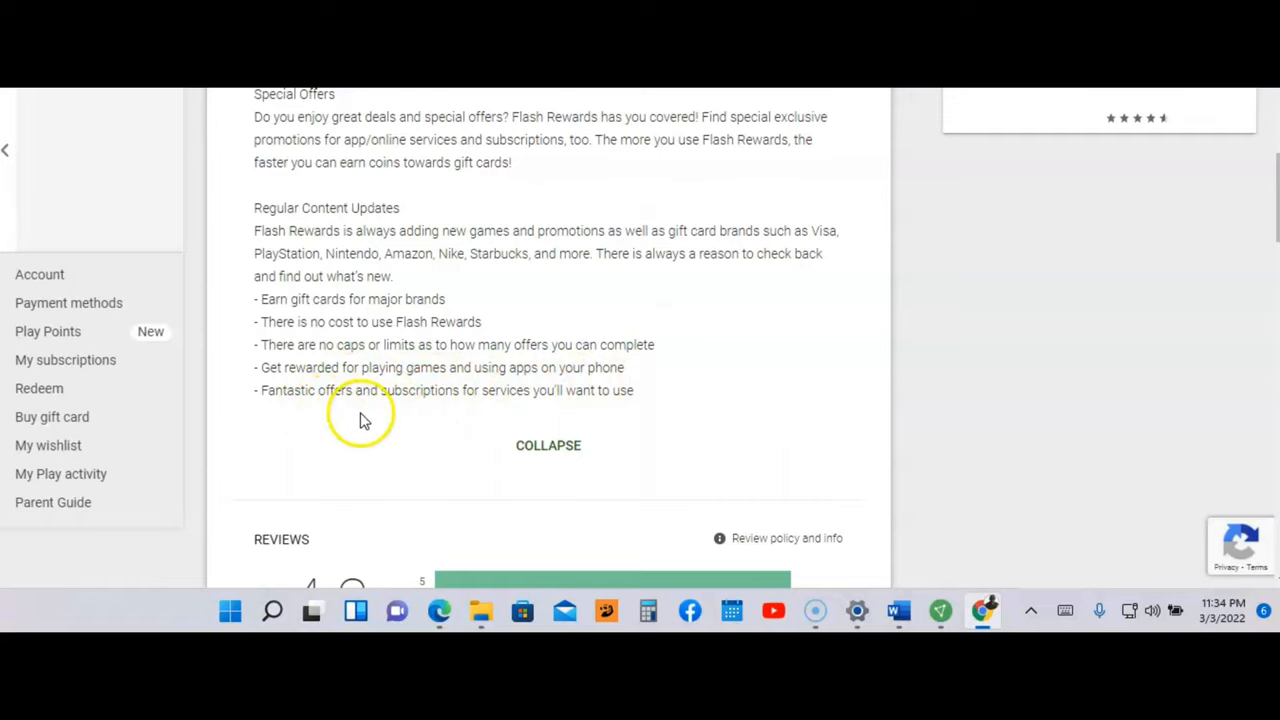
mouse_move(560, 415)
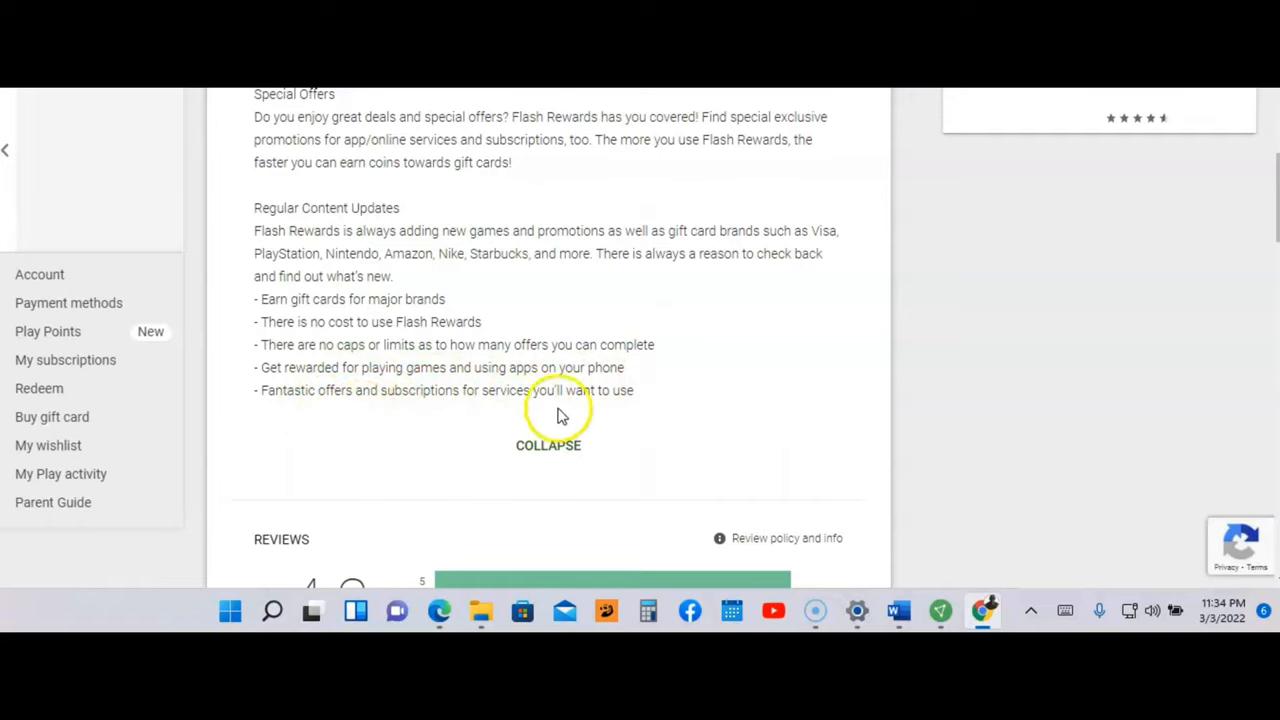
mouse_move(695, 402)
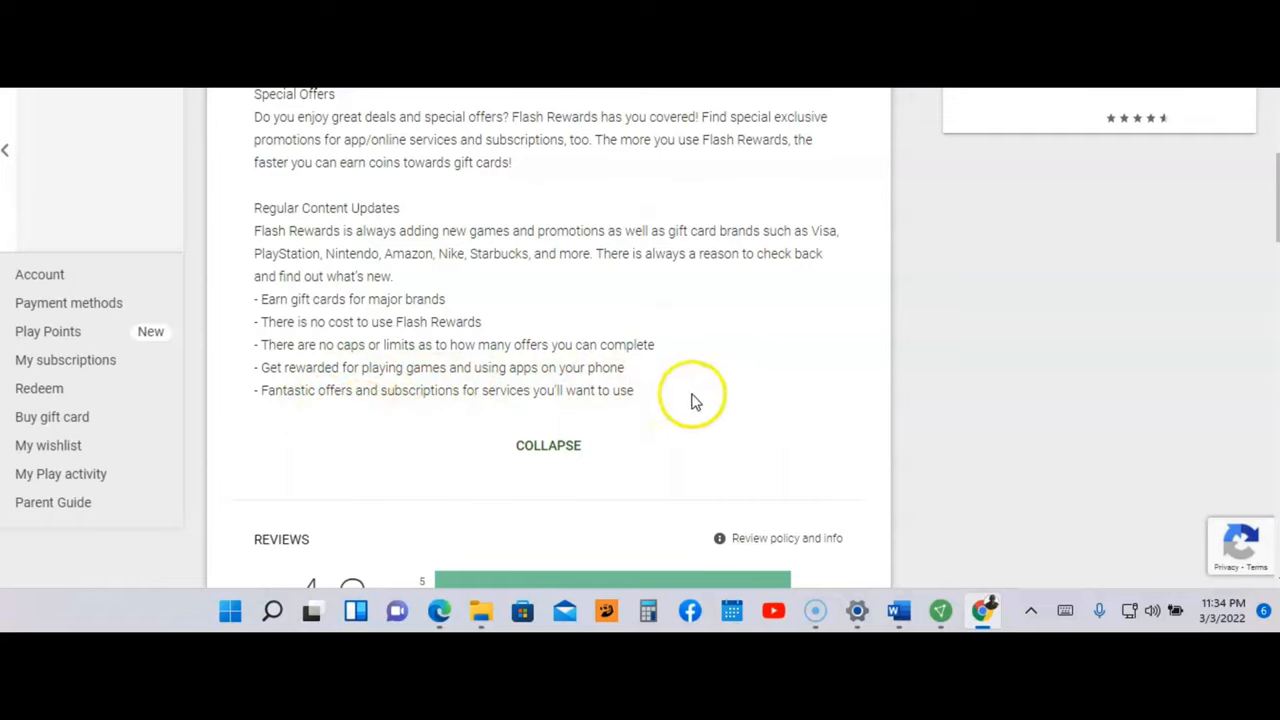
mouse_move(728, 395)
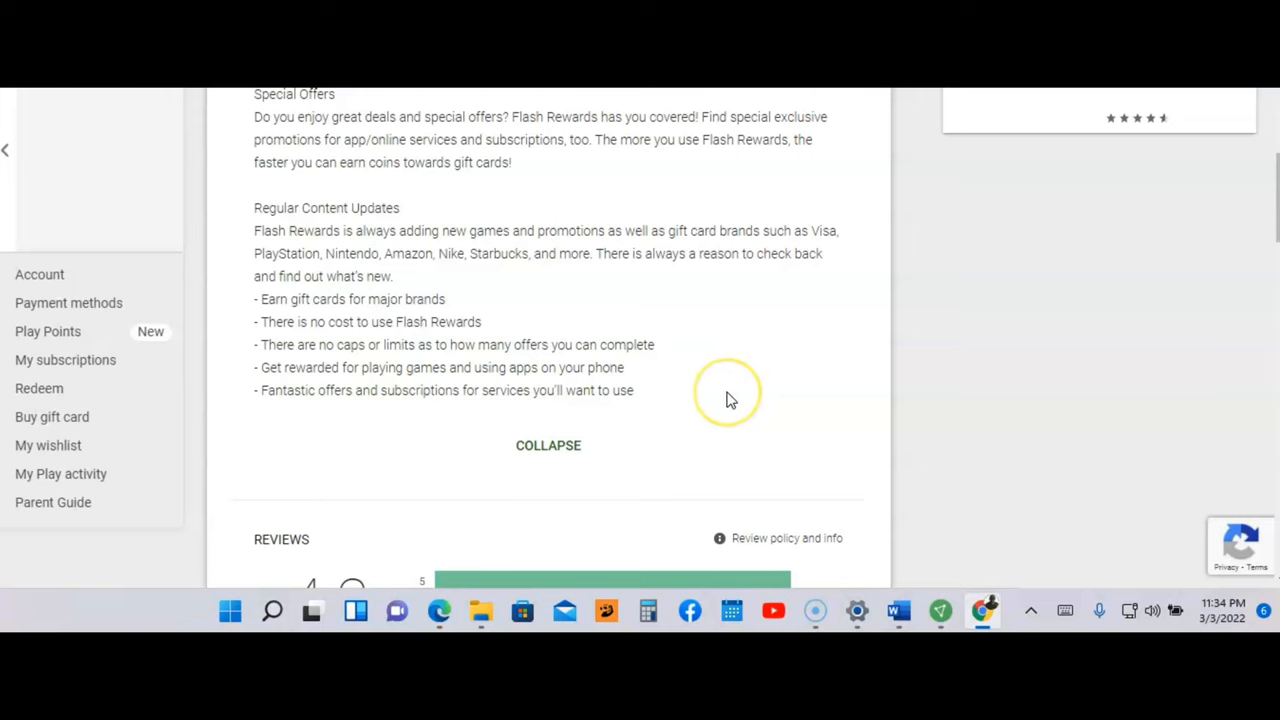
Step: Read the Flash Rewards 4.2 rating breakdown and reviews, including a three-star review with developer reply
scroll(down, 3)
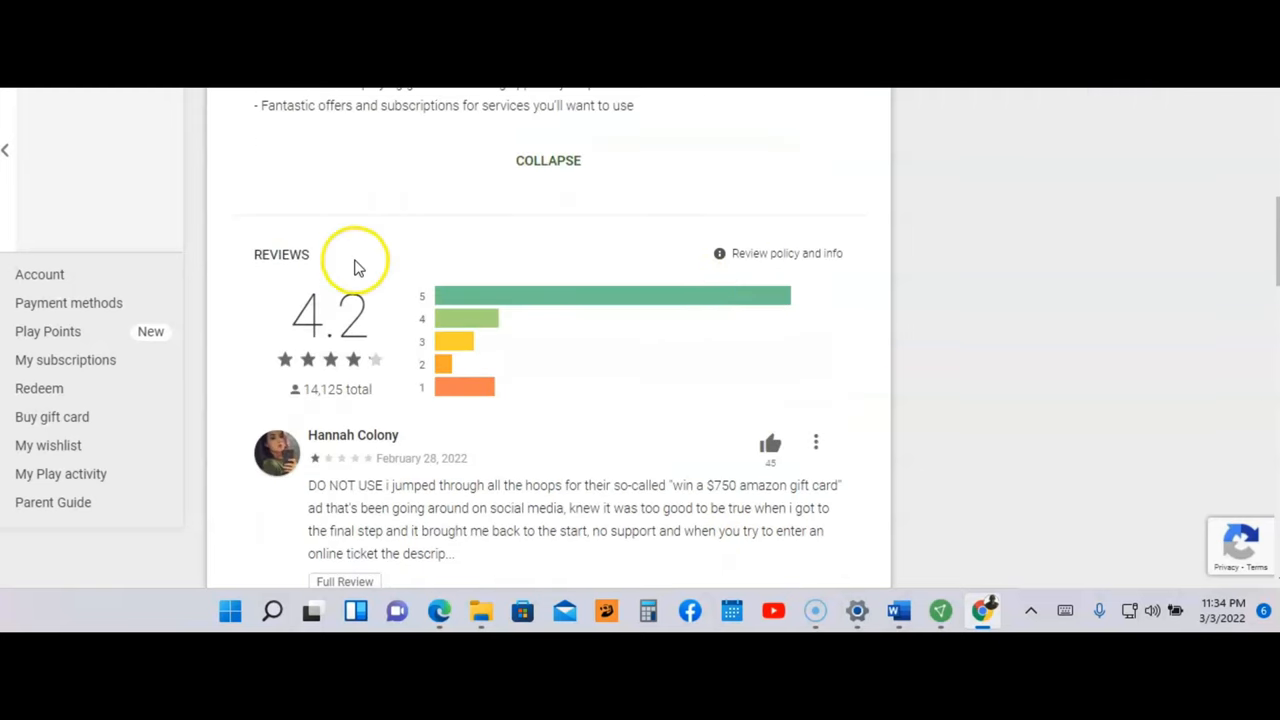
mouse_move(358, 365)
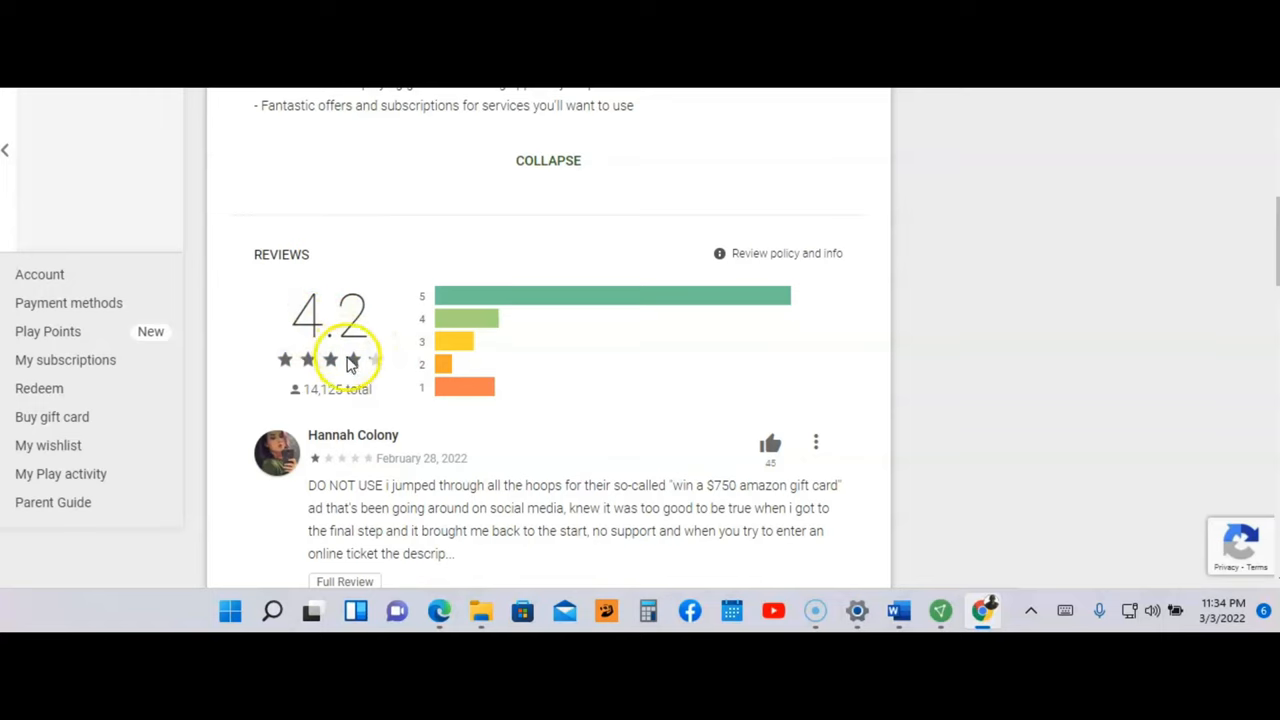
scroll(down, 3)
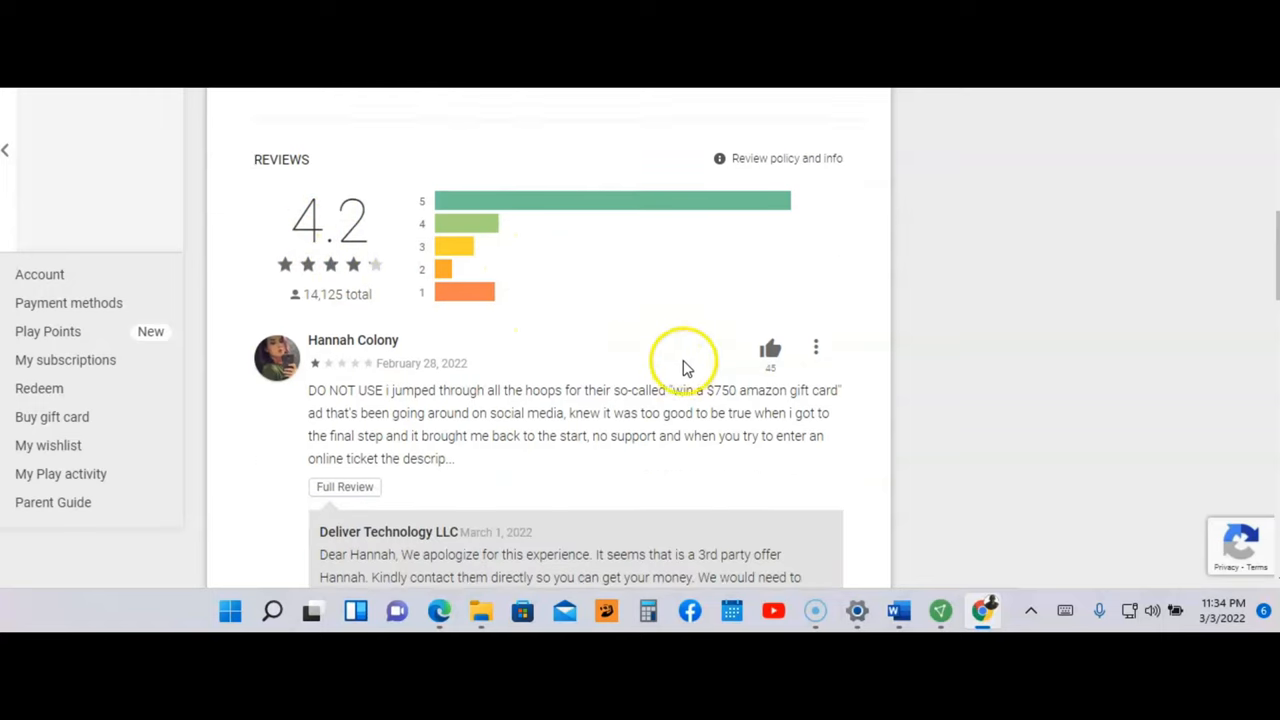
scroll(down, 3)
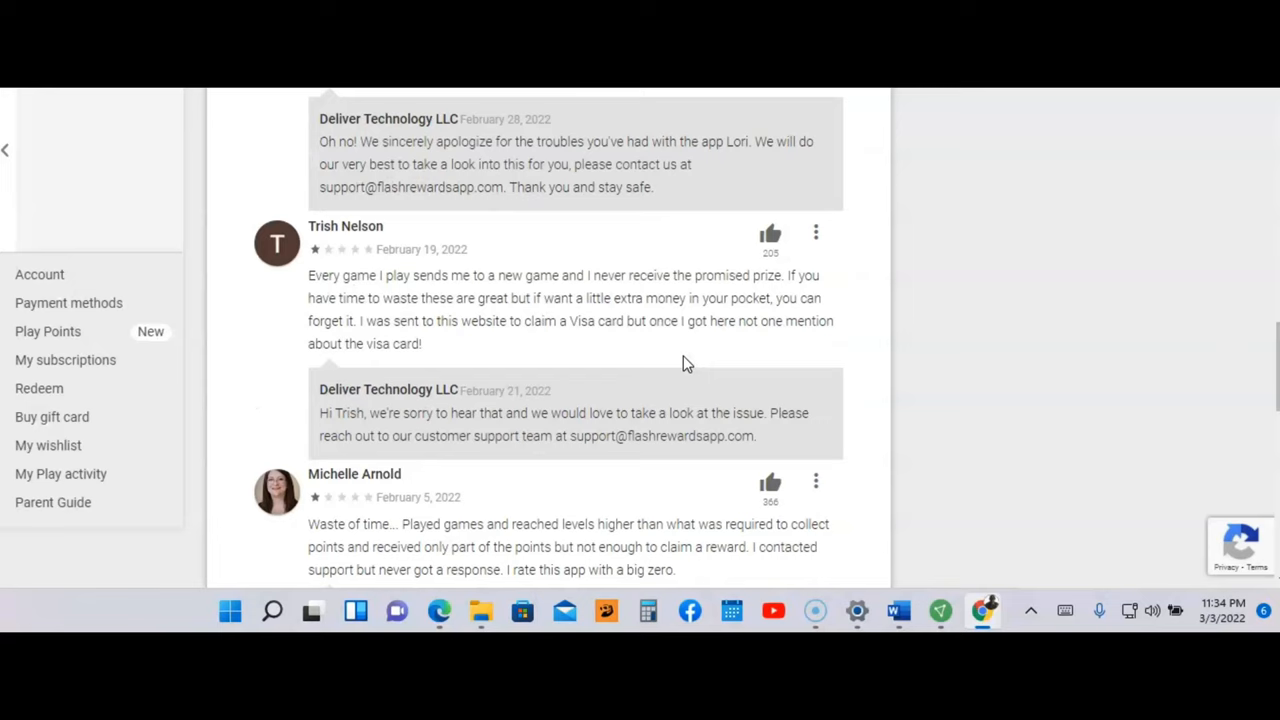
scroll(up, 3)
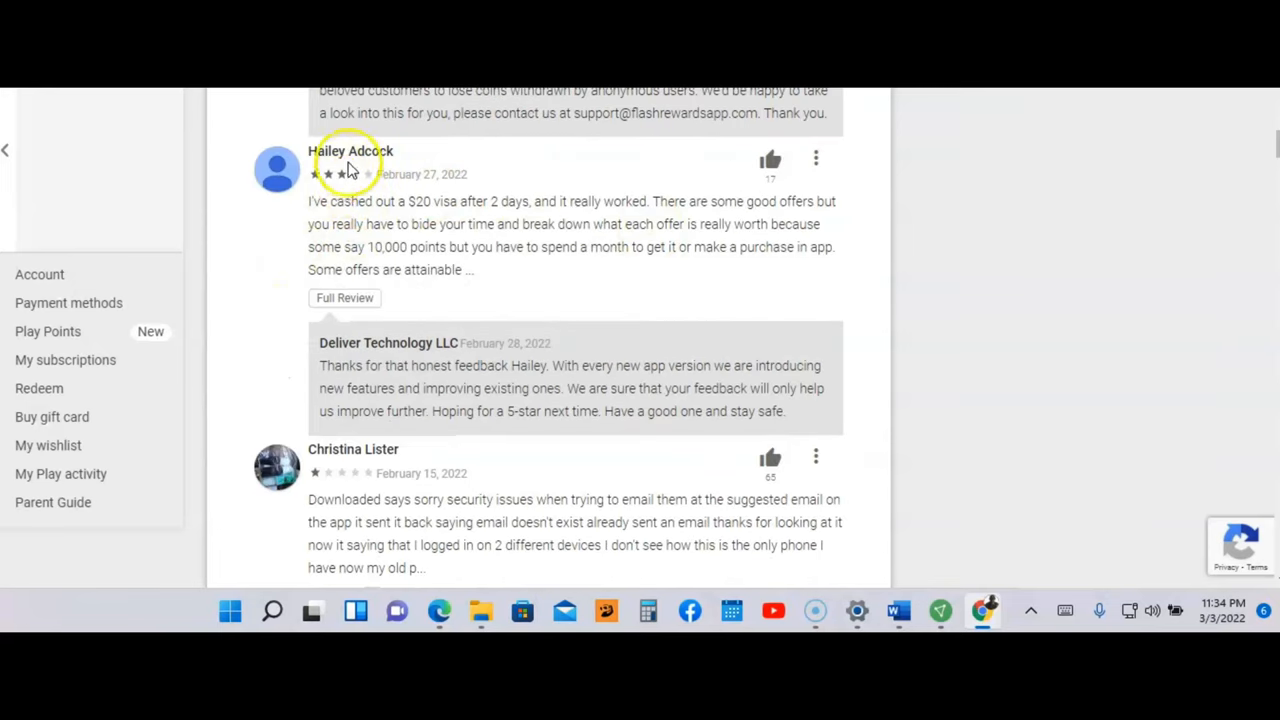
mouse_move(323, 218)
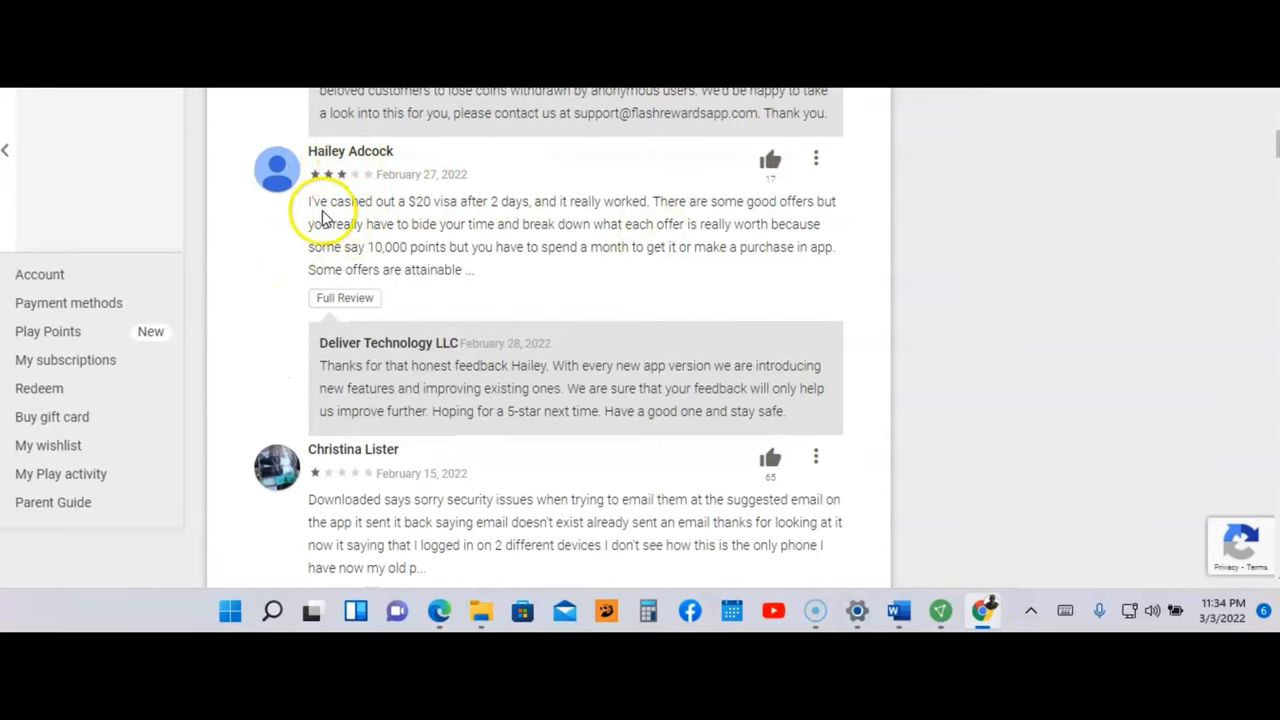
mouse_move(425, 218)
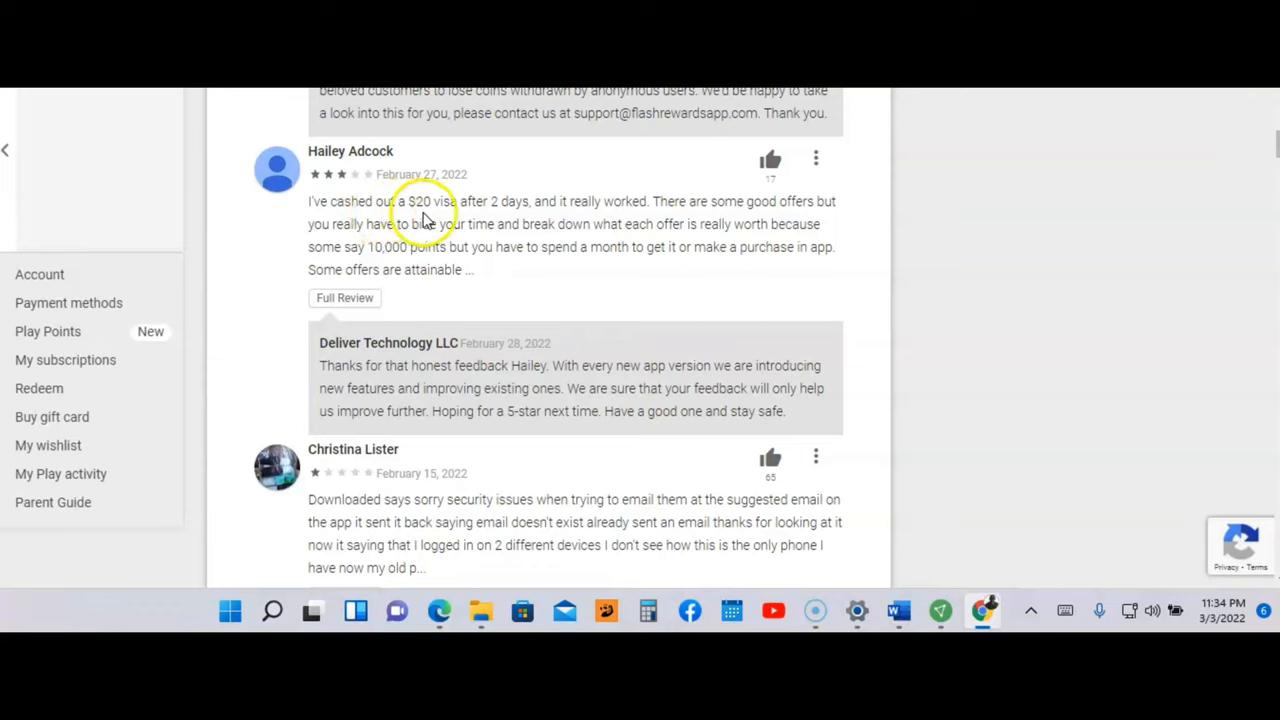
mouse_move(539, 230)
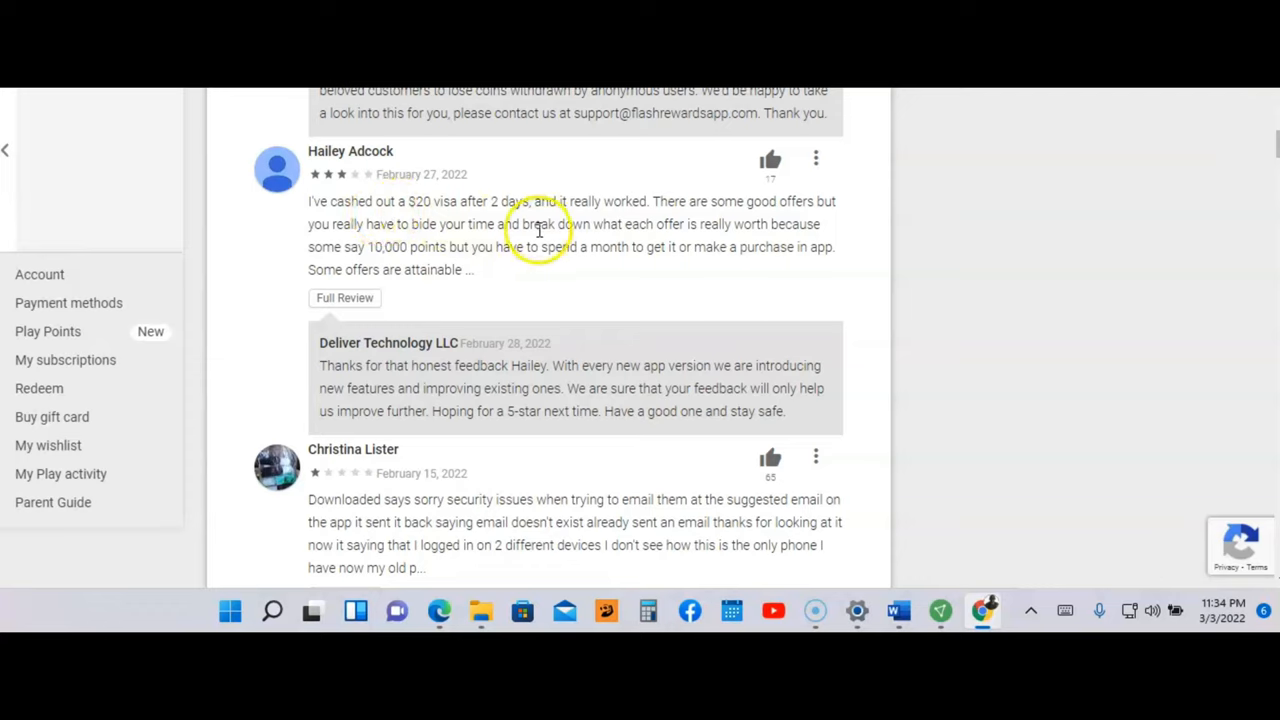
mouse_move(610, 222)
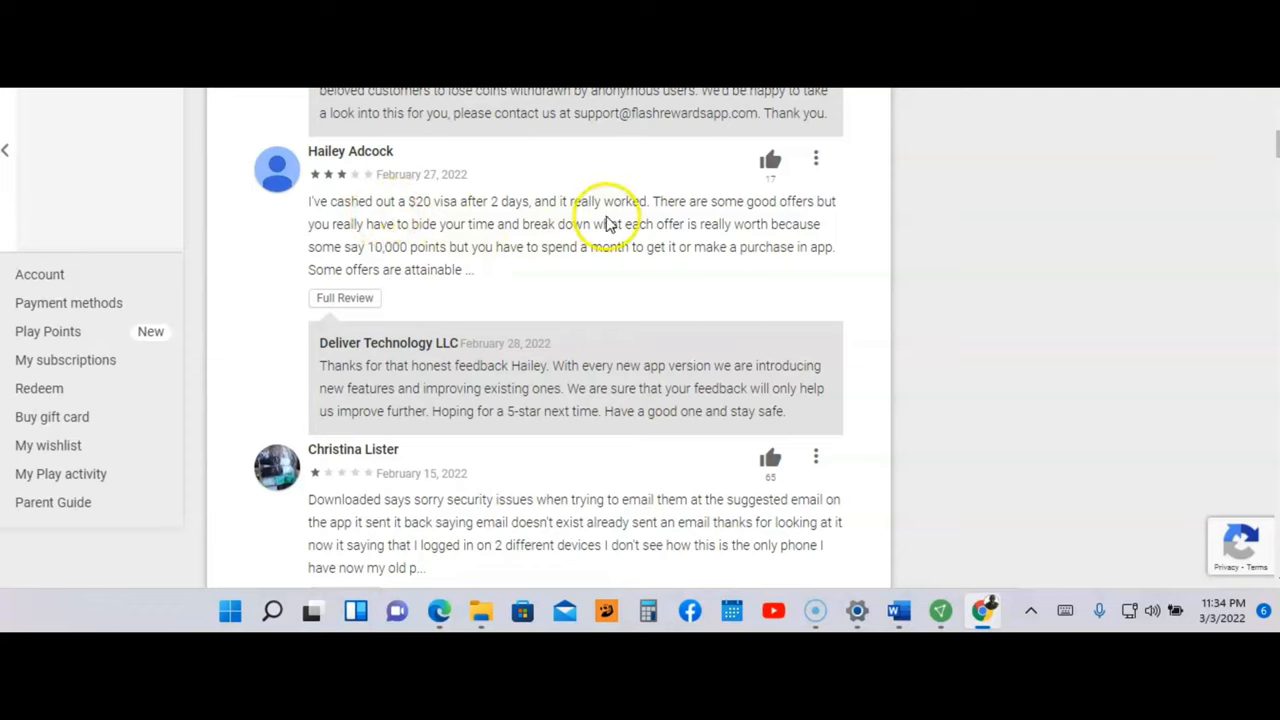
mouse_move(665, 247)
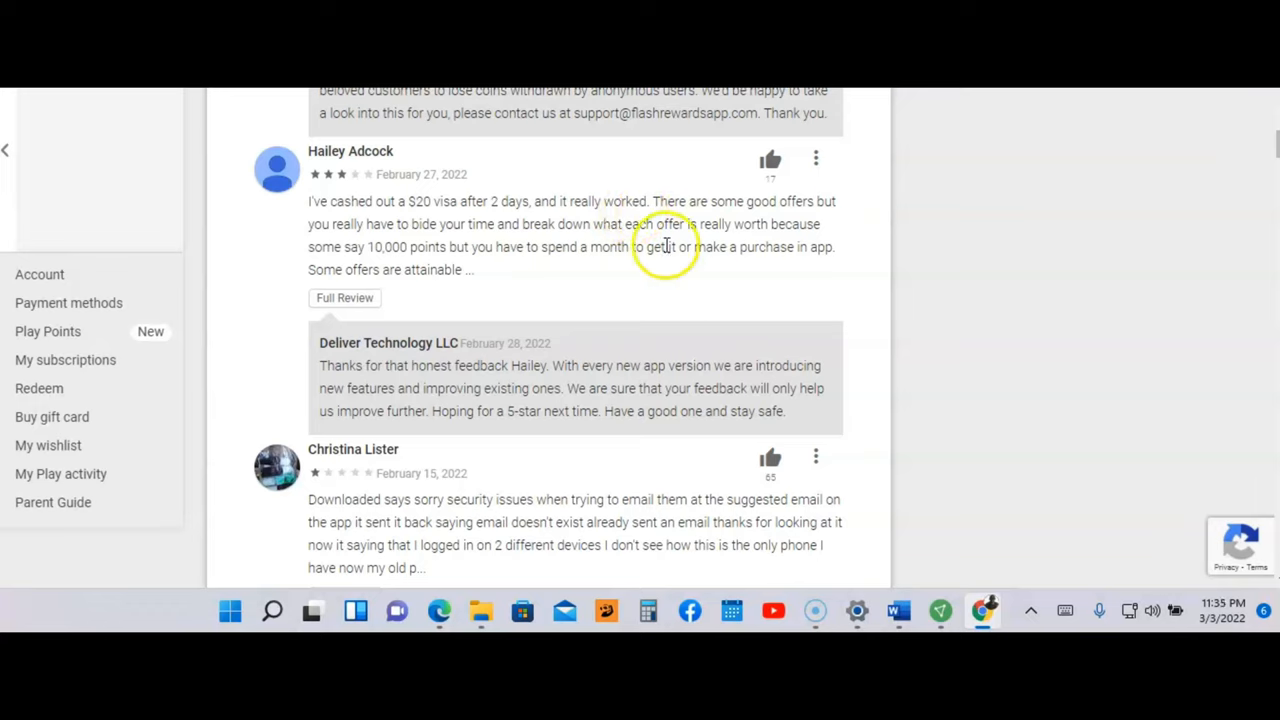
mouse_move(655, 273)
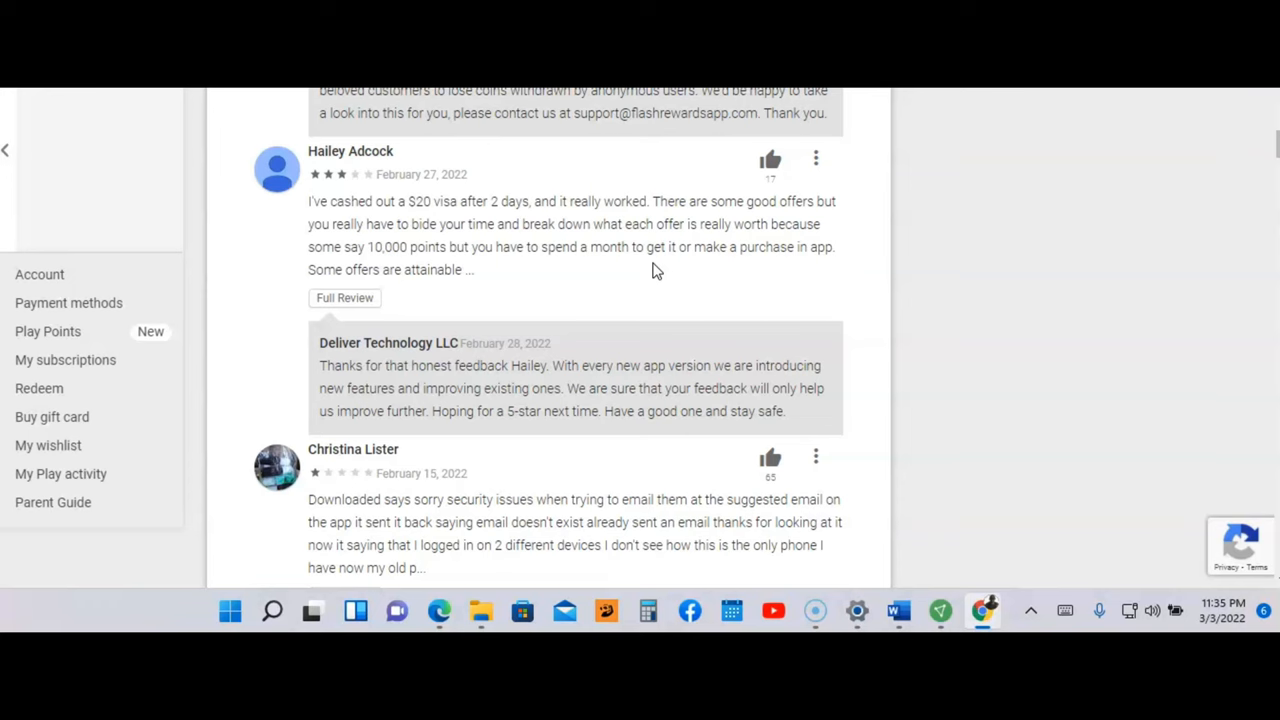
scroll(up, 3)
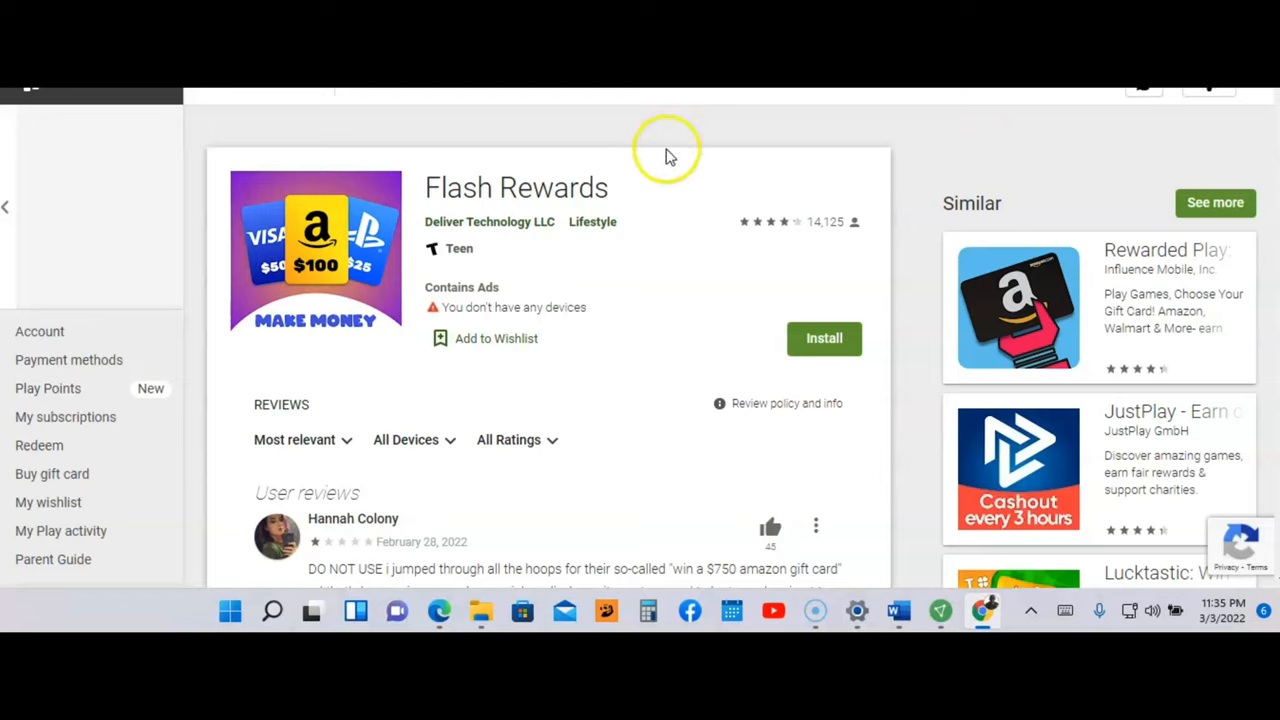
mouse_move(670, 155)
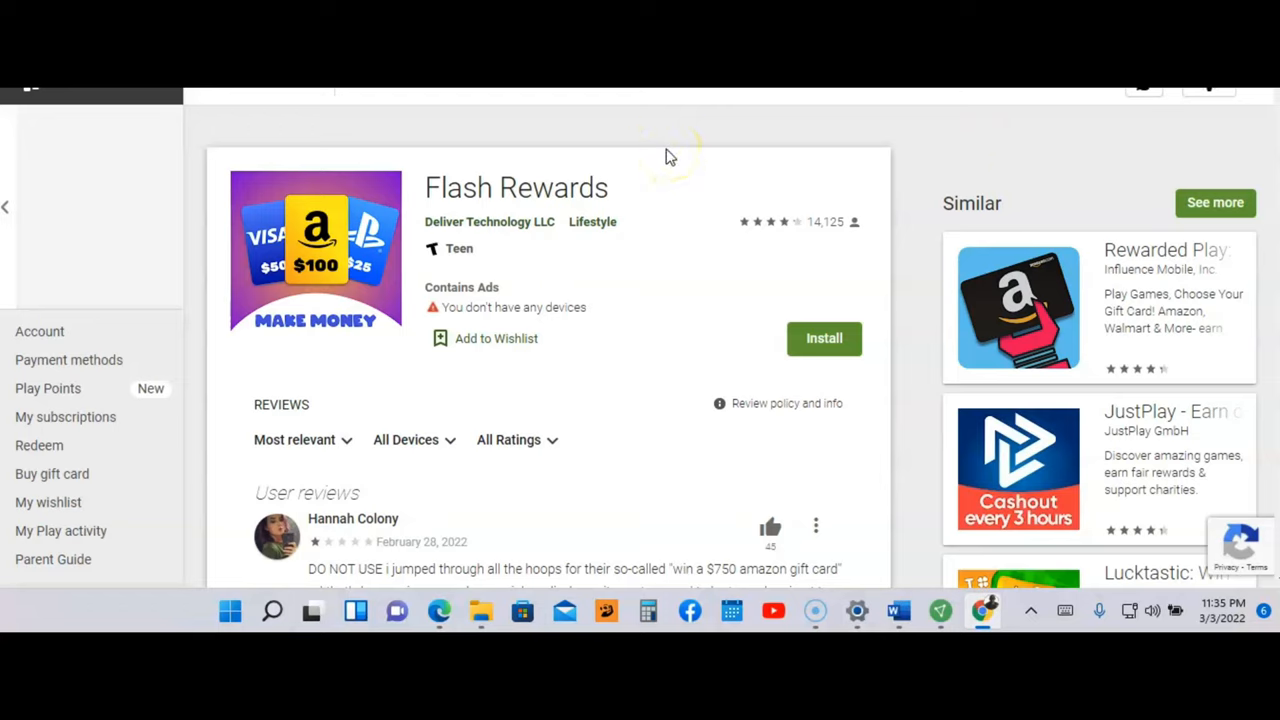
mouse_move(615, 188)
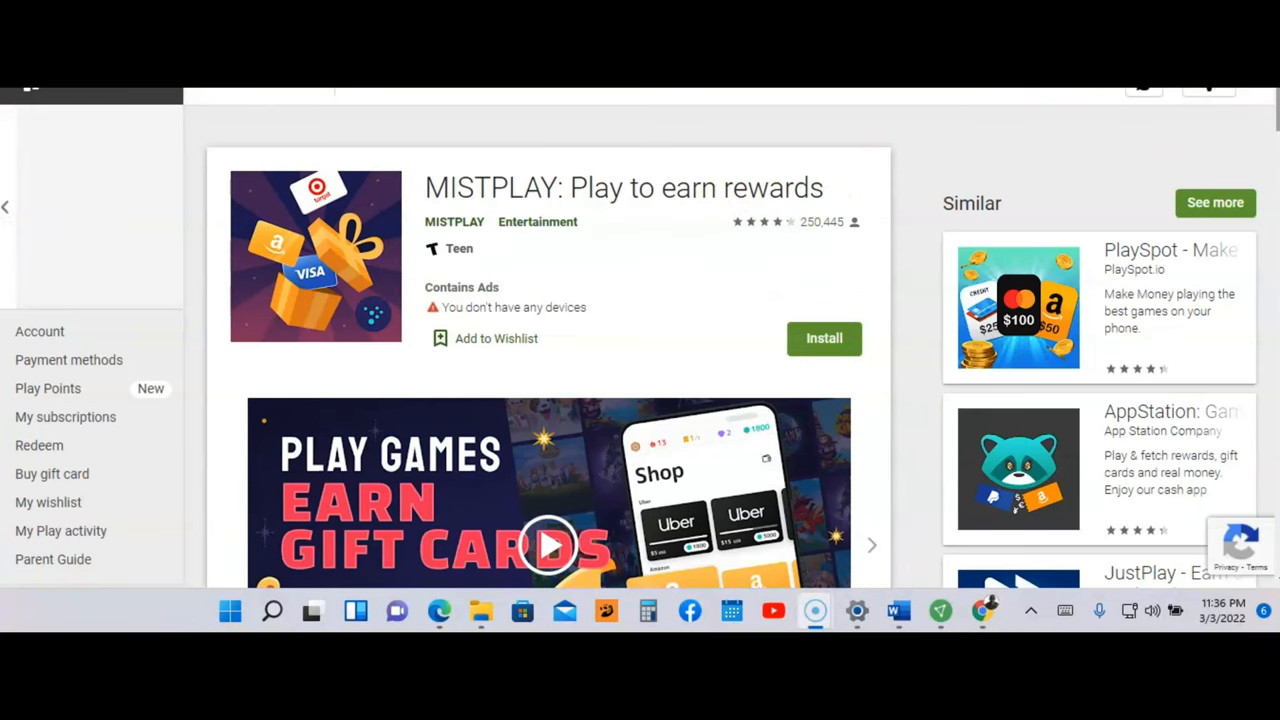
Step: Enlarge MISTPLAY's Pick Your Games, The More You Play and It's Fast and Easy screenshots
scroll(down, 3)
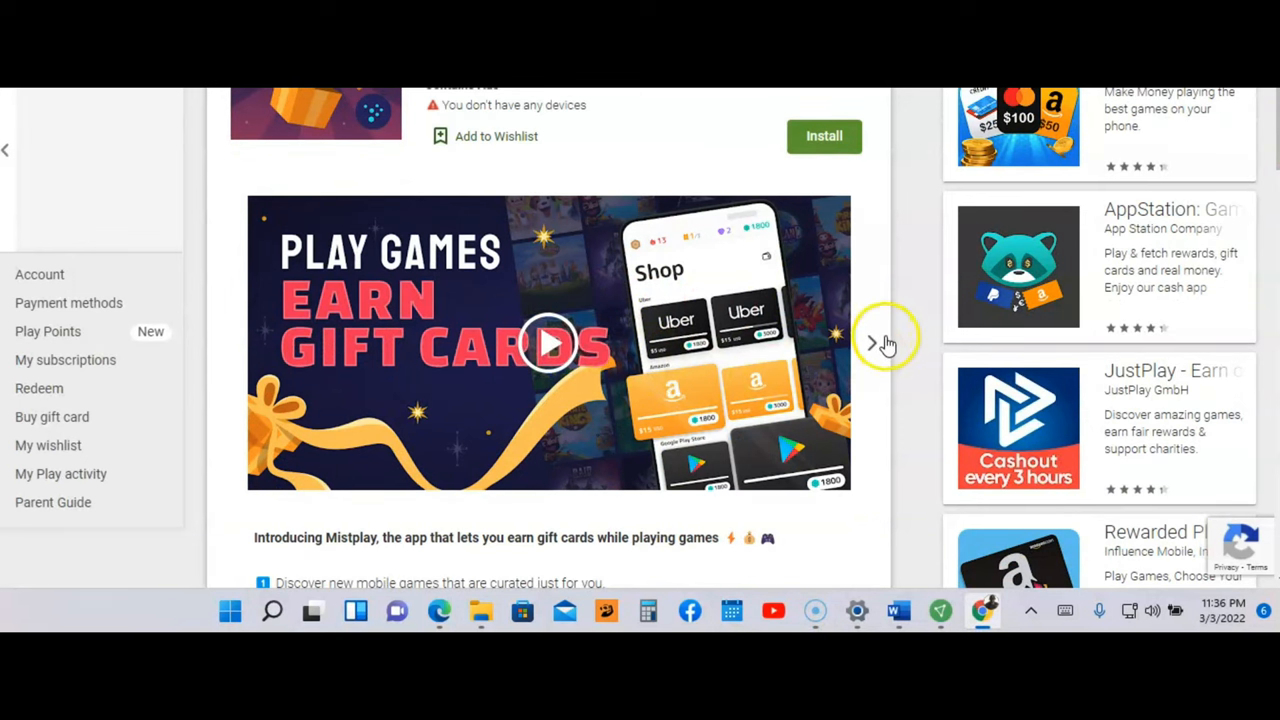
click(873, 343)
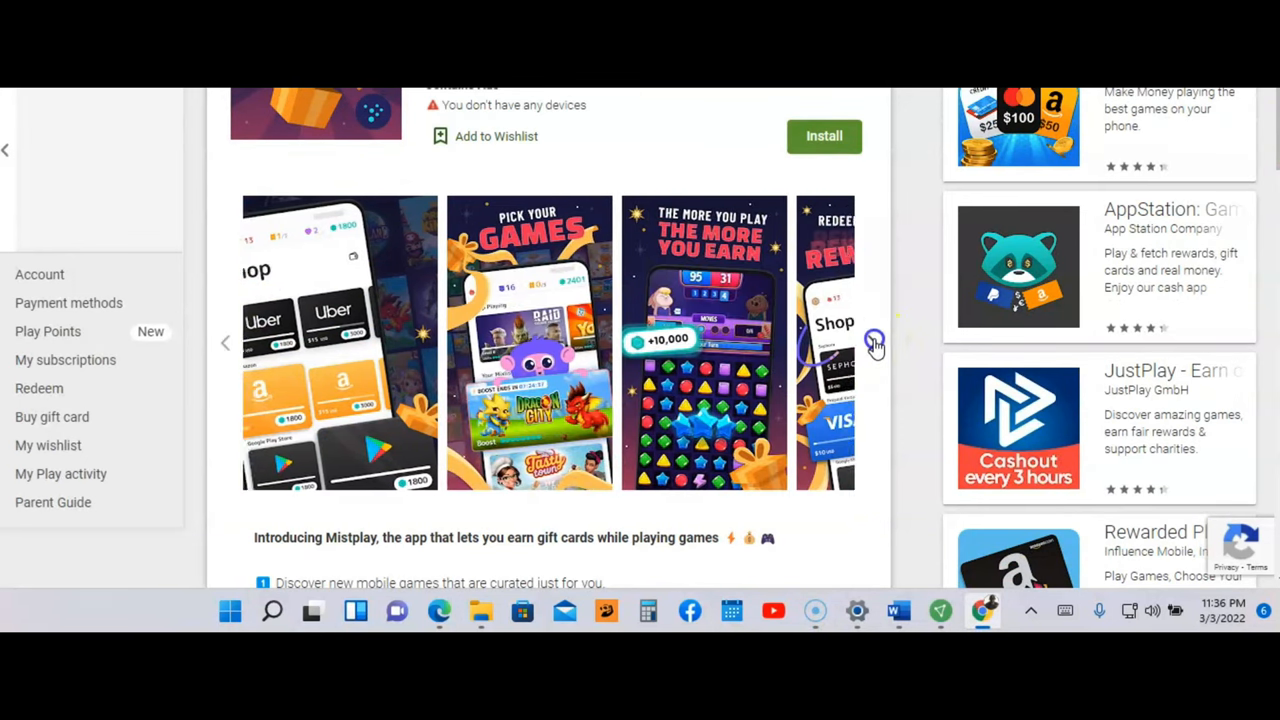
click(872, 342)
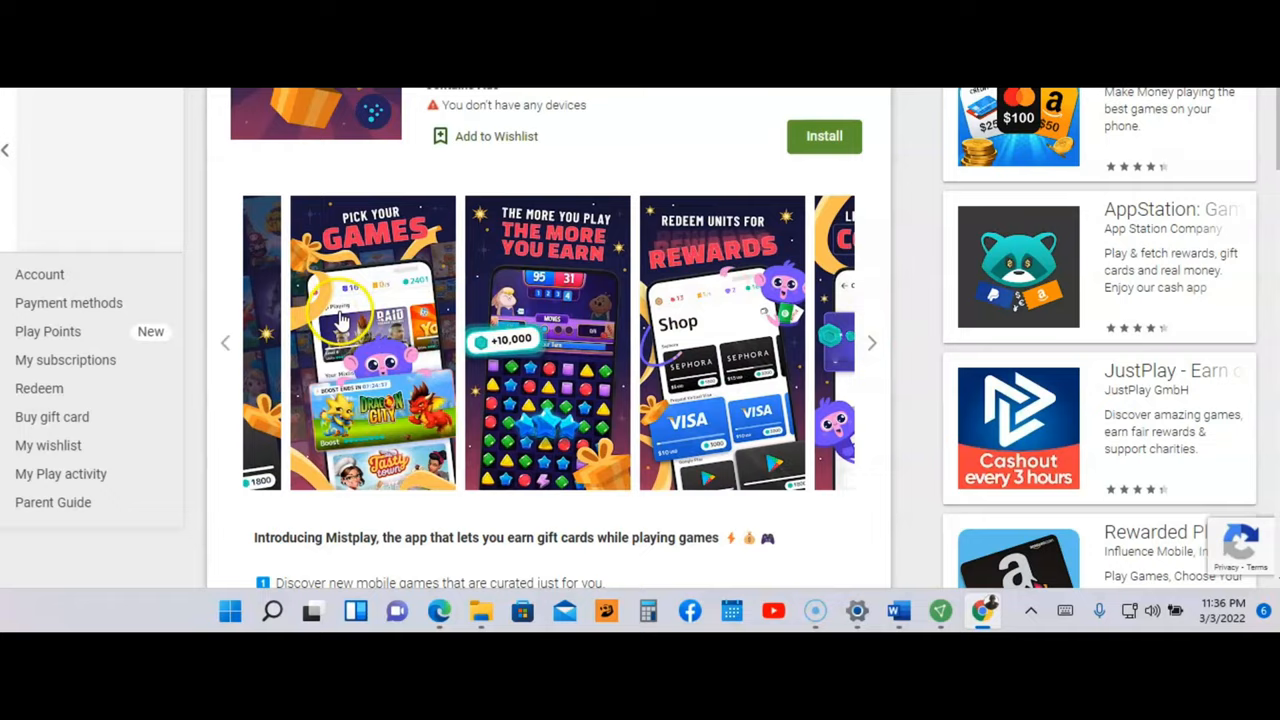
click(373, 342)
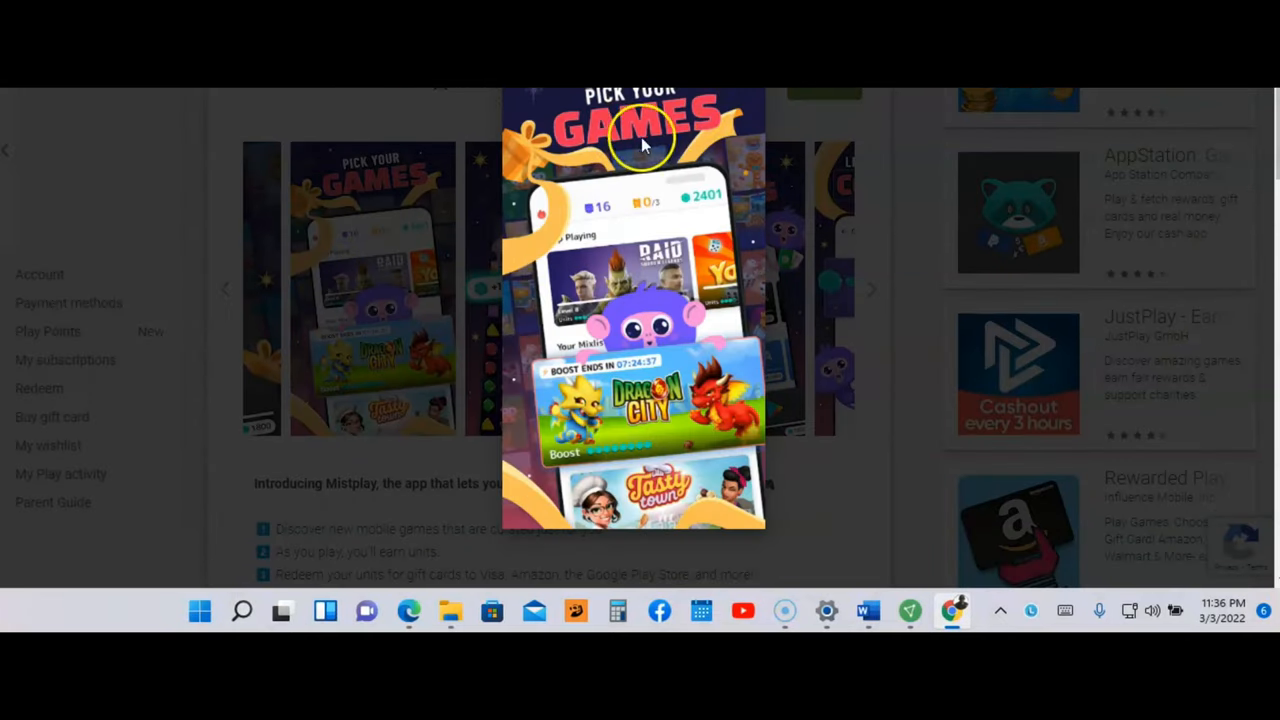
mouse_move(700, 410)
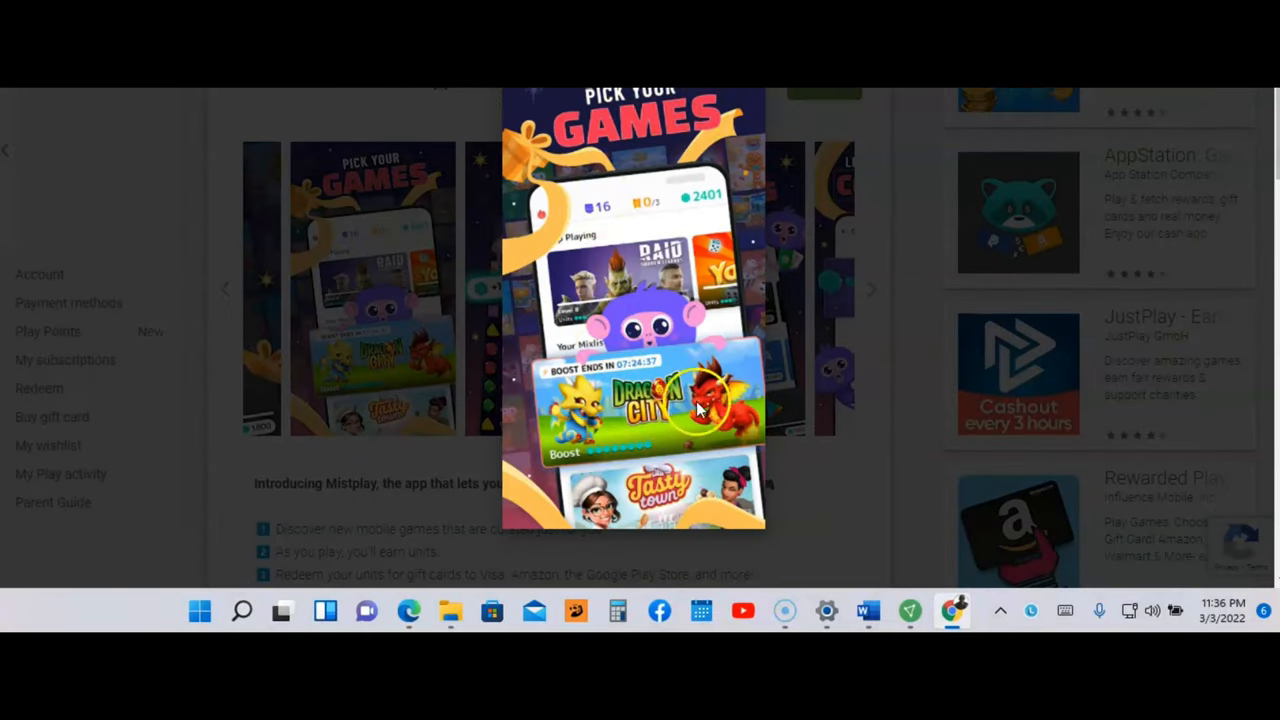
mouse_move(640, 430)
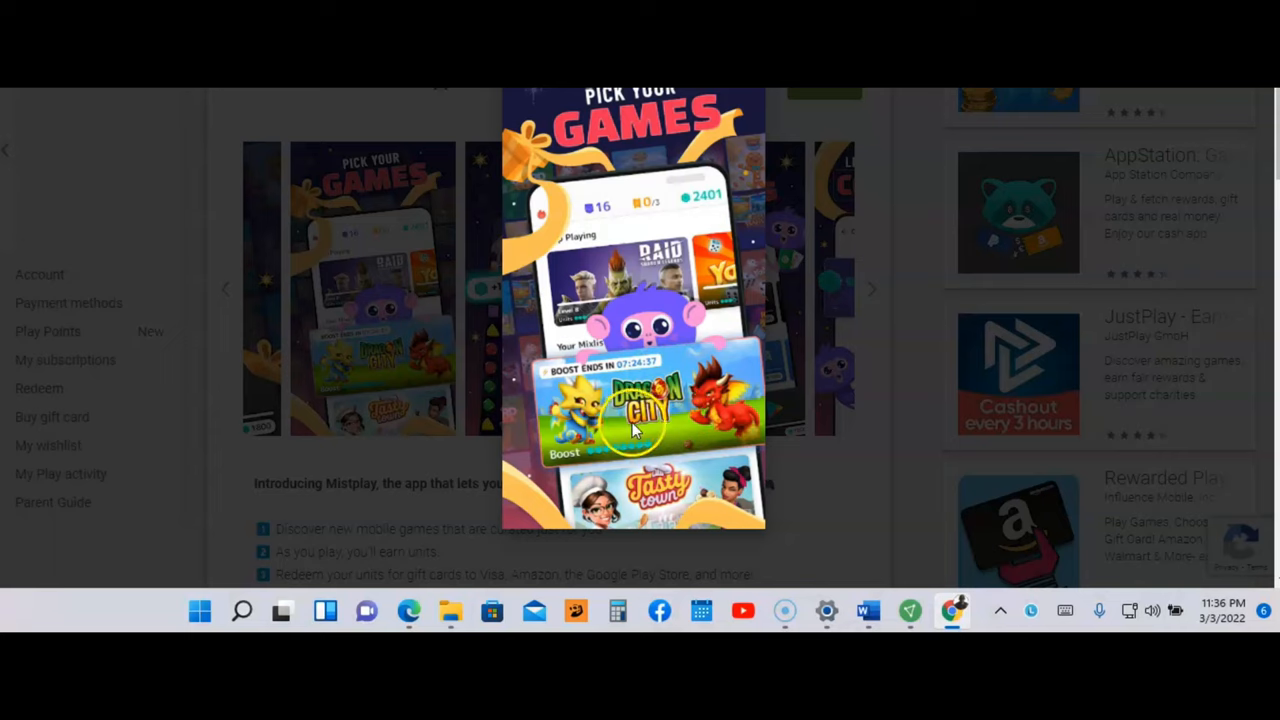
mouse_move(685, 437)
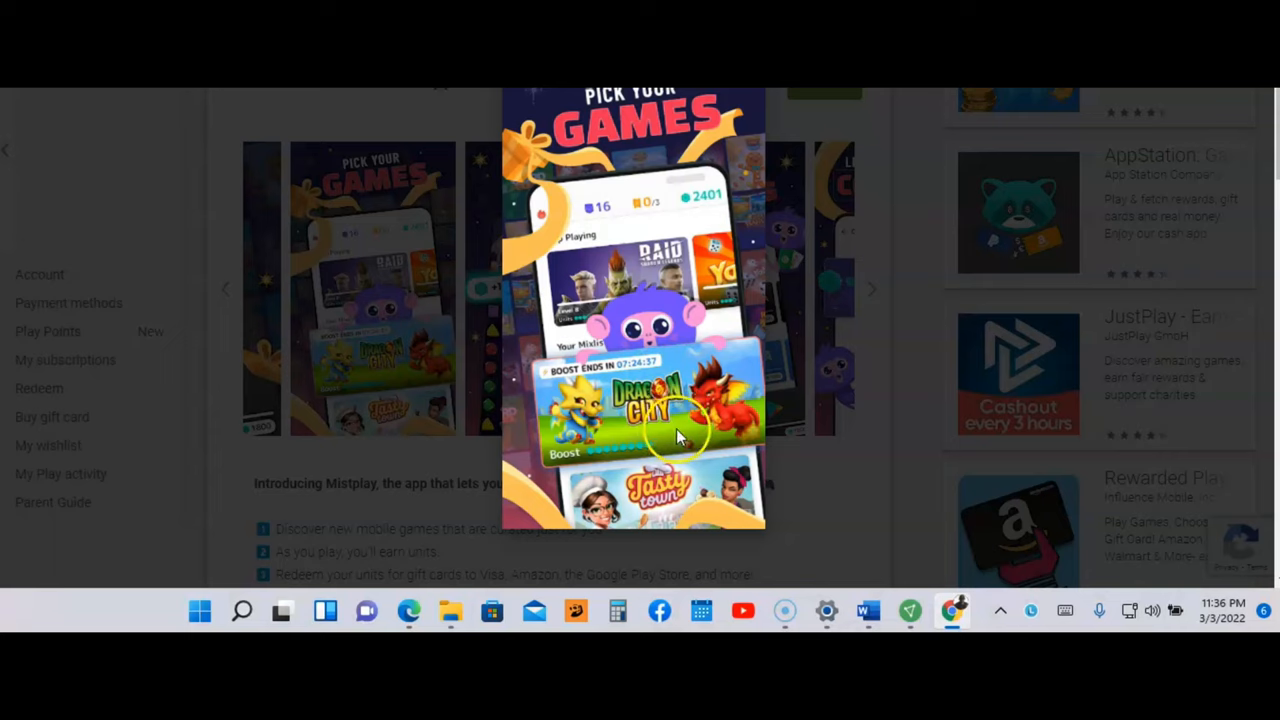
mouse_move(710, 450)
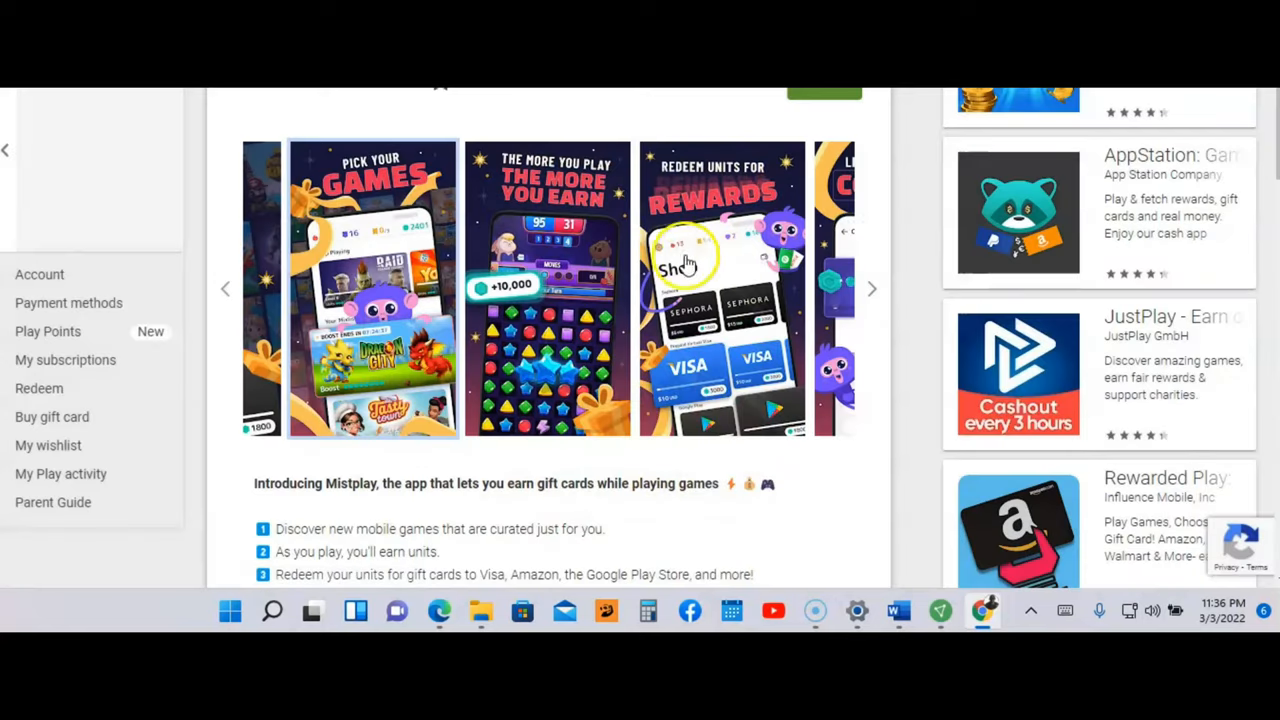
click(547, 288)
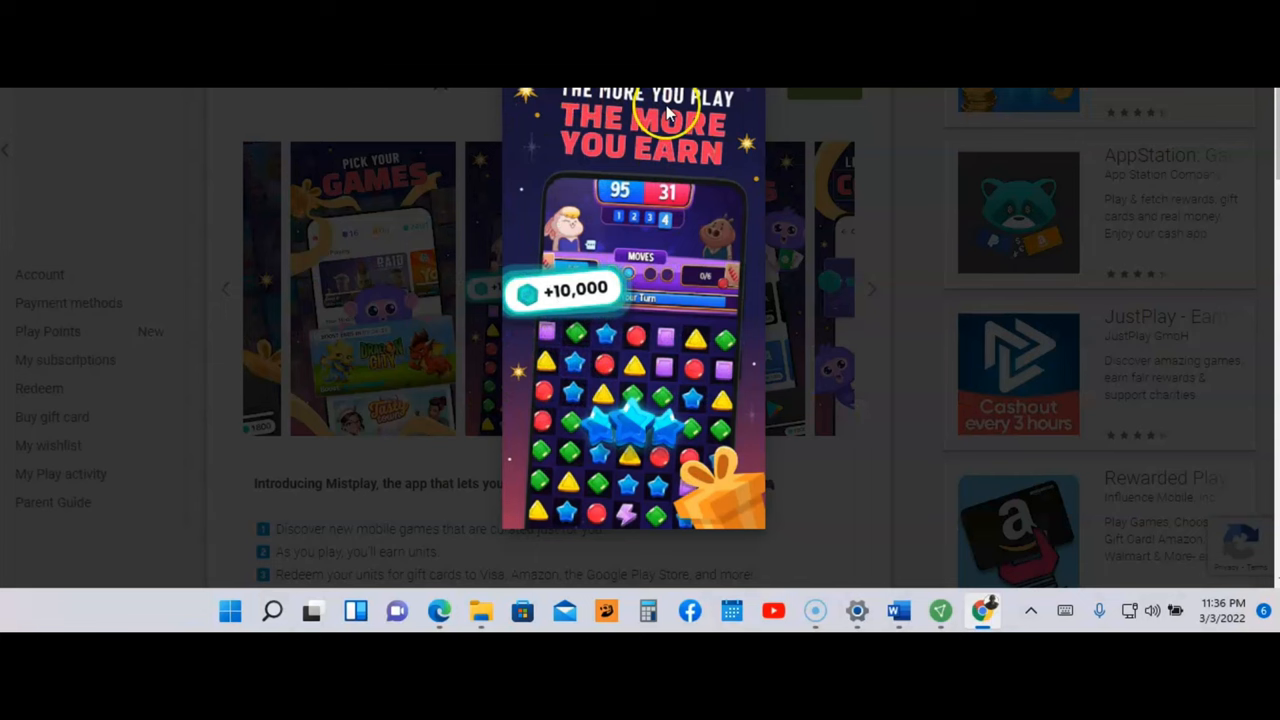
mouse_move(720, 250)
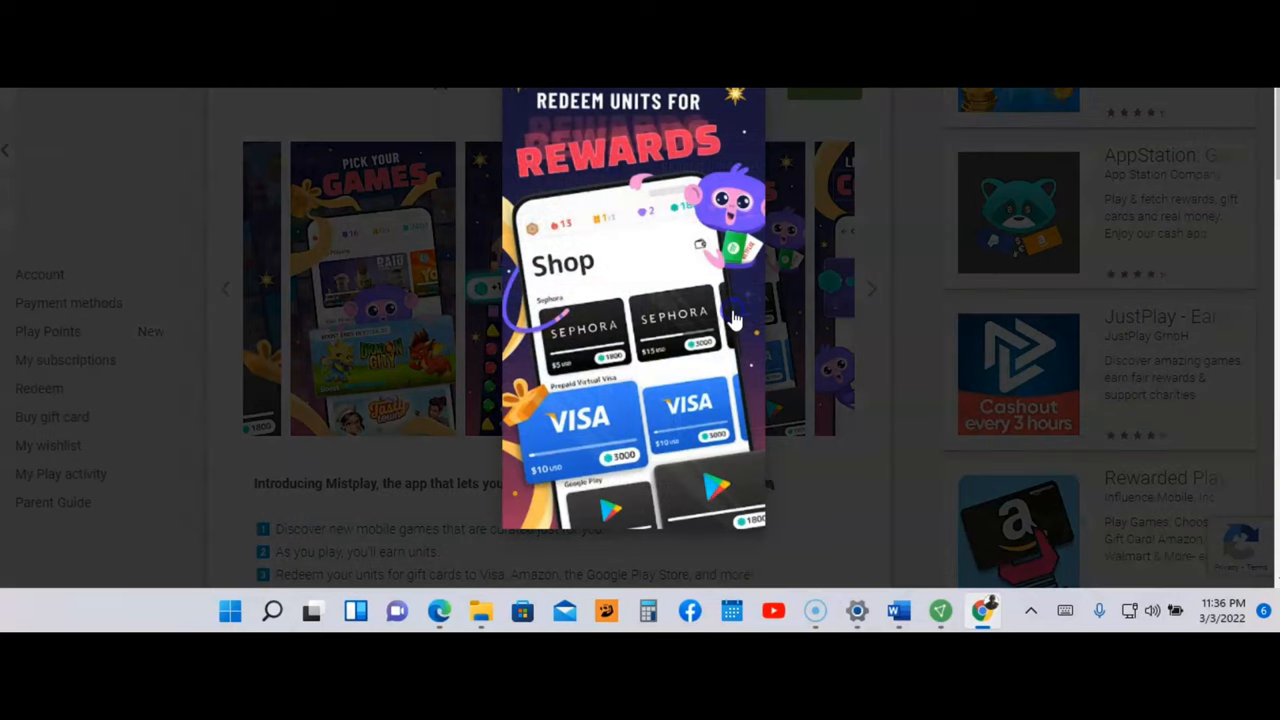
mouse_move(690, 115)
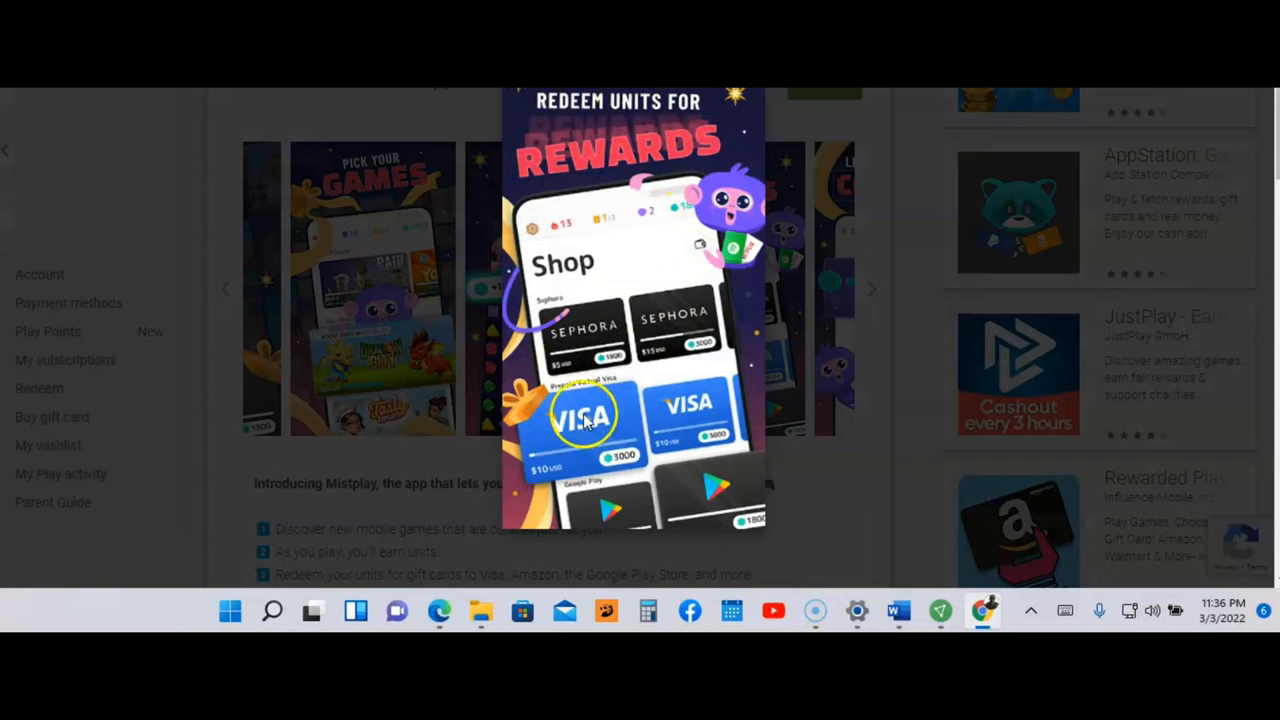
mouse_move(630, 425)
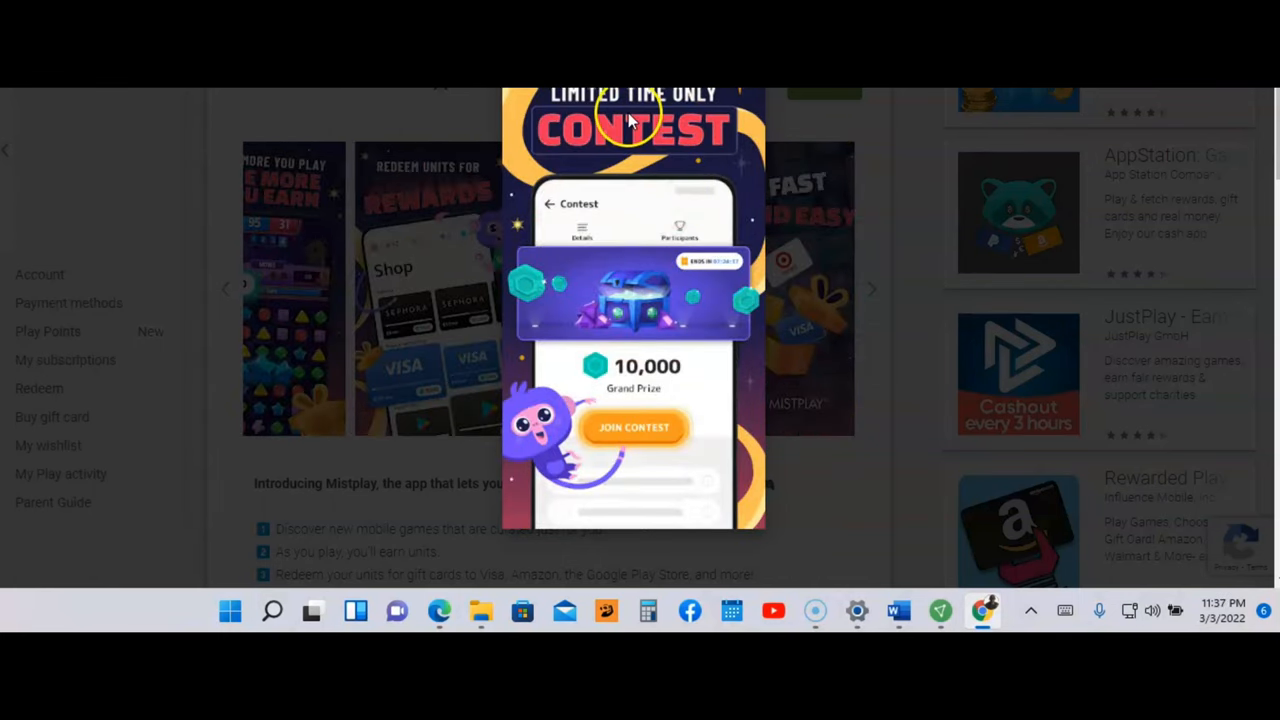
mouse_move(680, 145)
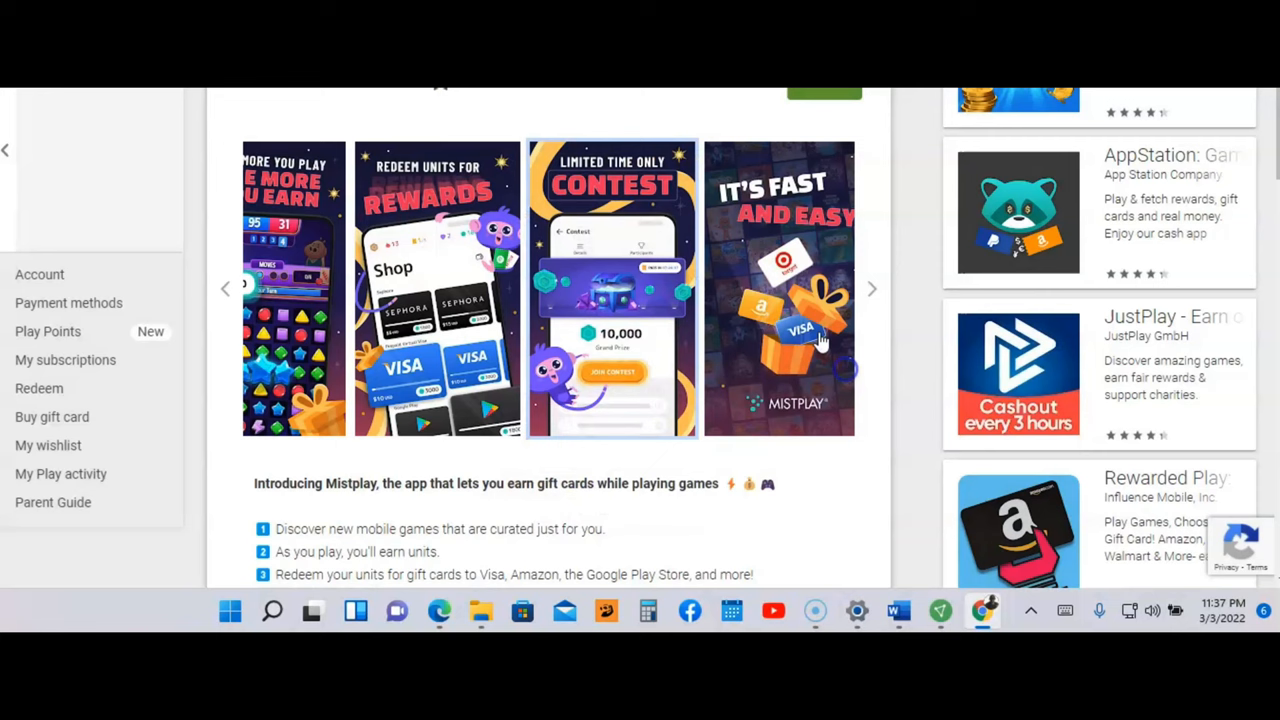
click(779, 288)
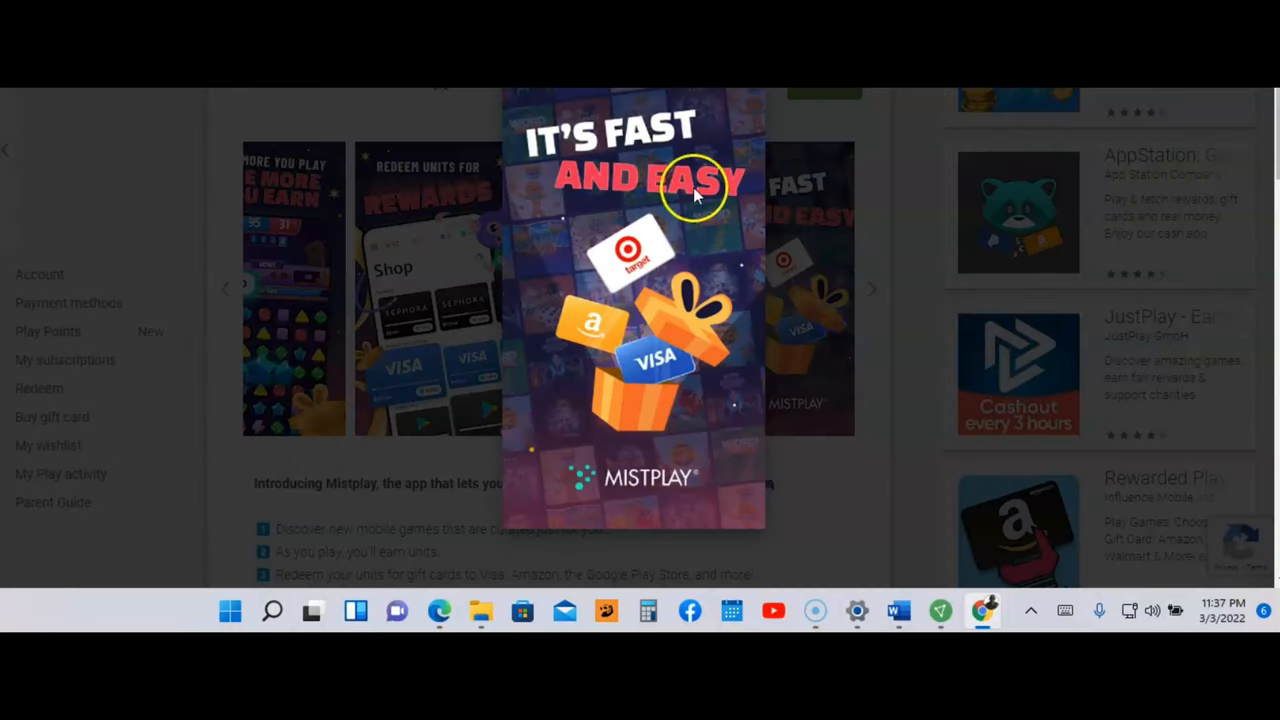
mouse_move(685, 270)
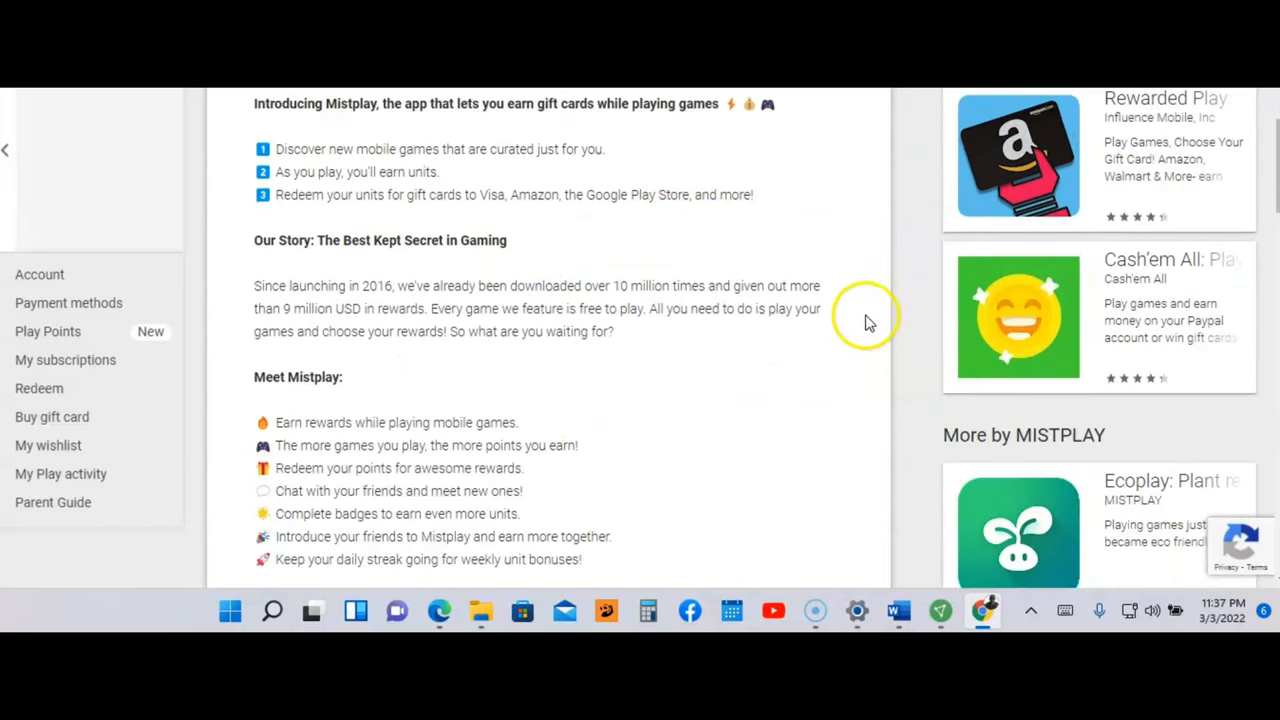
Step: Read through the MISTPLAY feature list down to the 4.2-rated Reviews section
scroll(down, 3)
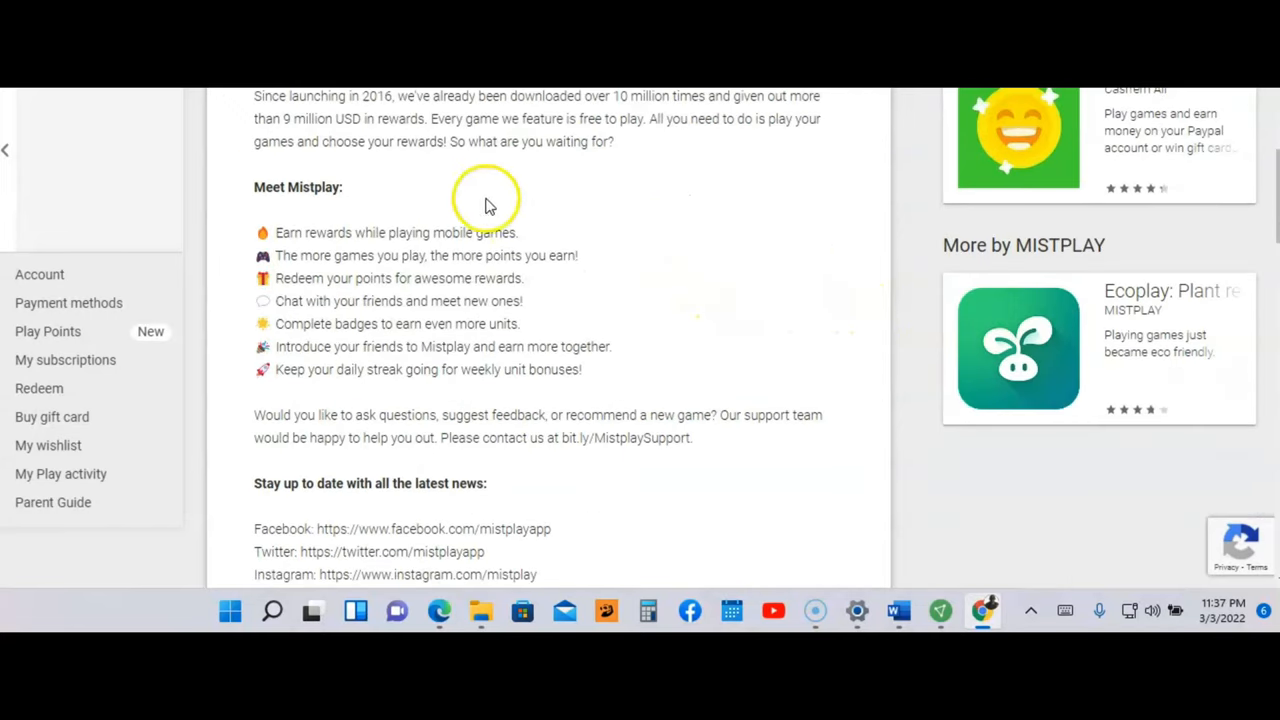
mouse_move(295, 240)
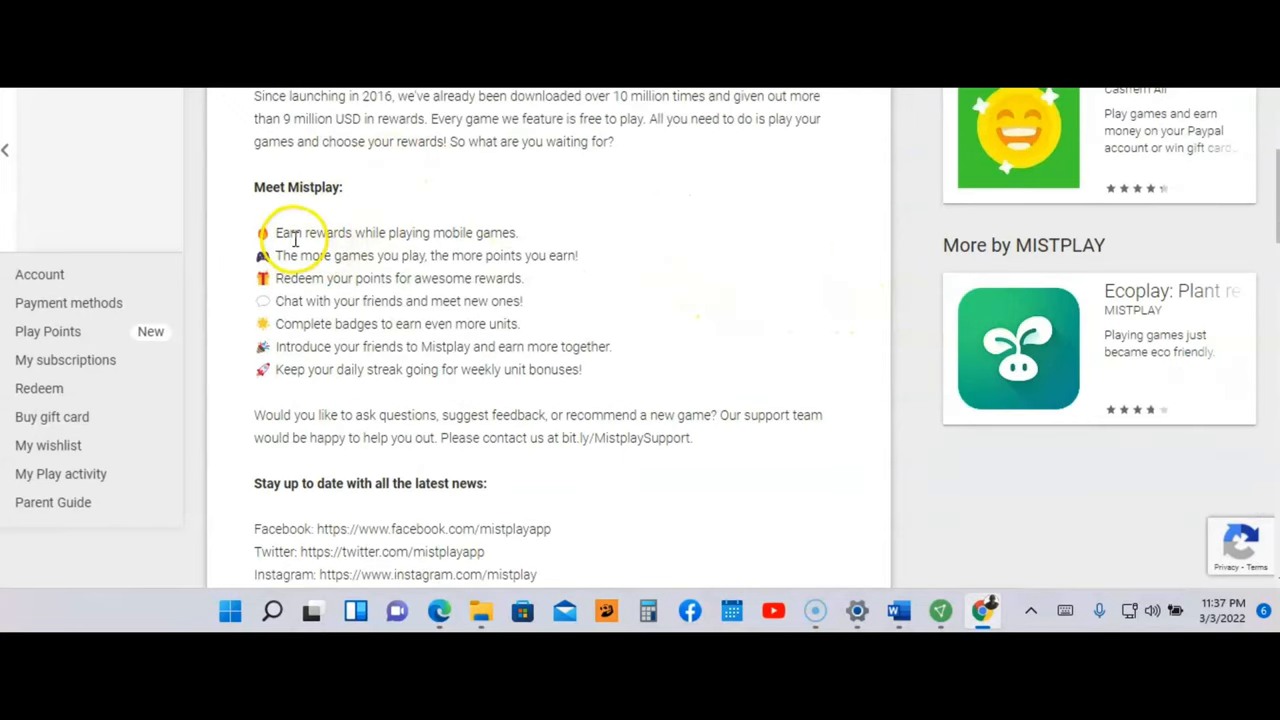
mouse_move(438, 250)
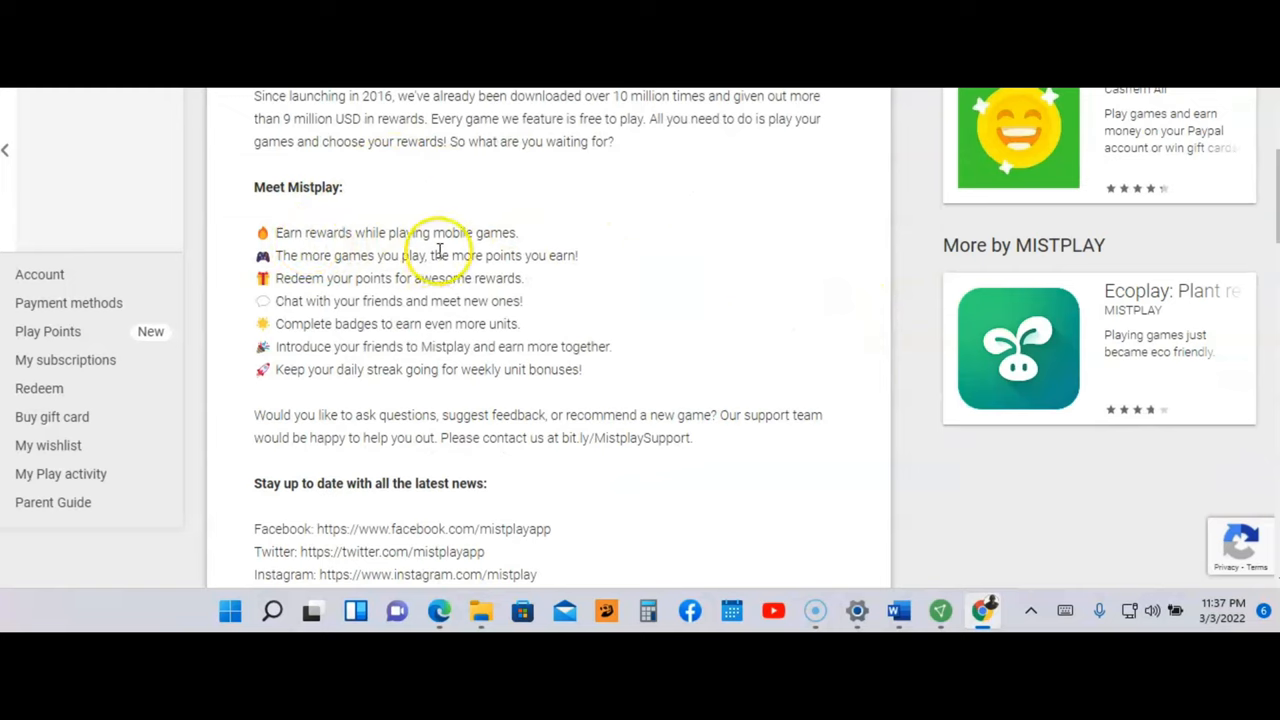
mouse_move(355, 275)
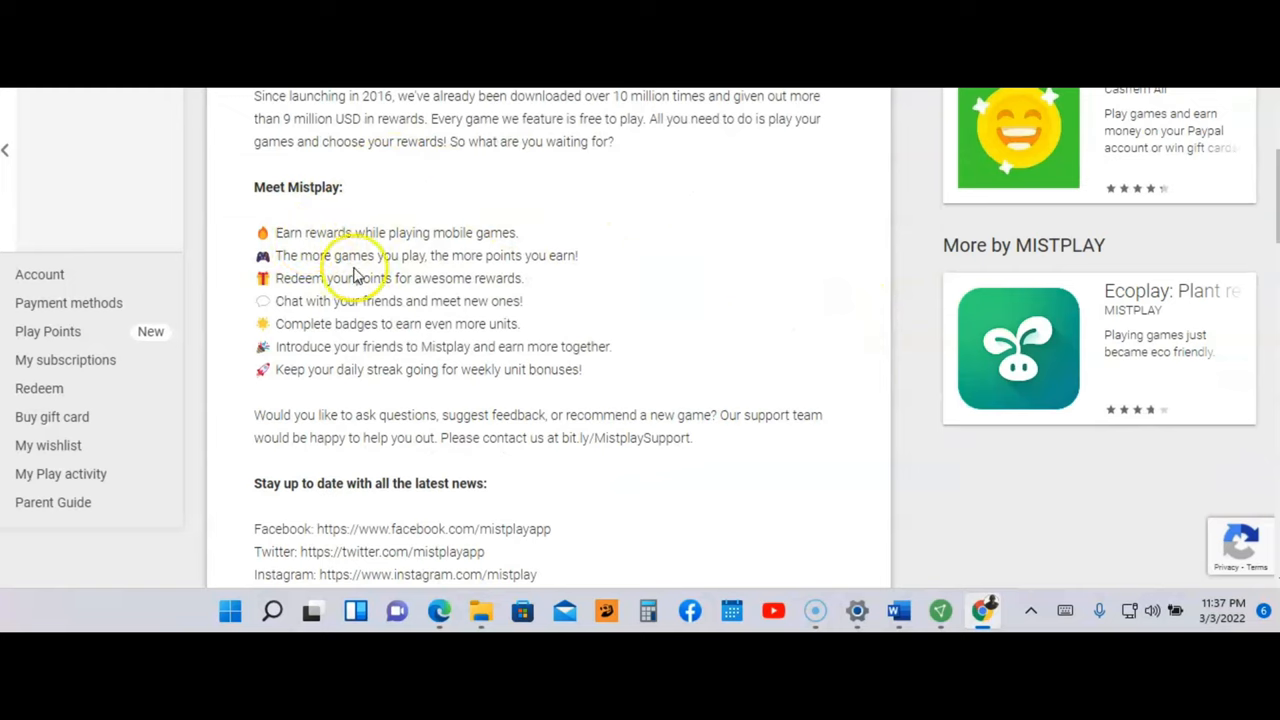
mouse_move(480, 280)
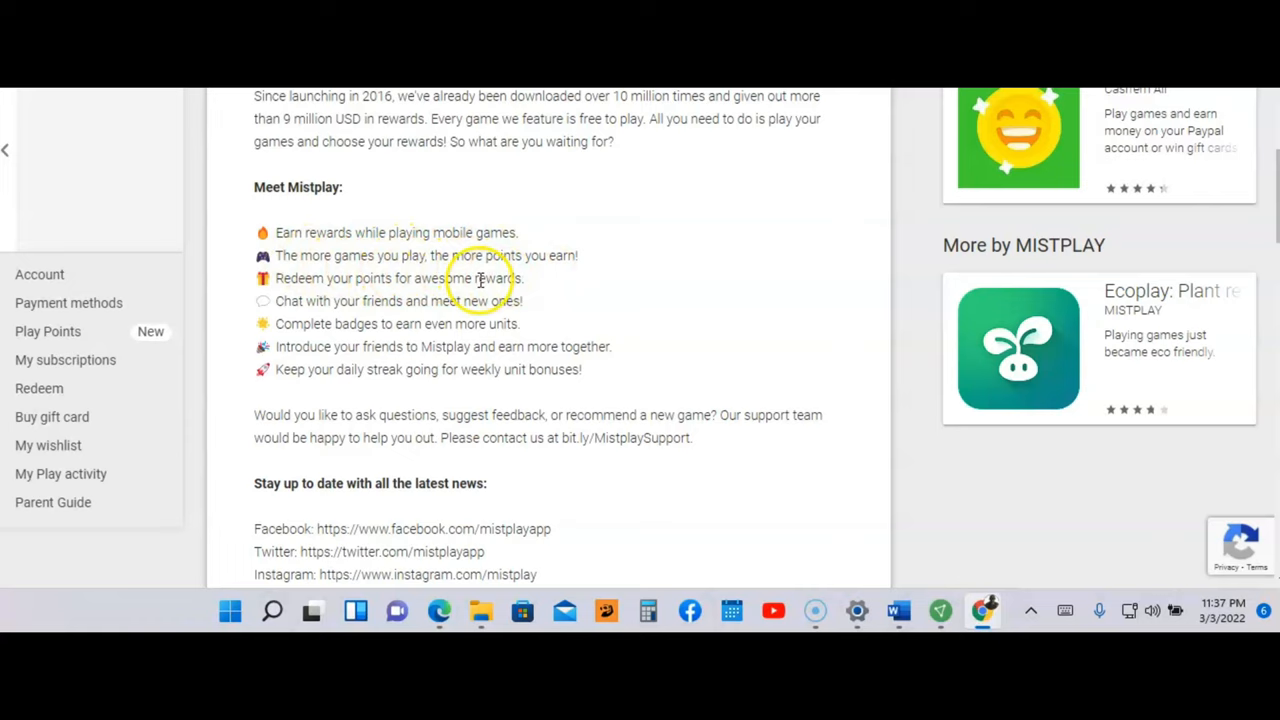
mouse_move(398, 296)
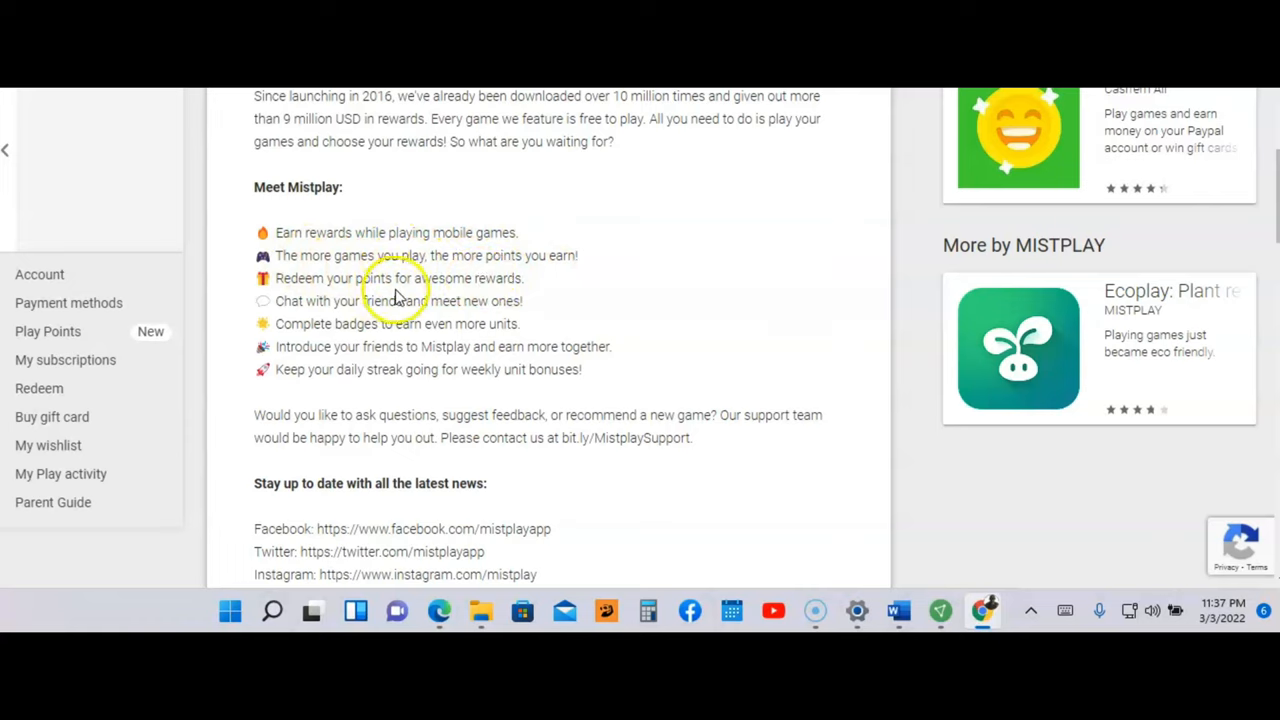
mouse_move(285, 318)
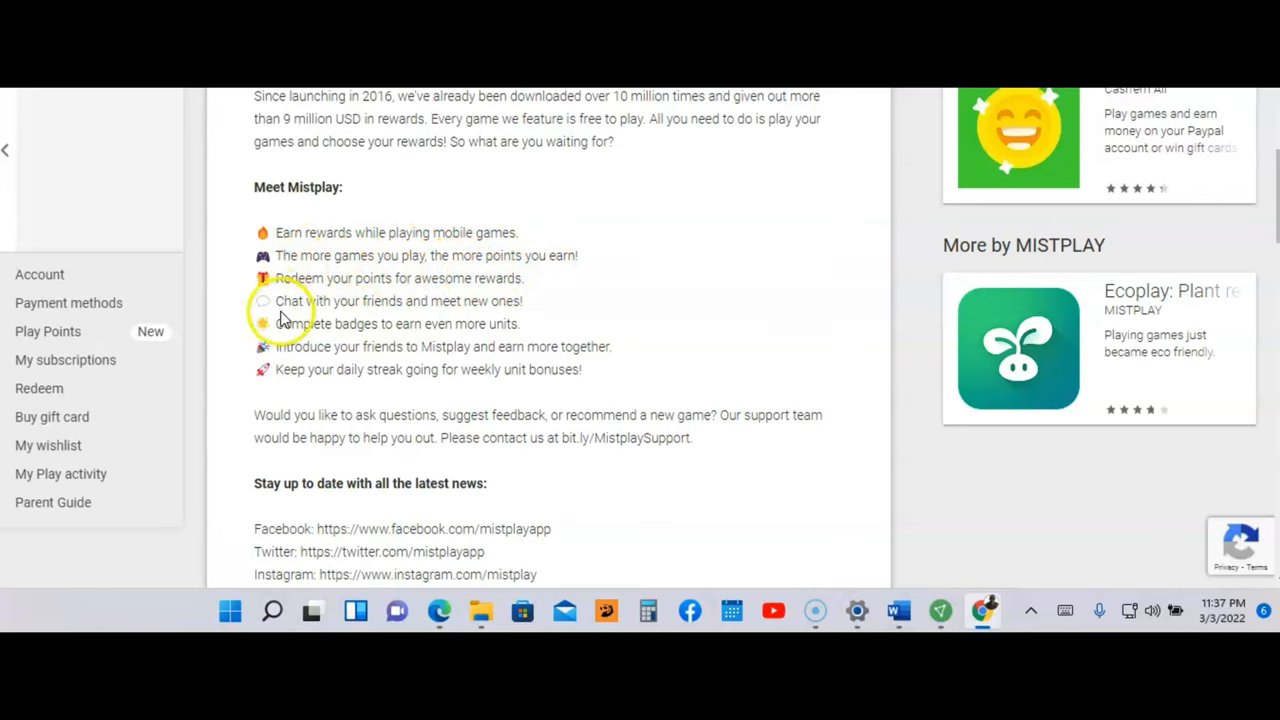
mouse_move(512, 323)
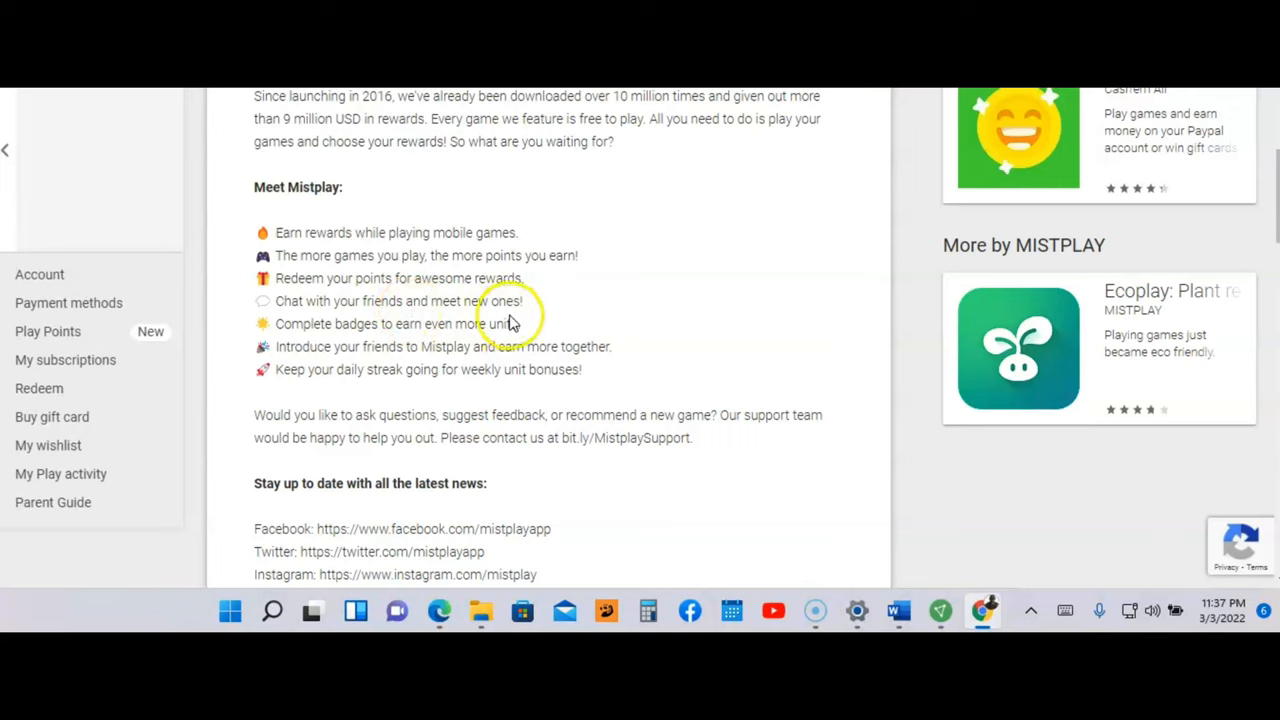
mouse_move(398, 341)
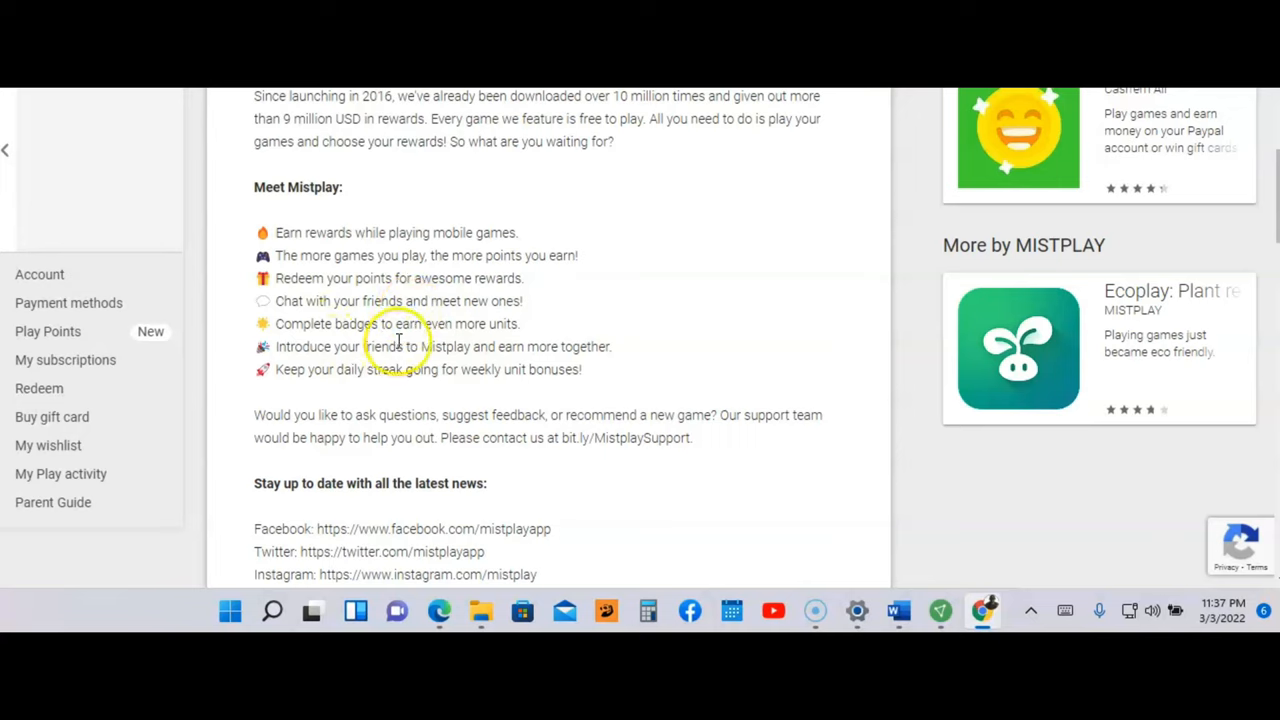
mouse_move(498, 330)
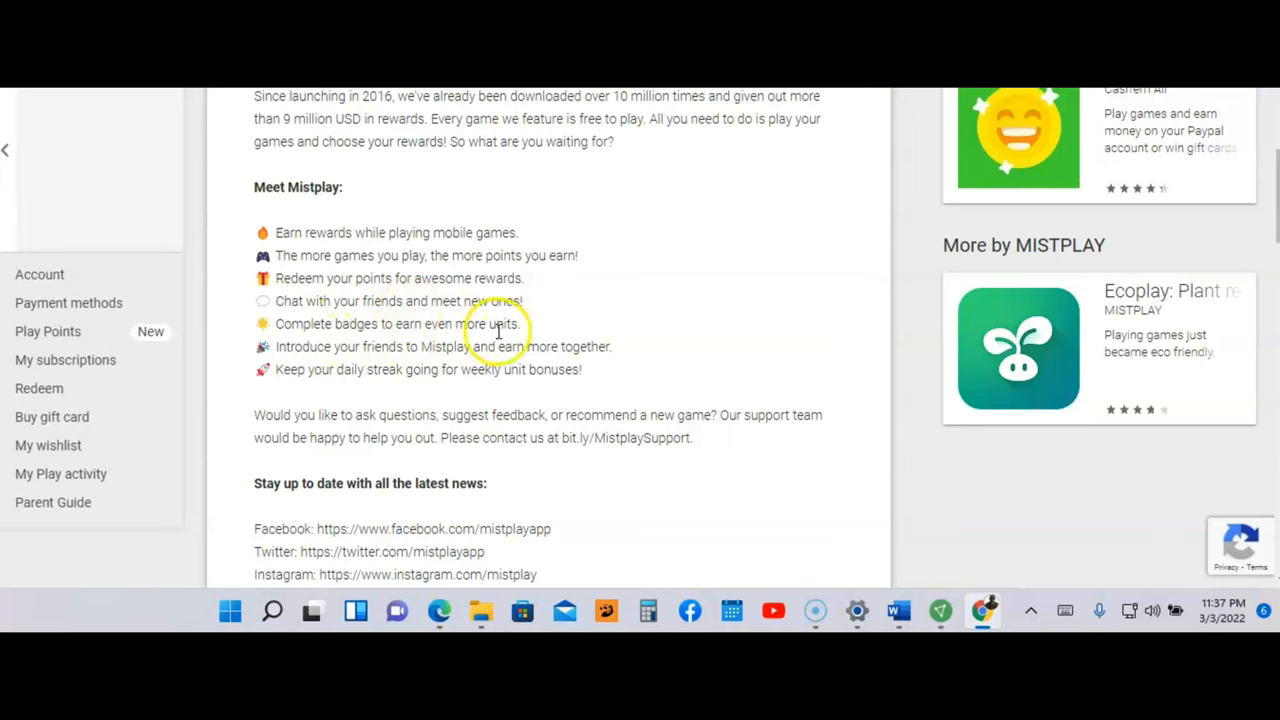
mouse_move(410, 363)
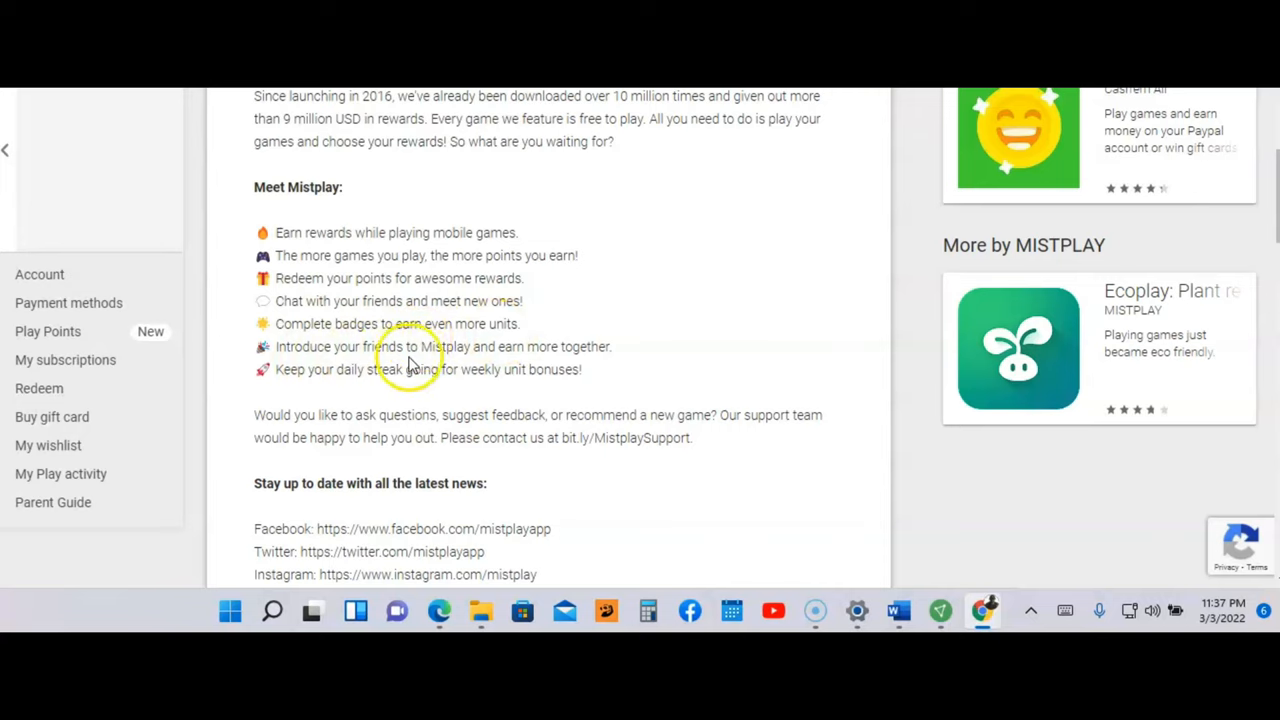
mouse_move(600, 362)
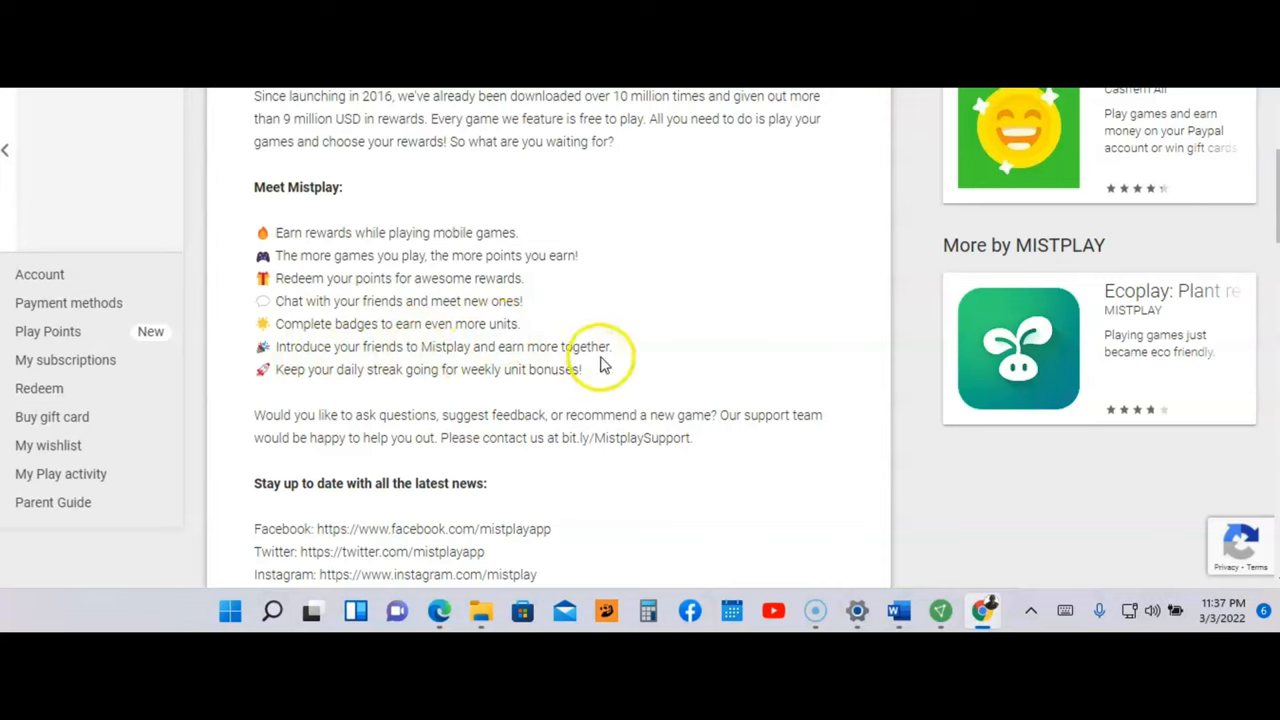
mouse_move(390, 395)
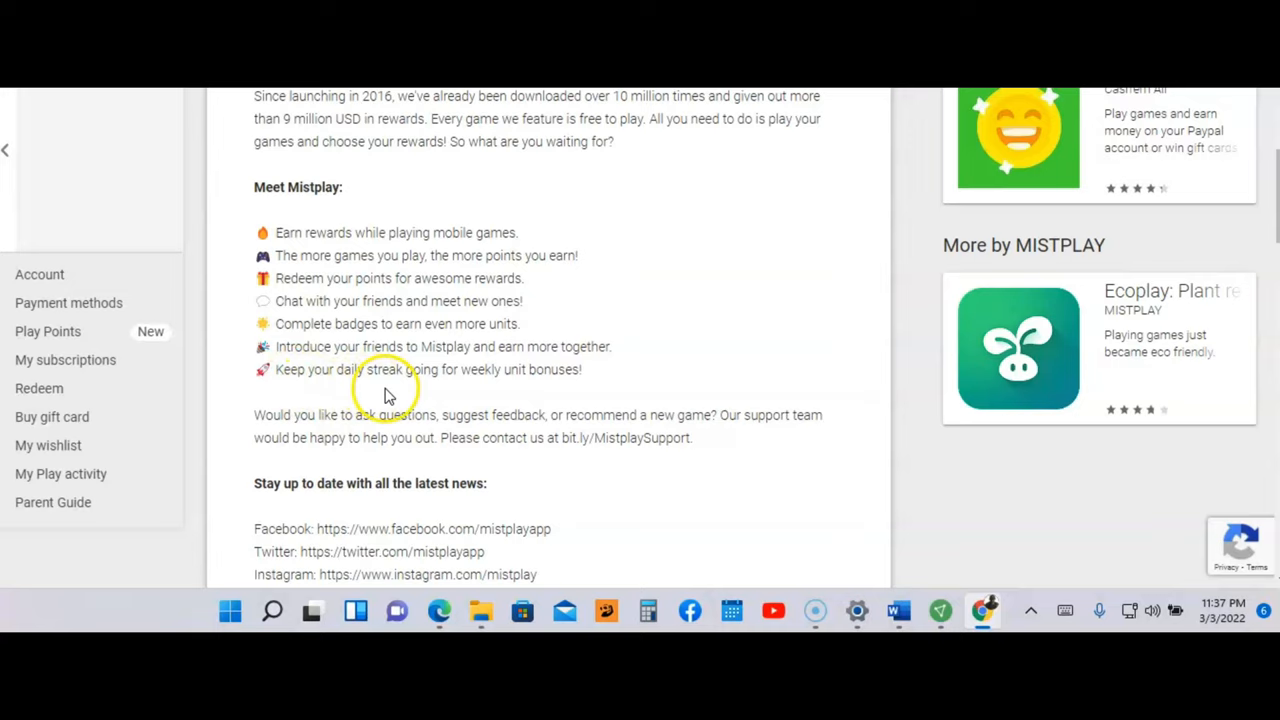
mouse_move(490, 395)
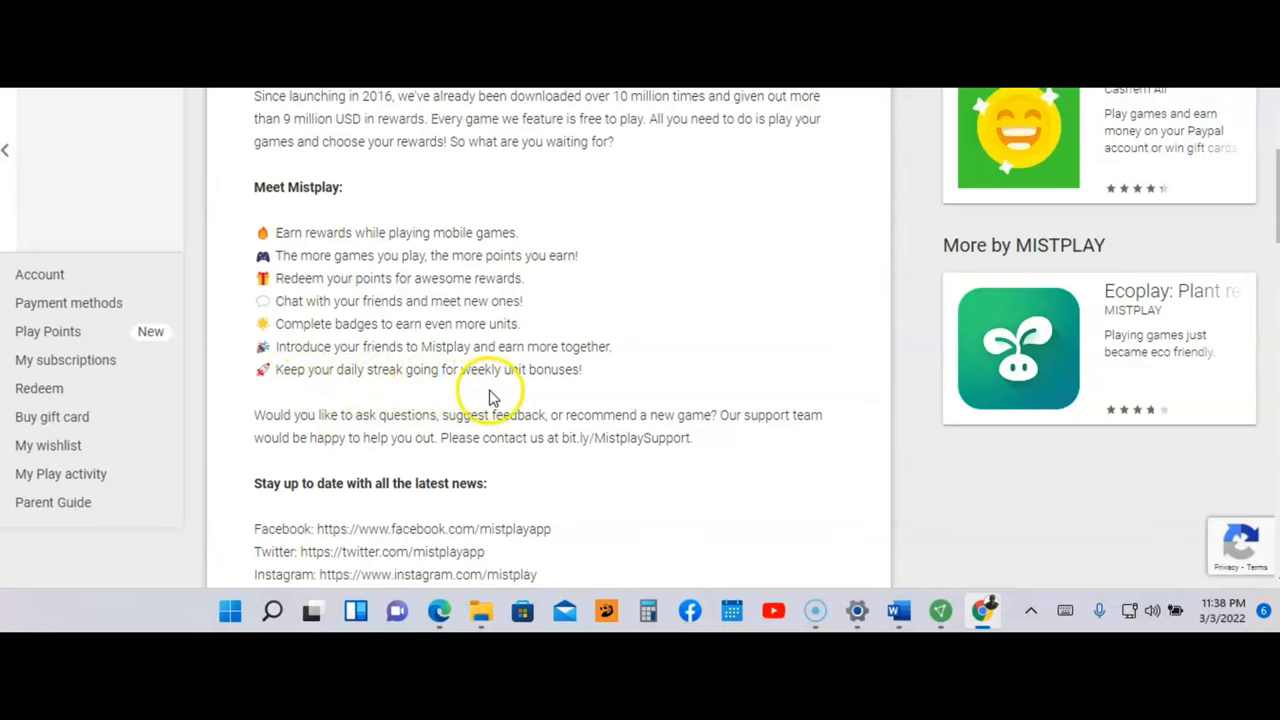
mouse_move(783, 307)
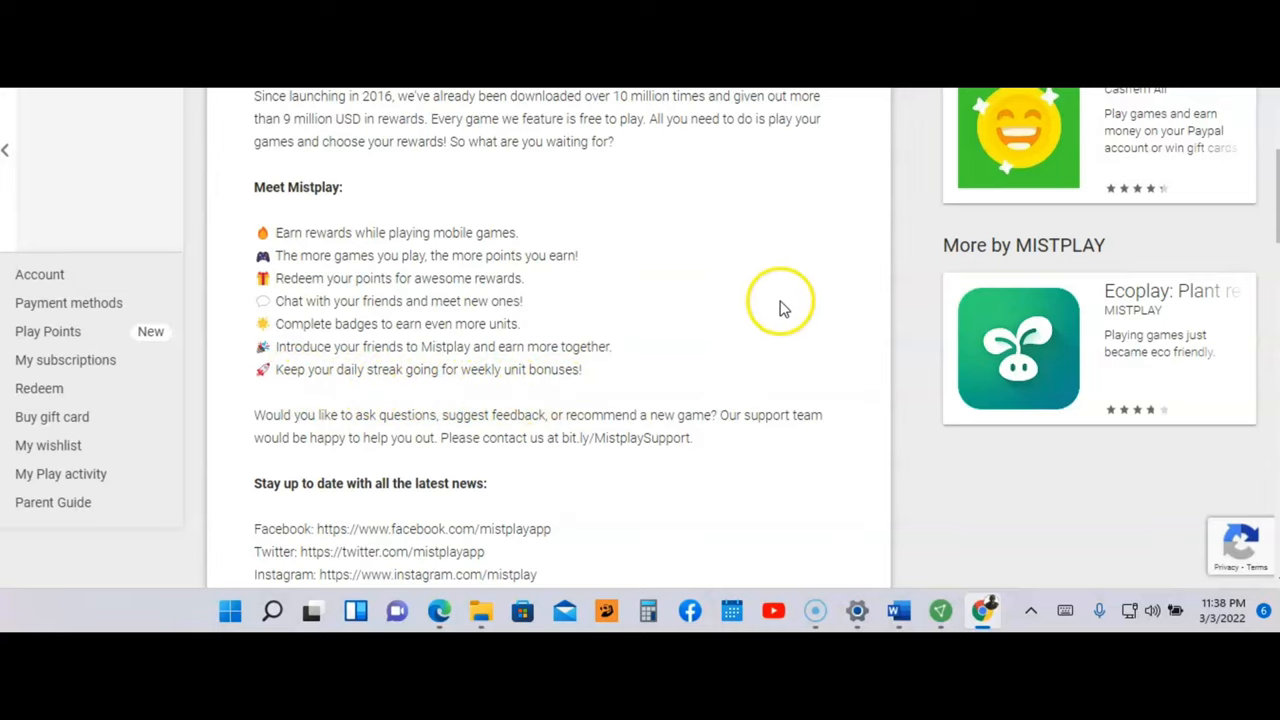
scroll(down, 3)
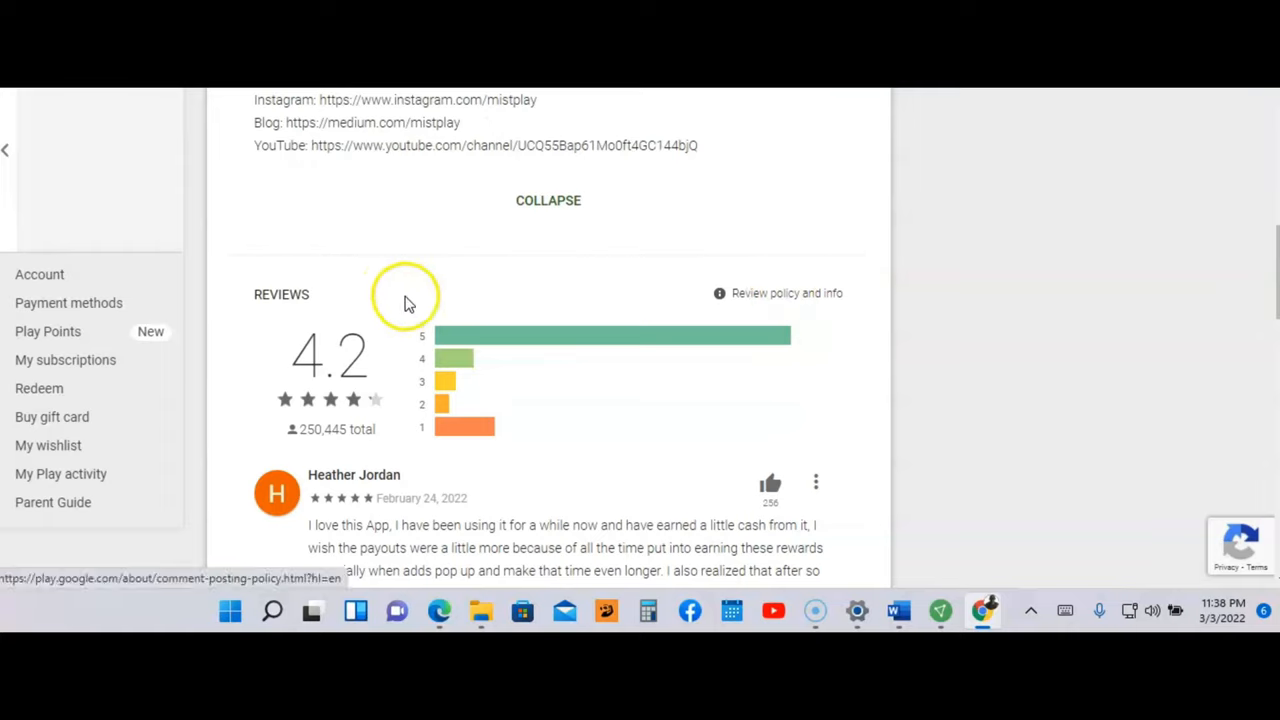
mouse_move(393, 378)
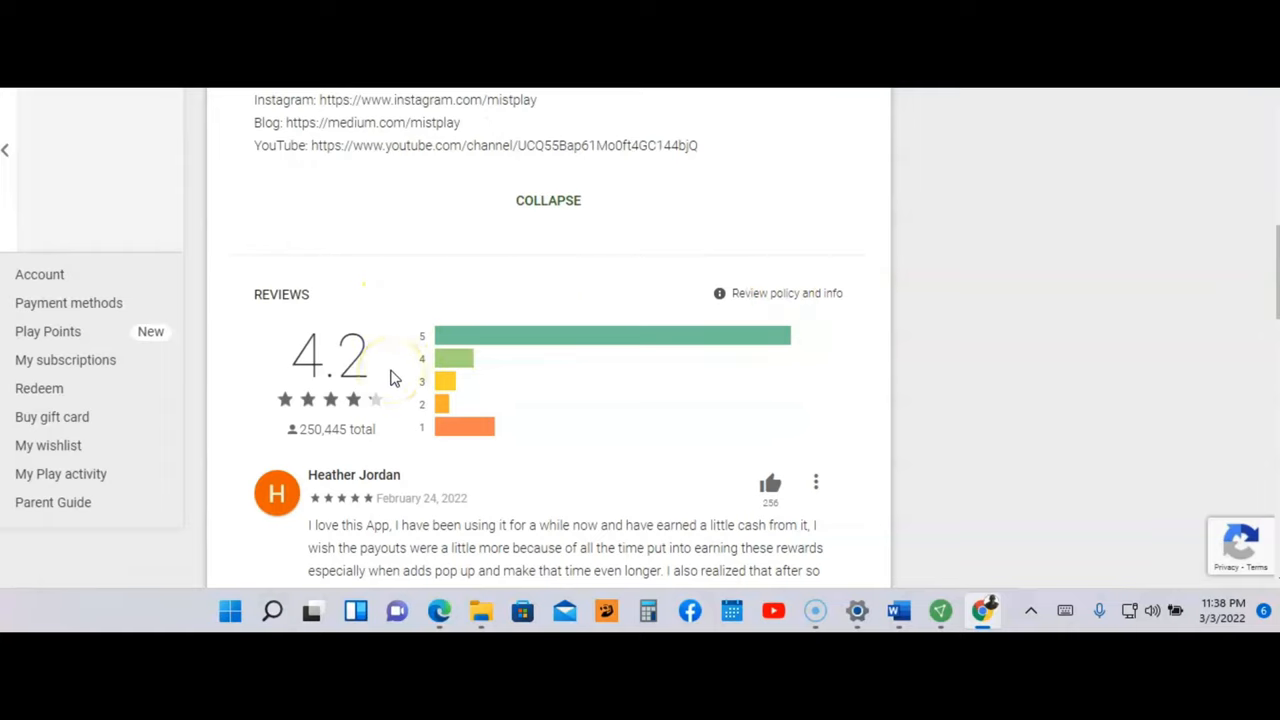
Step: Read top MISTPLAY reviews, including a five-star one about small payouts, then return to the description
click(360, 365)
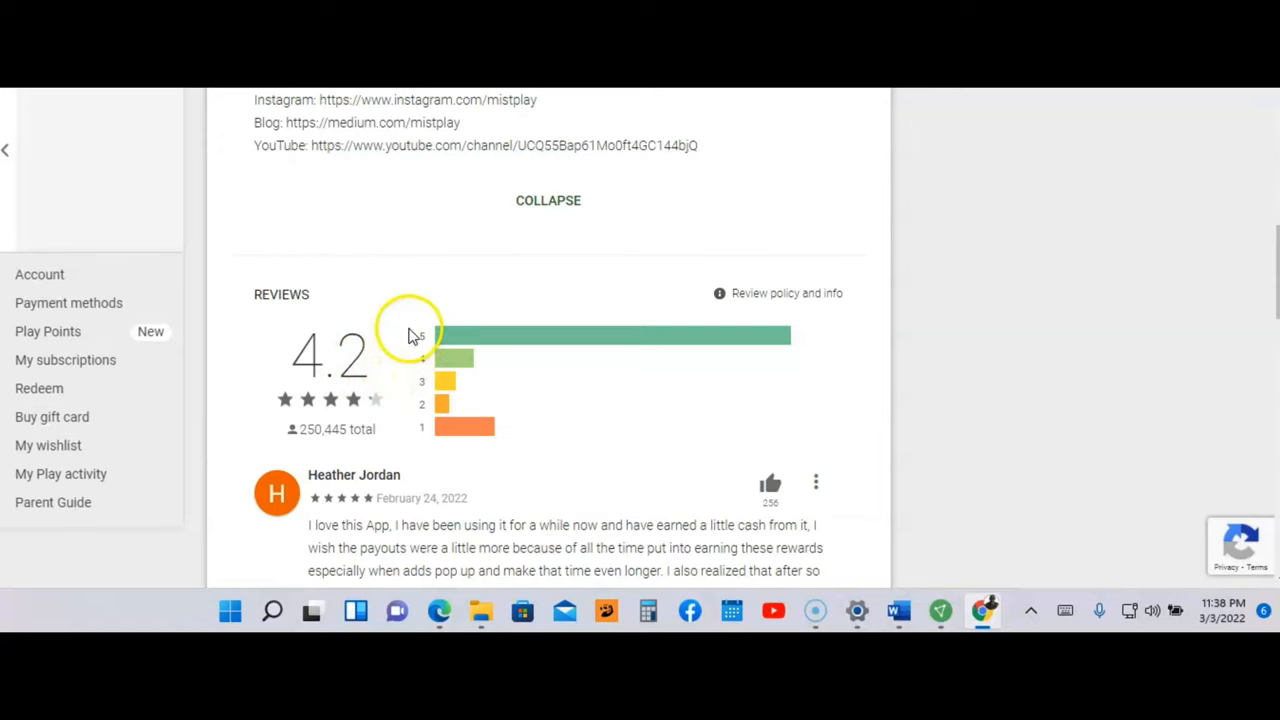
scroll(down, 3)
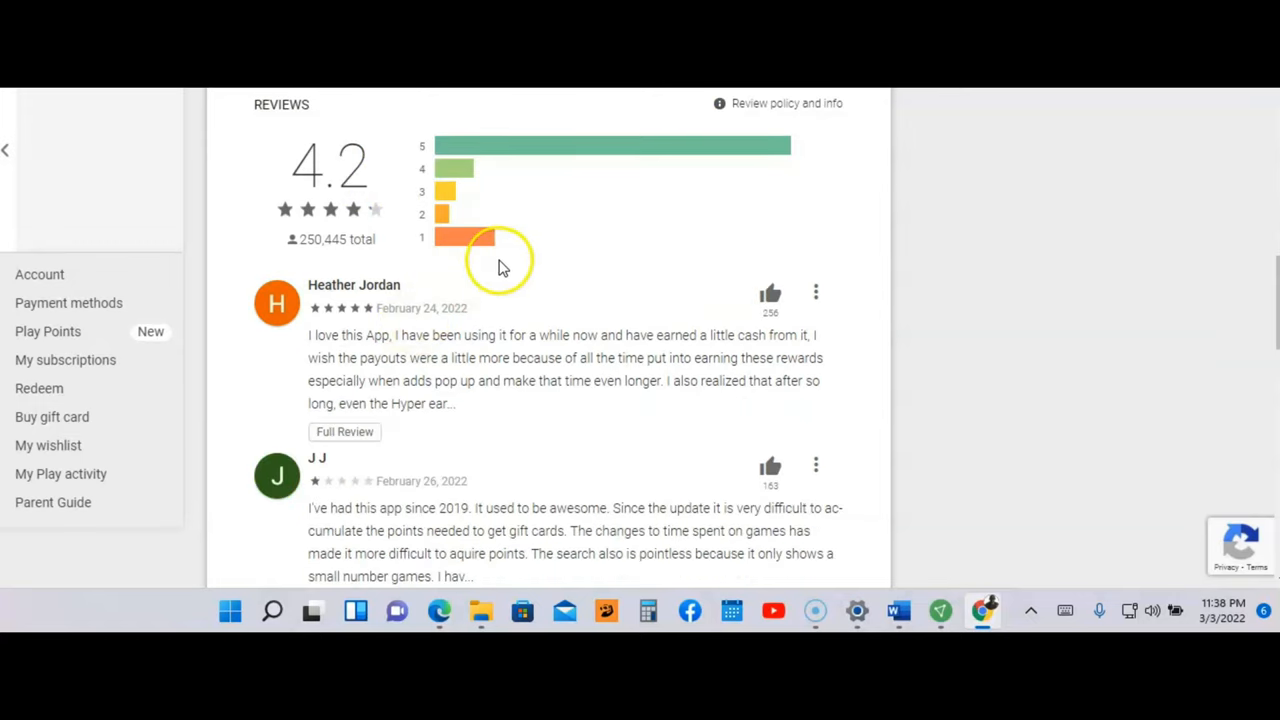
mouse_move(340, 305)
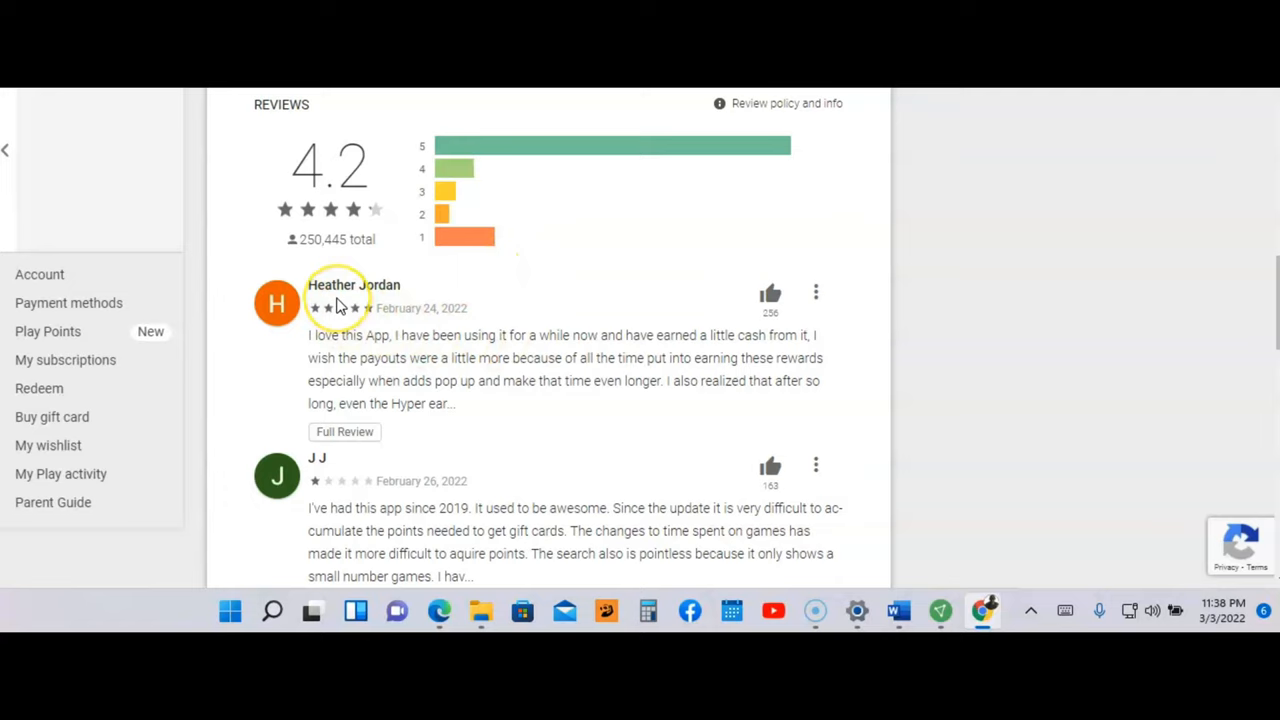
mouse_move(391, 358)
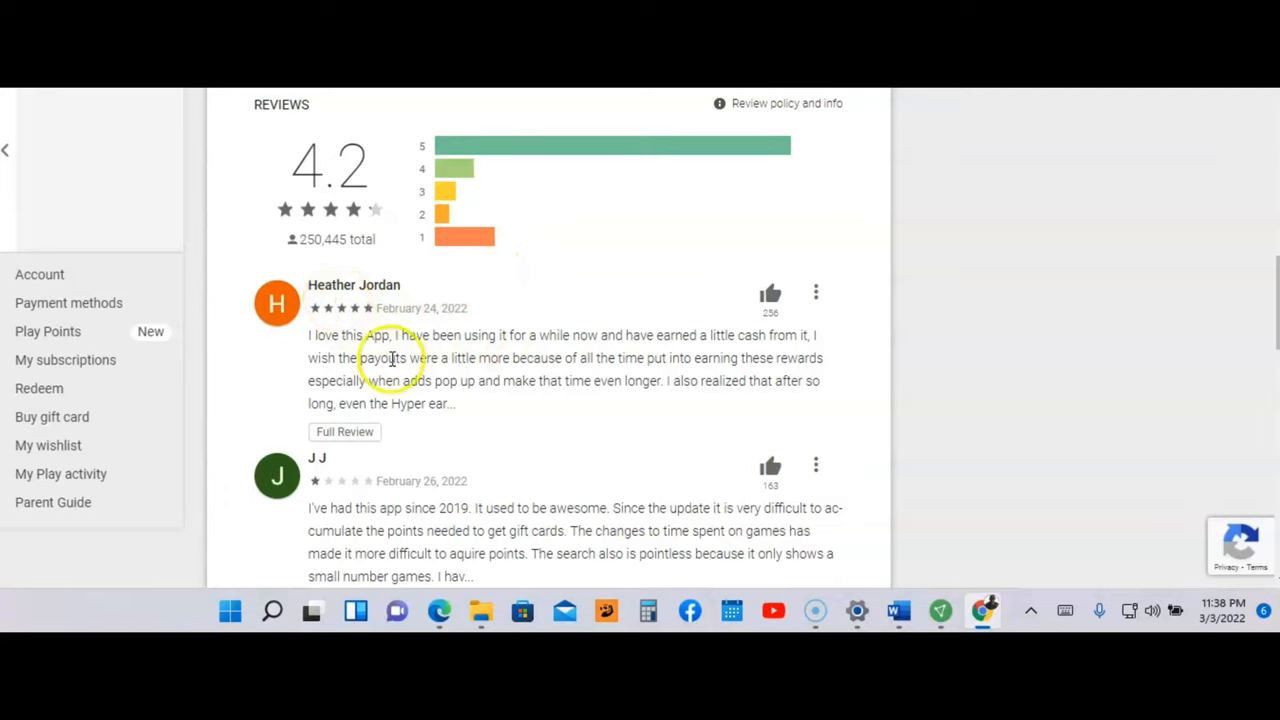
mouse_move(383, 333)
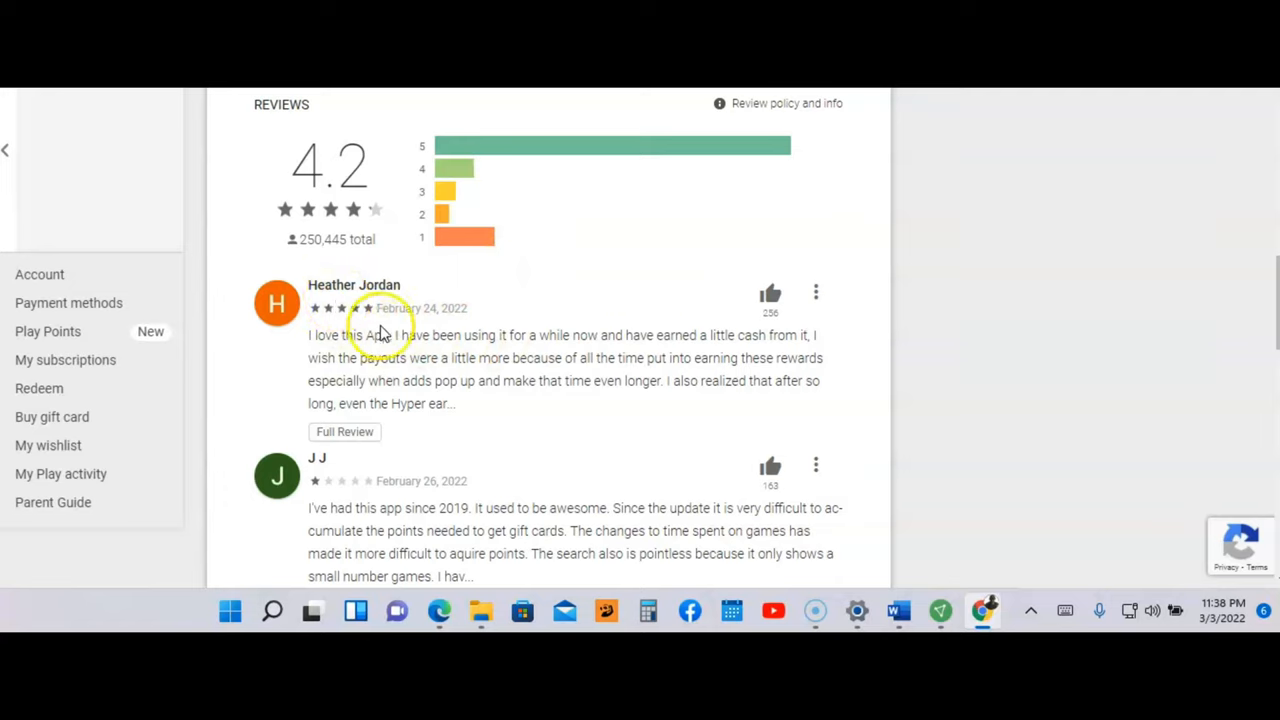
mouse_move(355, 350)
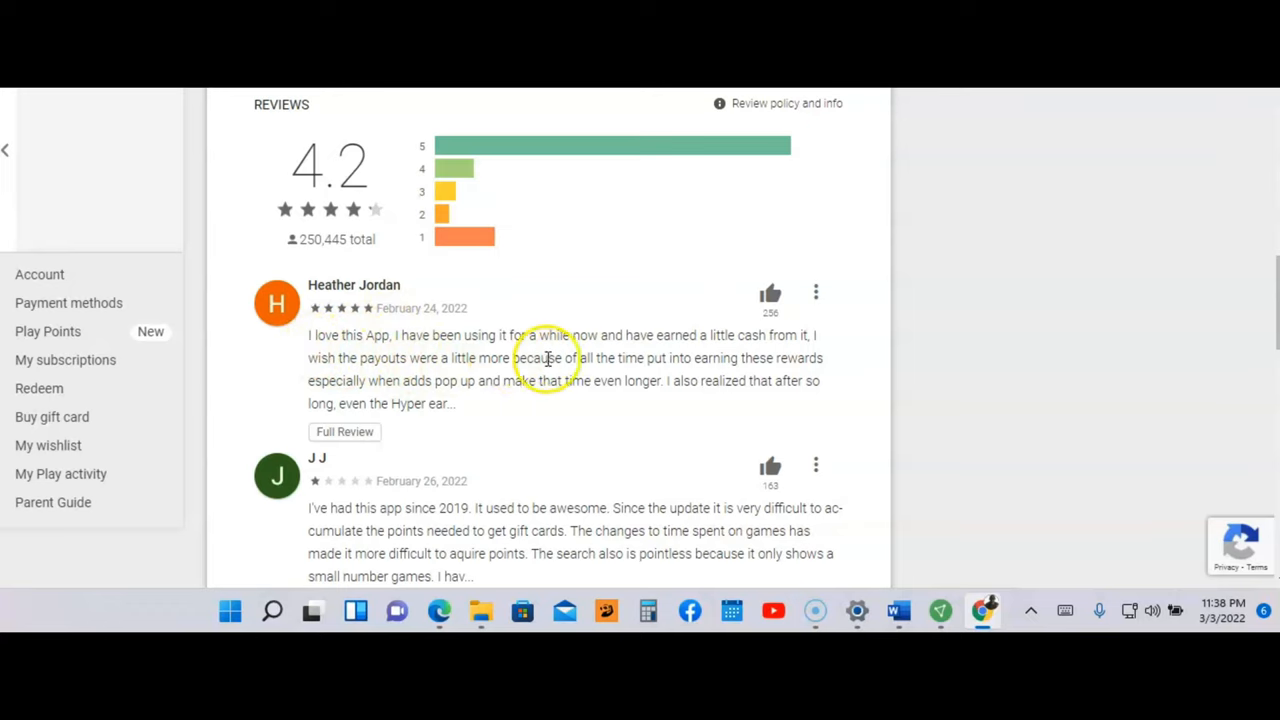
mouse_move(680, 357)
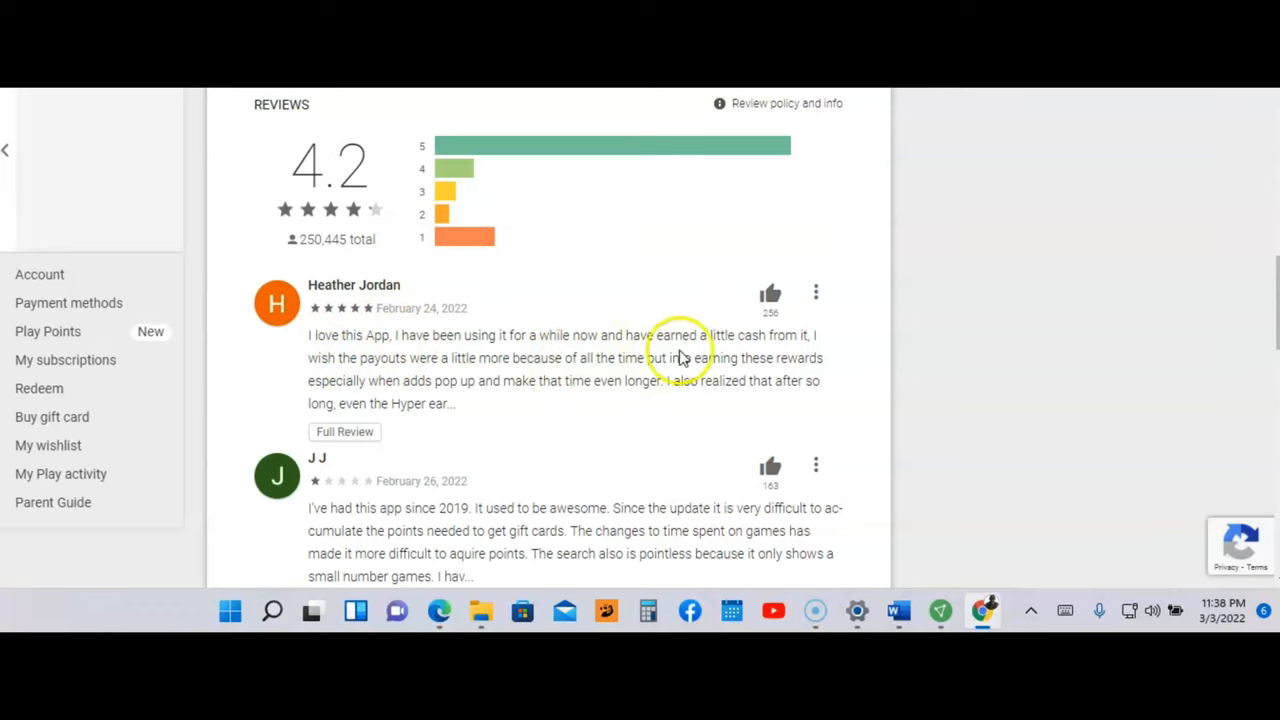
mouse_move(800, 350)
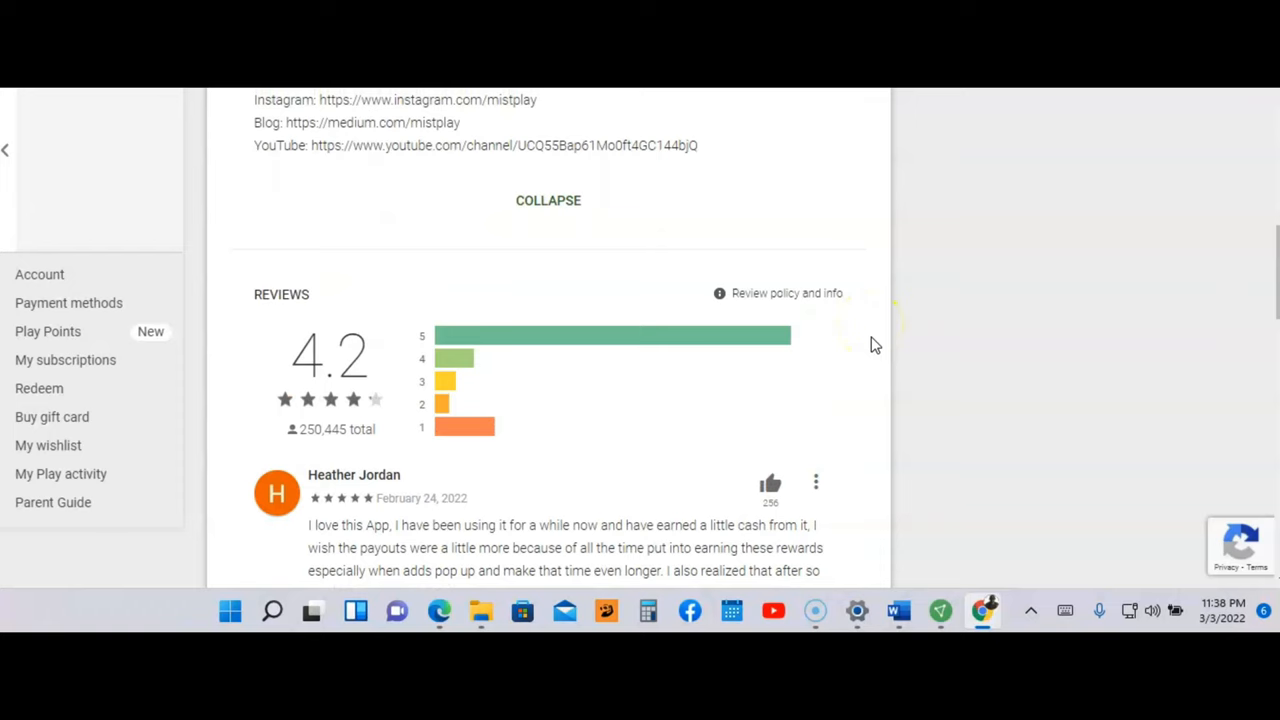
scroll(up, 3)
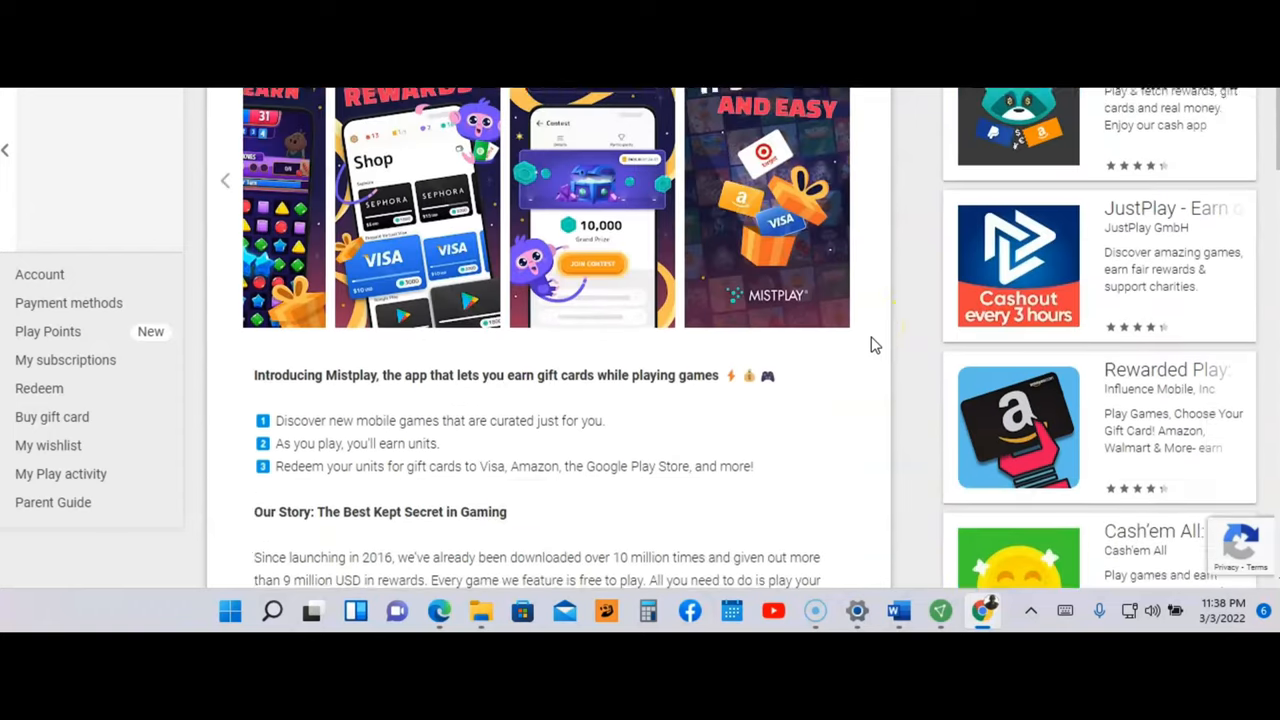
Step: Return to the top of the MISTPLAY page and switch to the Gamehag listing
scroll(up, 3)
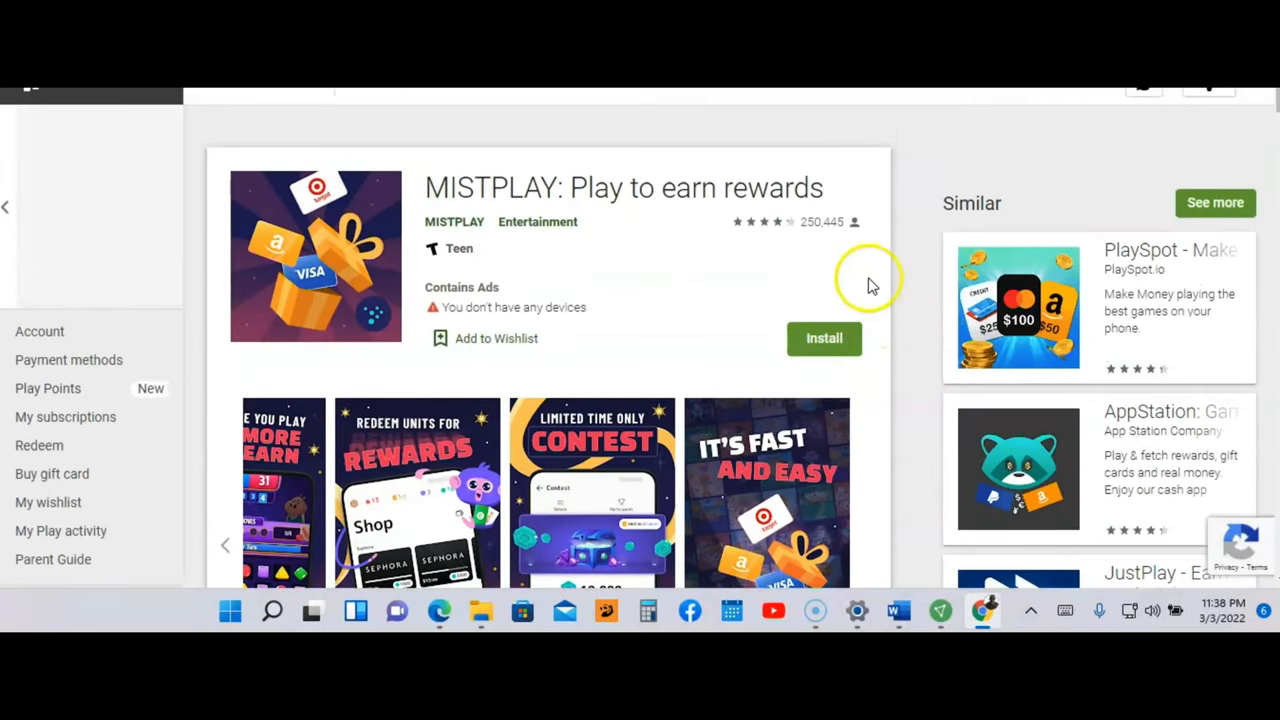
mouse_move(580, 245)
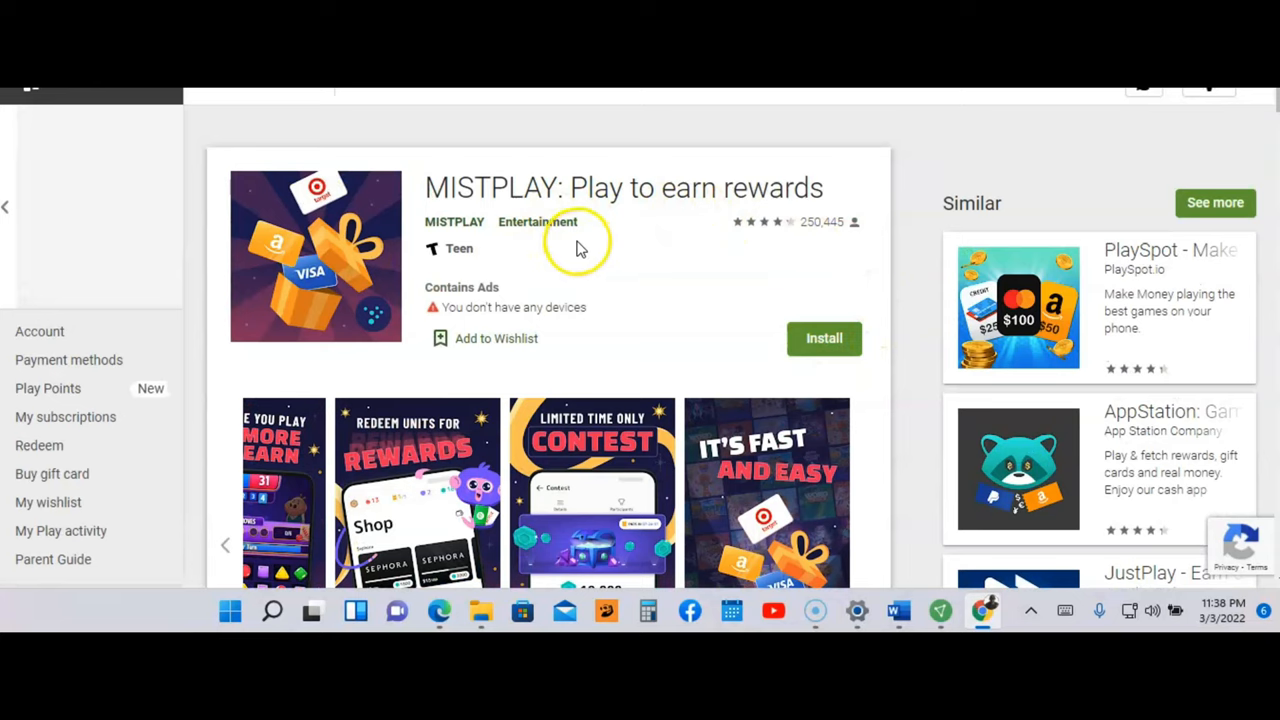
mouse_move(660, 223)
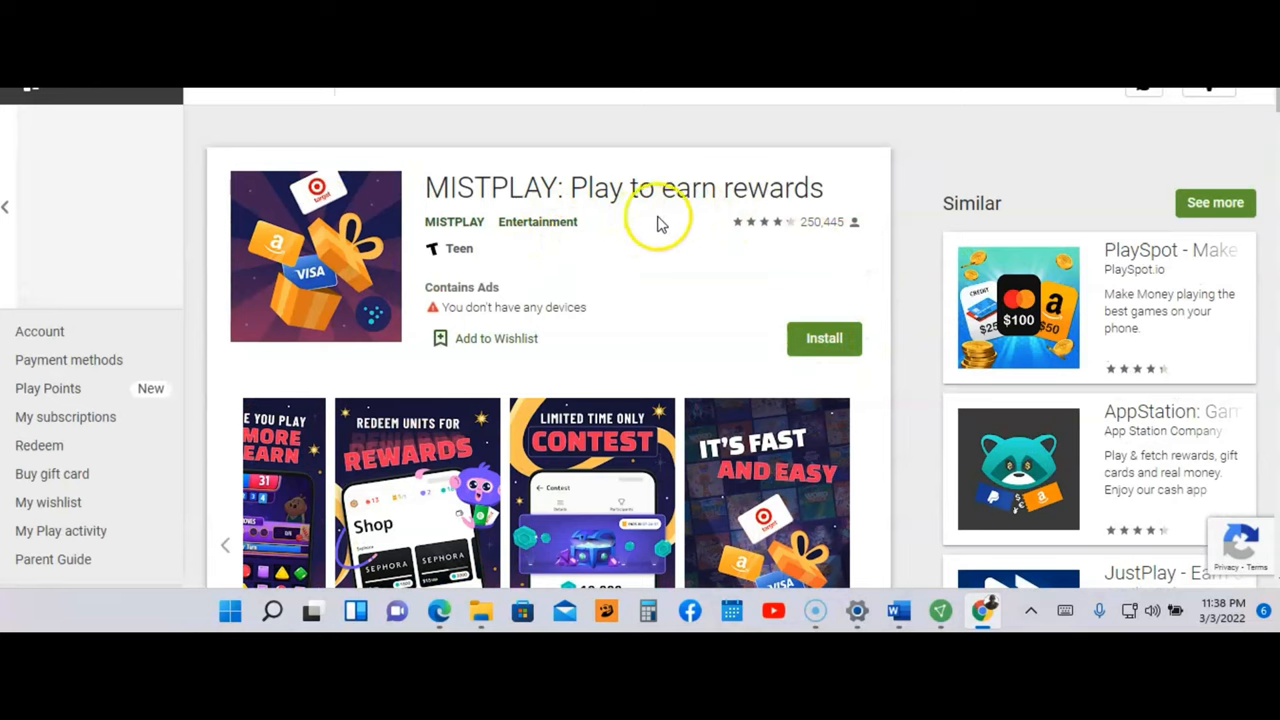
mouse_move(638, 220)
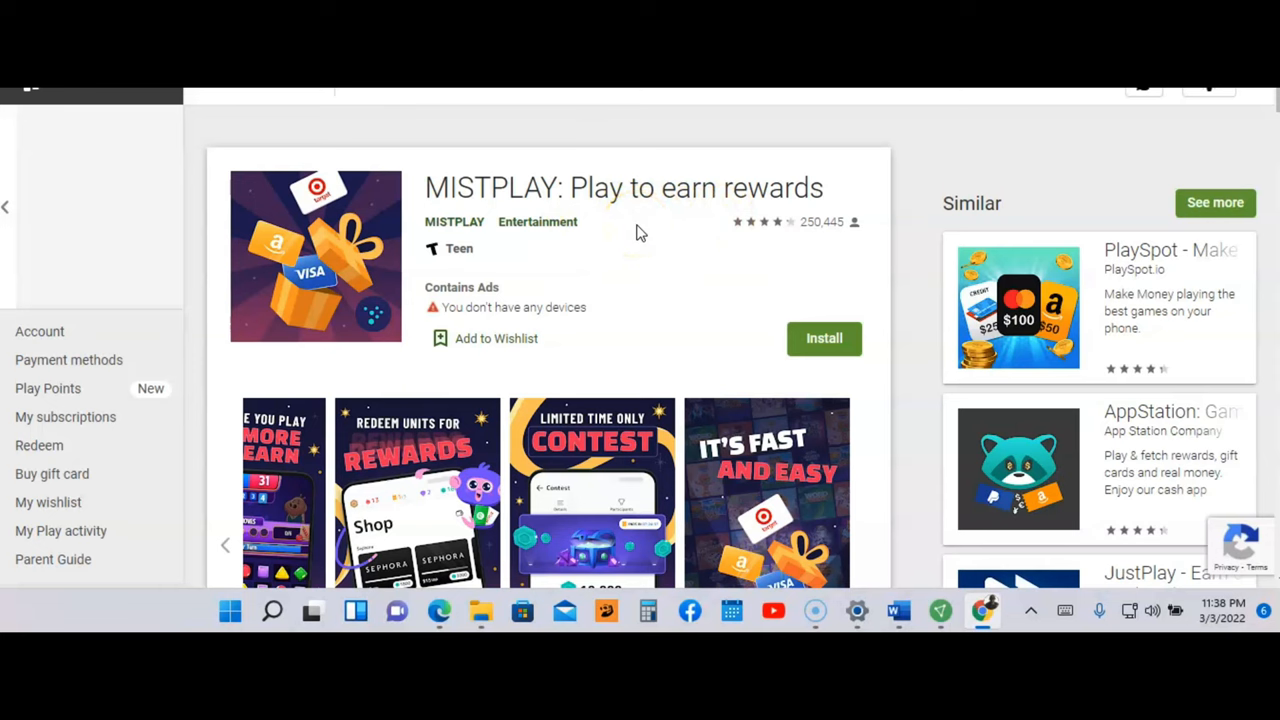
scroll(down, 3)
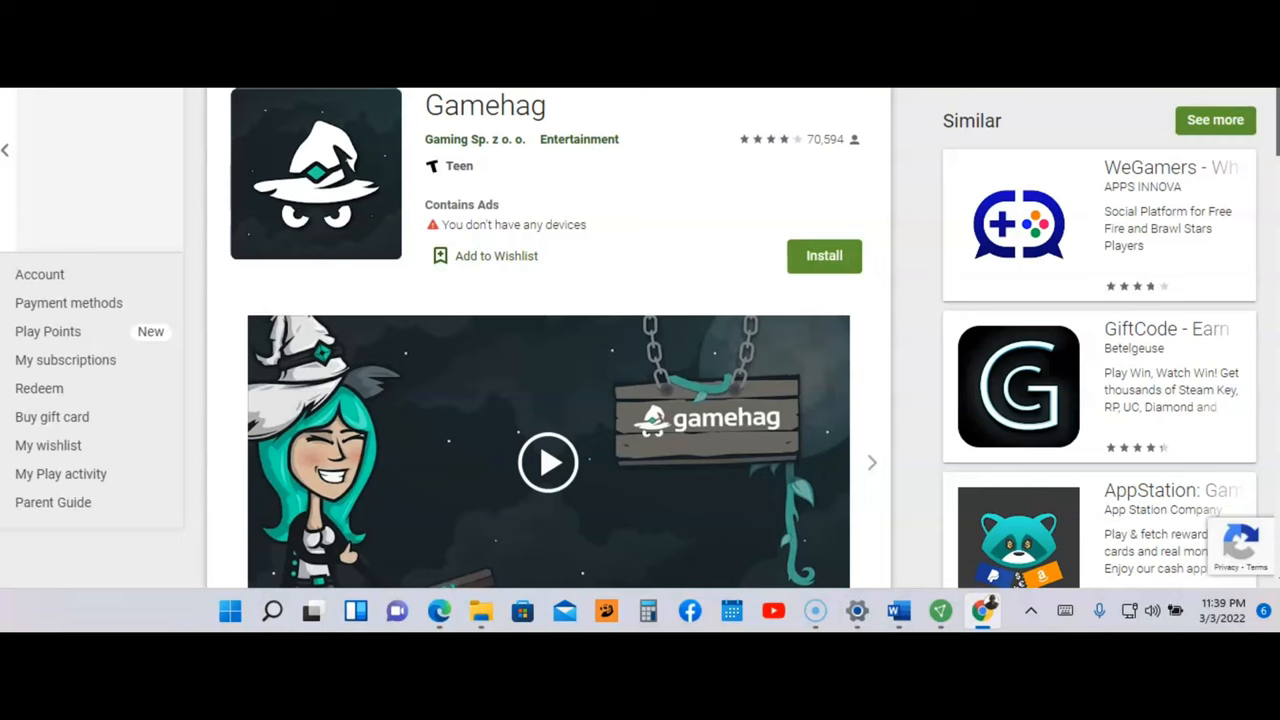
Step: Advance the Gamehag carousel twice past the promo video to How to Play and Play Games
scroll(down, 3)
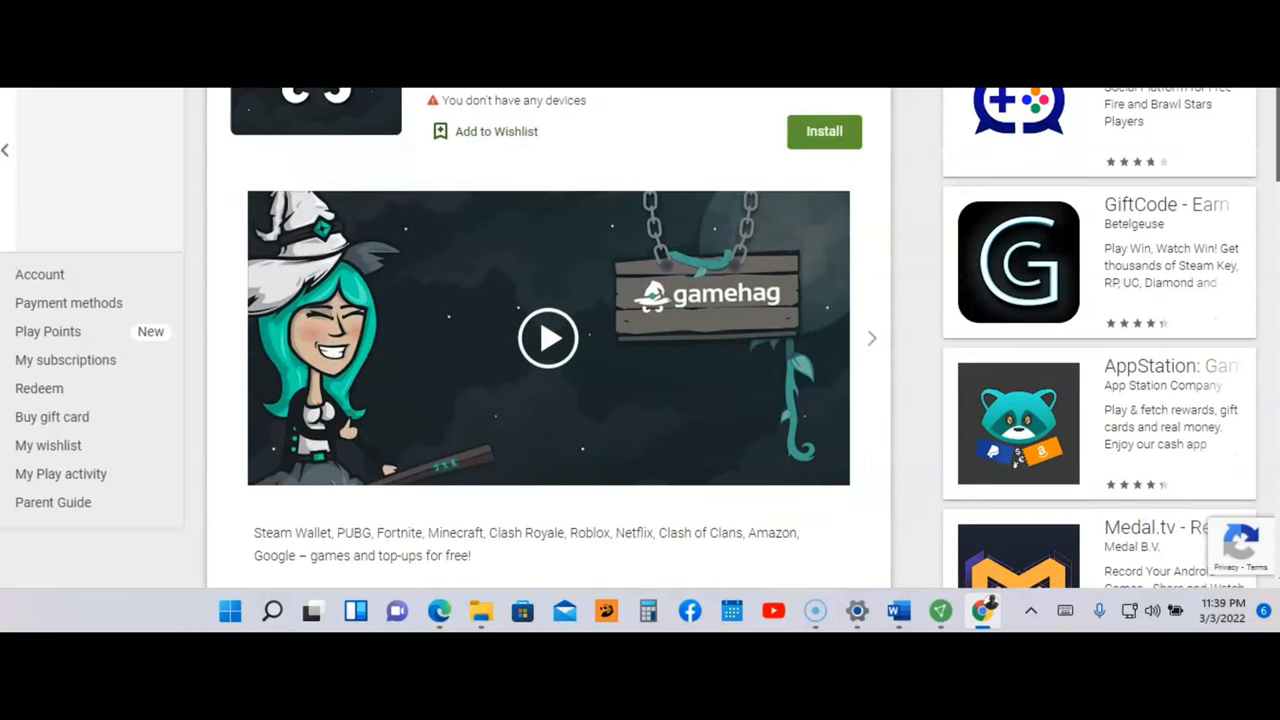
click(871, 338)
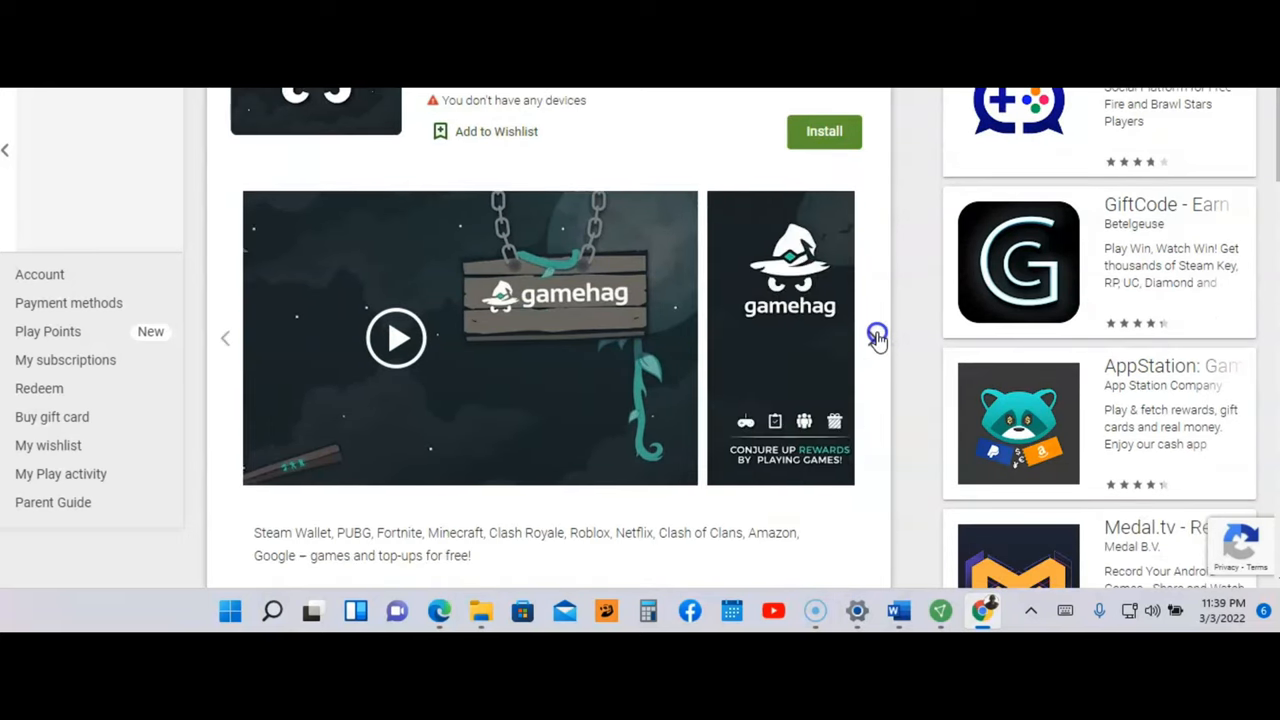
click(877, 337)
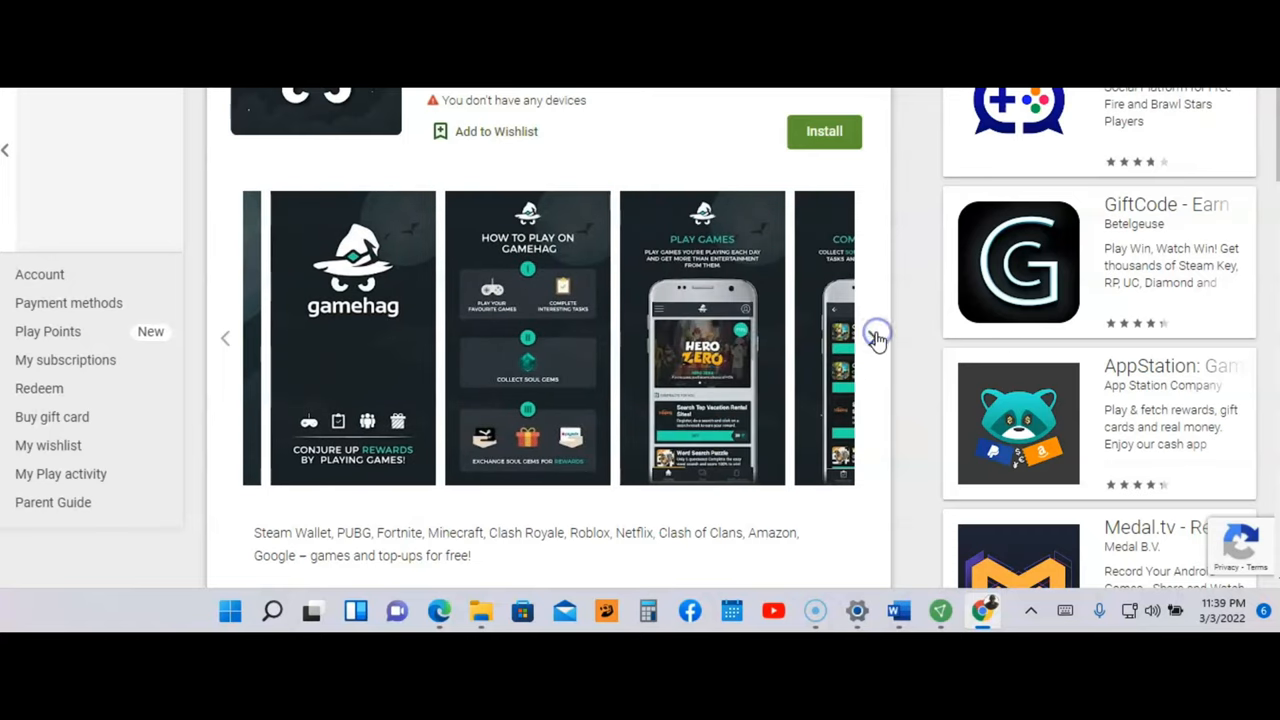
Step: Enlarge Gamehag's title, Play Games and Complete Tasks screenshots, then close the viewer
click(352, 337)
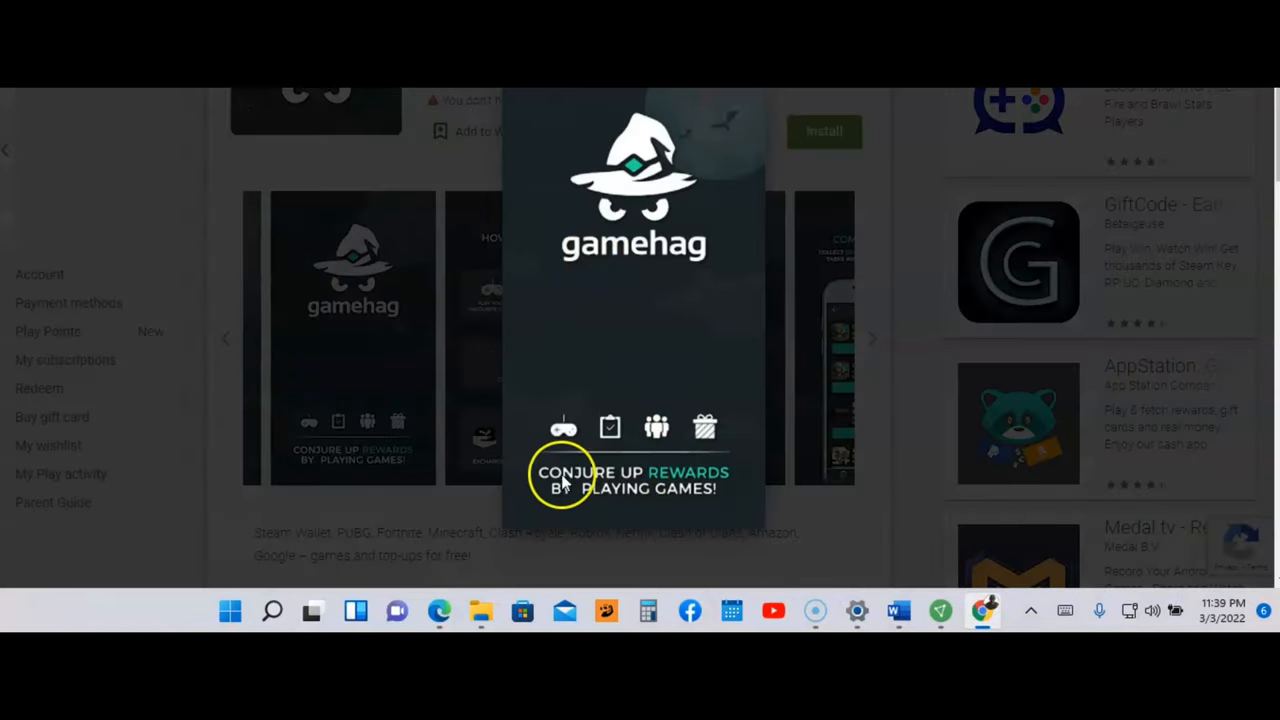
mouse_move(630, 485)
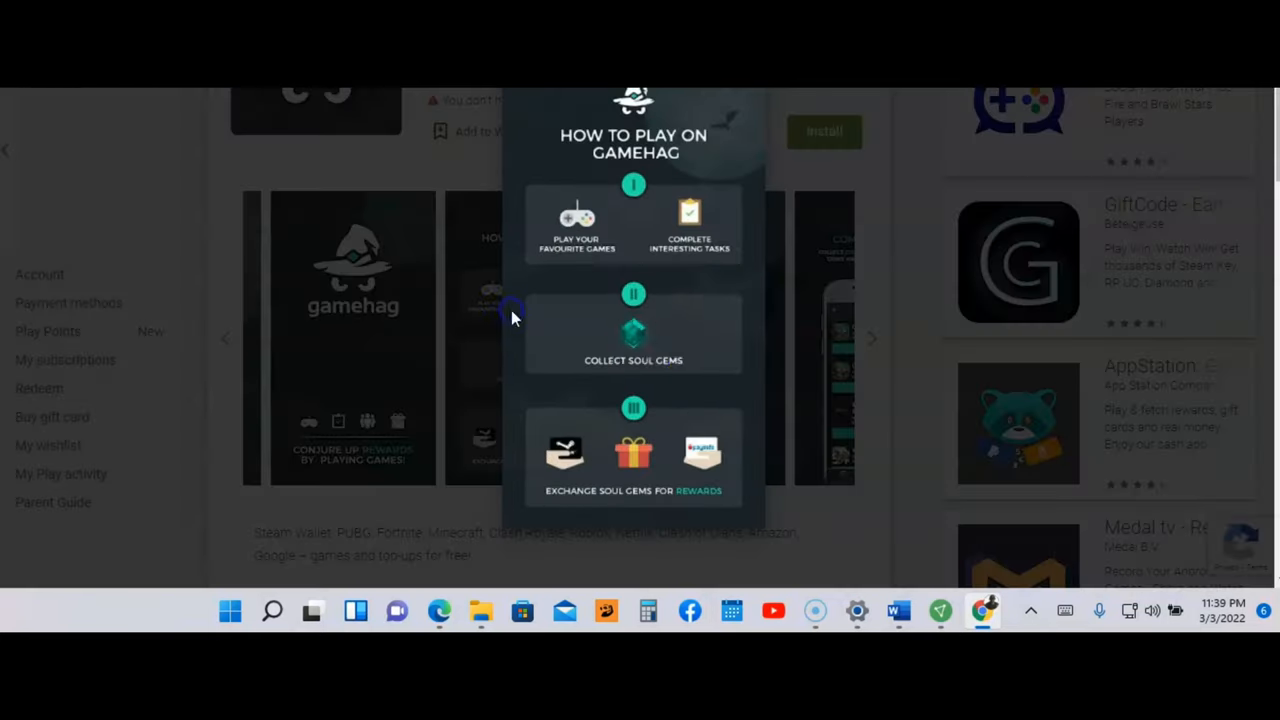
mouse_move(690, 140)
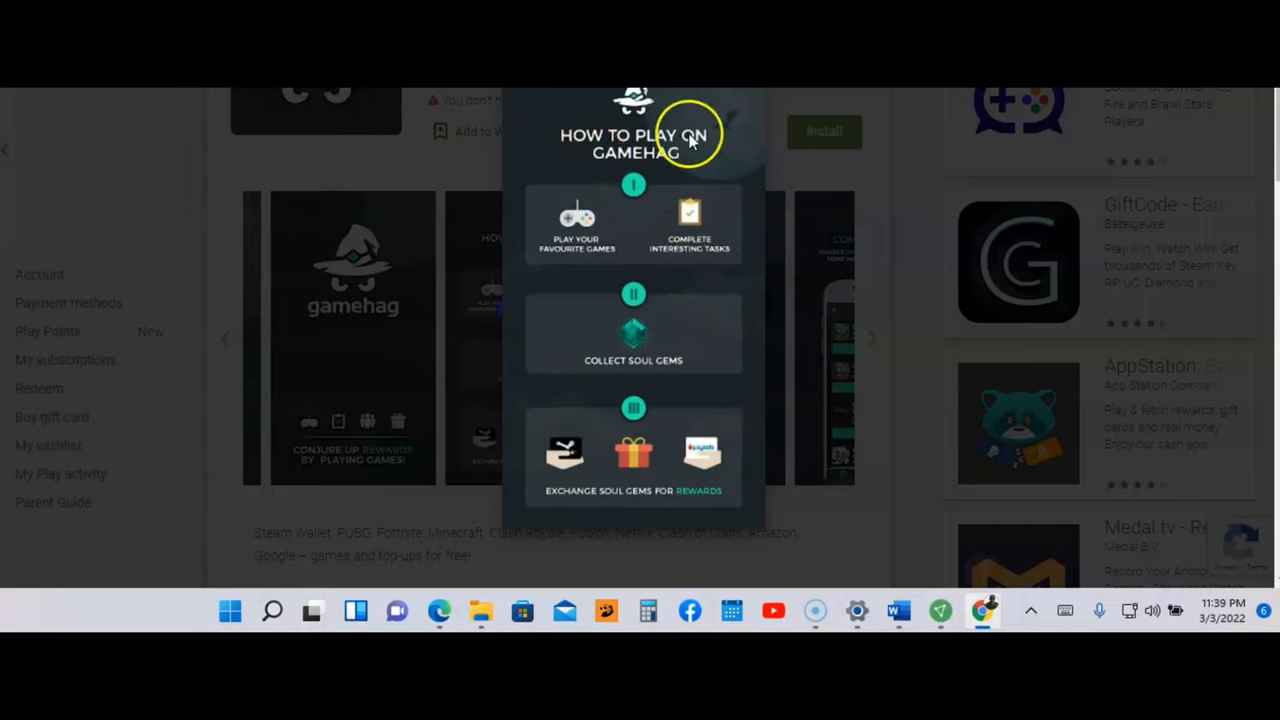
mouse_move(613, 262)
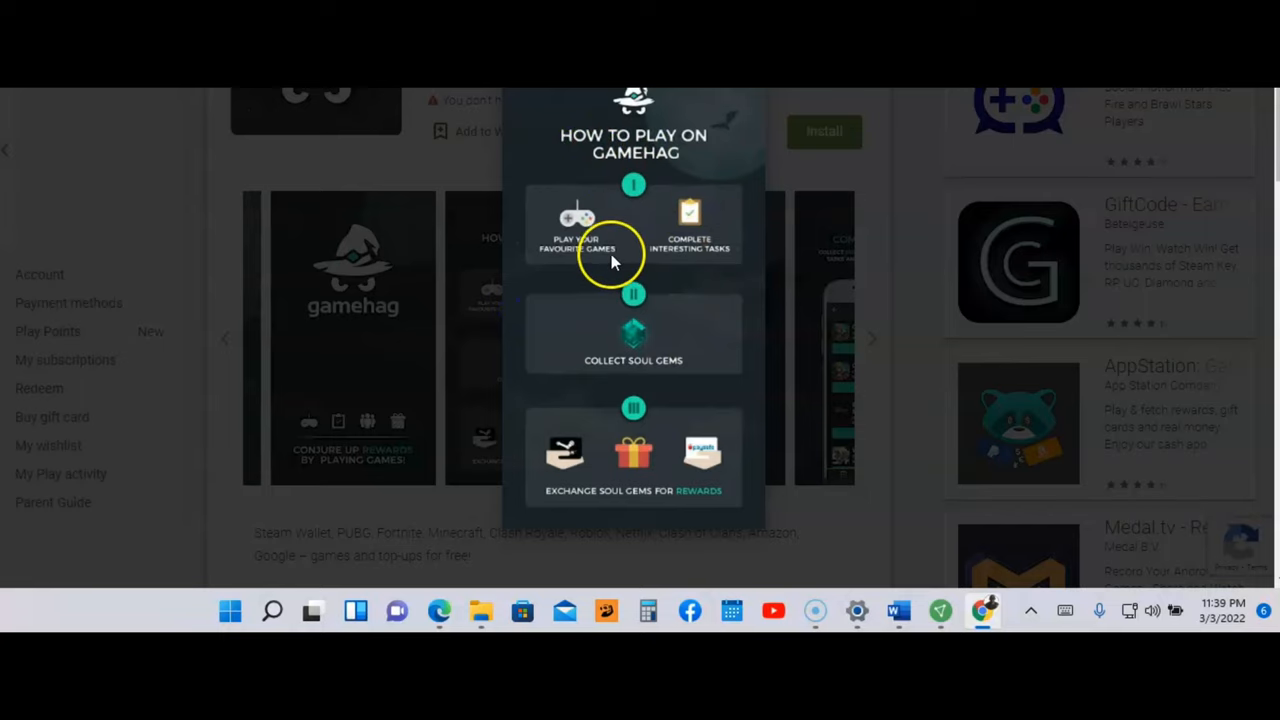
mouse_move(605, 268)
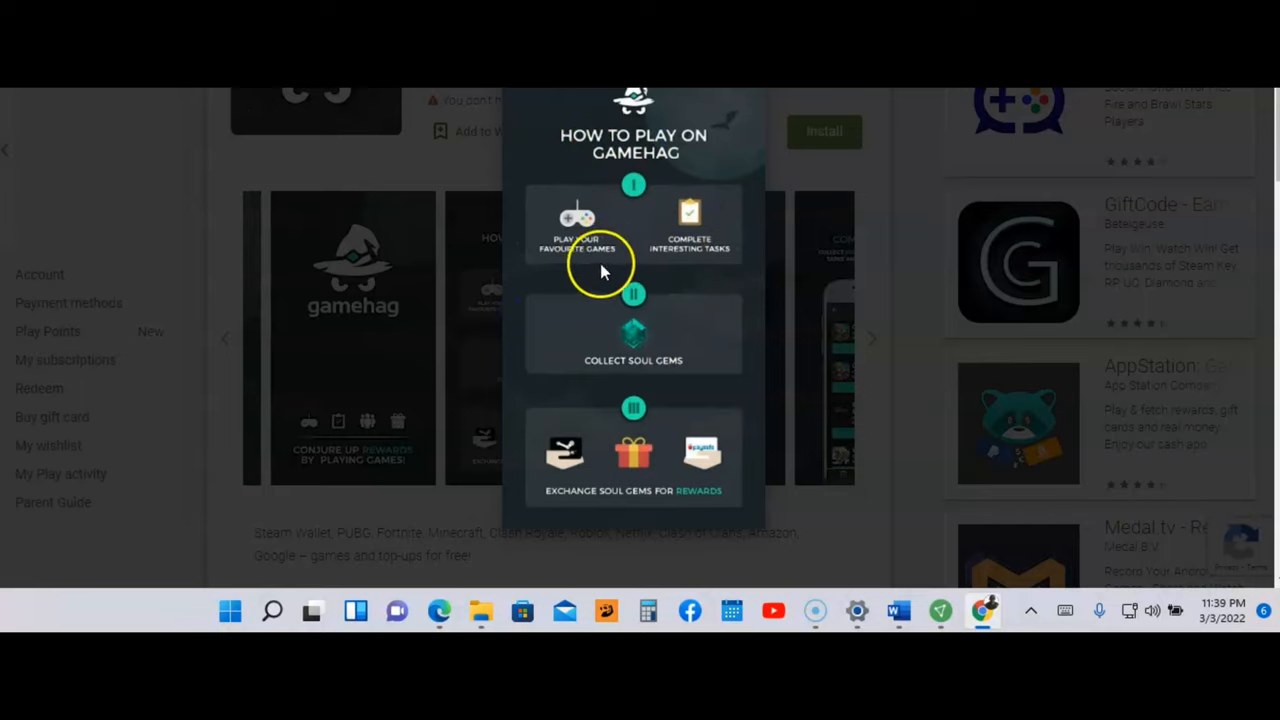
mouse_move(688, 280)
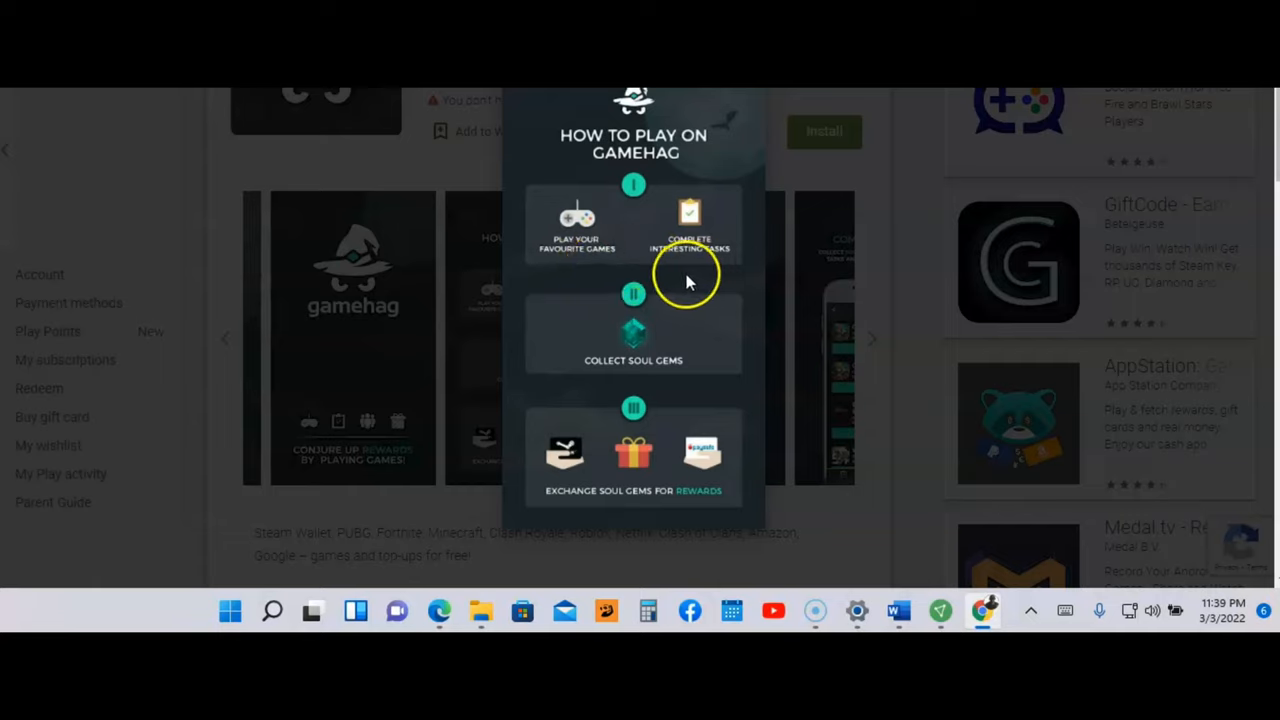
mouse_move(683, 358)
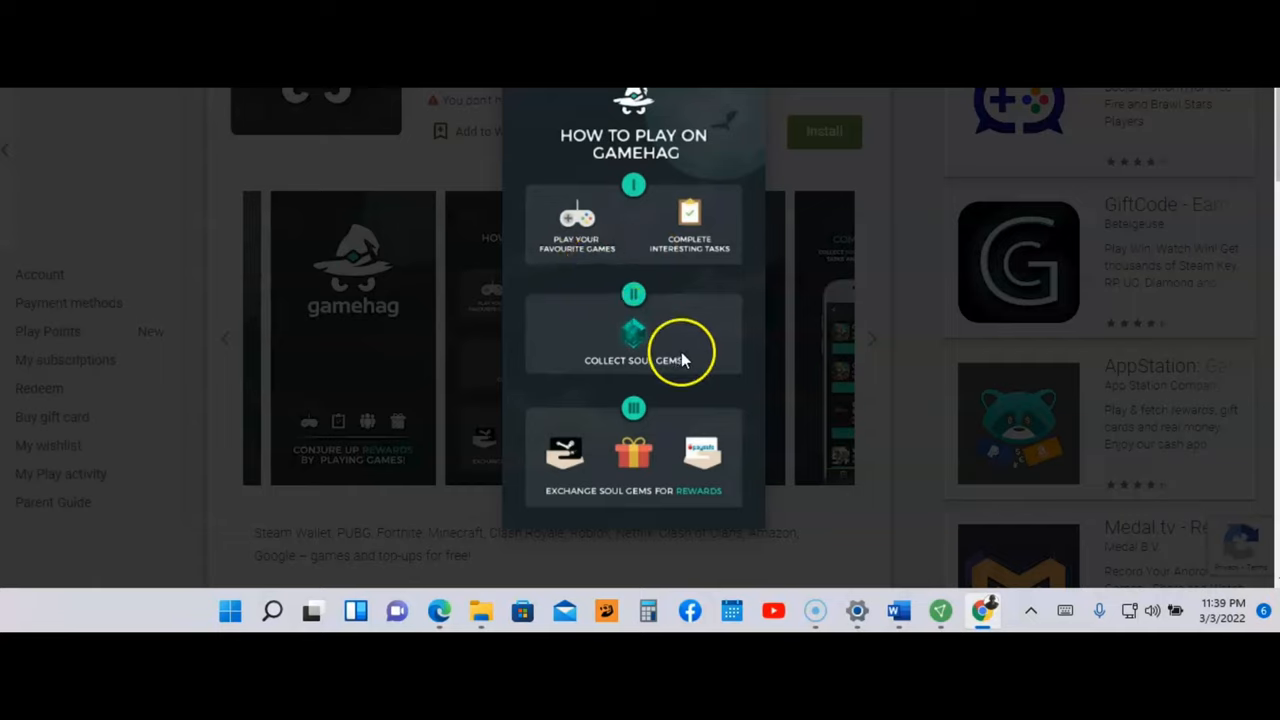
mouse_move(685, 370)
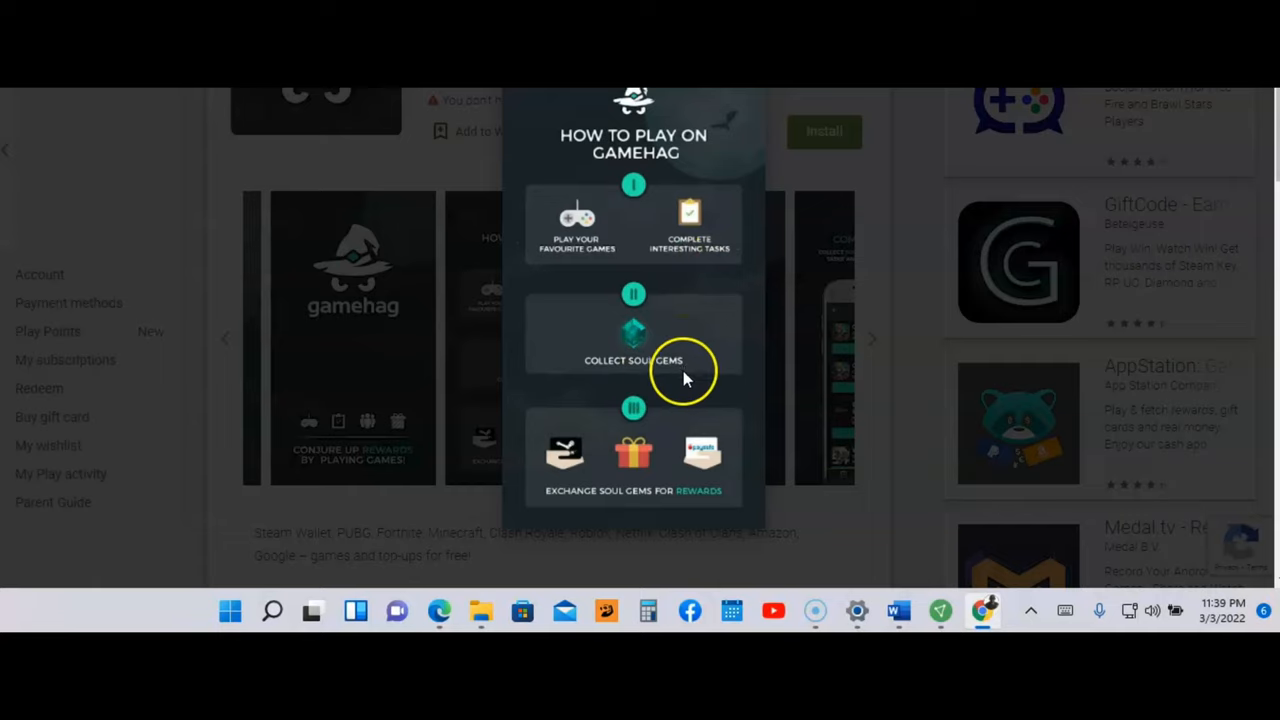
mouse_move(593, 485)
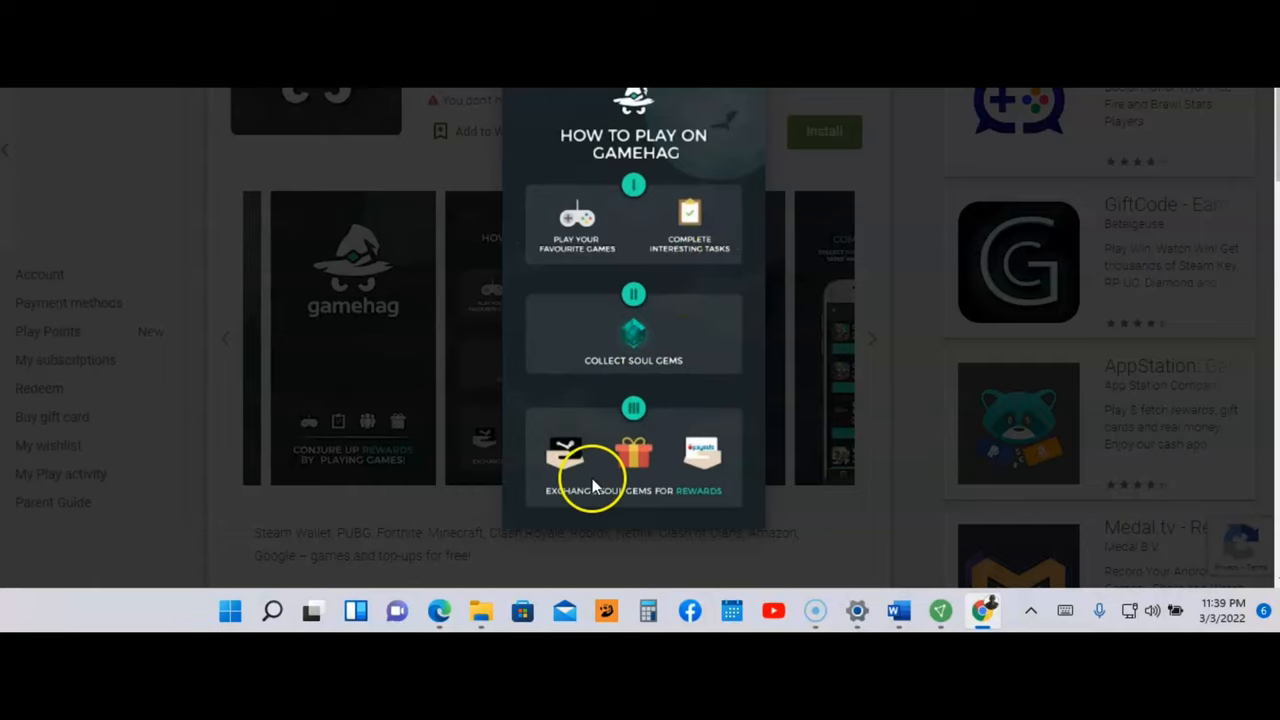
mouse_move(658, 508)
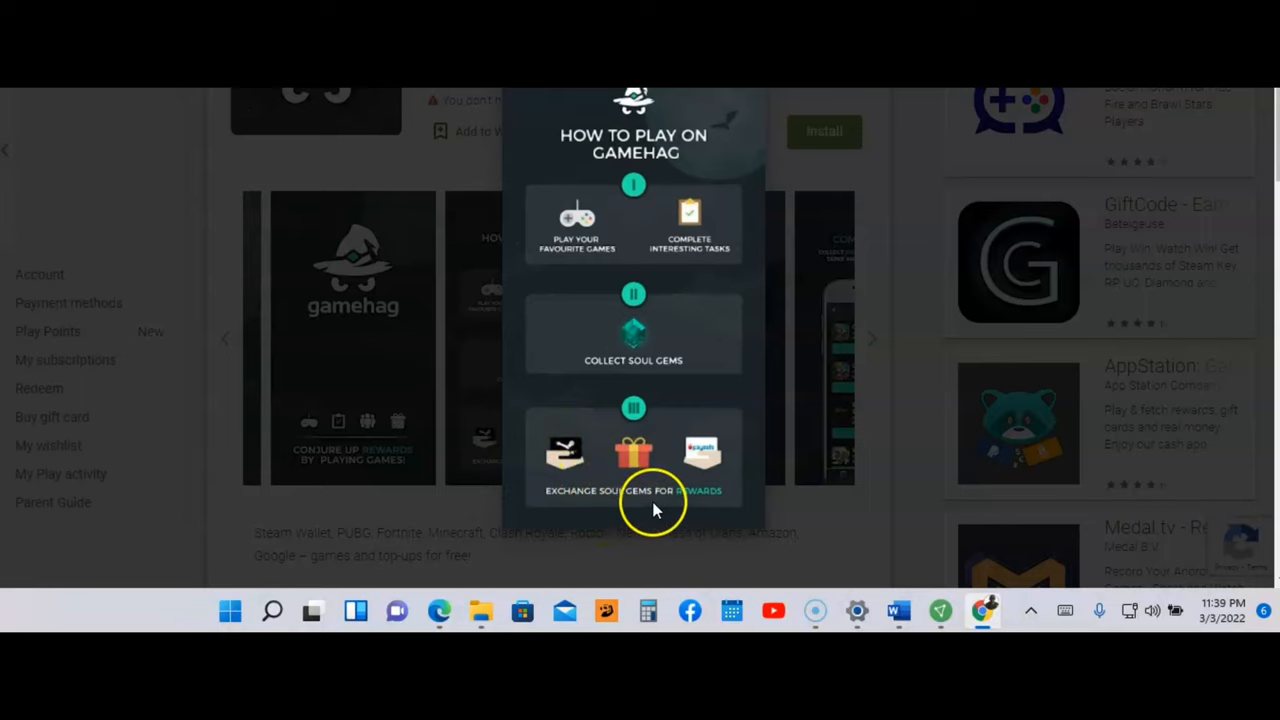
mouse_move(745, 500)
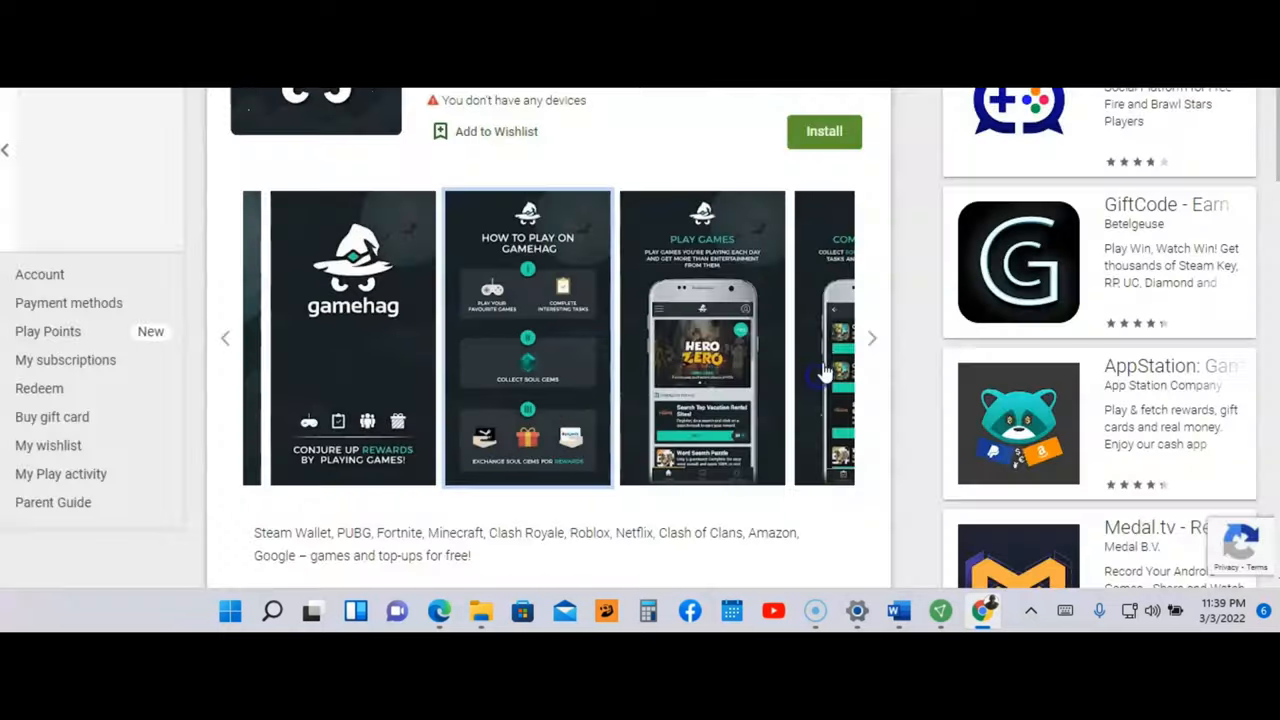
mouse_move(778, 347)
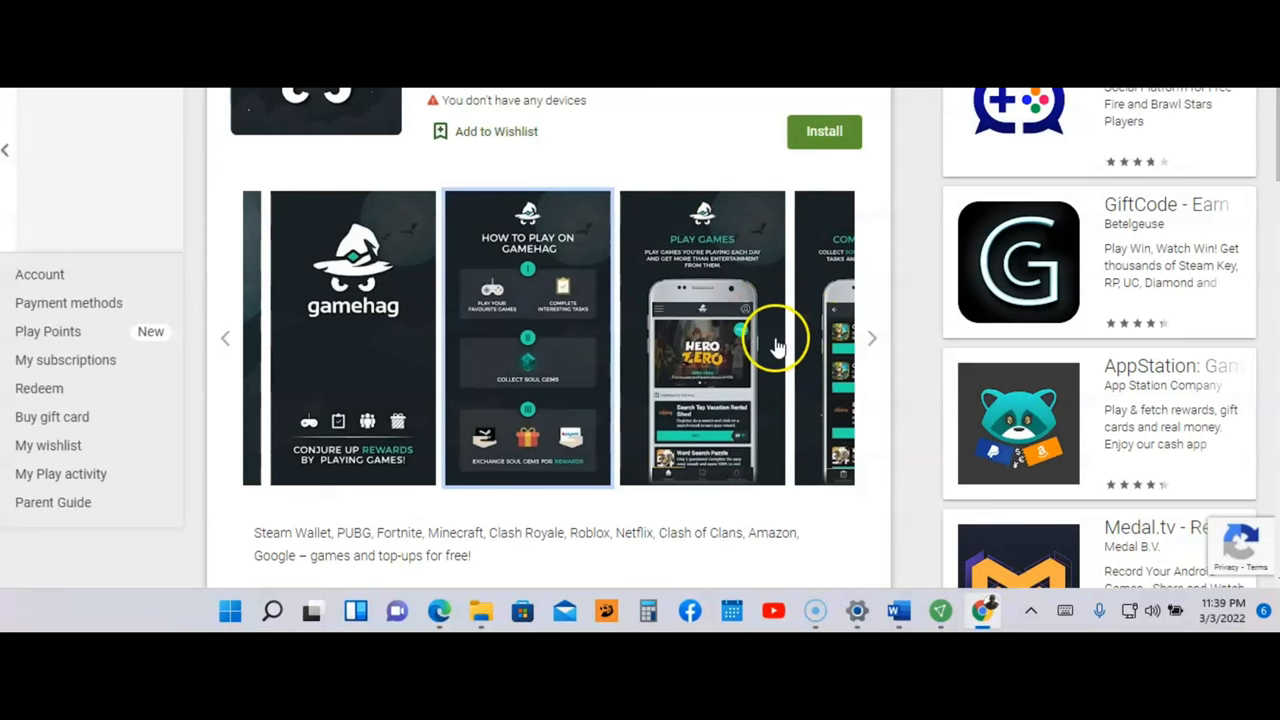
click(702, 338)
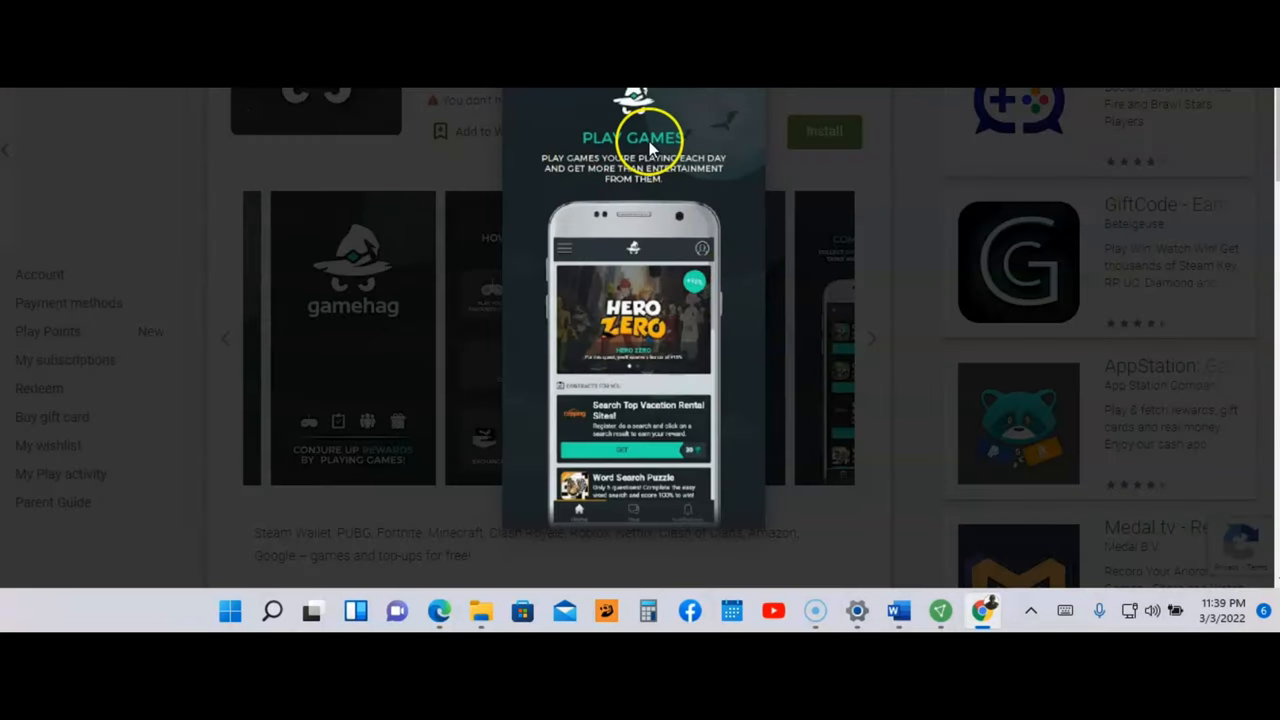
mouse_move(635, 322)
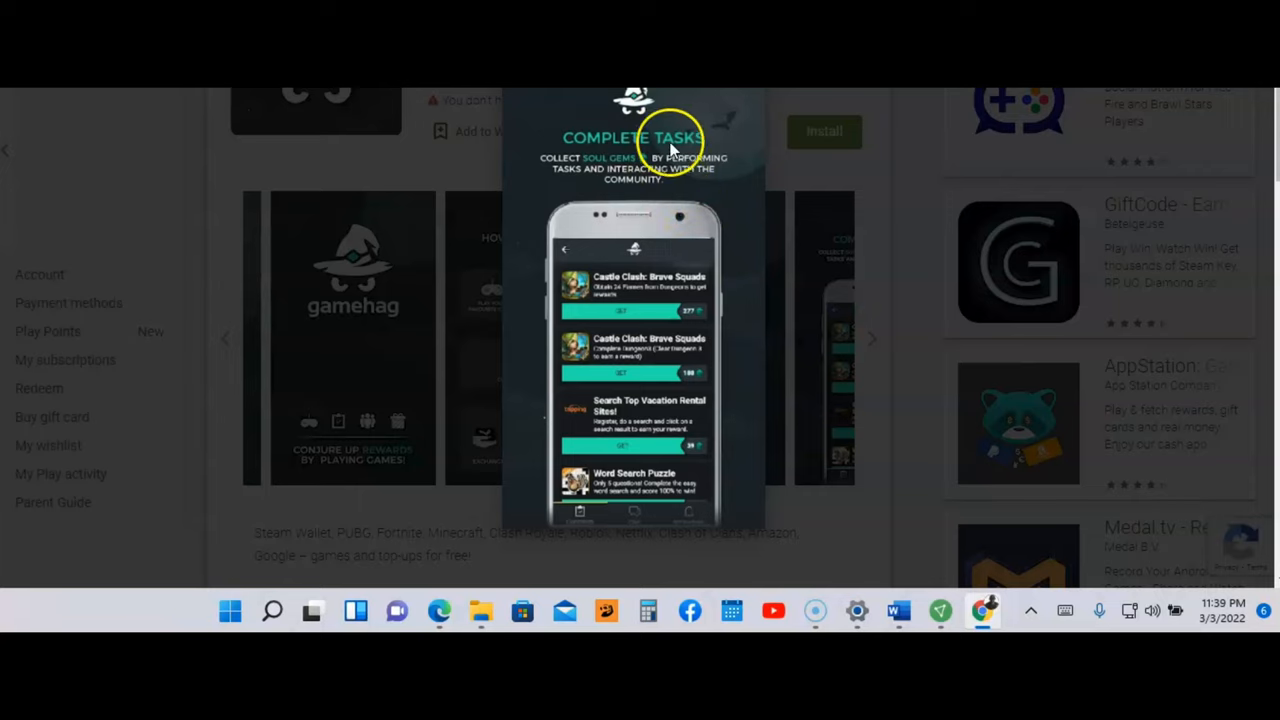
mouse_move(638, 303)
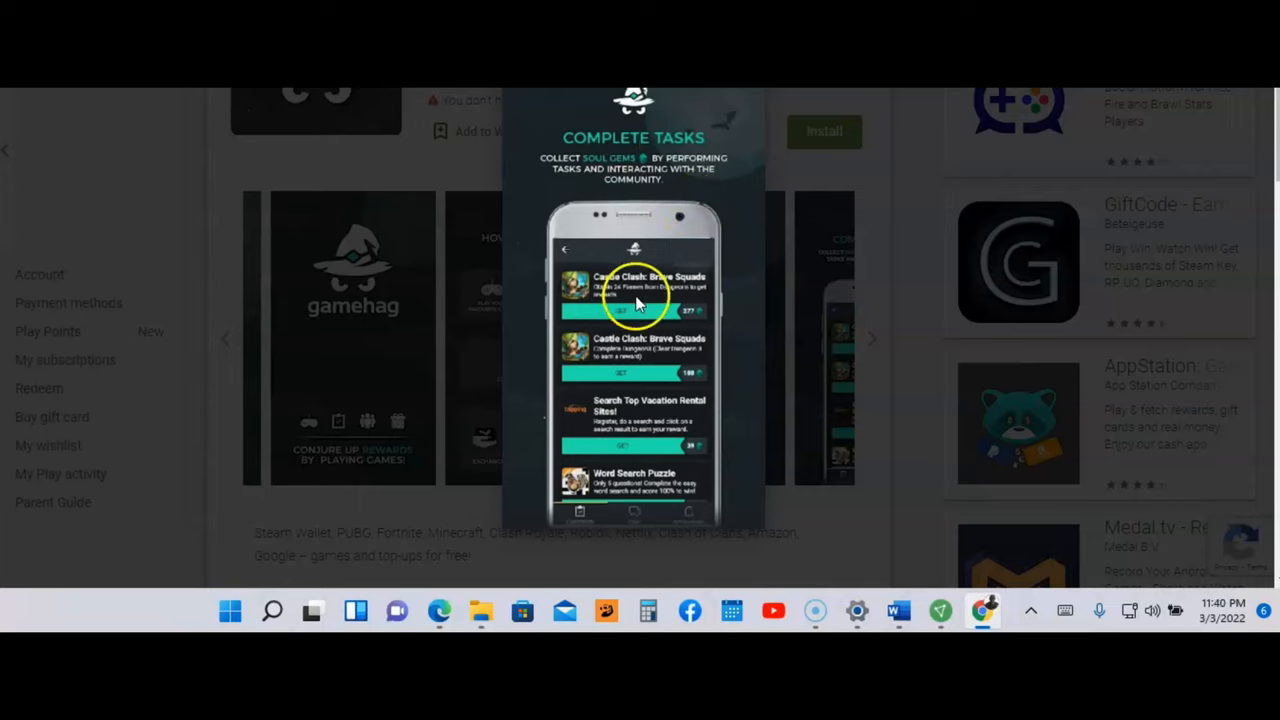
mouse_move(660, 430)
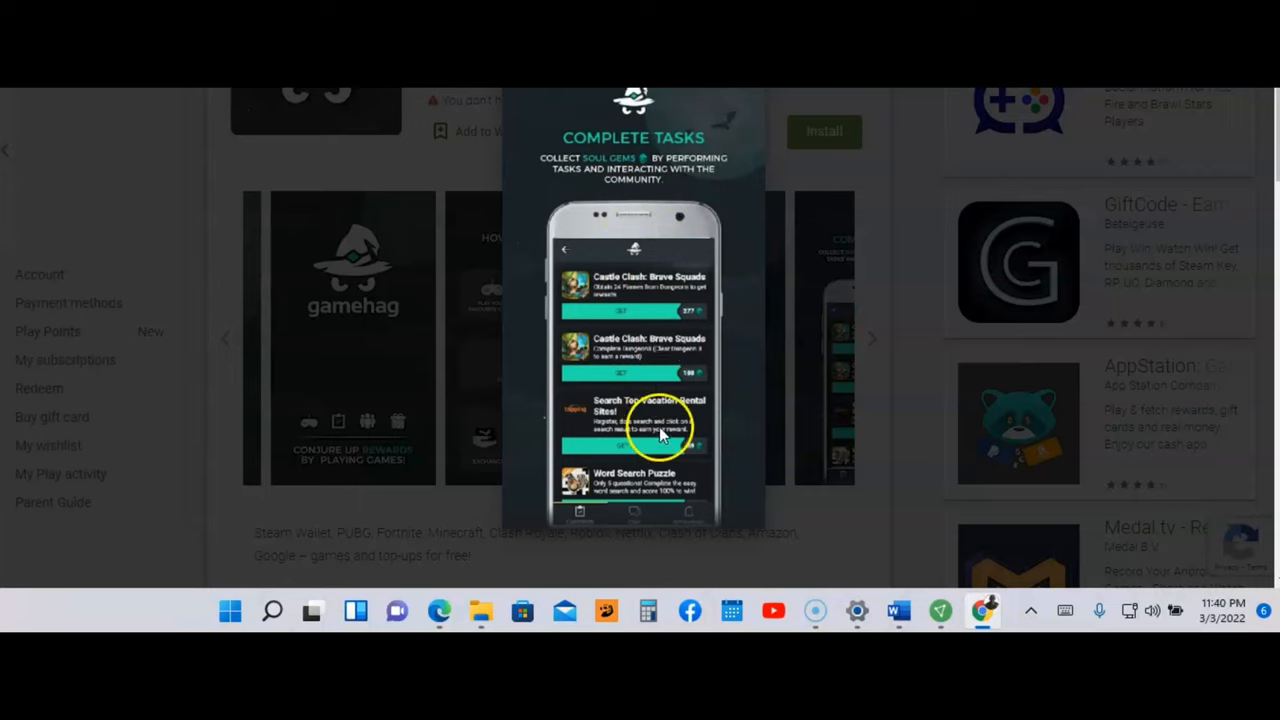
mouse_move(695, 360)
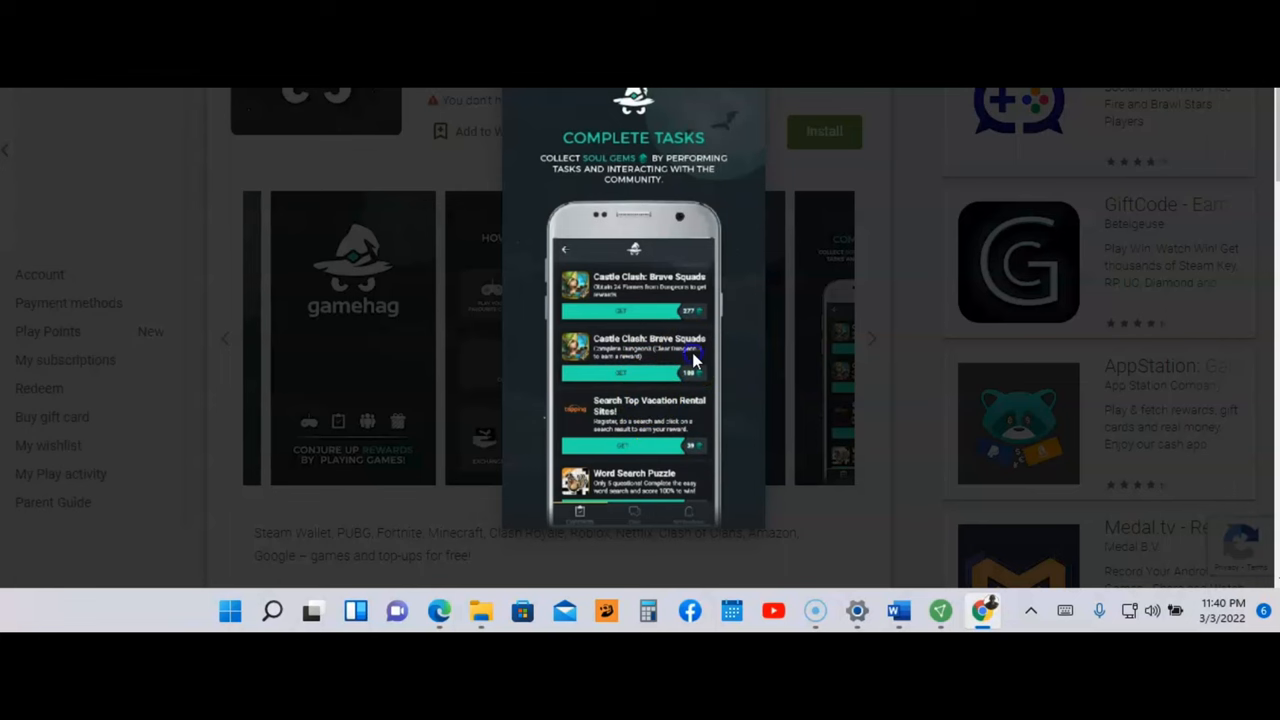
click(877, 345)
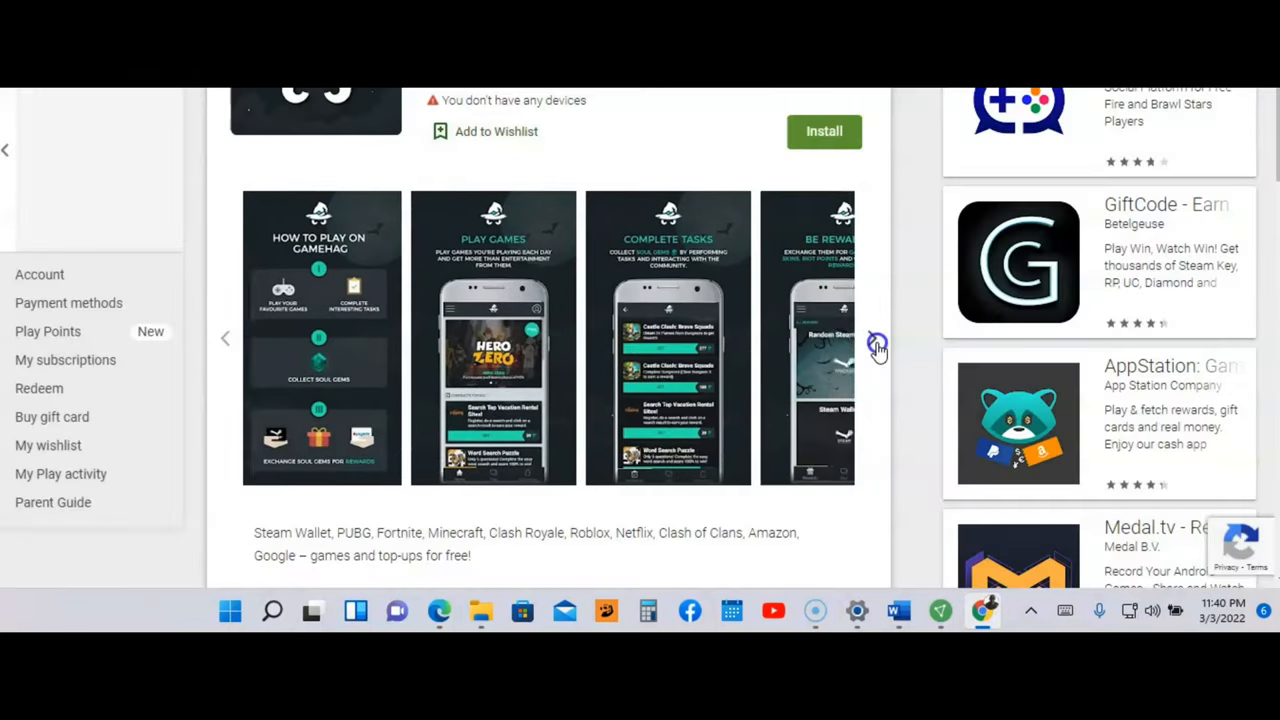
Step: Advance the gallery one image, then read Gamehag's rewards list, game genres and Soul Gems paragraphs
click(872, 338)
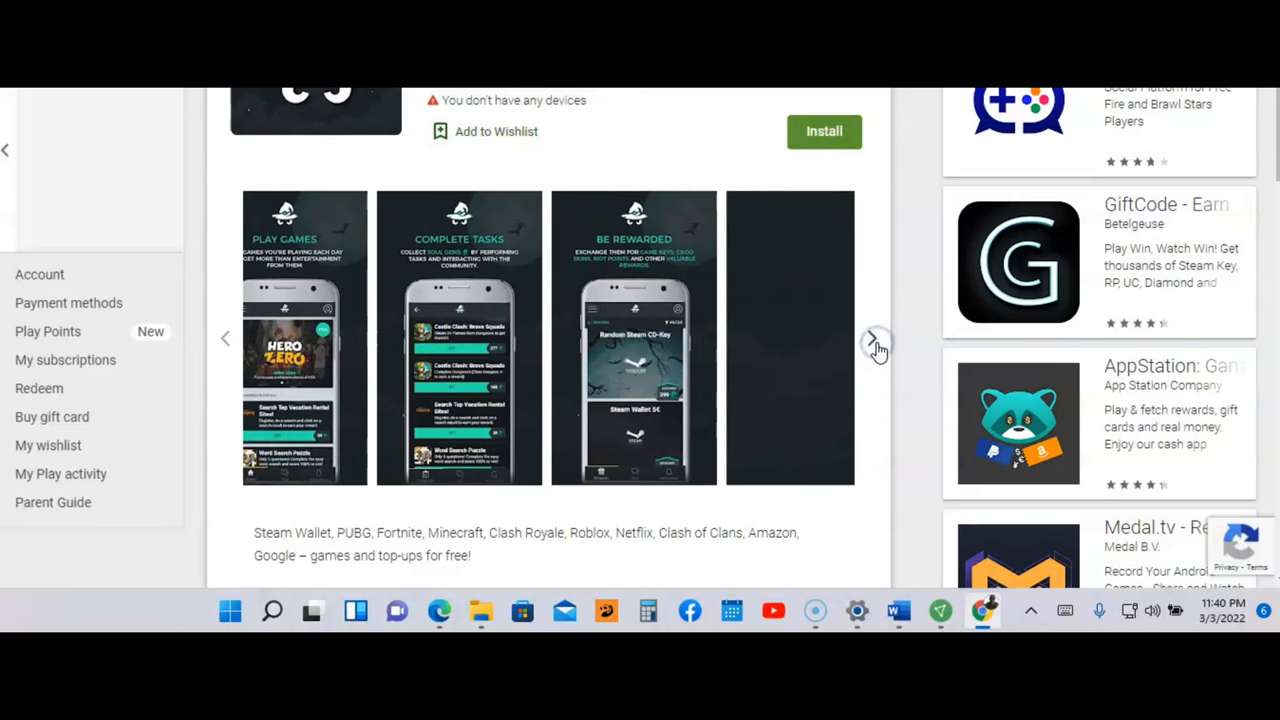
scroll(down, 3)
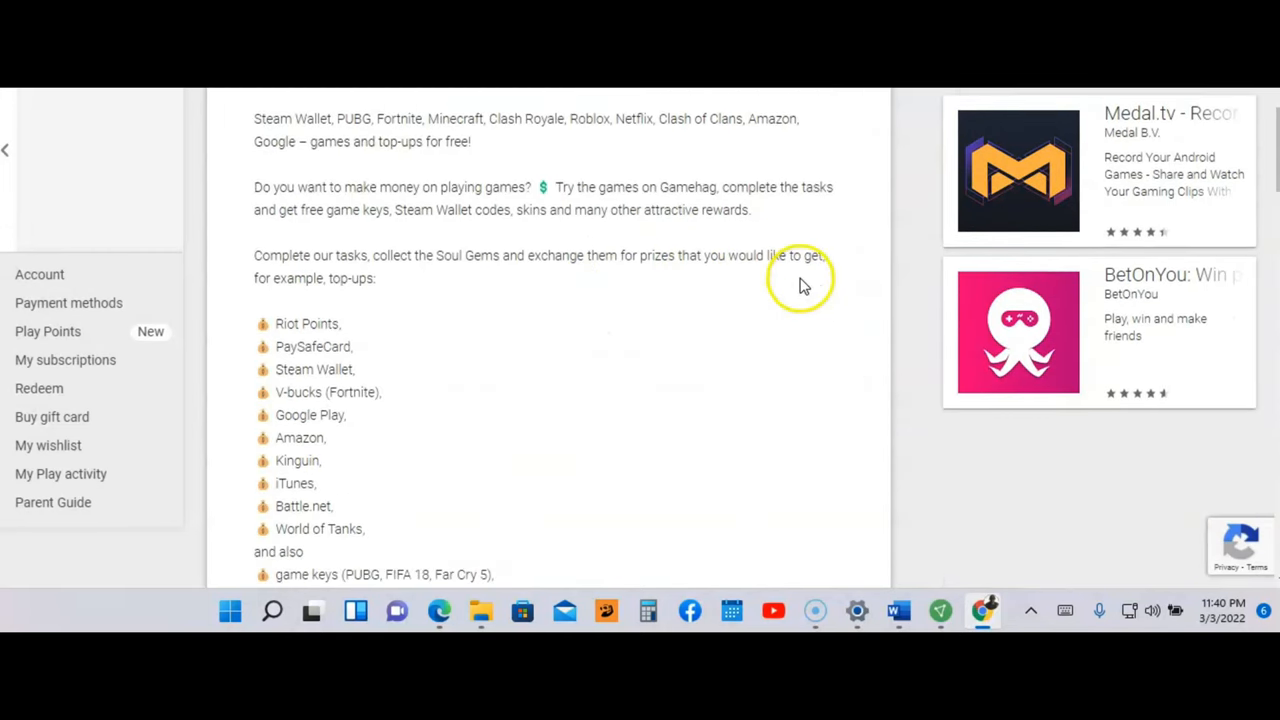
scroll(down, 3)
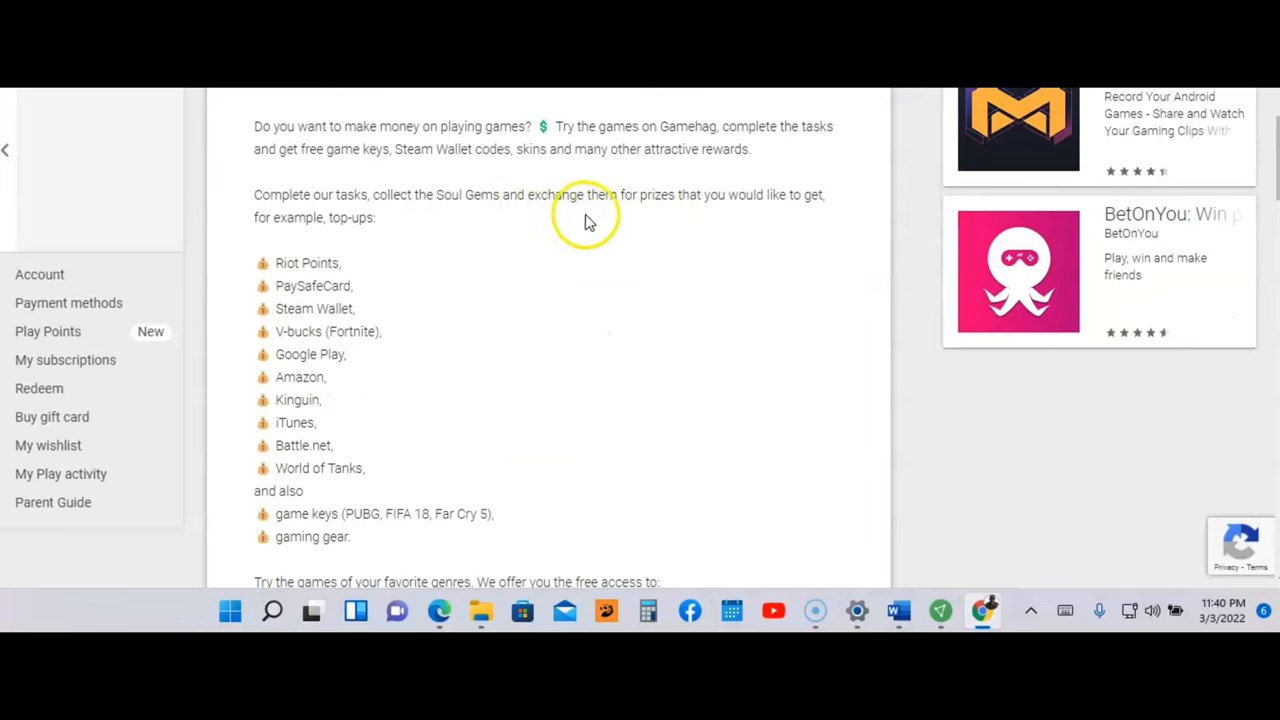
mouse_move(335, 215)
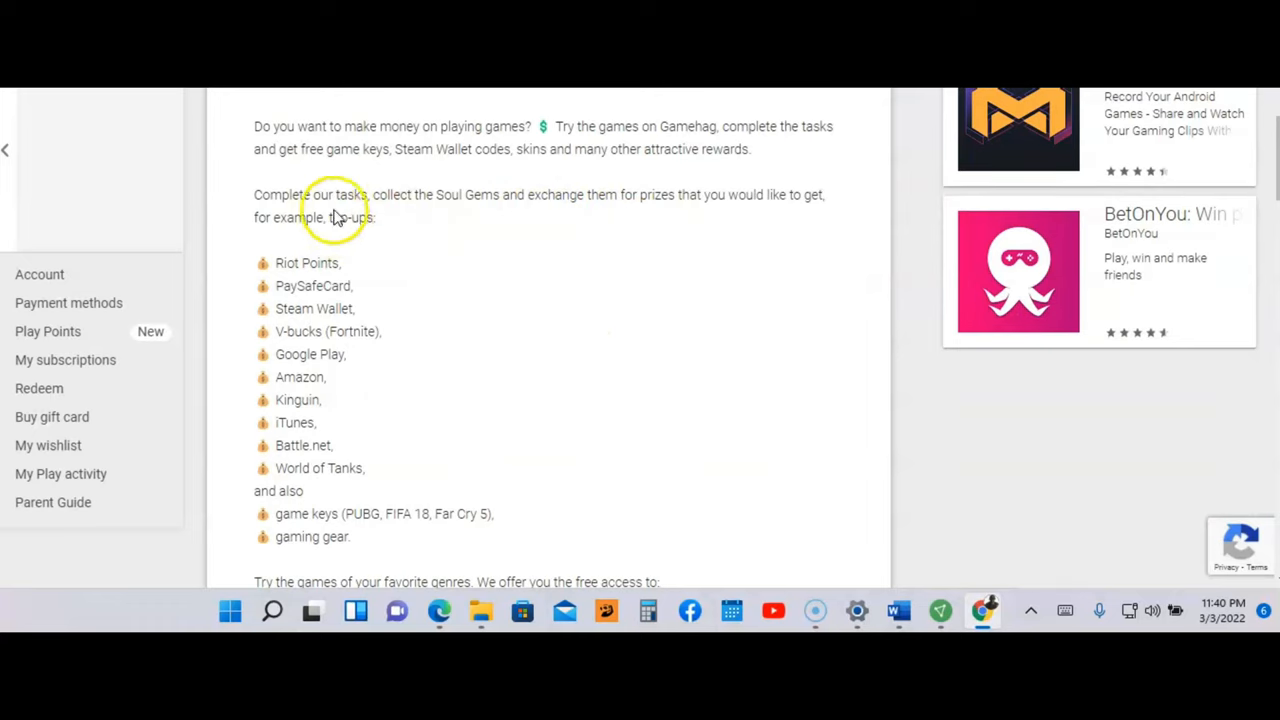
mouse_move(455, 215)
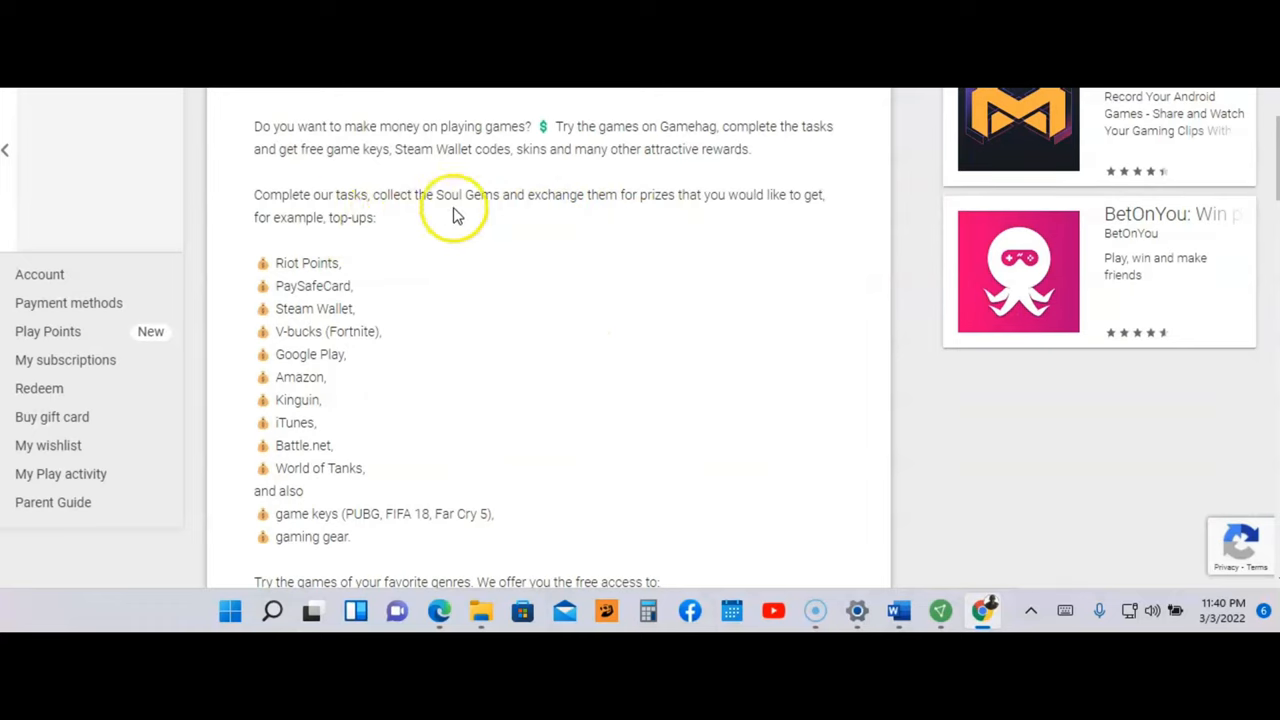
mouse_move(613, 218)
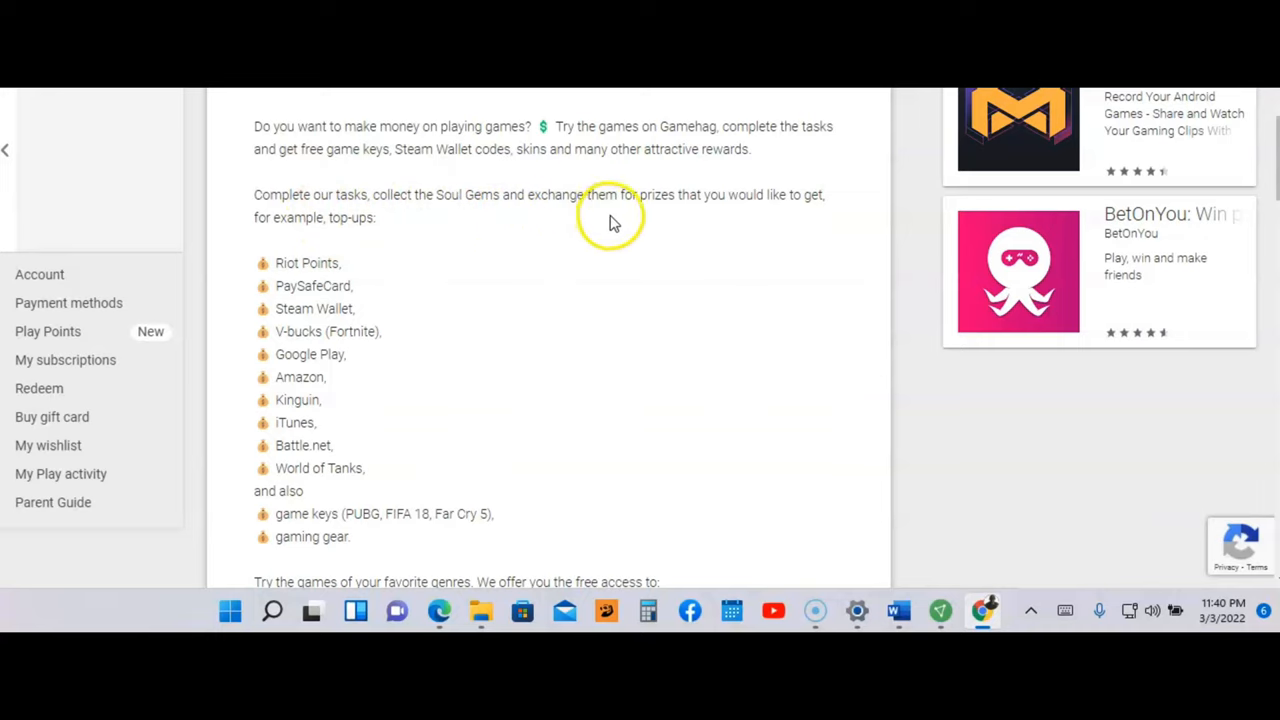
mouse_move(728, 218)
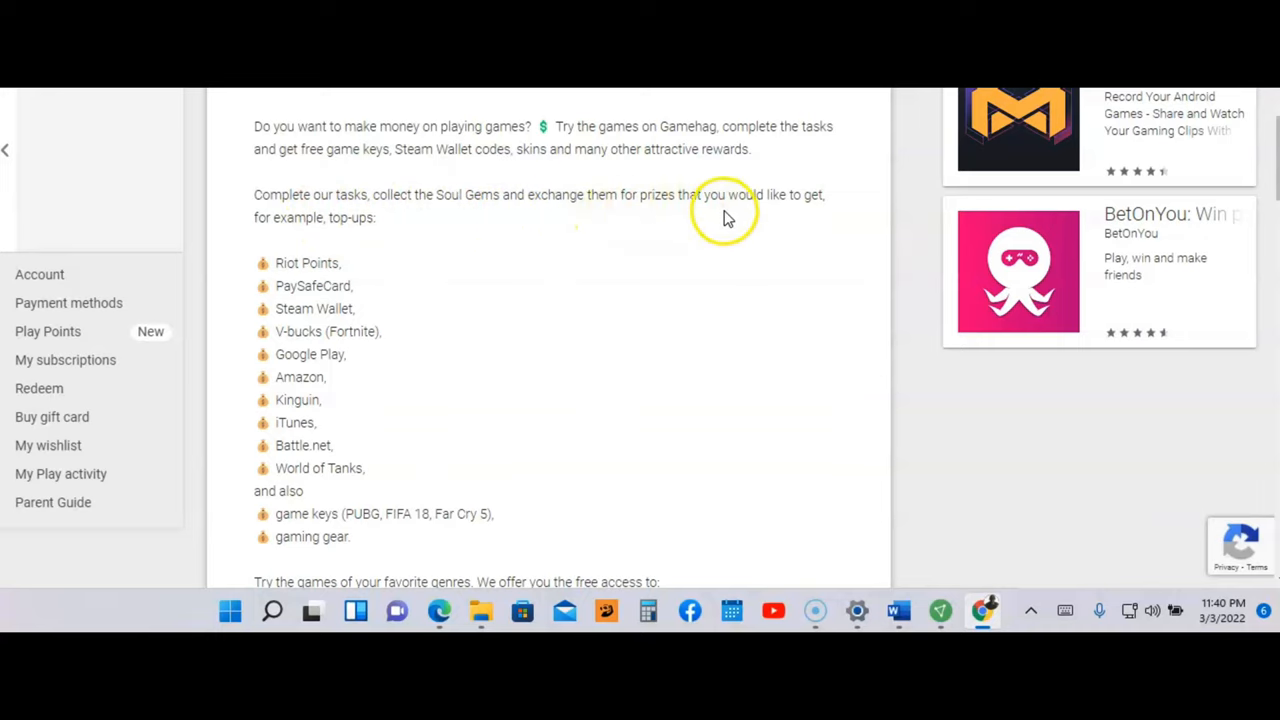
mouse_move(395, 218)
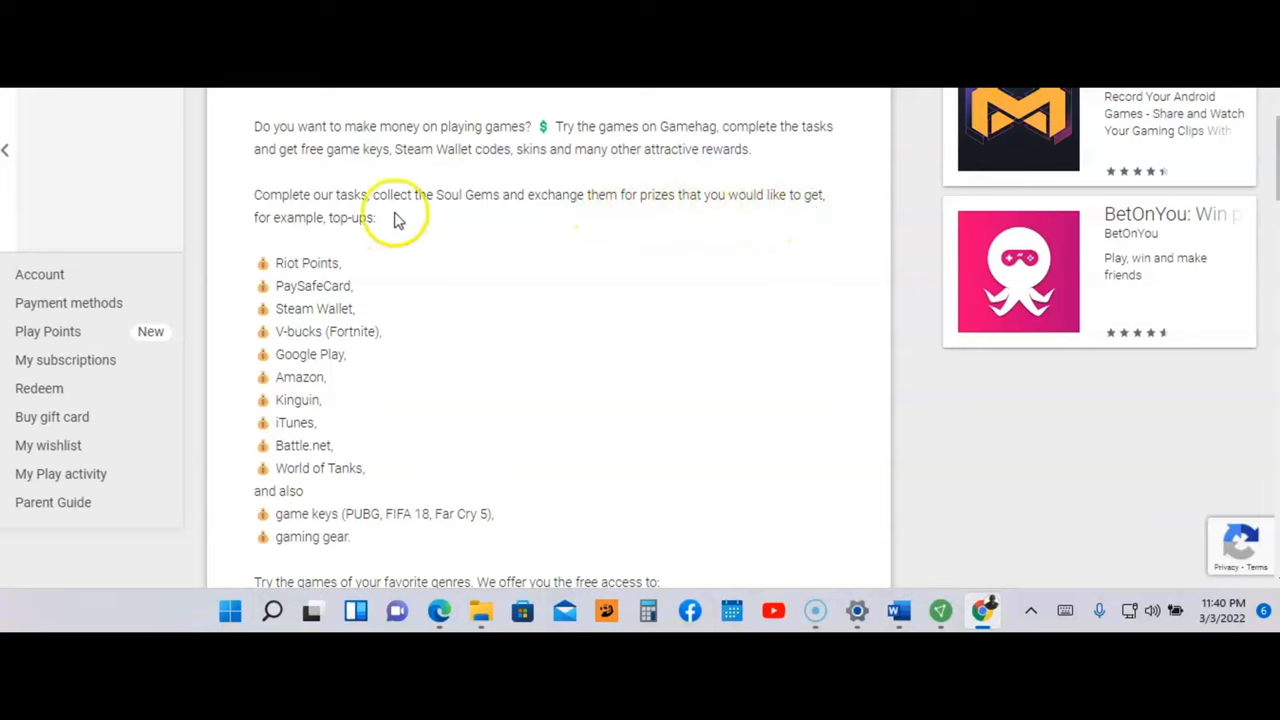
mouse_move(365, 232)
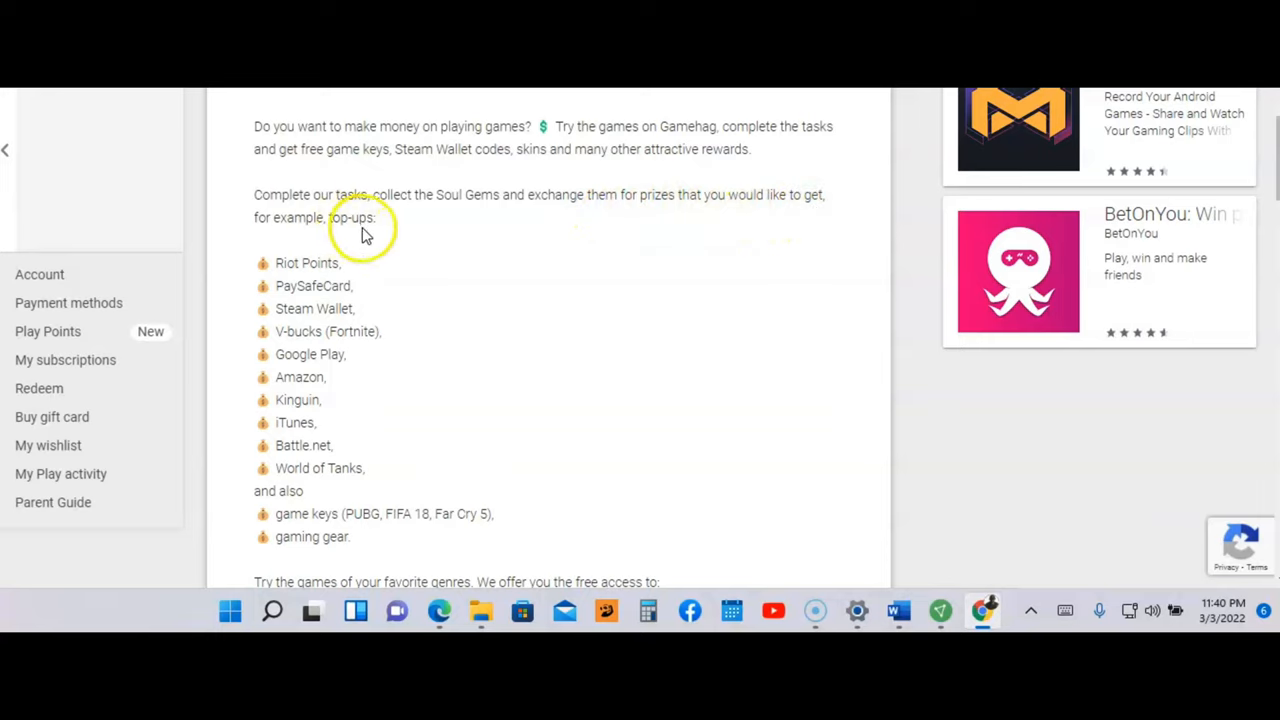
mouse_move(413, 265)
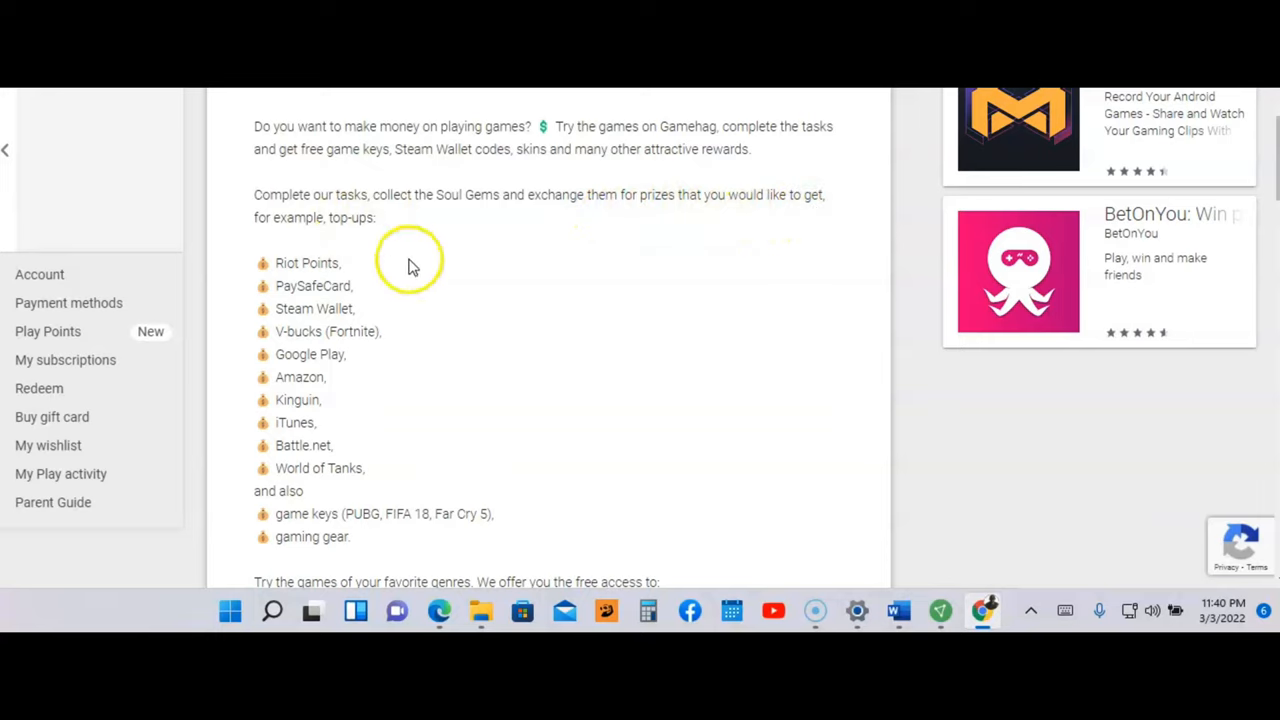
mouse_move(355, 285)
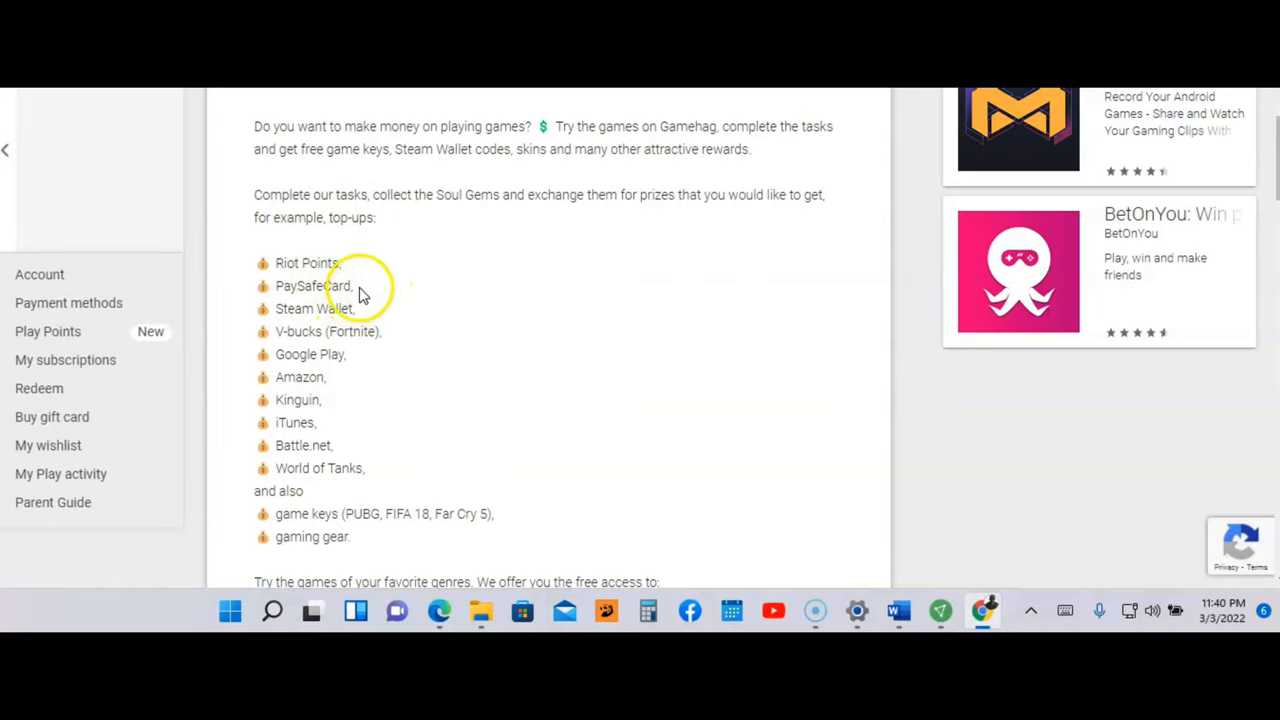
scroll(down, 3)
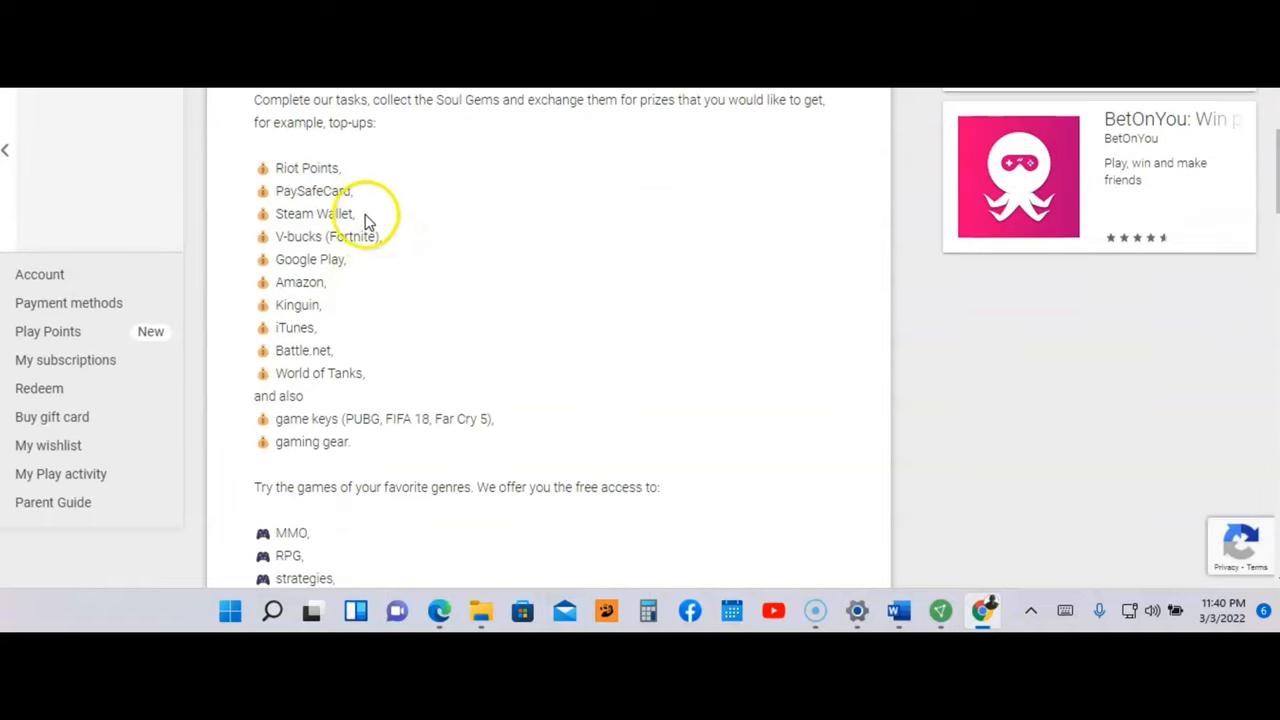
mouse_move(365, 262)
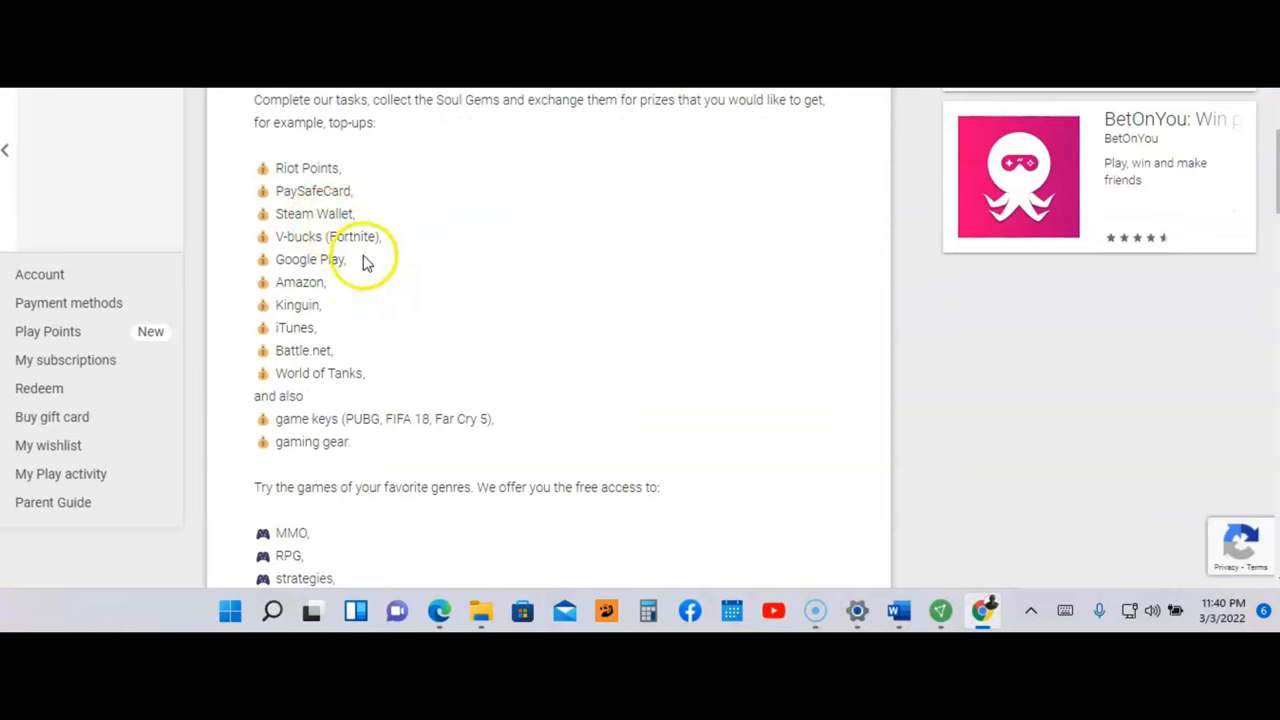
mouse_move(335, 295)
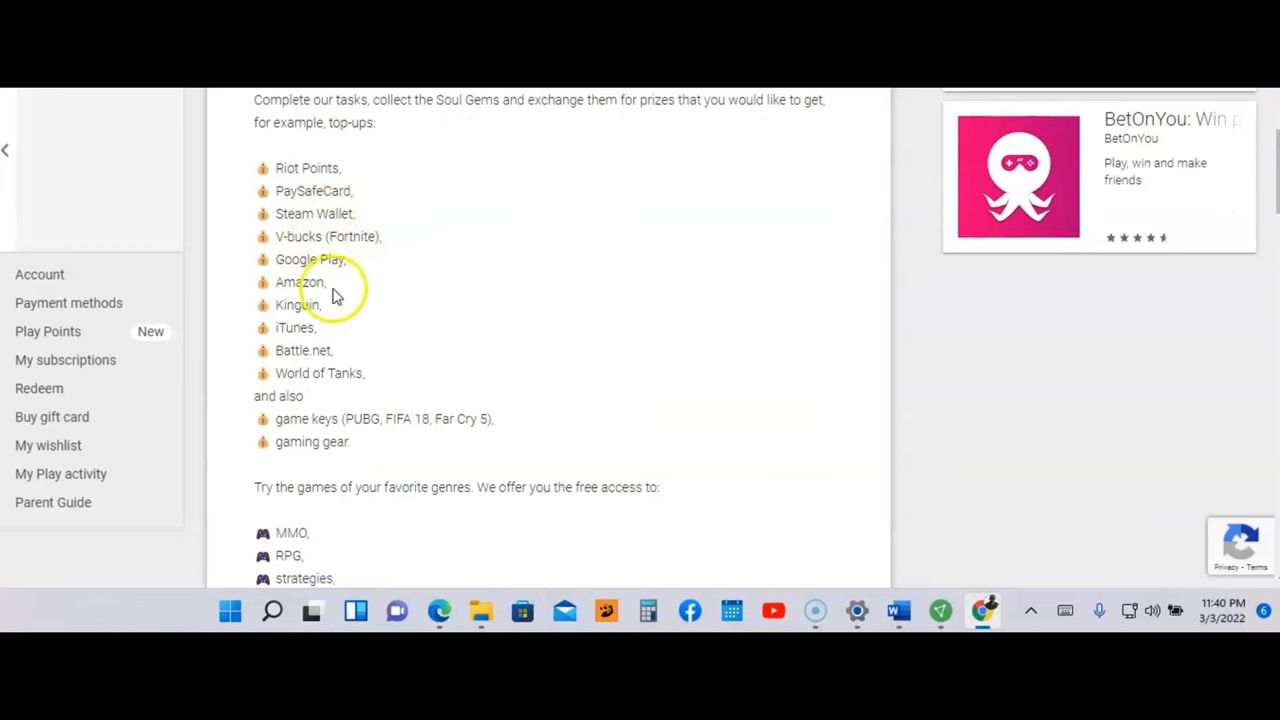
mouse_move(332, 333)
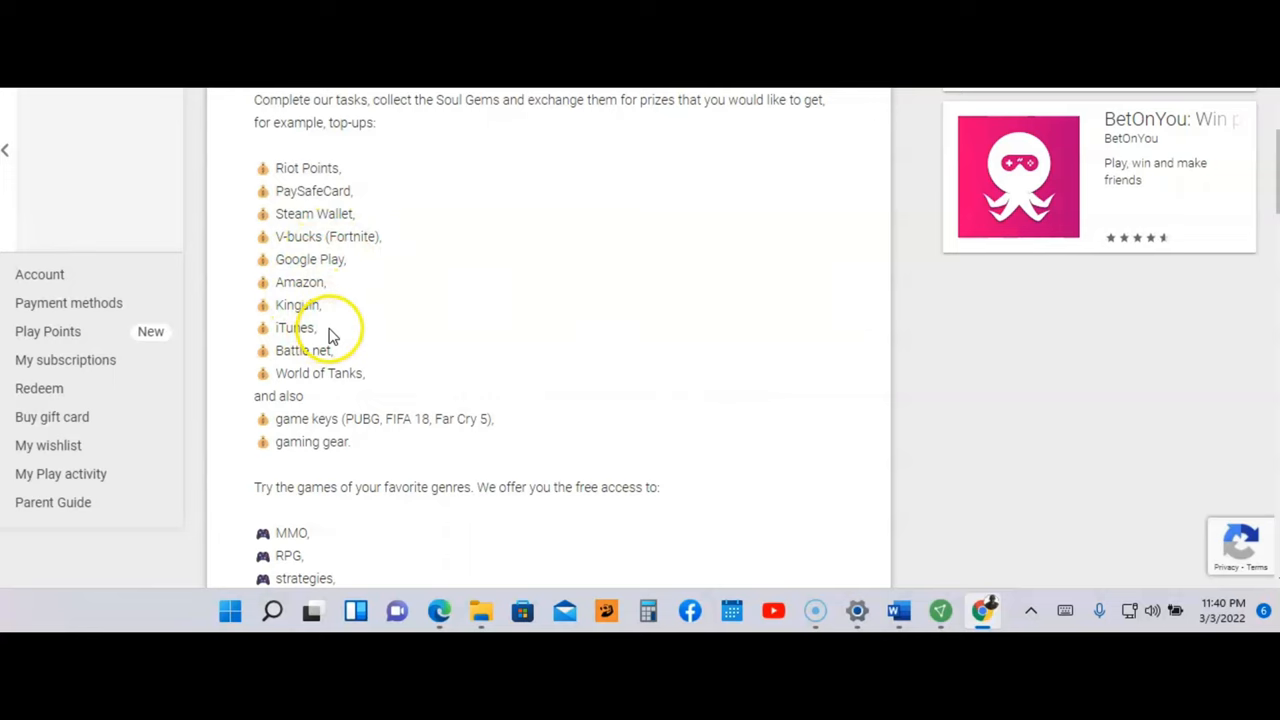
mouse_move(543, 328)
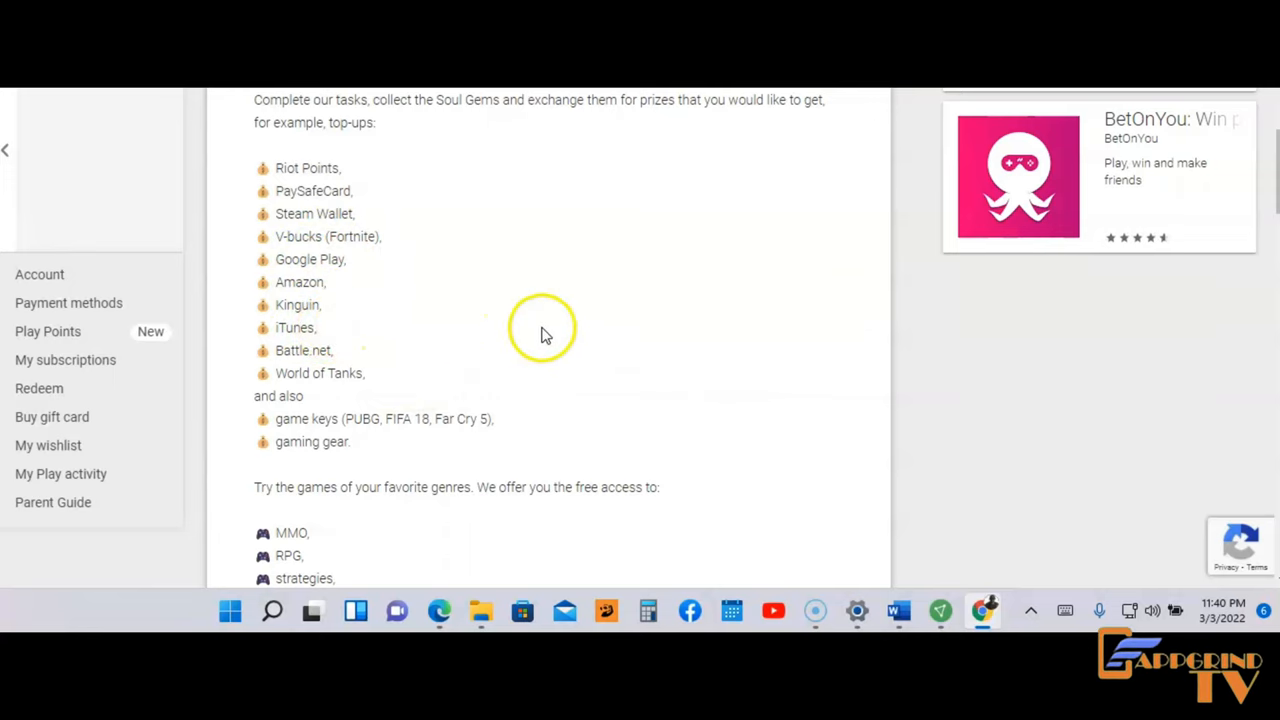
scroll(down, 3)
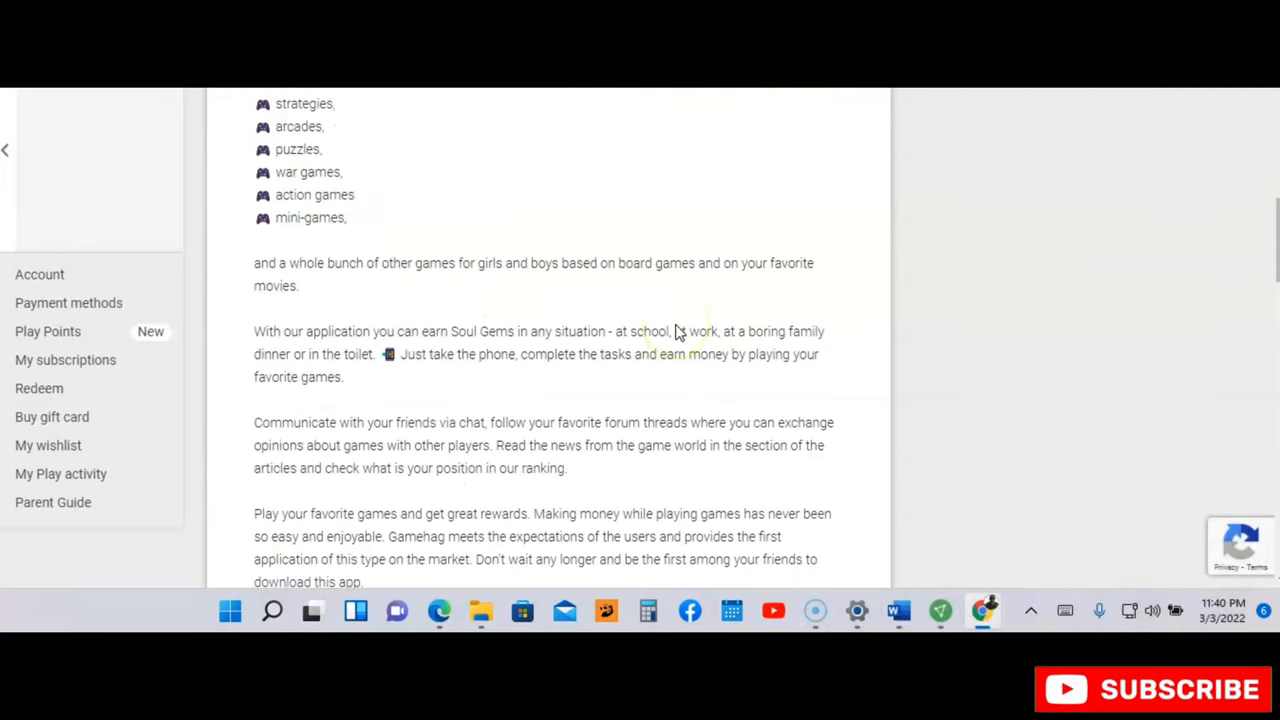
Step: Read Gamehag's 4.1 histogram and three-star reviews about payouts and soul gems, down to What's New
scroll(down, 3)
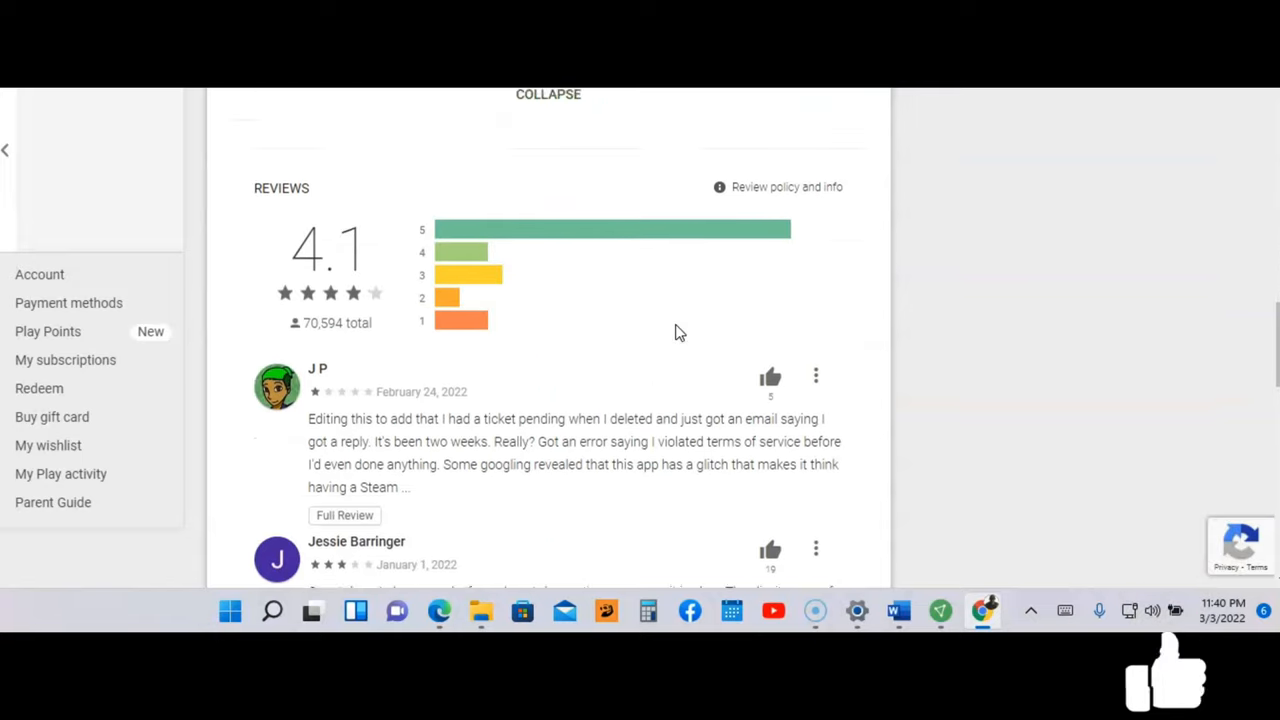
scroll(up, 3)
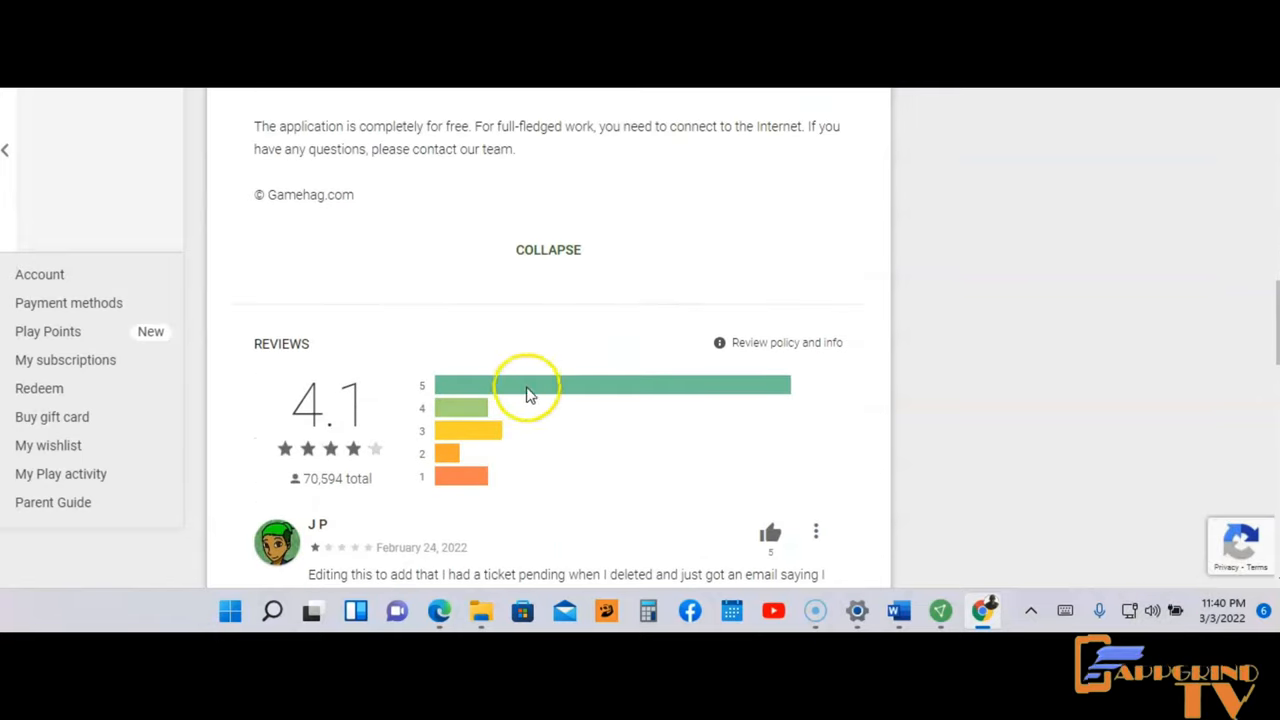
mouse_move(307, 453)
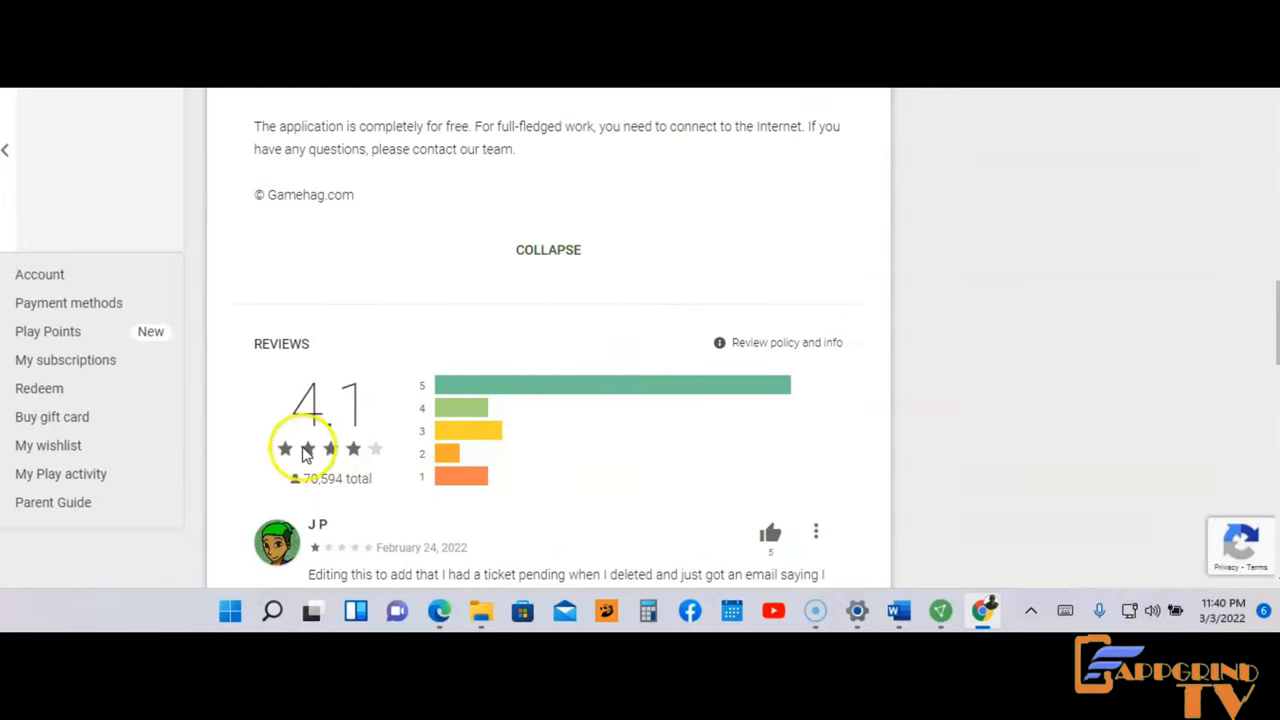
scroll(down, 3)
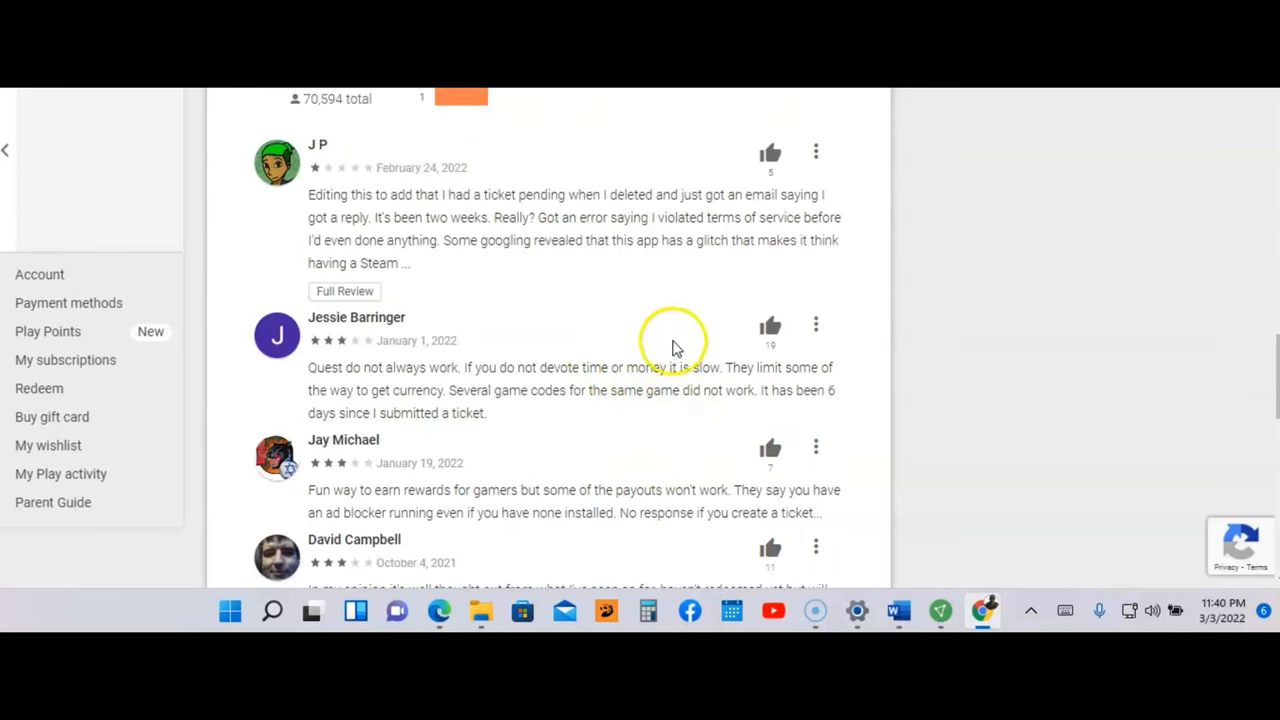
scroll(down, 3)
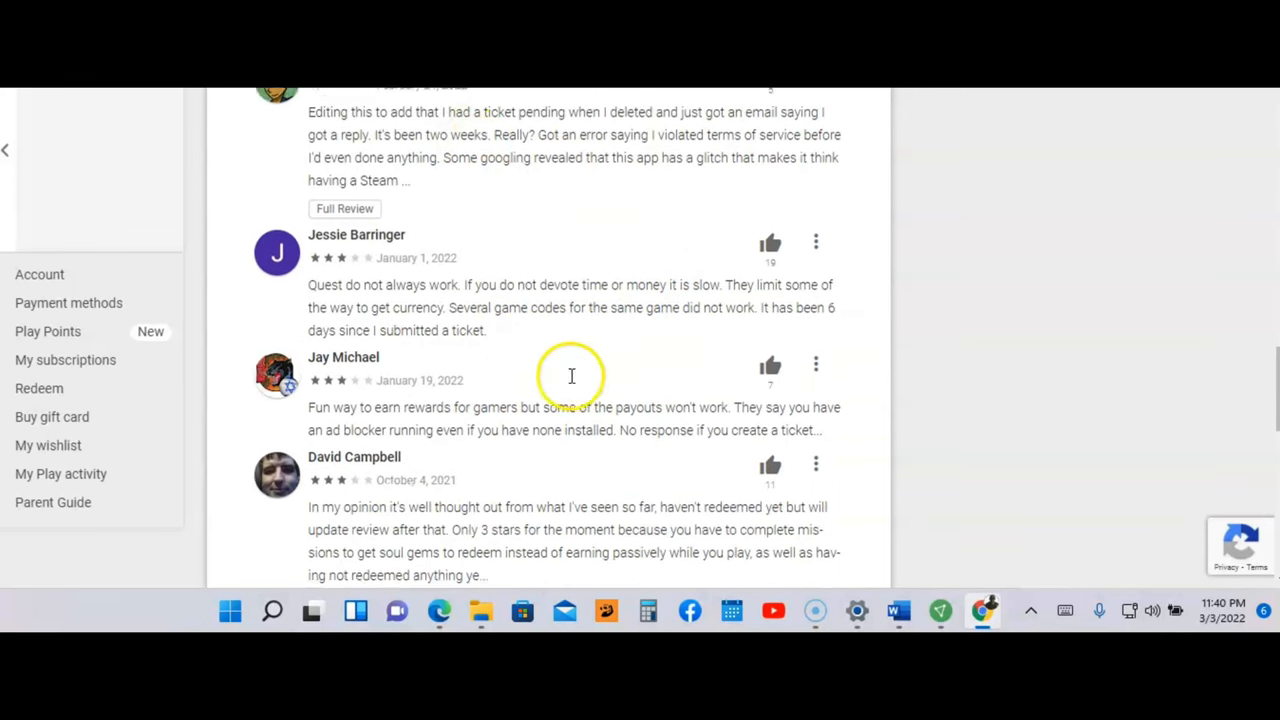
scroll(up, 3)
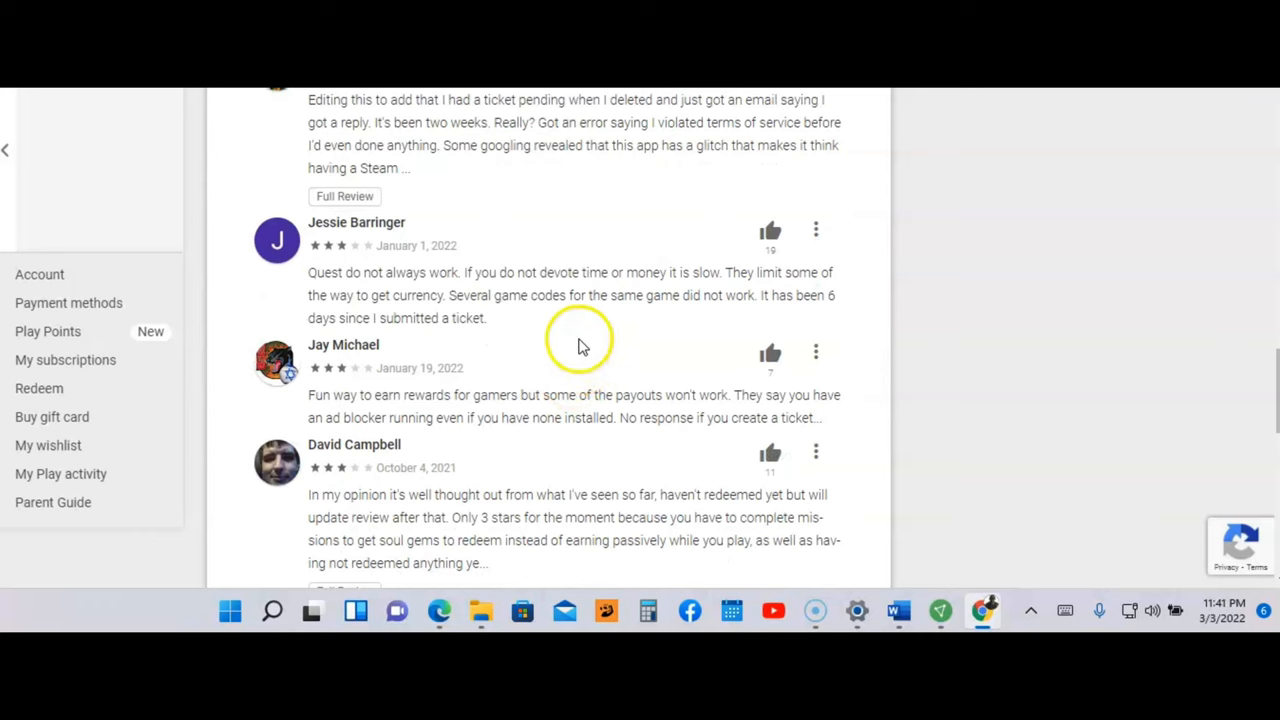
scroll(down, 3)
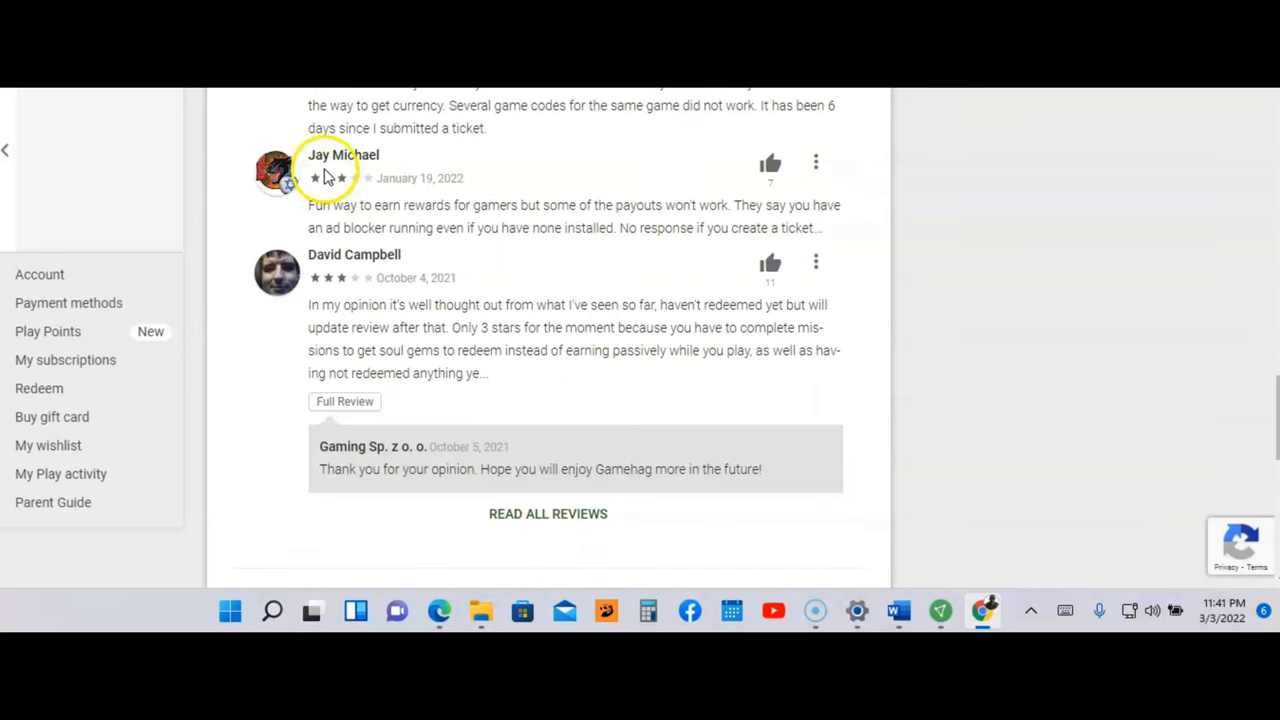
mouse_move(355, 223)
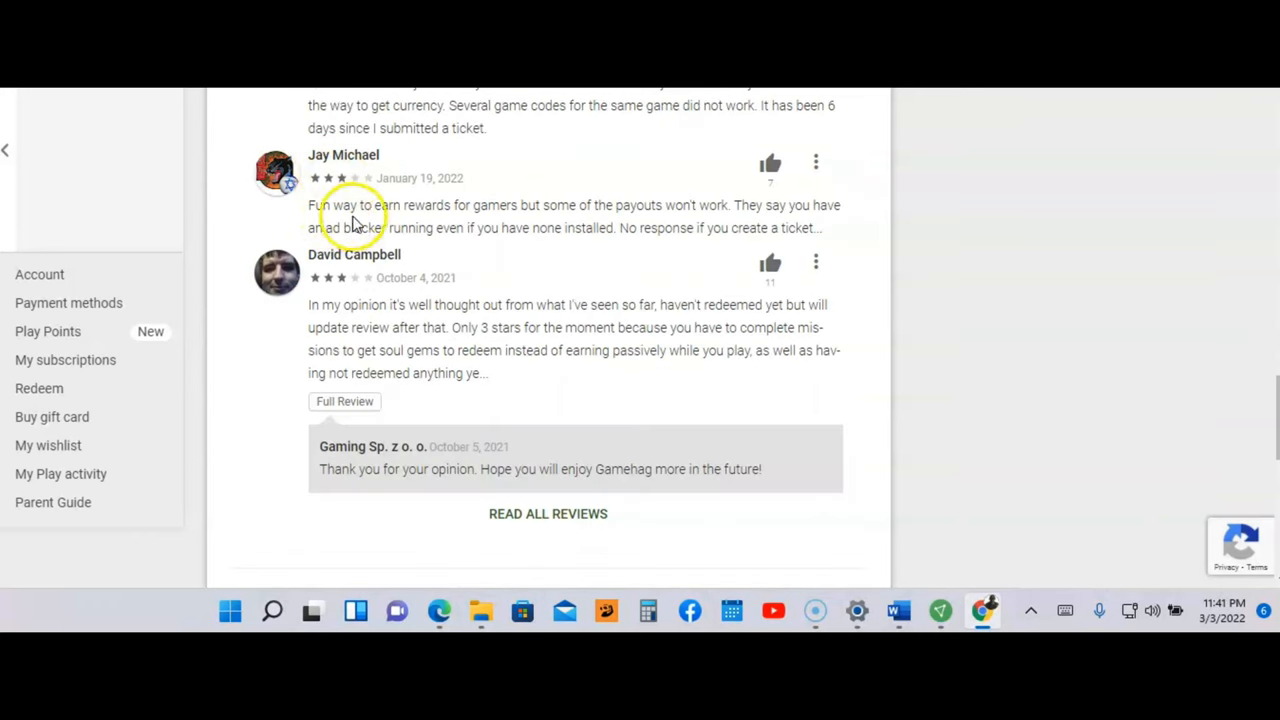
mouse_move(518, 228)
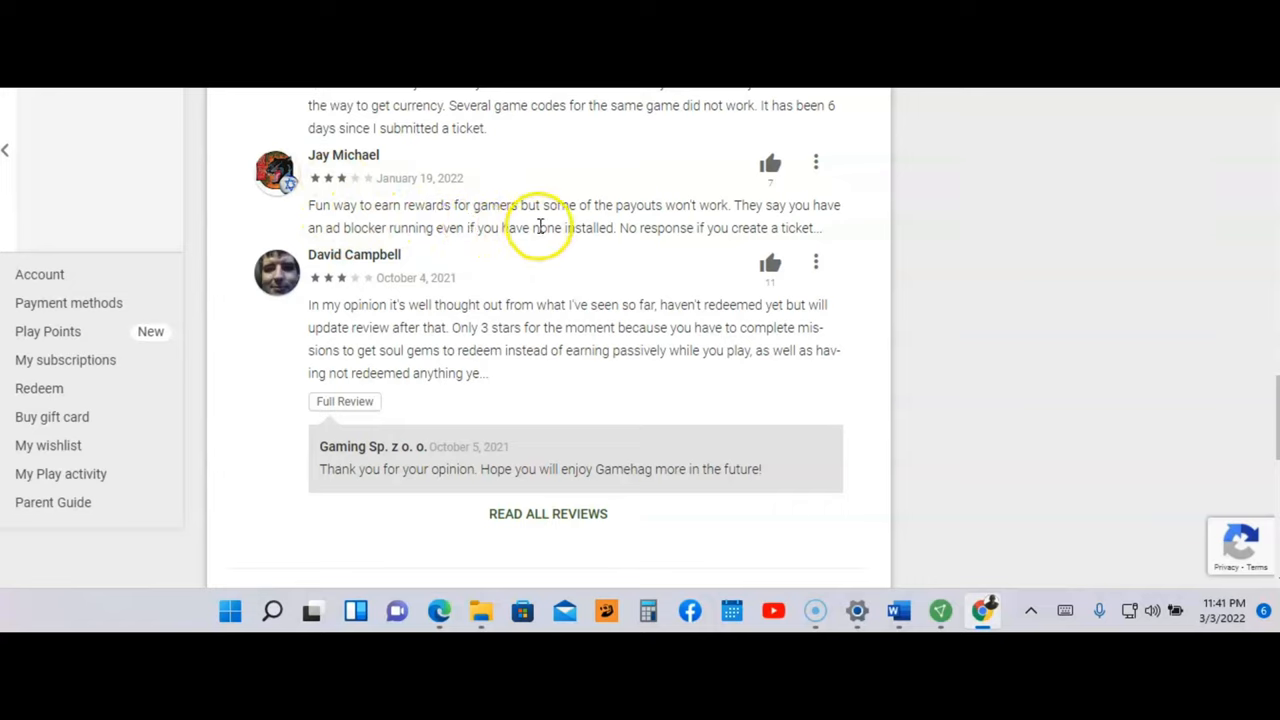
mouse_move(666, 222)
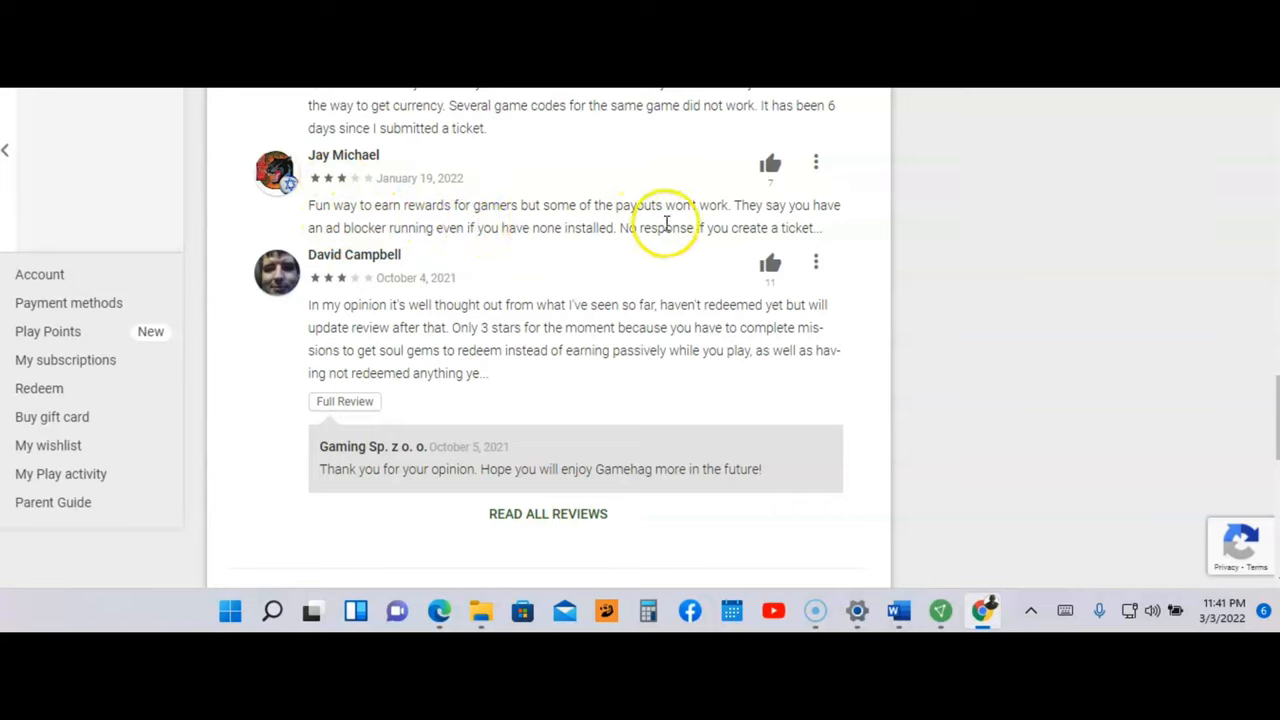
mouse_move(562, 267)
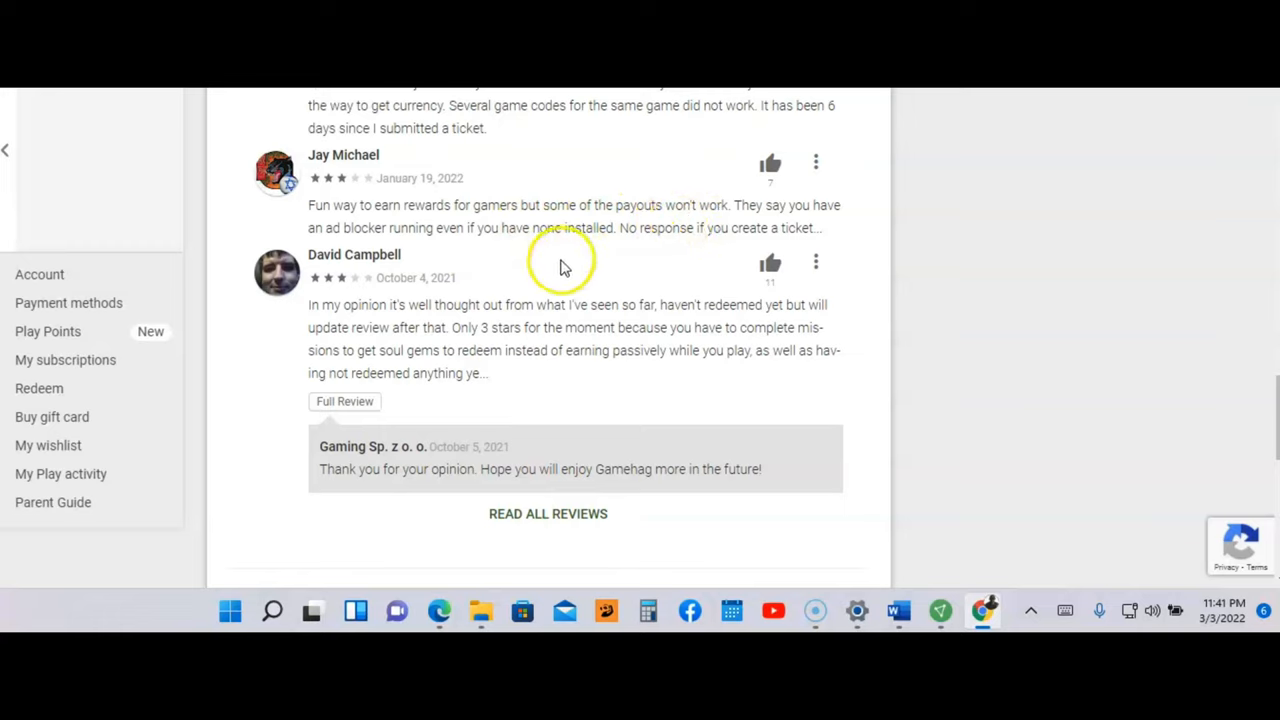
mouse_move(695, 248)
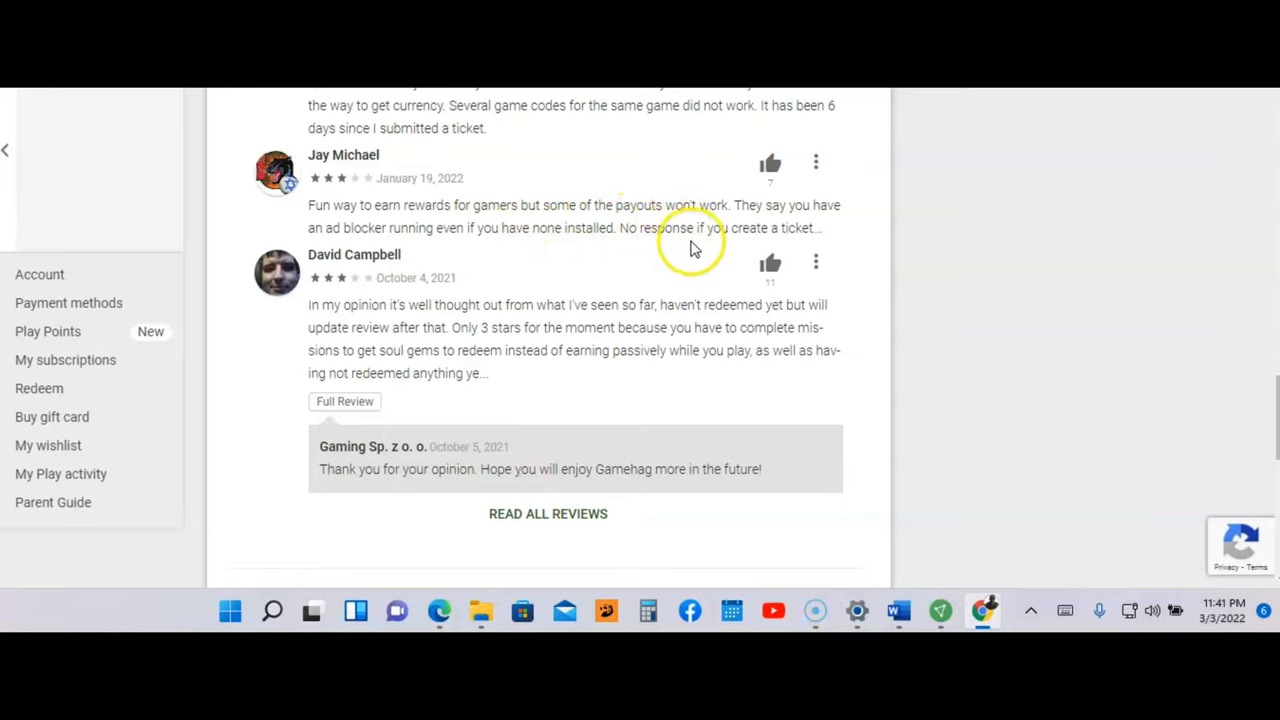
mouse_move(651, 261)
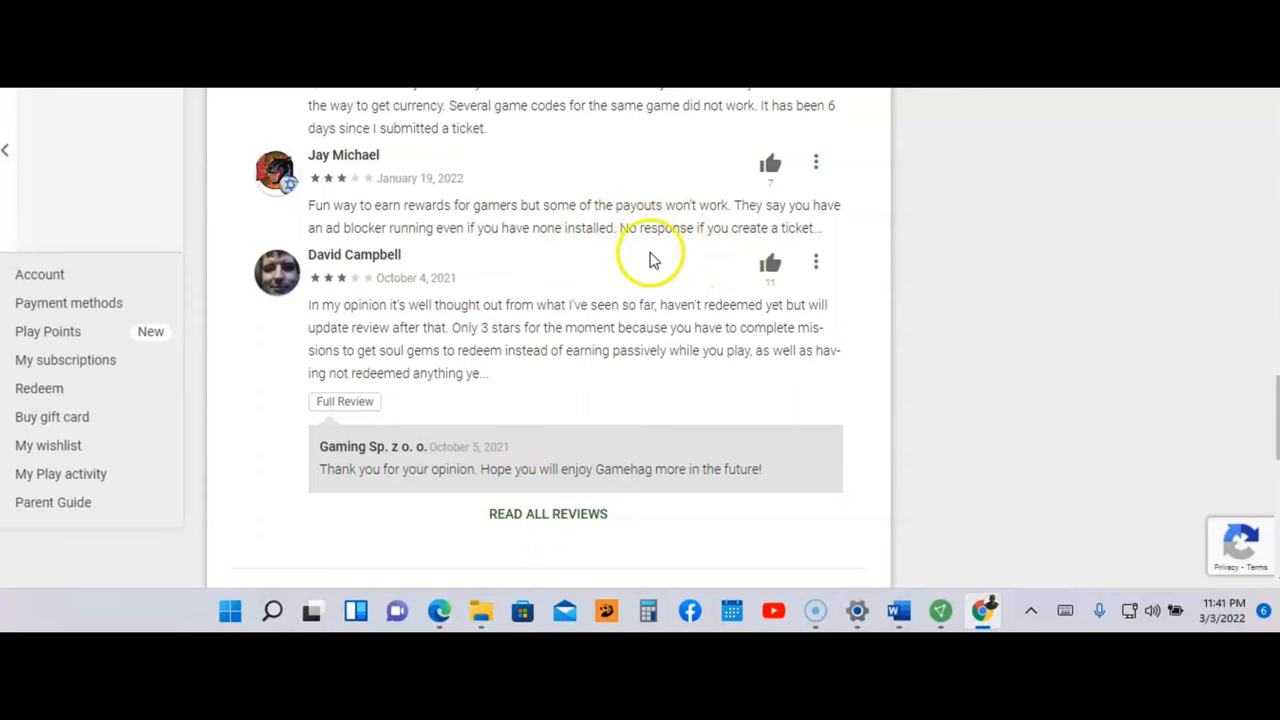
scroll(down, 3)
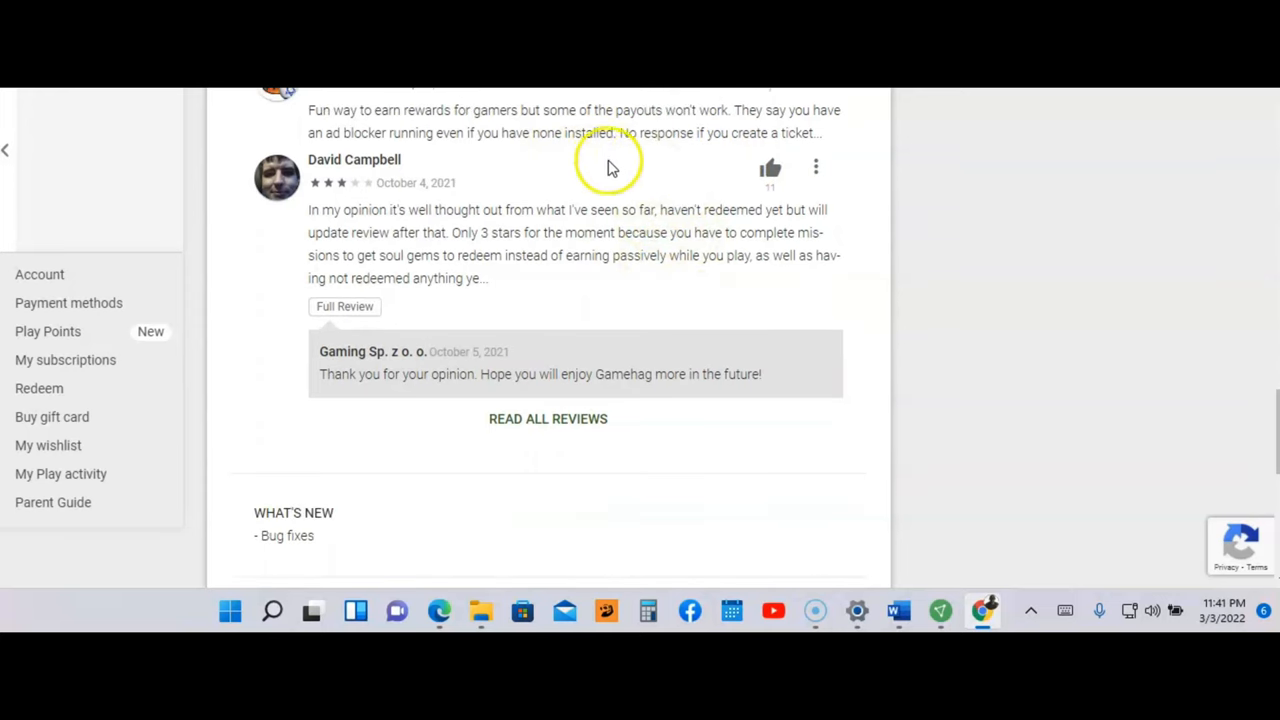
mouse_move(675, 374)
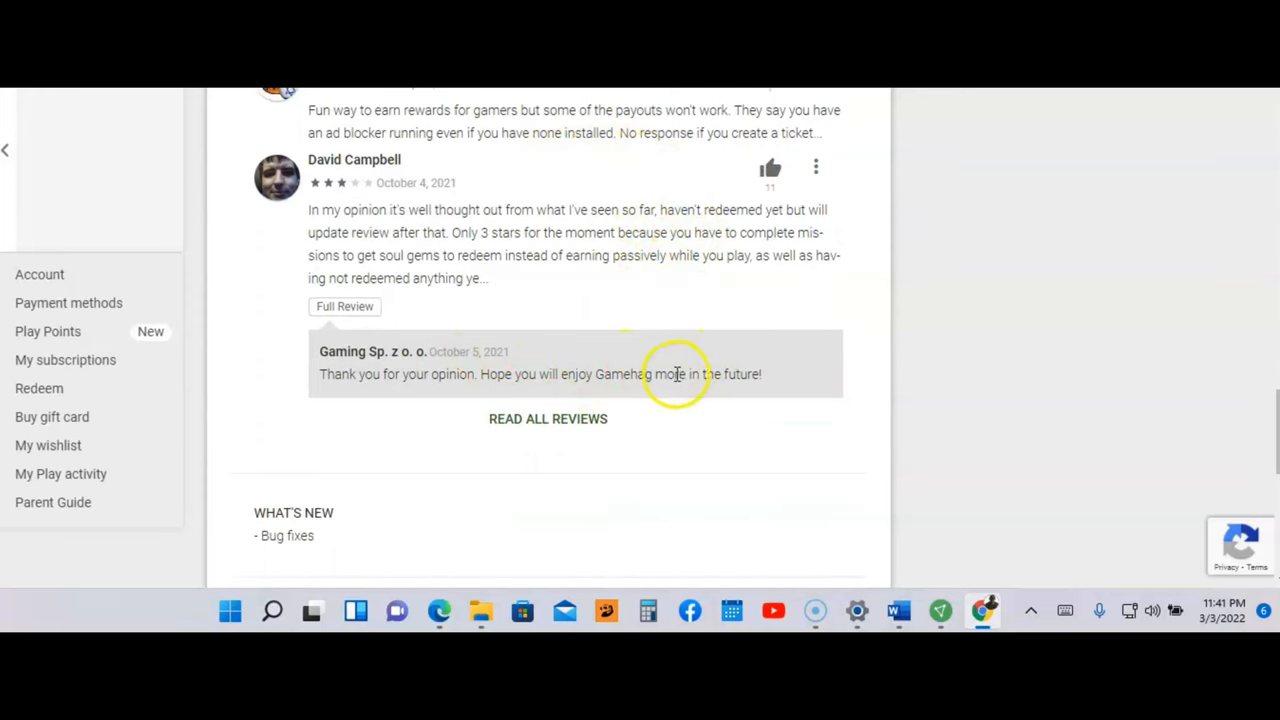
mouse_move(495, 374)
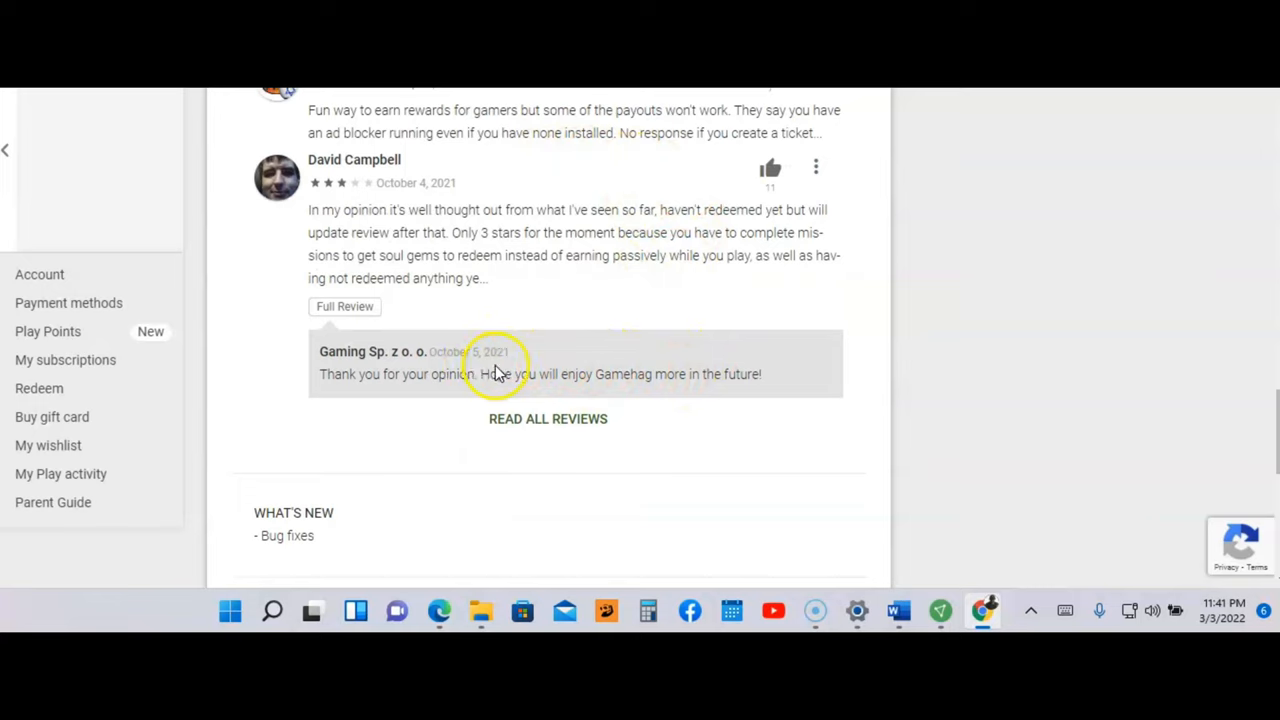
mouse_move(388, 180)
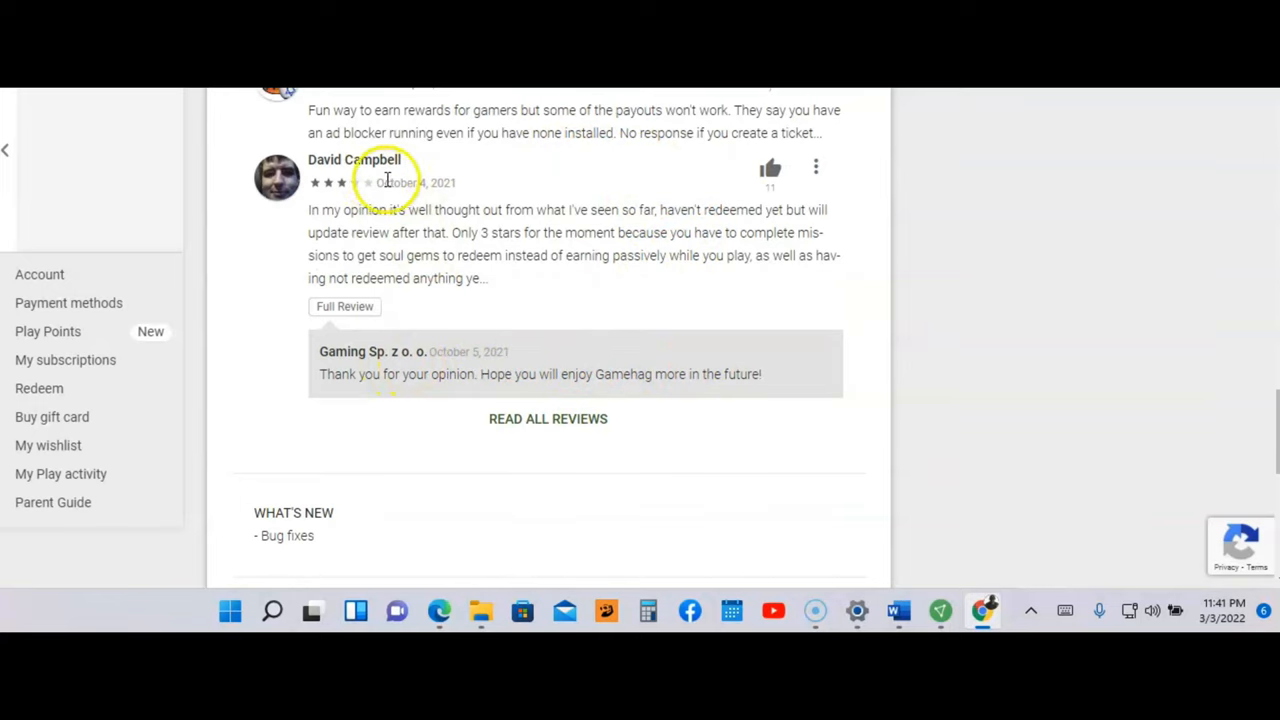
mouse_move(403, 351)
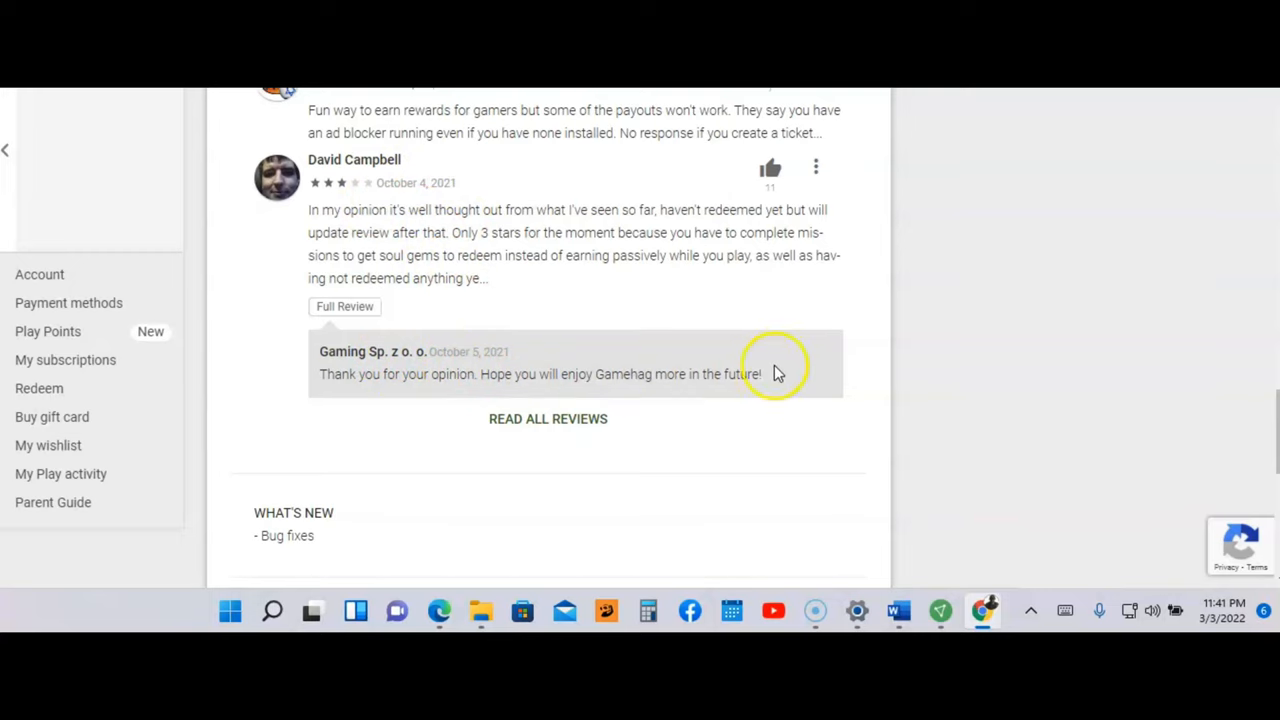
Step: Scroll up to the Gamehag header showing its title, Teen rating and install option
scroll(up, 3)
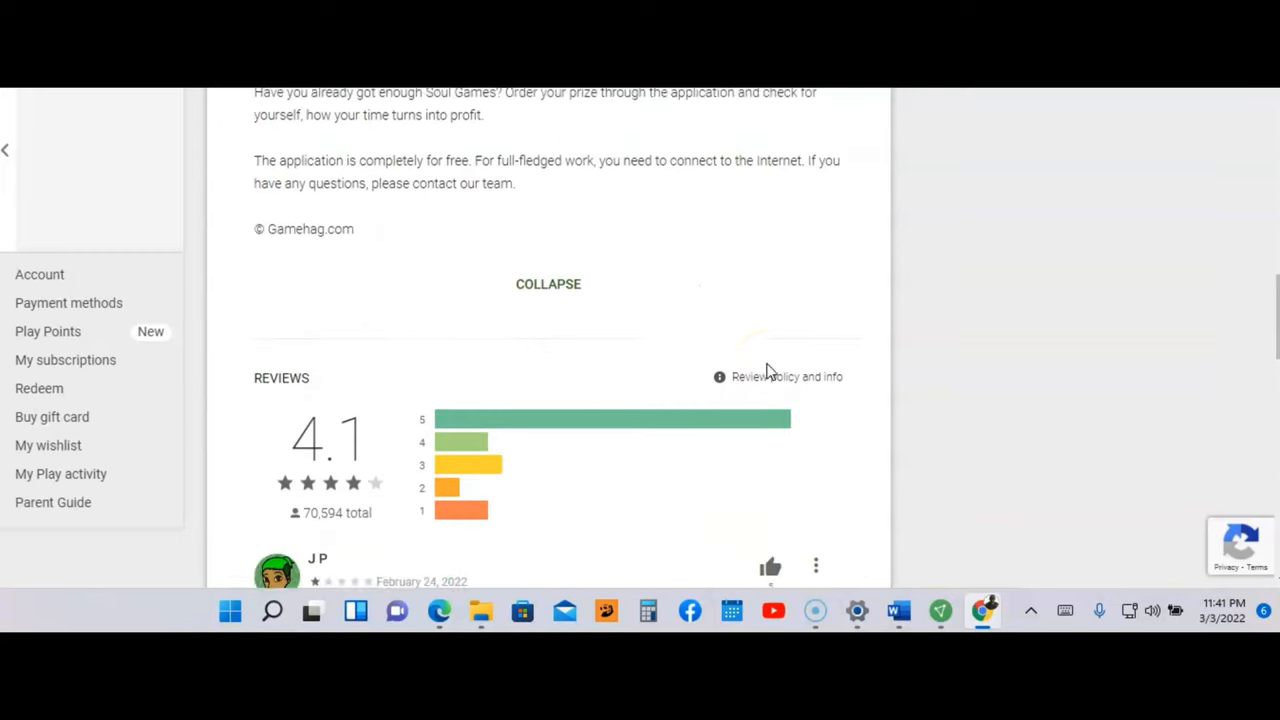
scroll(up, 3)
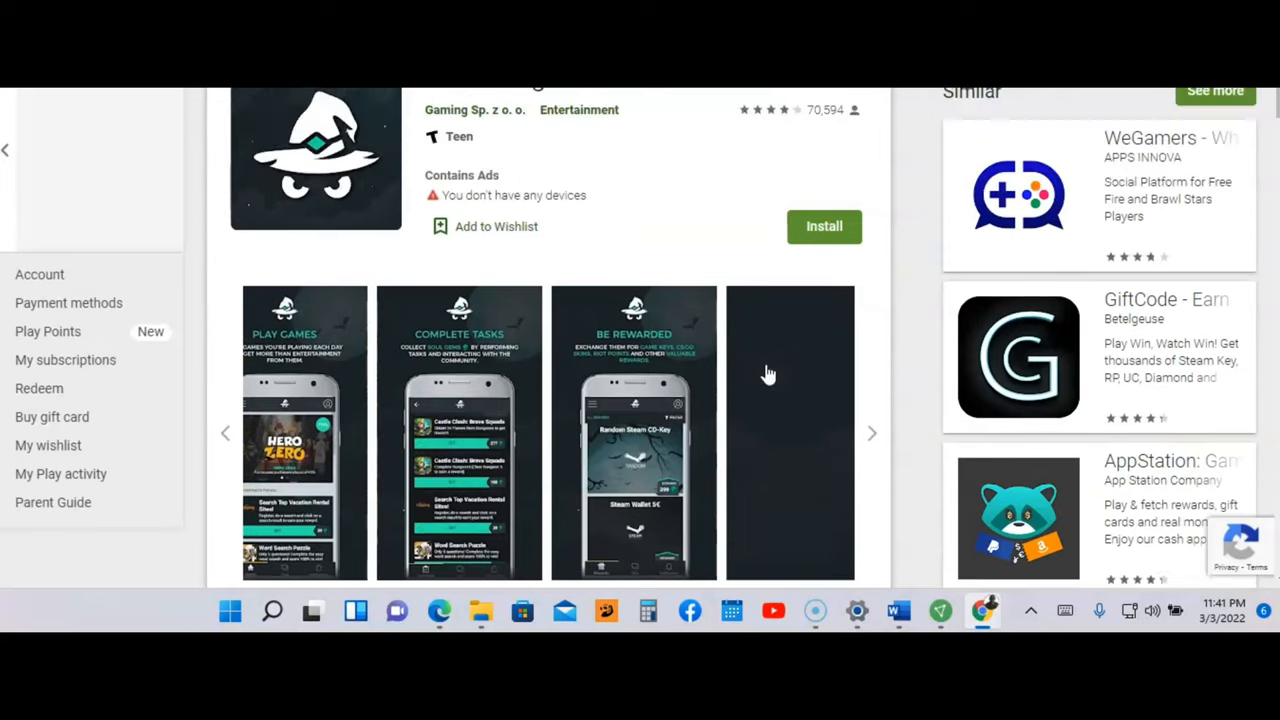
scroll(up, 3)
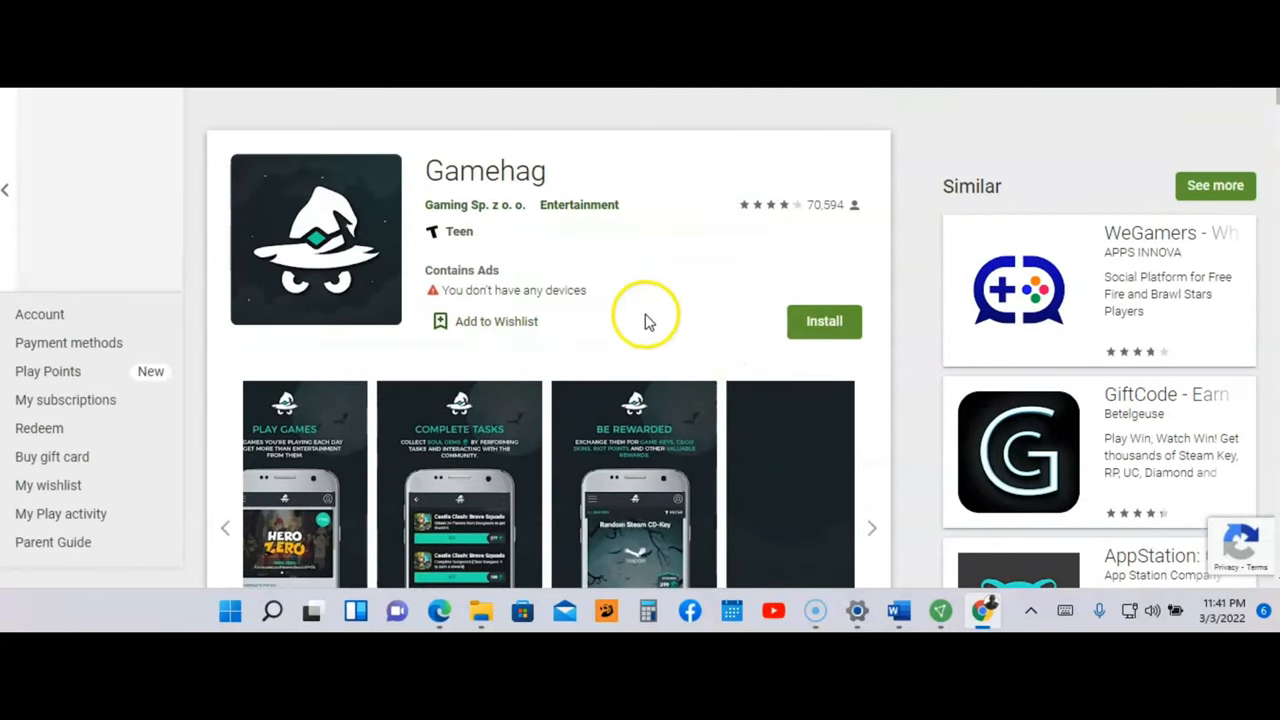
mouse_move(520, 187)
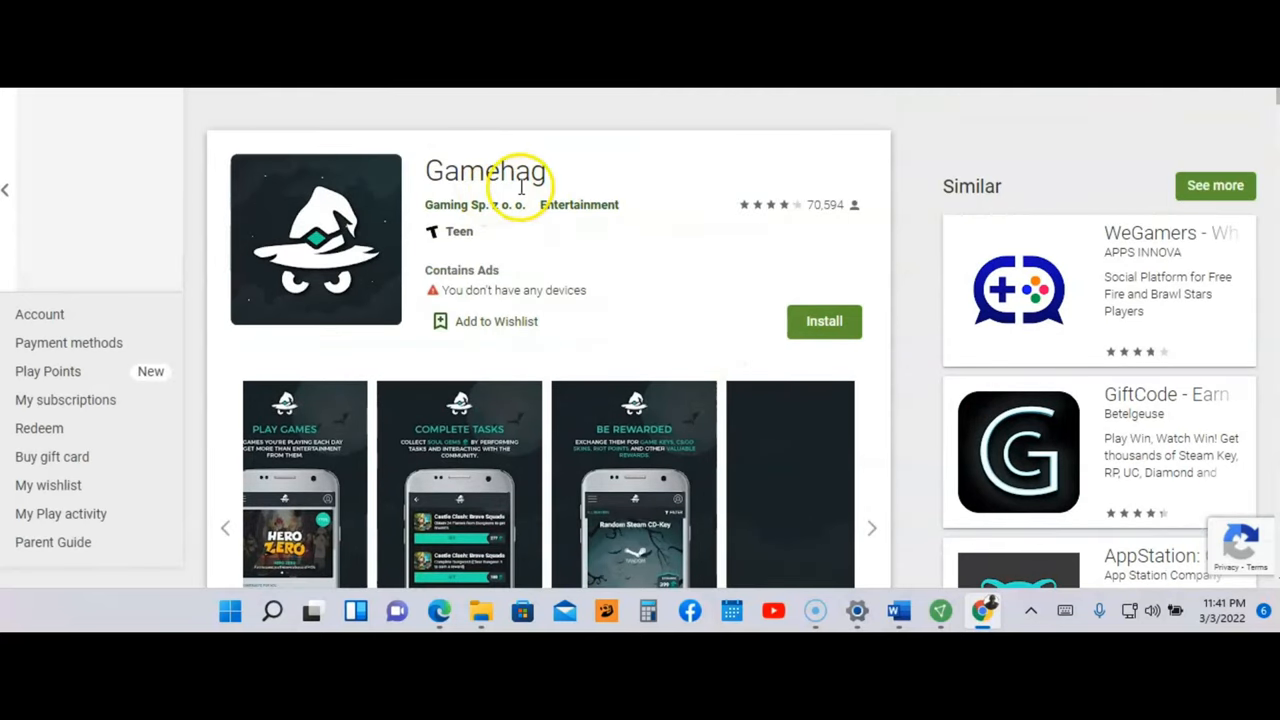
mouse_move(638, 262)
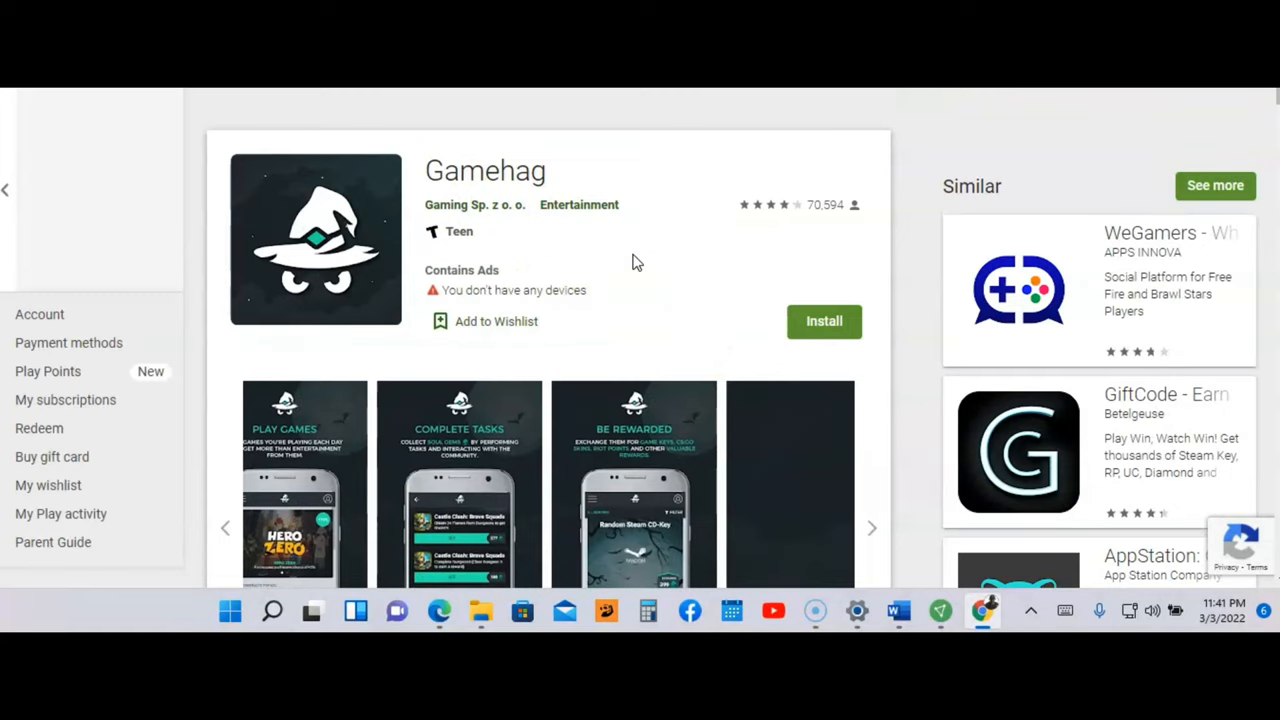